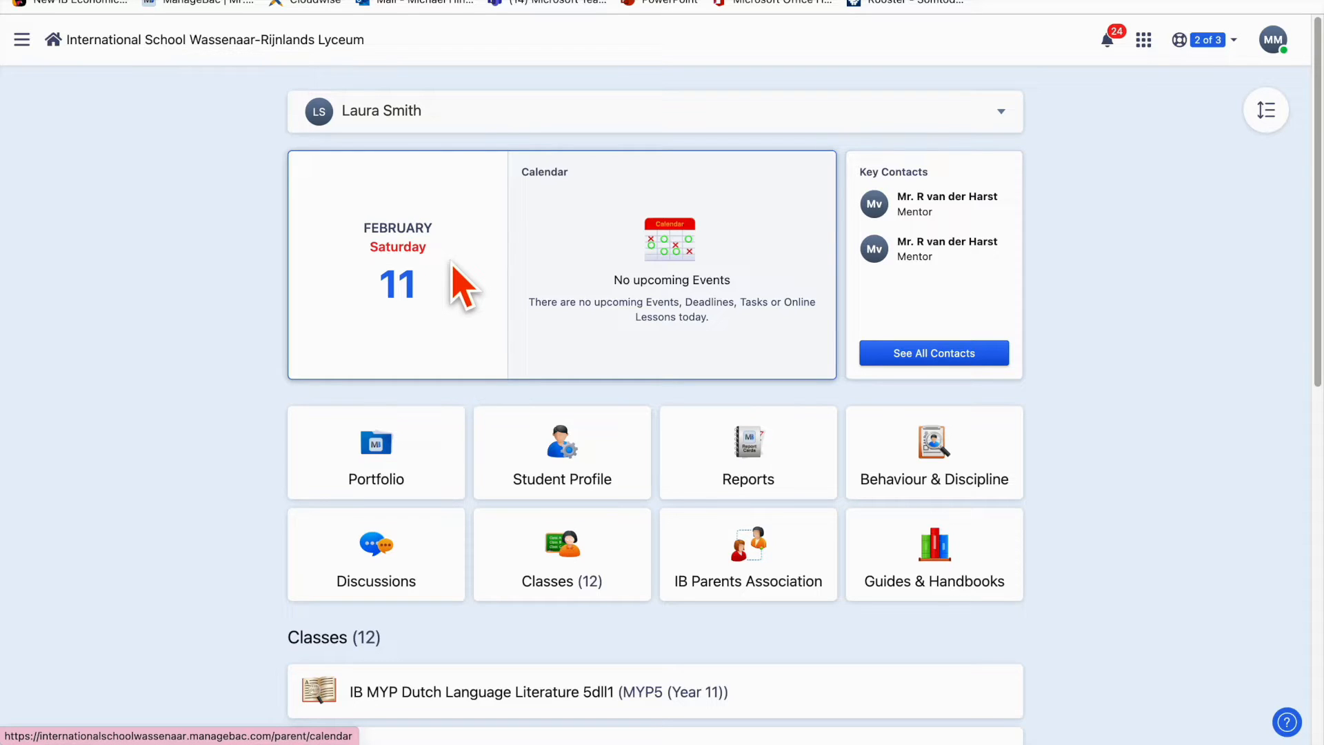
{"action": "mouse_move", "coordinate": [437, 257]}
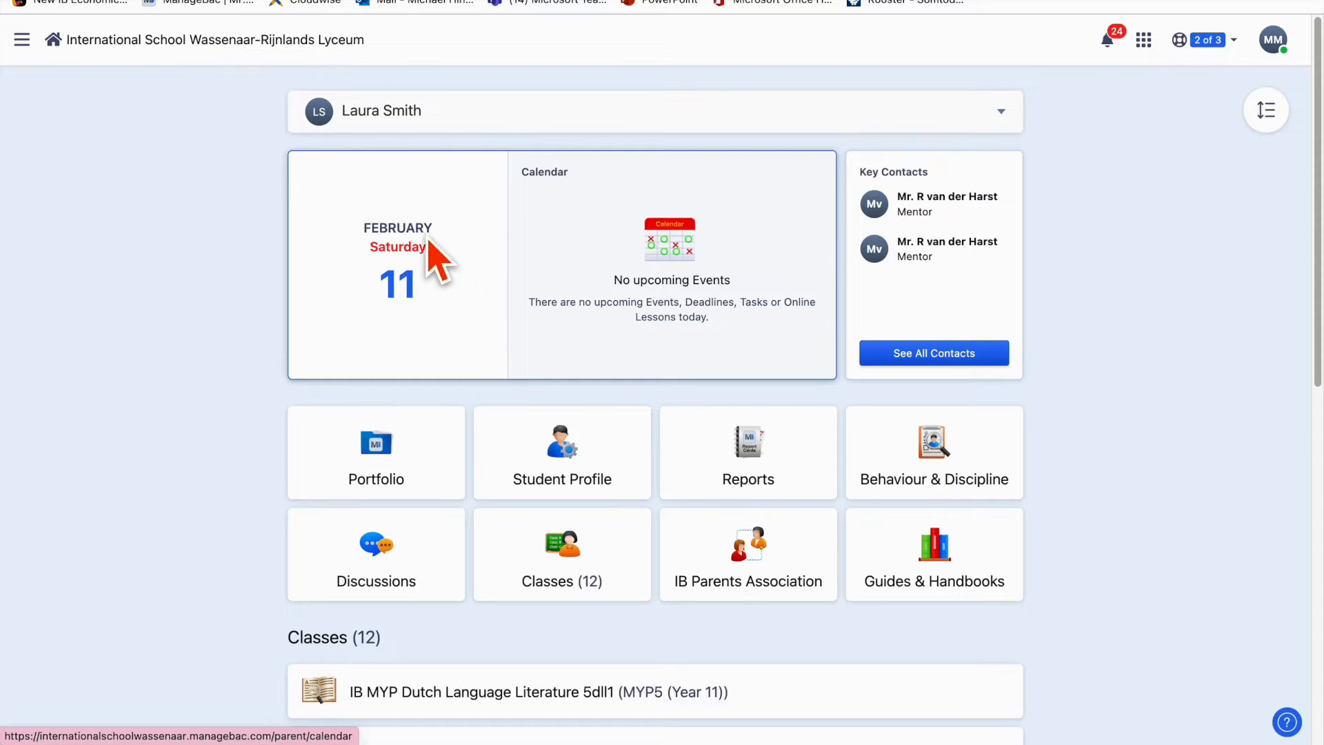
{"action": "mouse_move", "coordinate": [649, 120]}
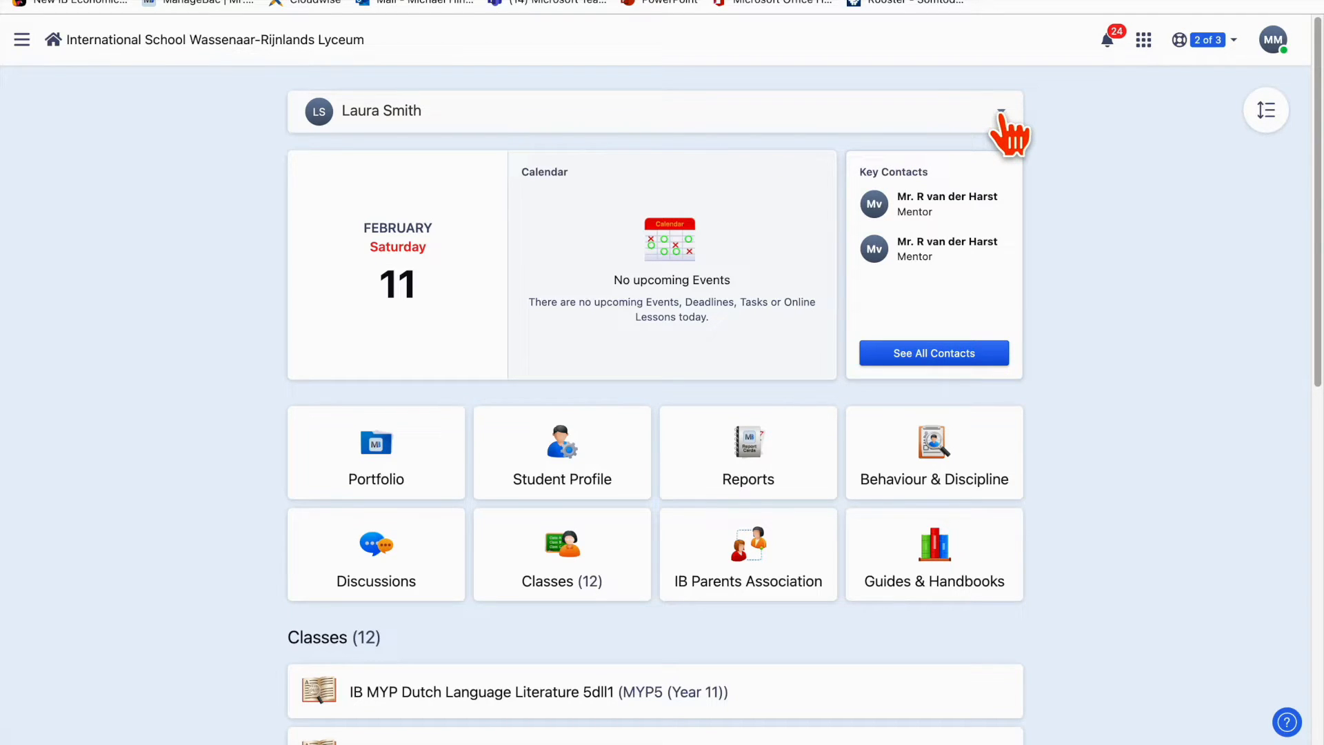
Open the child's calendar from the date card and scroll through February 2023
{"action": "left_click", "coordinate": [1000, 111]}
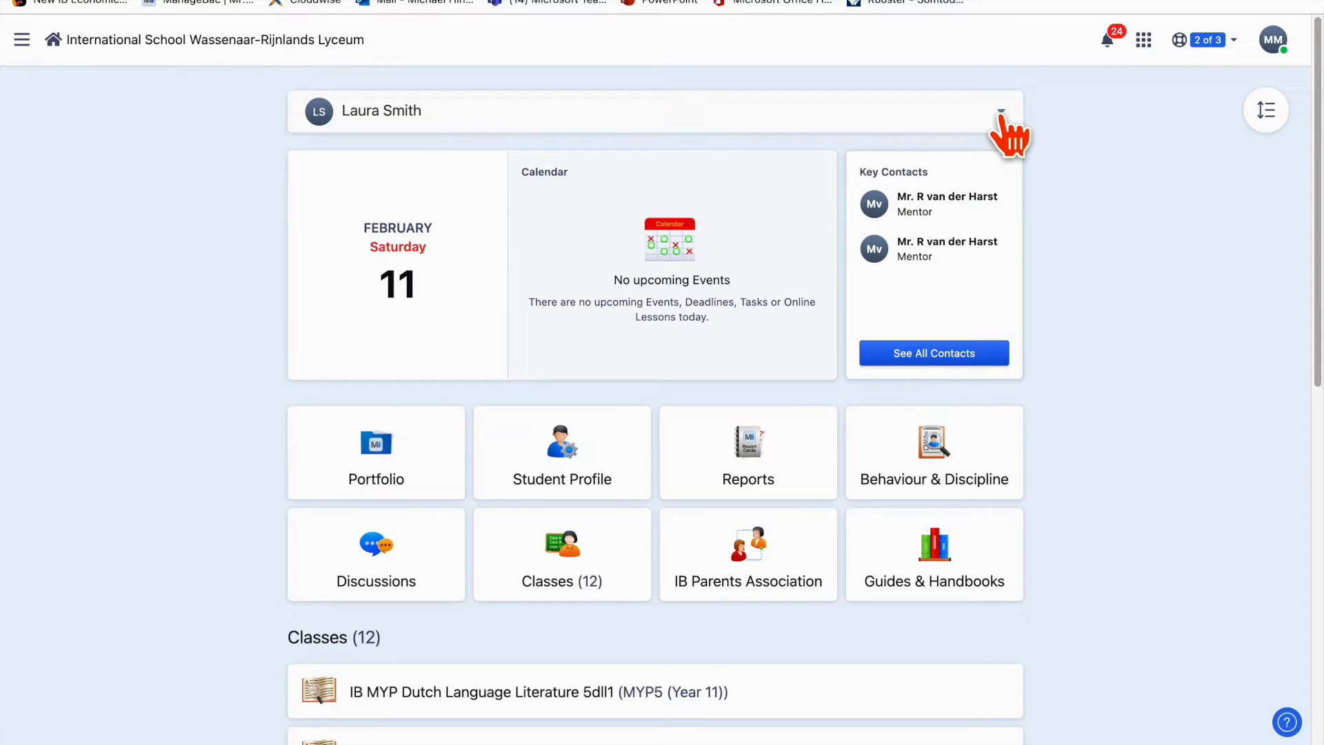
{"action": "mouse_move", "coordinate": [1097, 200]}
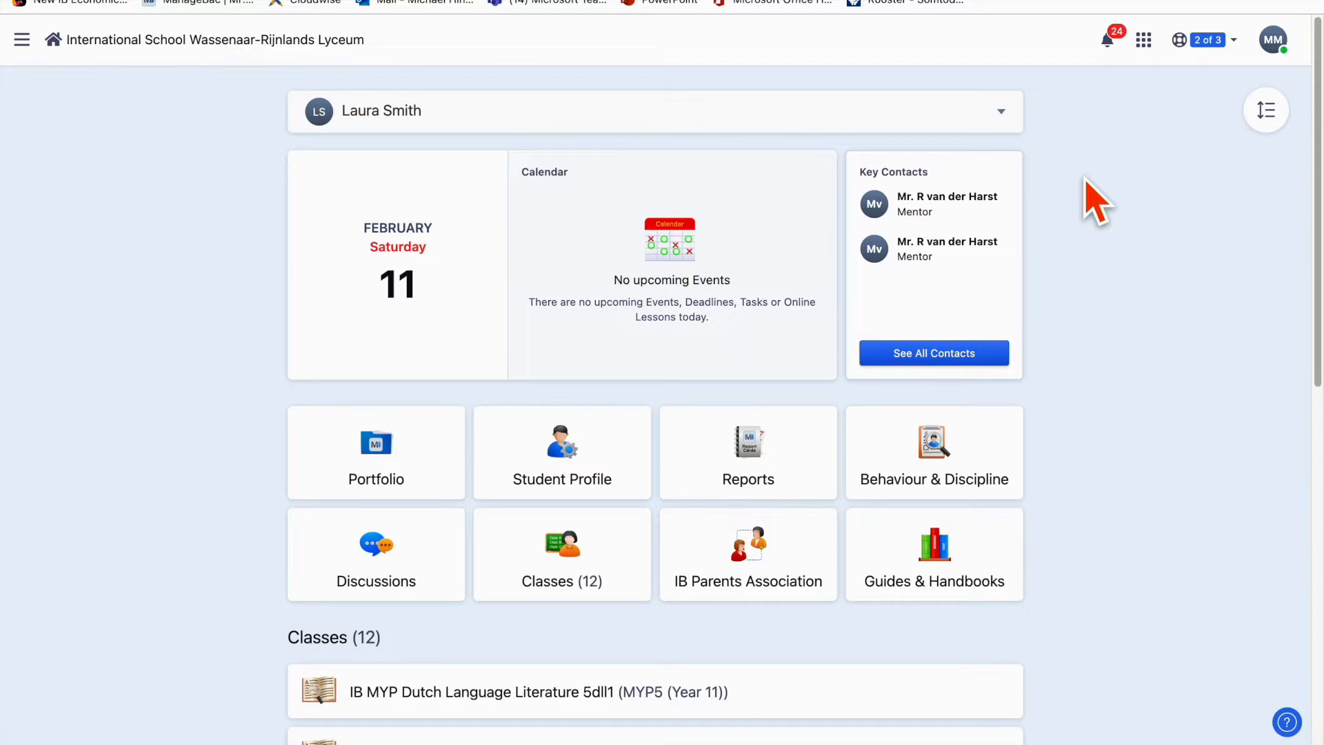
{"action": "scroll", "scroll_direction": "down", "scroll_amount": 3}
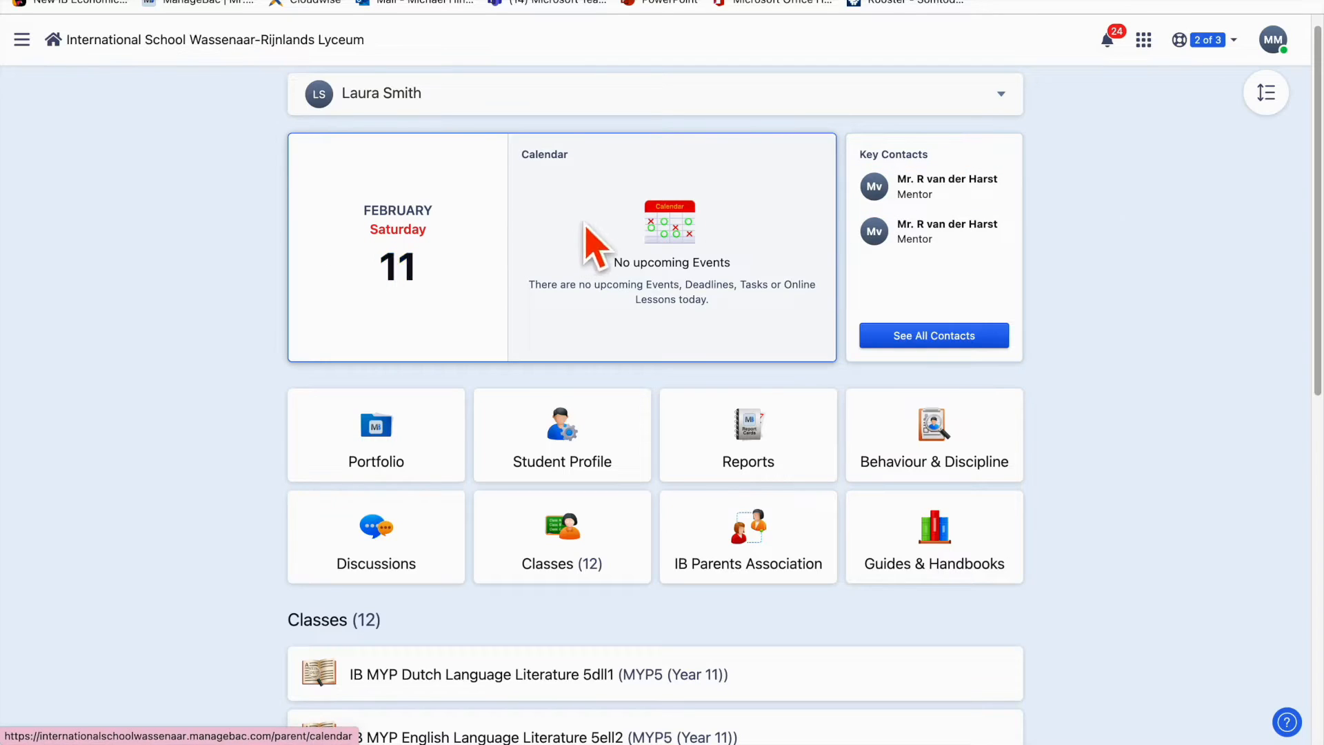
{"action": "mouse_move", "coordinate": [390, 265]}
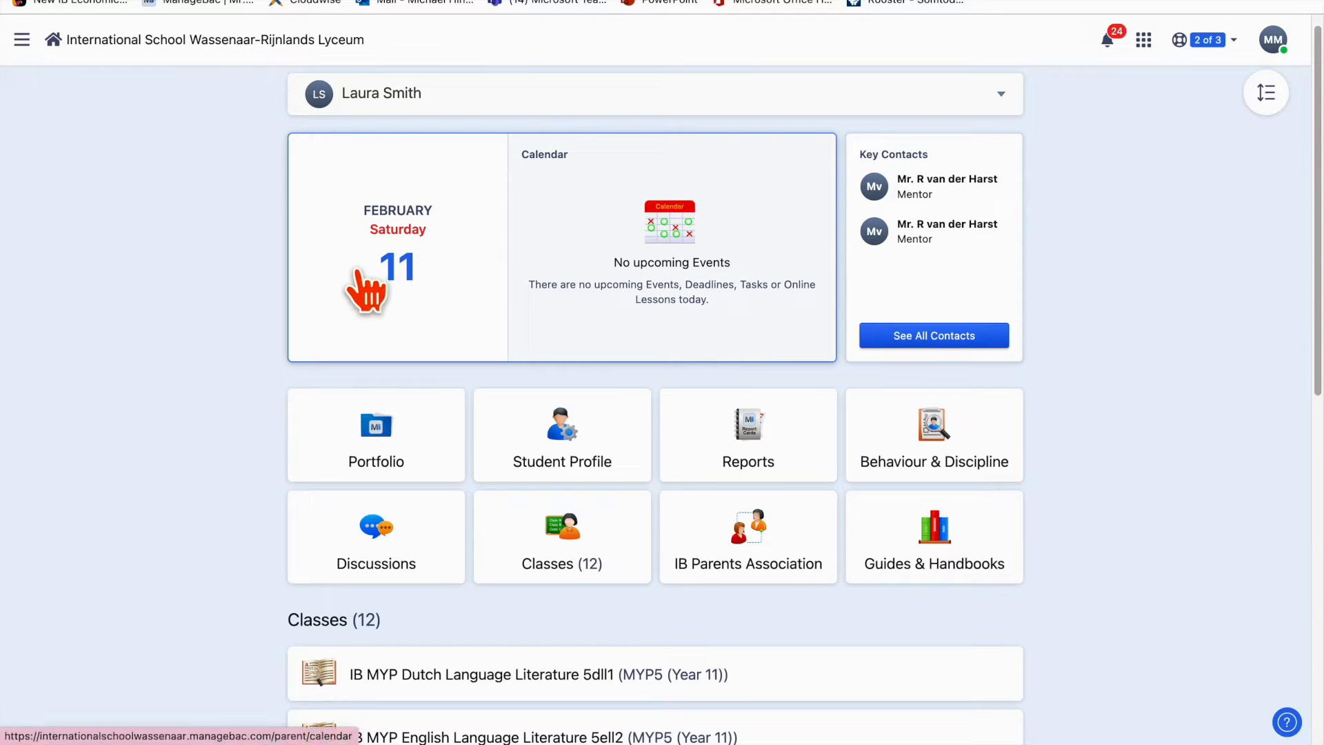
{"action": "mouse_move", "coordinate": [380, 311]}
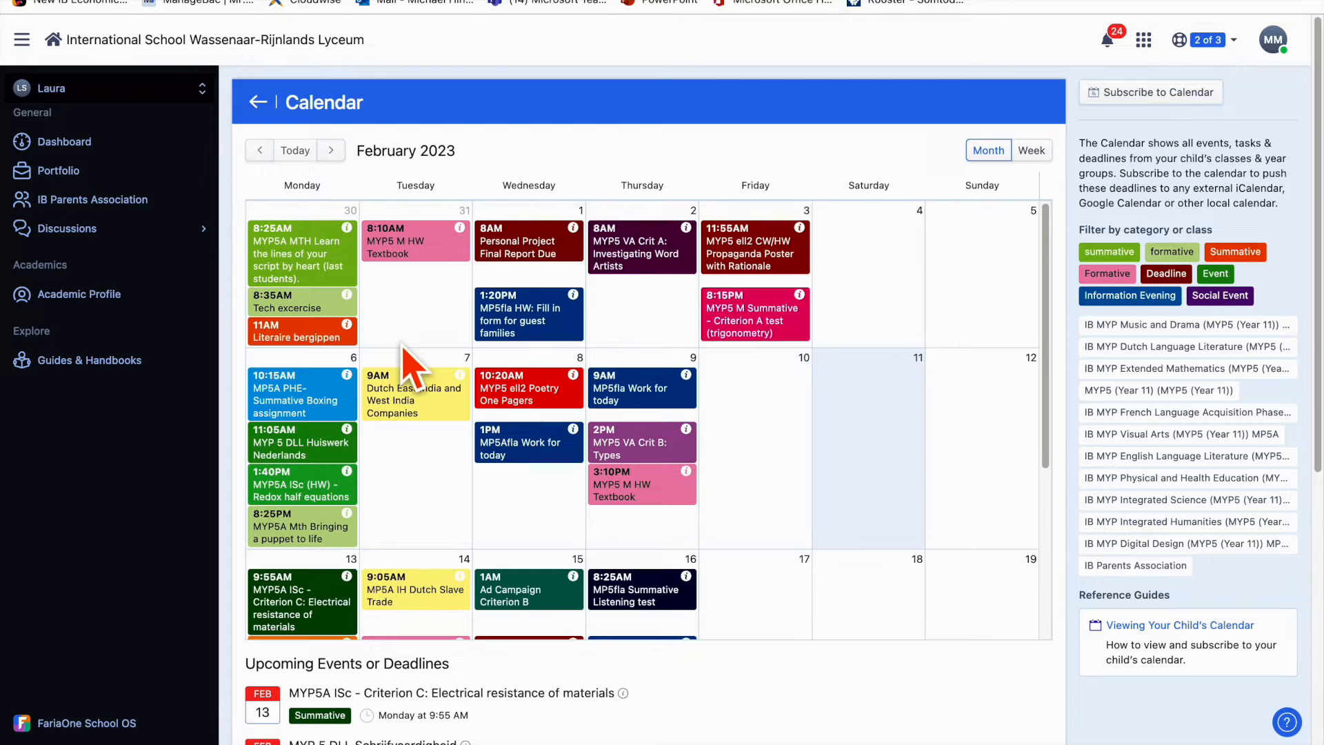
{"action": "scroll", "scroll_direction": "down", "scroll_amount": 3}
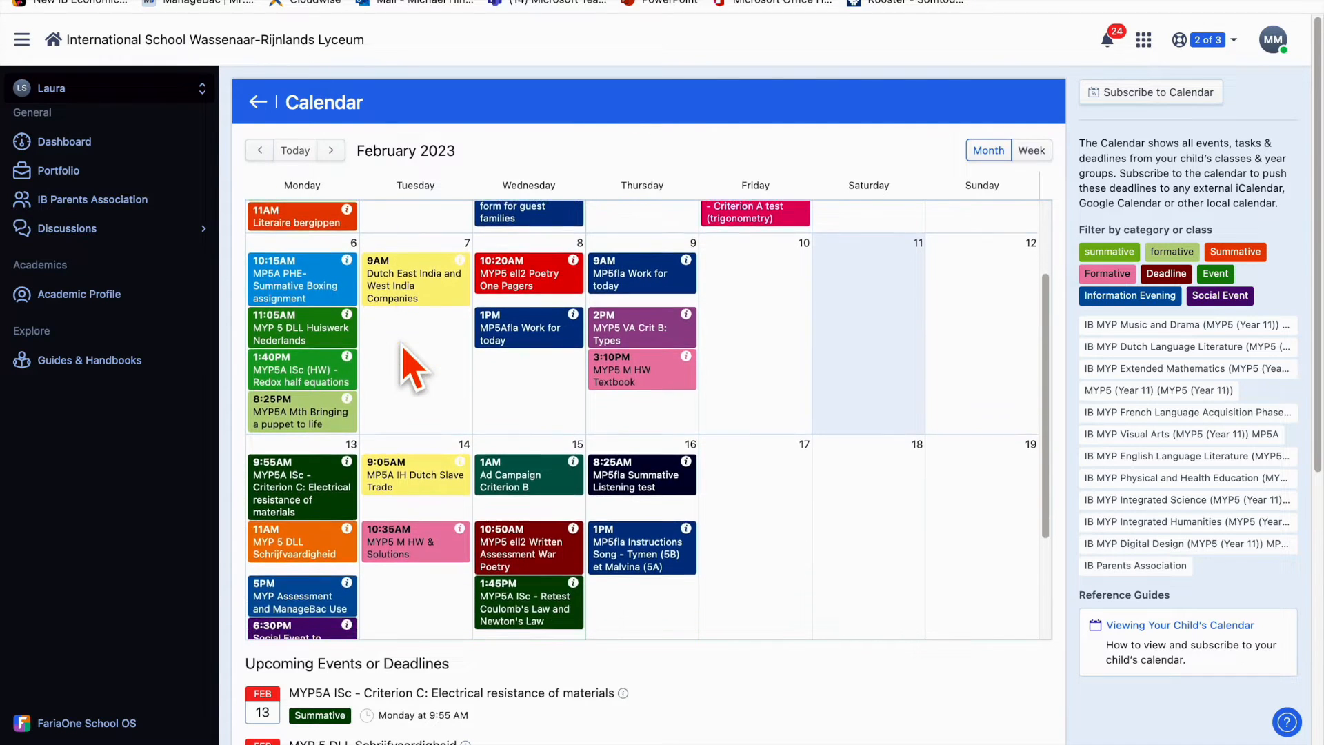
{"action": "scroll", "scroll_direction": "down", "scroll_amount": 3}
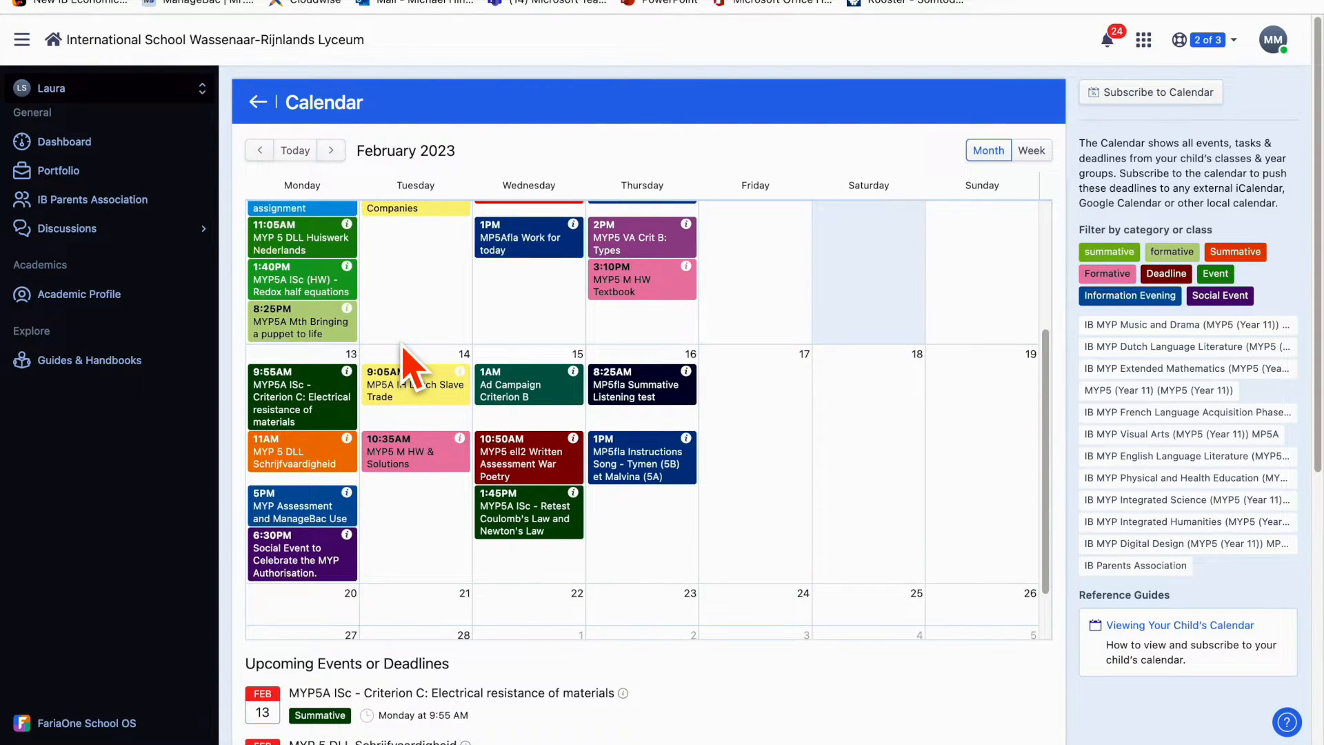
Step back three months through January and December to November 2022
{"action": "left_click", "coordinate": [259, 150]}
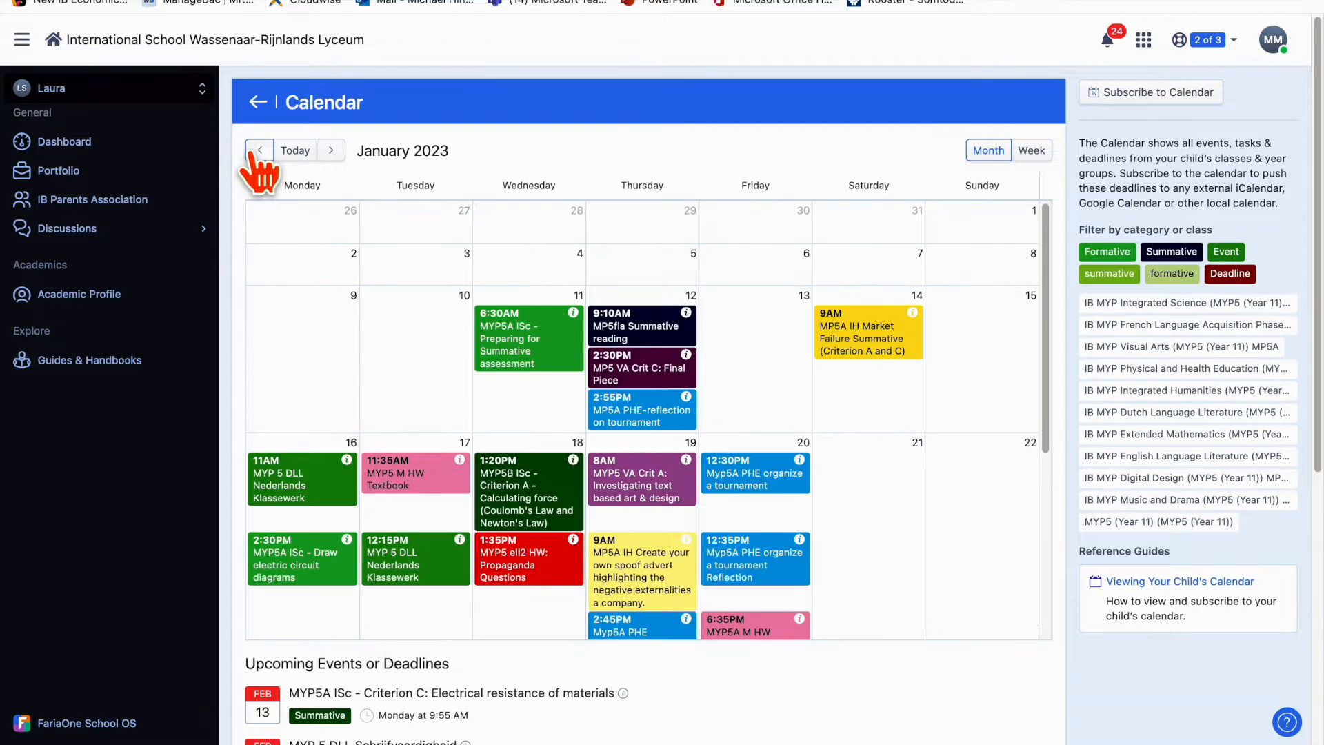
{"action": "left_click", "coordinate": [259, 149]}
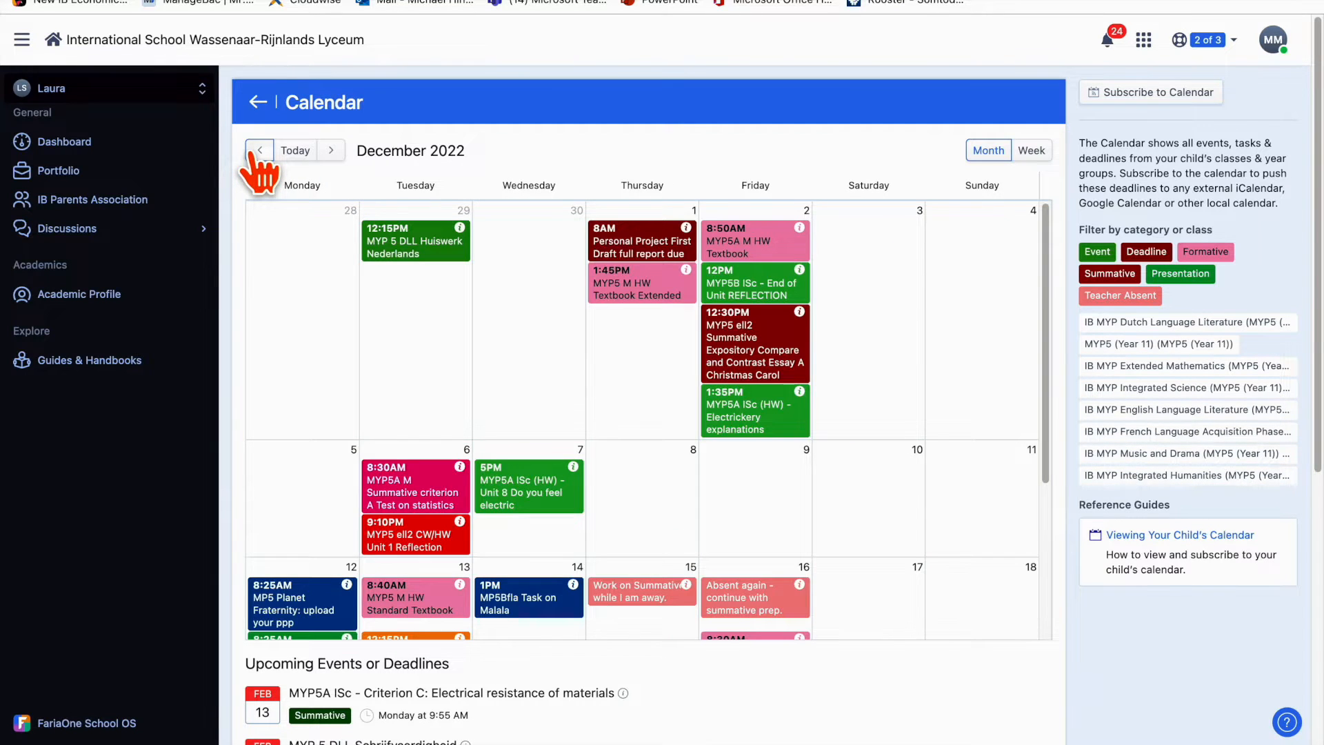
{"action": "left_click", "coordinate": [259, 149]}
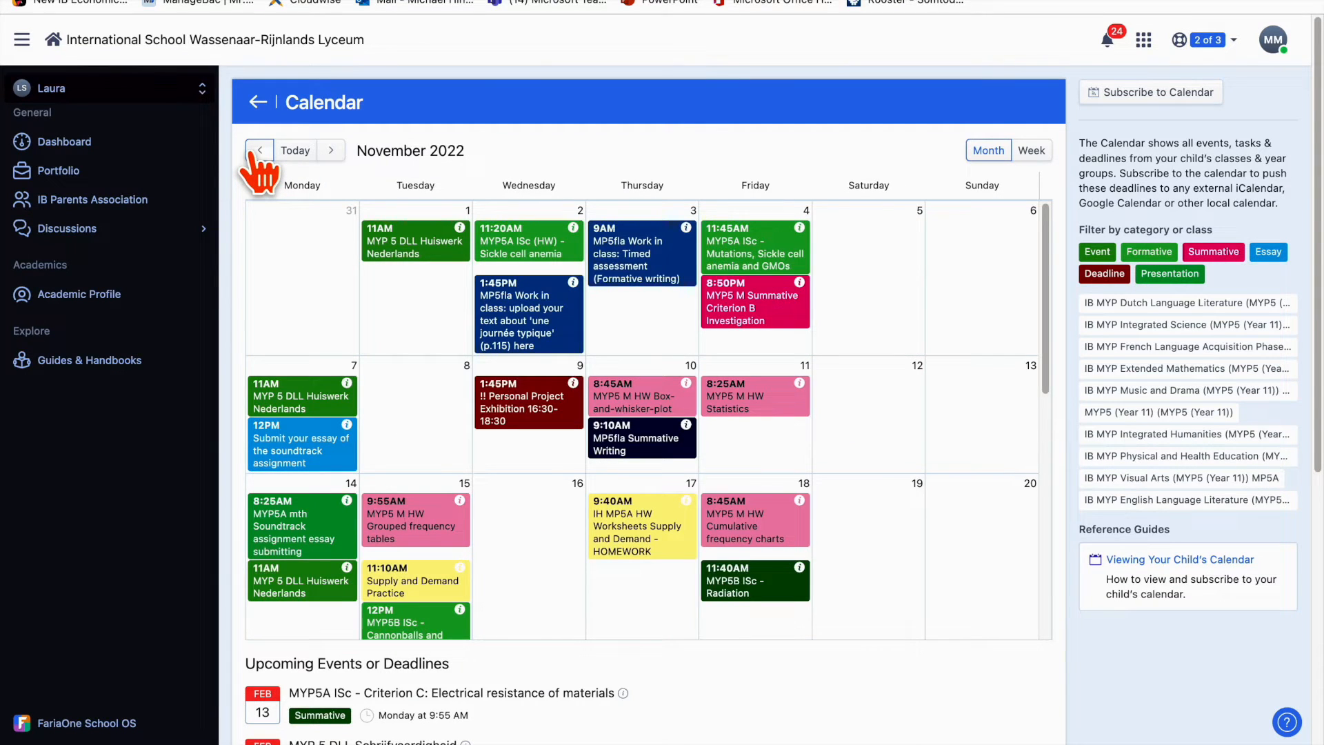
{"action": "scroll", "scroll_direction": "down", "scroll_amount": 3}
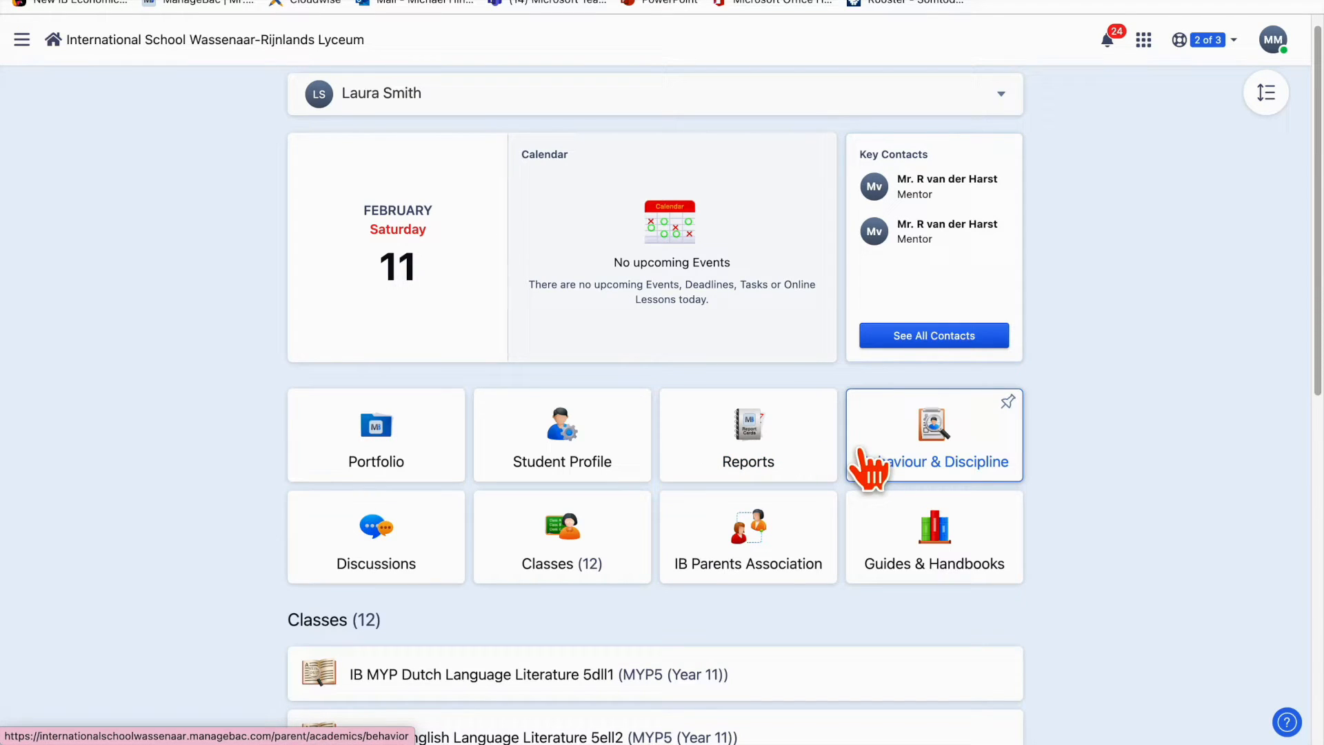
{"action": "mouse_move", "coordinate": [354, 445]}
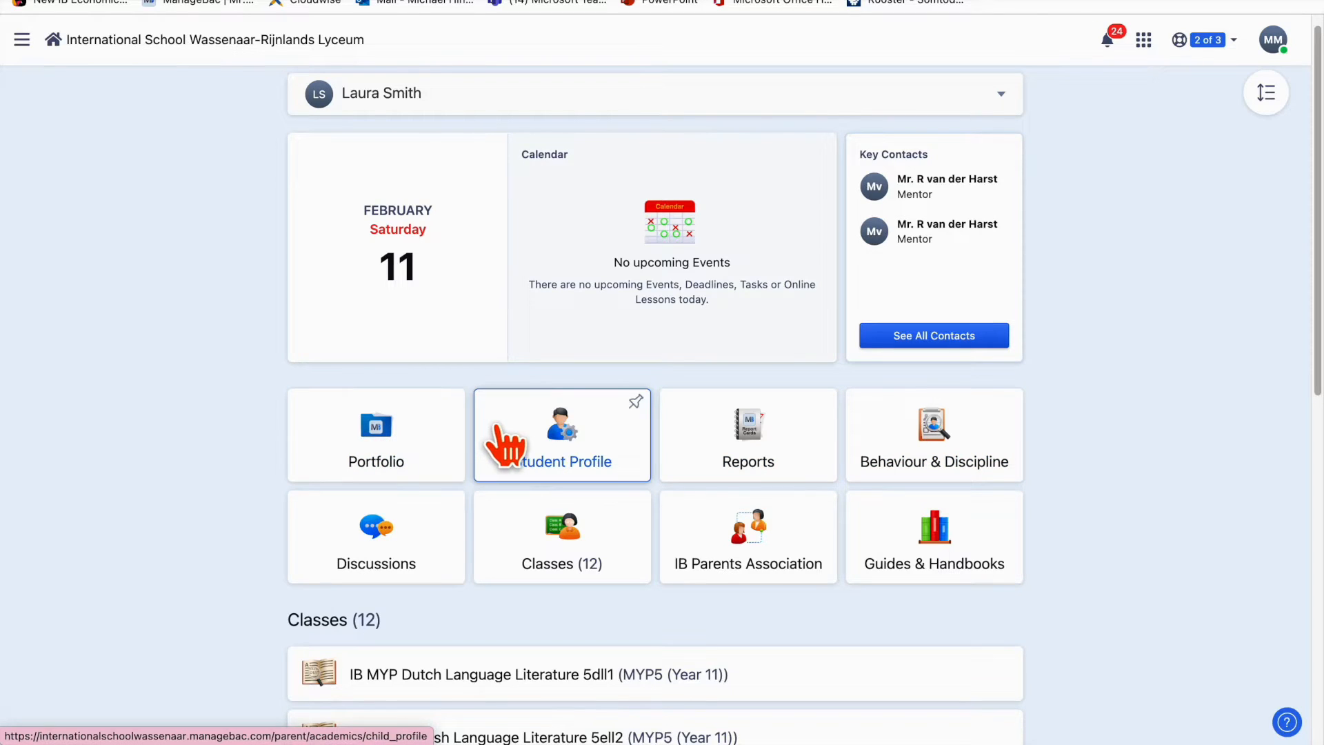
{"action": "mouse_move", "coordinate": [763, 445]}
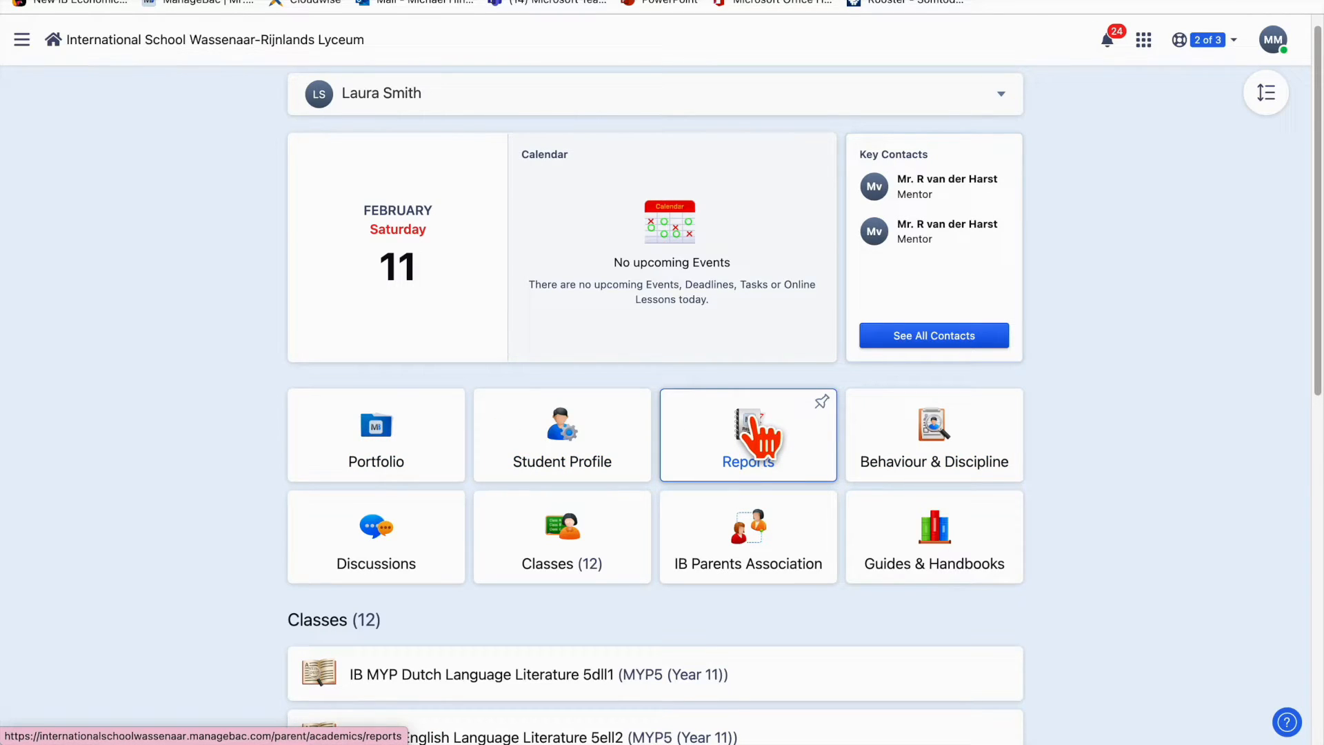
{"action": "mouse_move", "coordinate": [934, 445]}
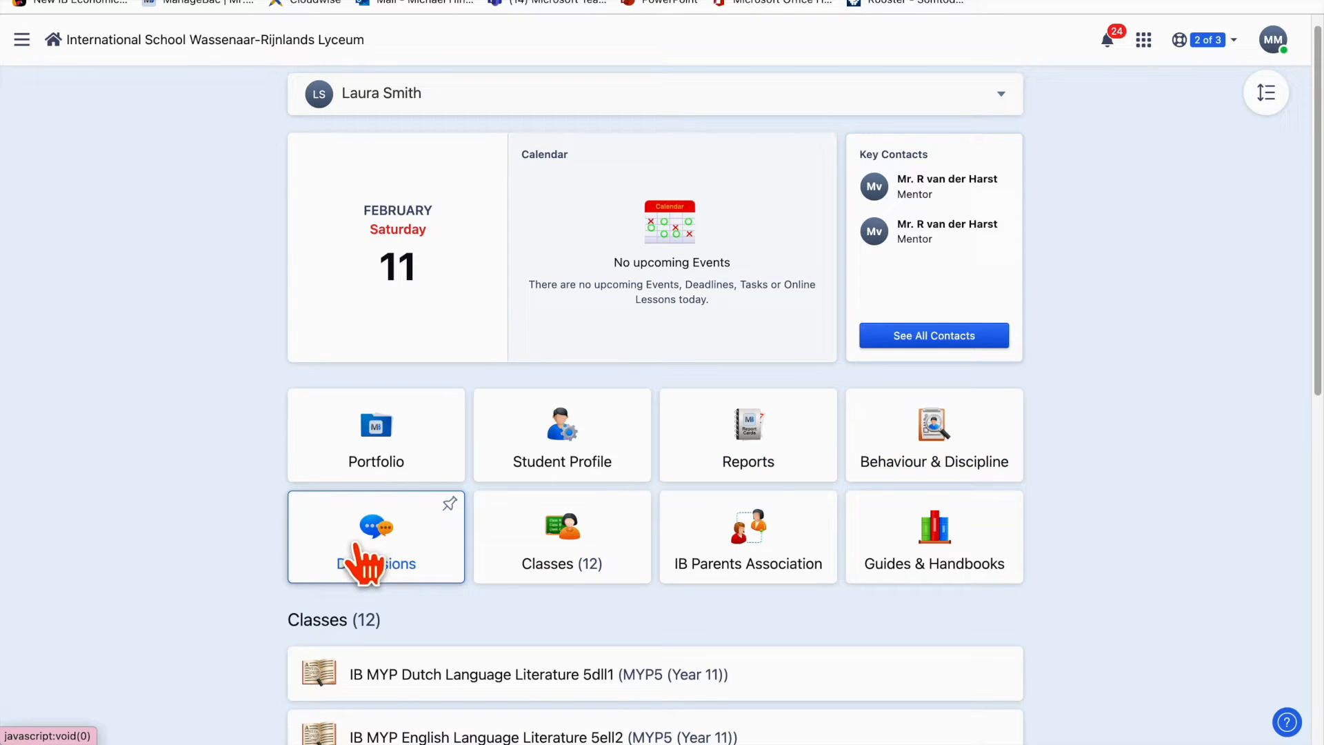
{"action": "mouse_move", "coordinate": [543, 563]}
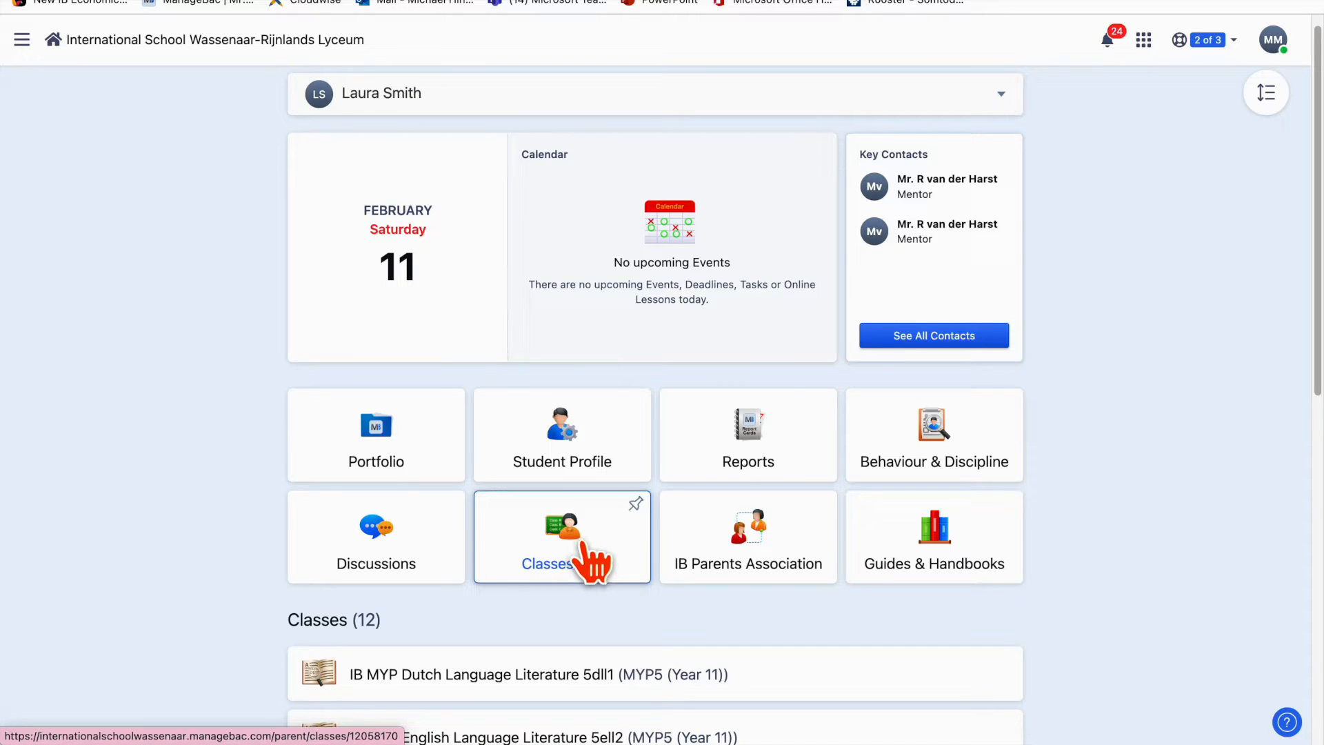
{"action": "mouse_move", "coordinate": [760, 560]}
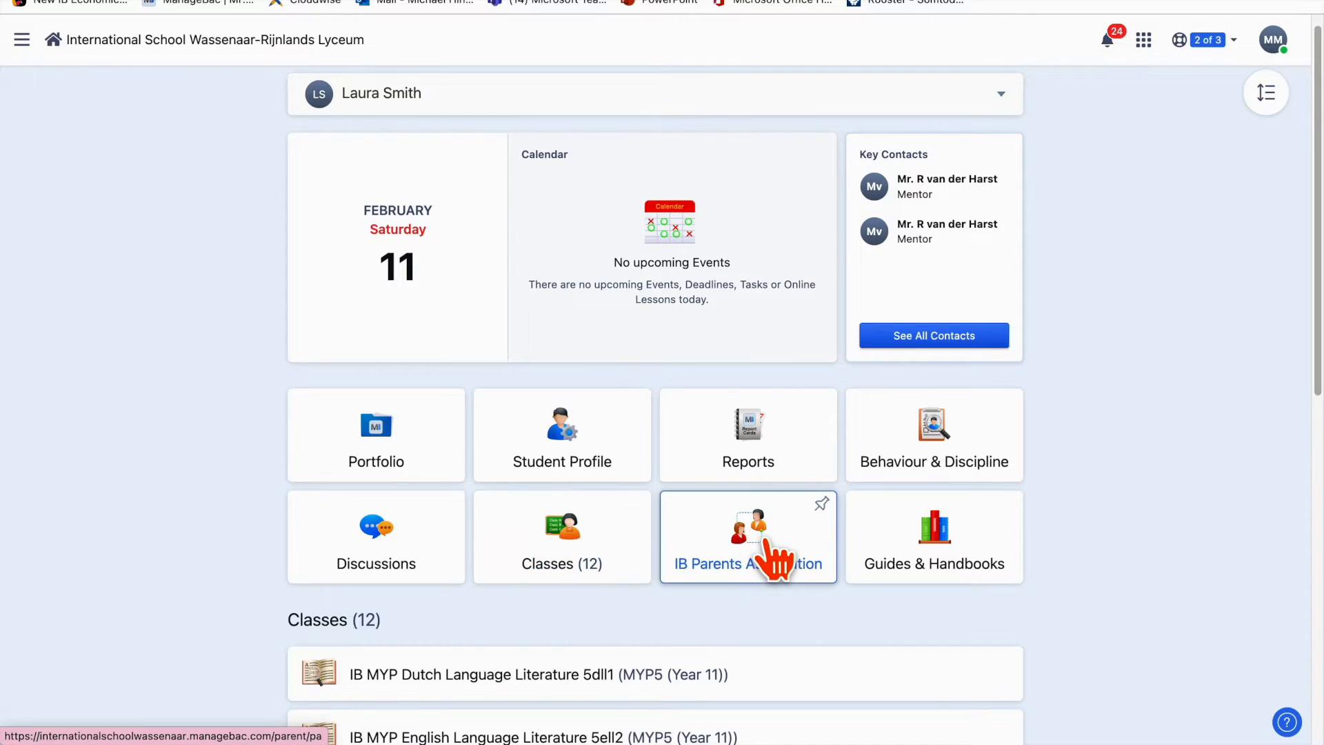
{"action": "mouse_move", "coordinate": [952, 560]}
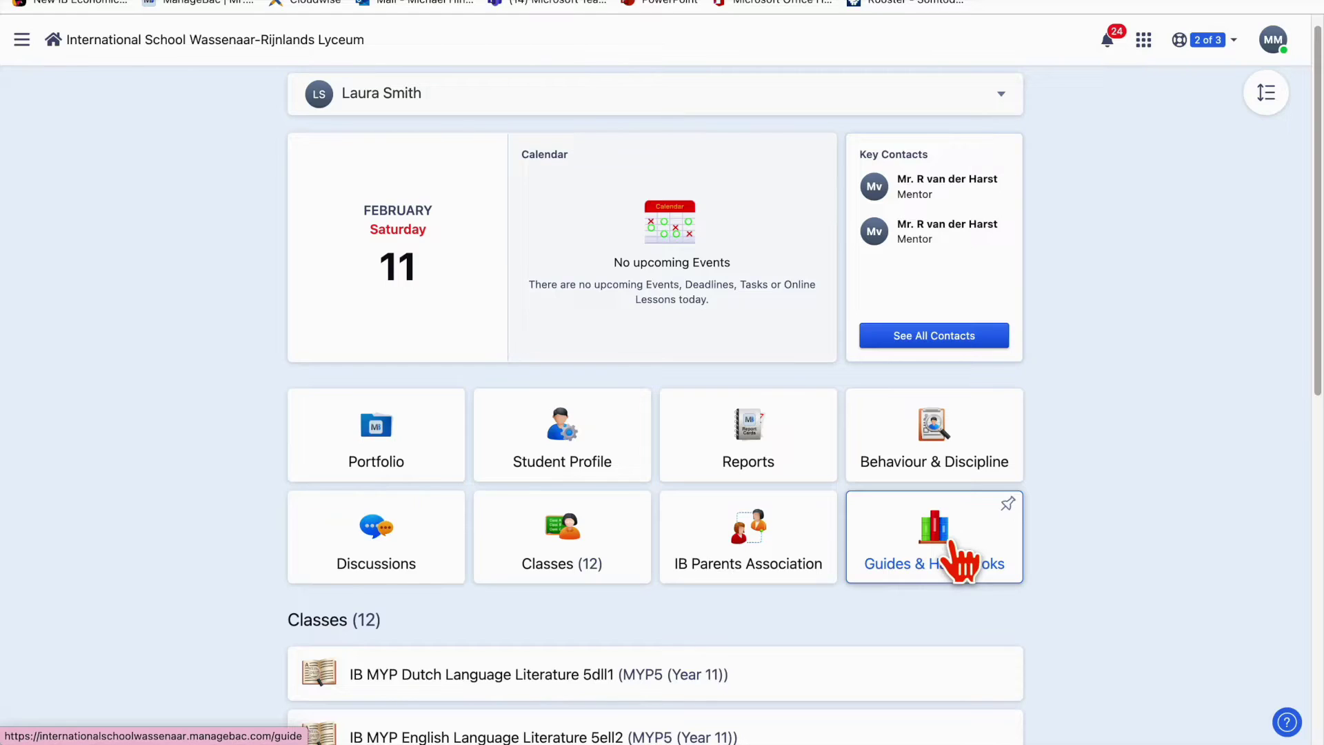
{"action": "scroll", "scroll_direction": "down", "scroll_amount": 3}
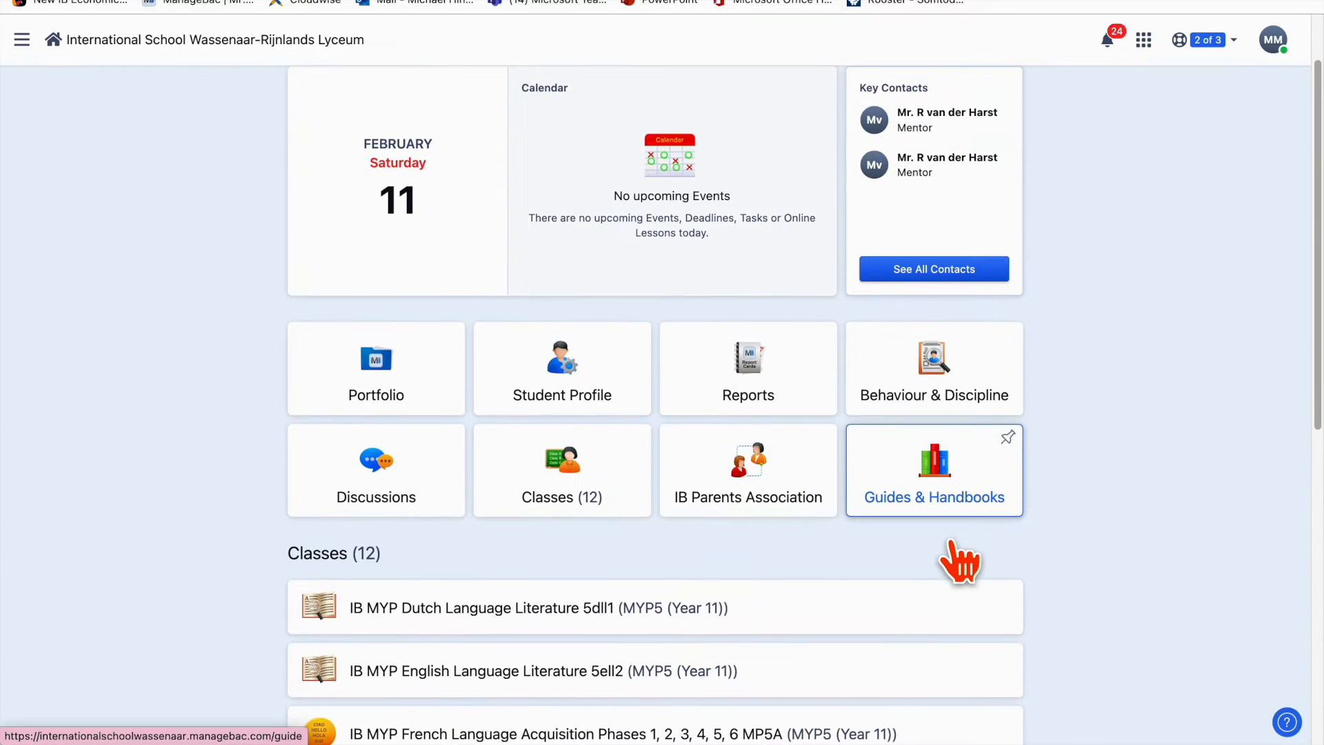
{"action": "mouse_move", "coordinate": [962, 572]}
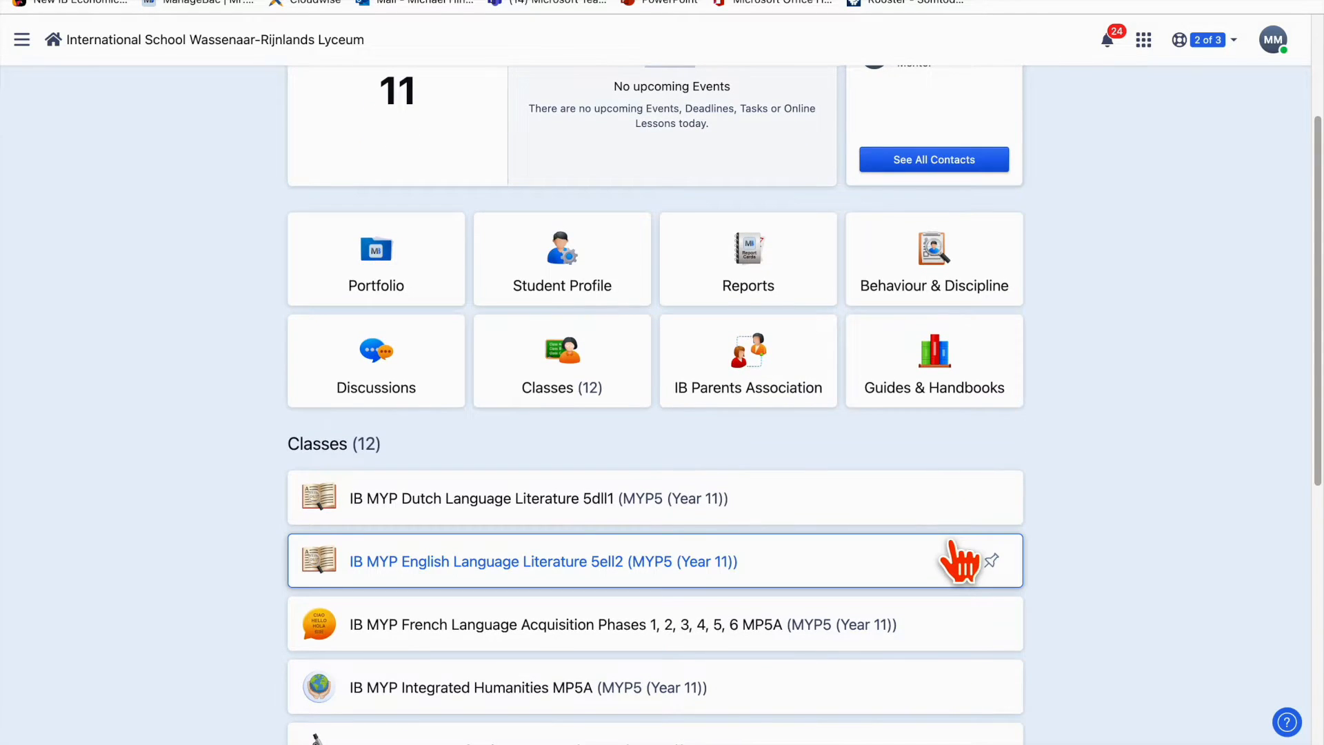
{"action": "scroll", "scroll_direction": "down", "scroll_amount": 3}
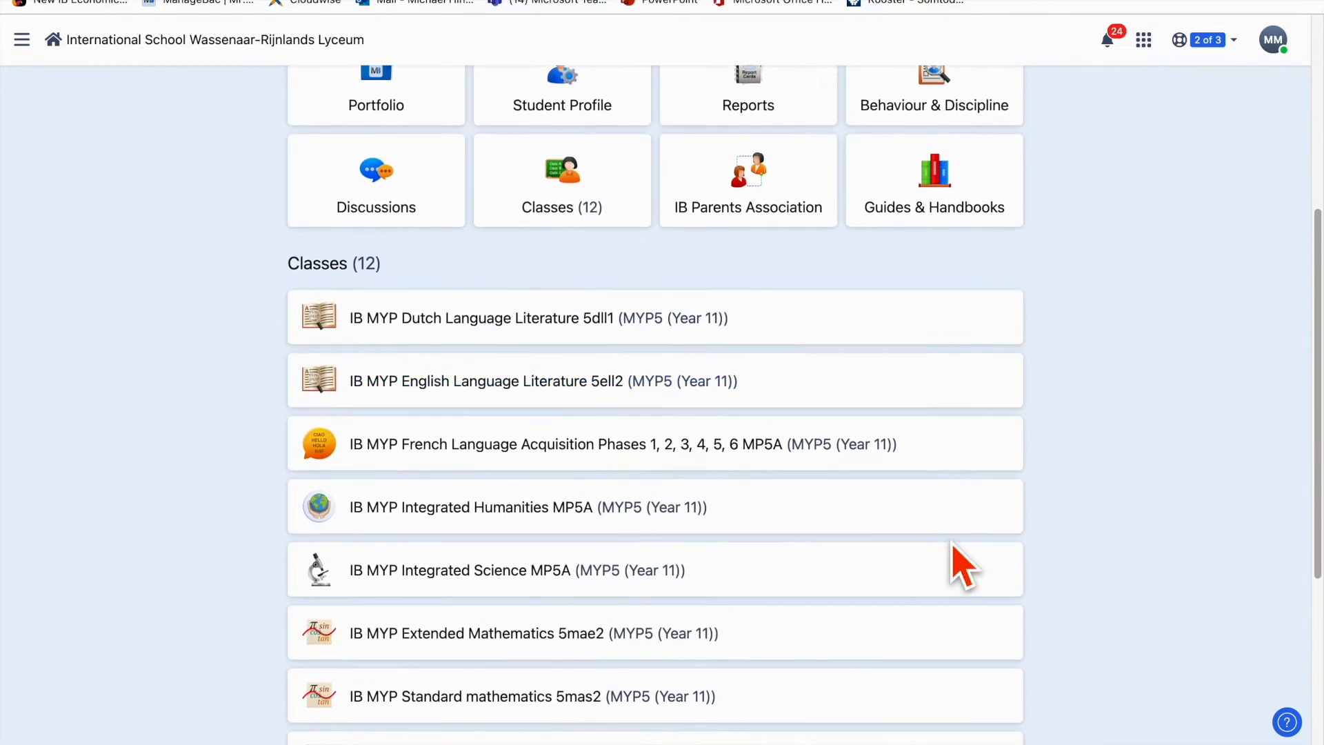
{"action": "scroll", "scroll_direction": "down", "scroll_amount": 3}
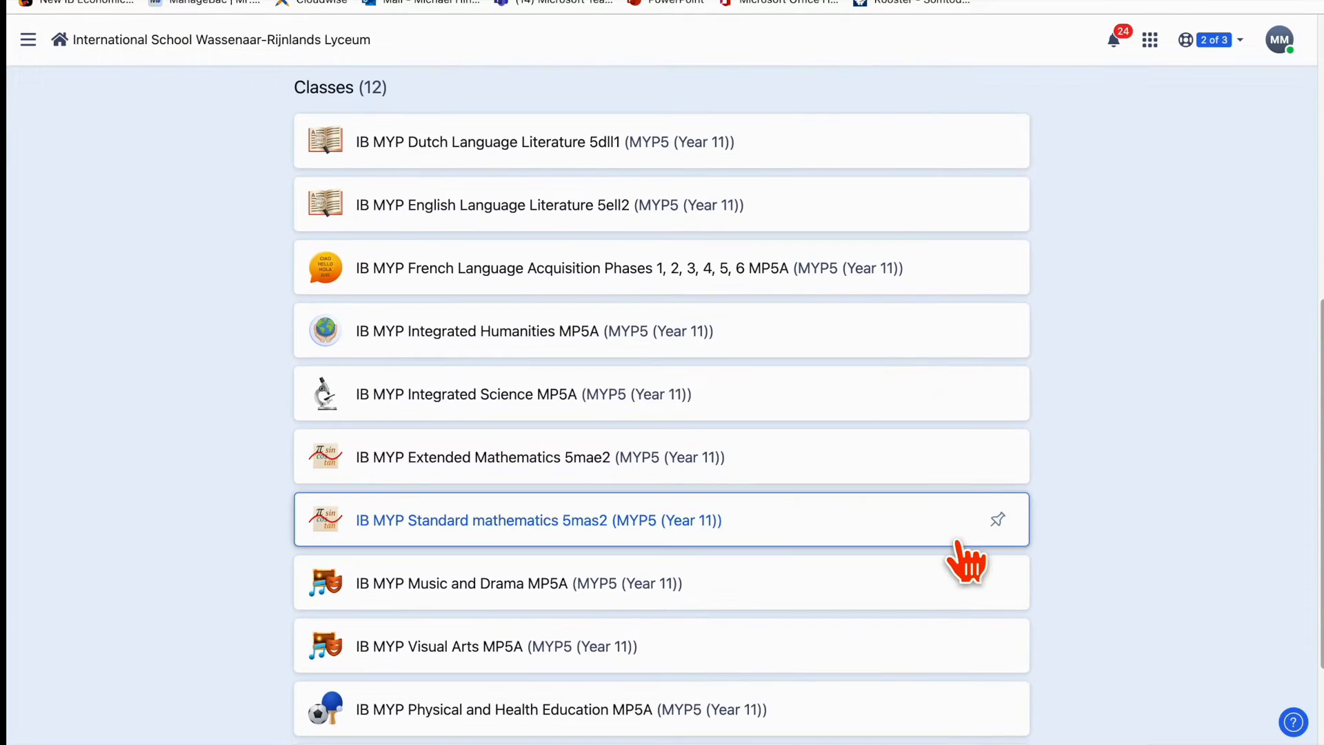
{"action": "scroll", "scroll_direction": "down", "scroll_amount": 3}
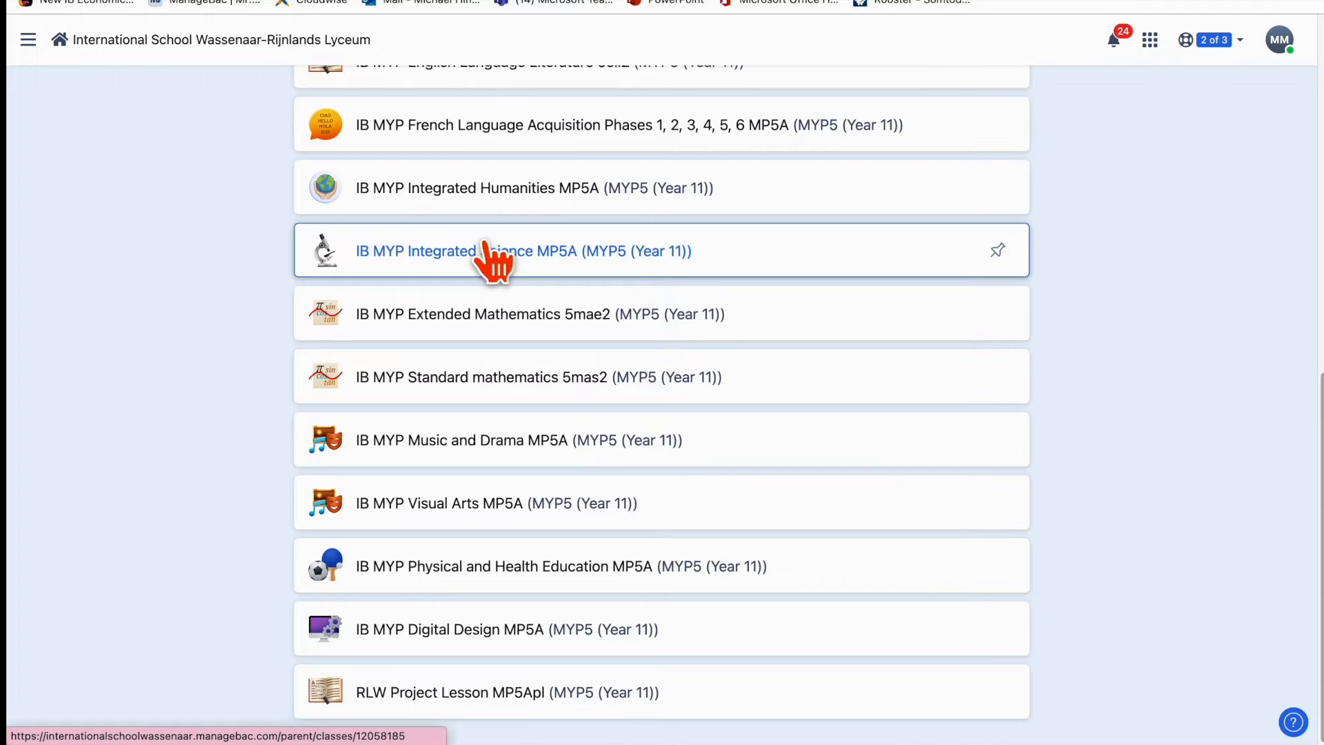
{"action": "left_click", "coordinate": [496, 251]}
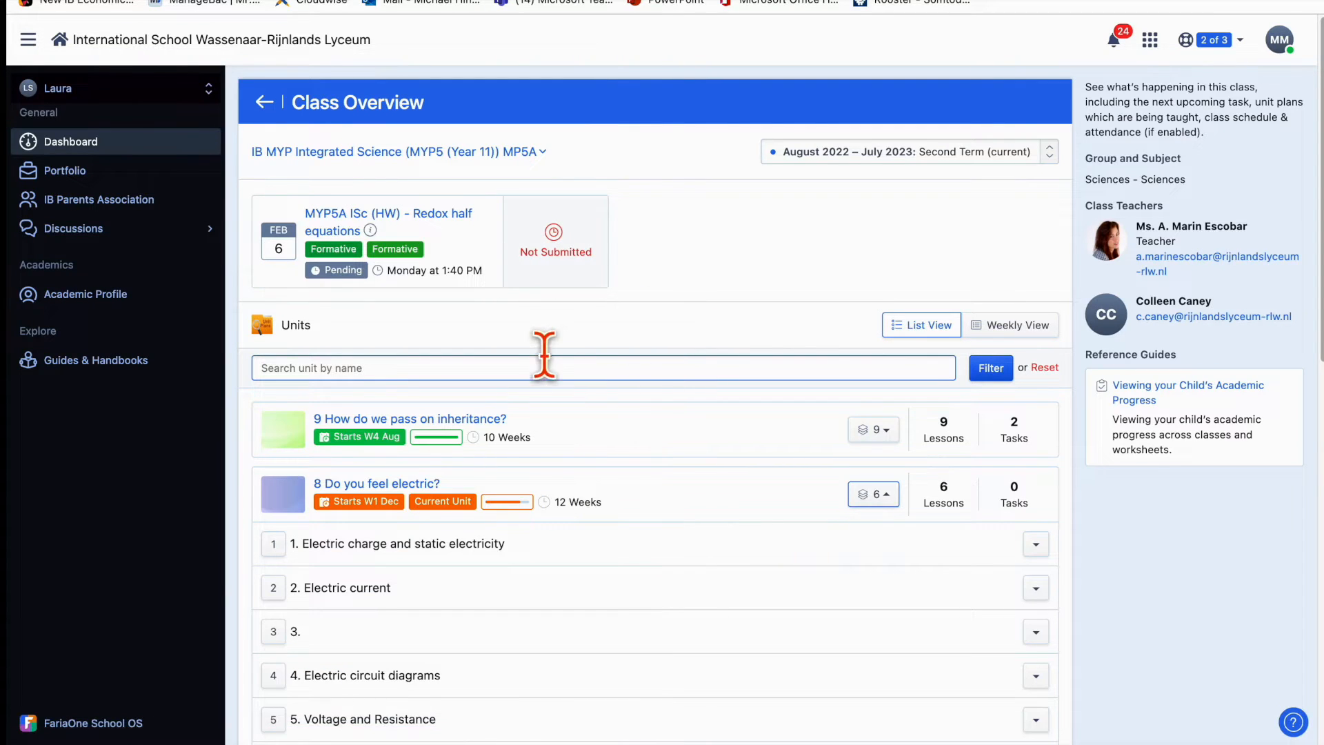
{"action": "mouse_move", "coordinate": [697, 538]}
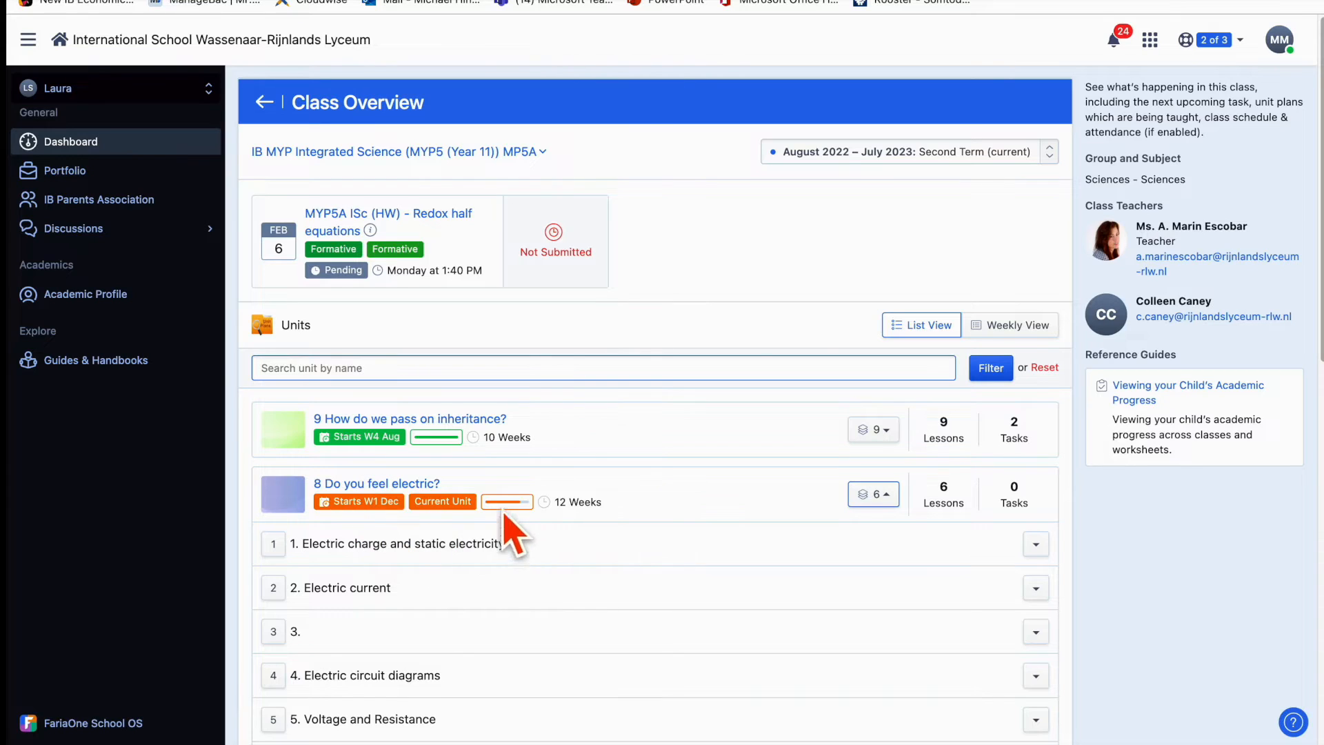
{"action": "mouse_move", "coordinate": [472, 607]}
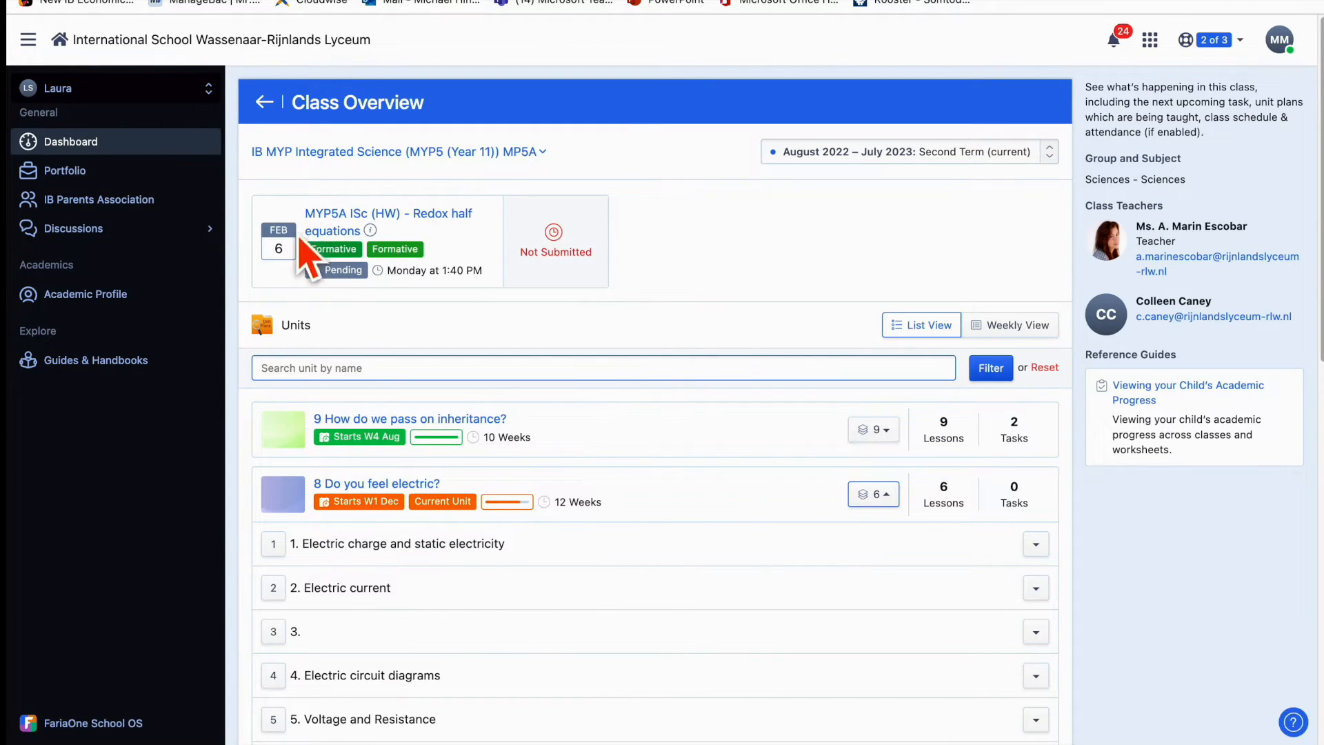
{"action": "mouse_move", "coordinate": [330, 219]}
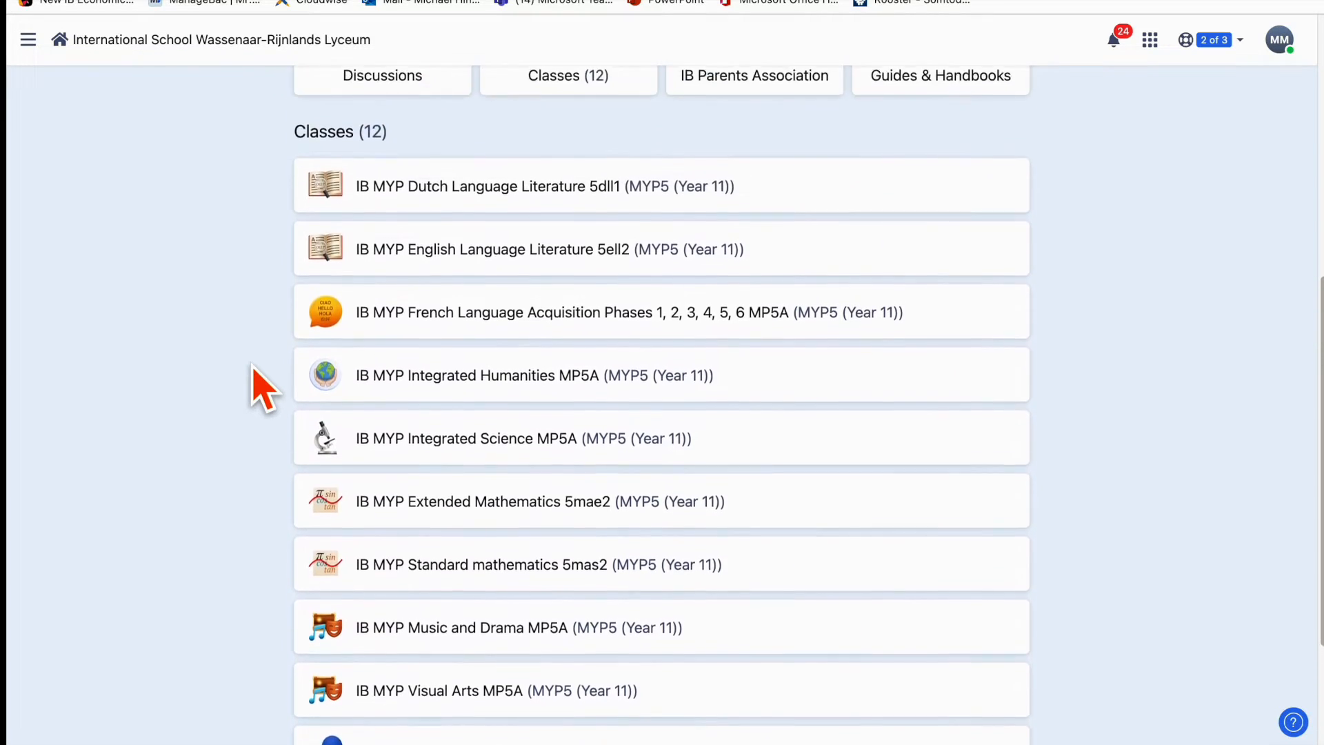
Return to the school home page and pin the navigation sidebar open
{"action": "scroll", "scroll_direction": "up", "scroll_amount": 3}
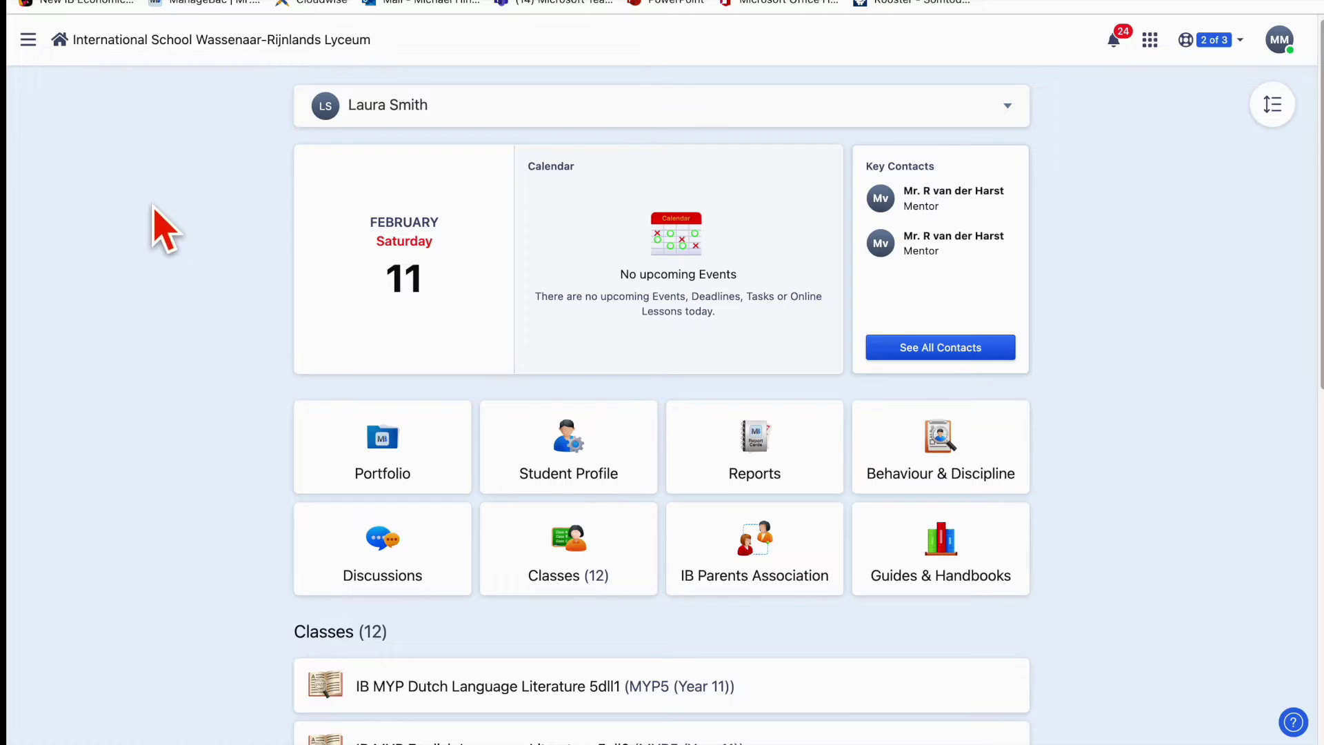
{"action": "left_click", "coordinate": [26, 38]}
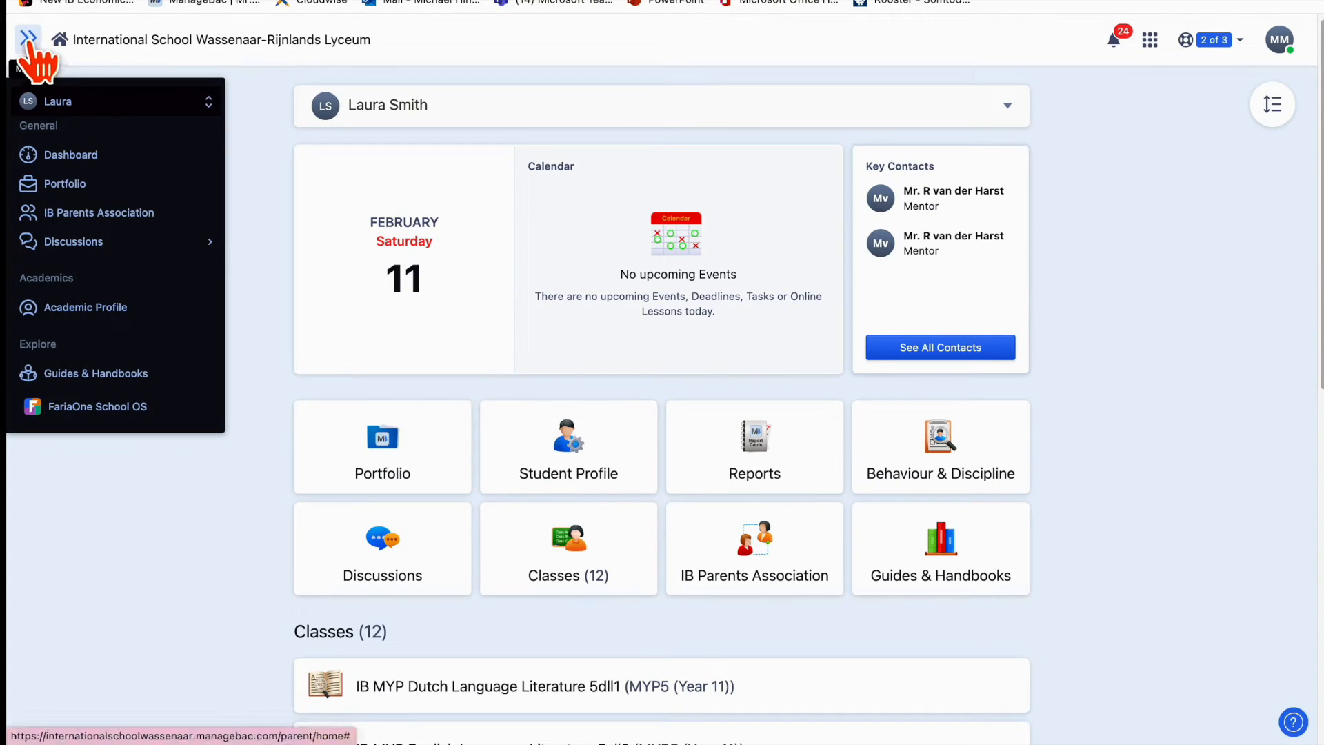
{"action": "left_click", "coordinate": [25, 38]}
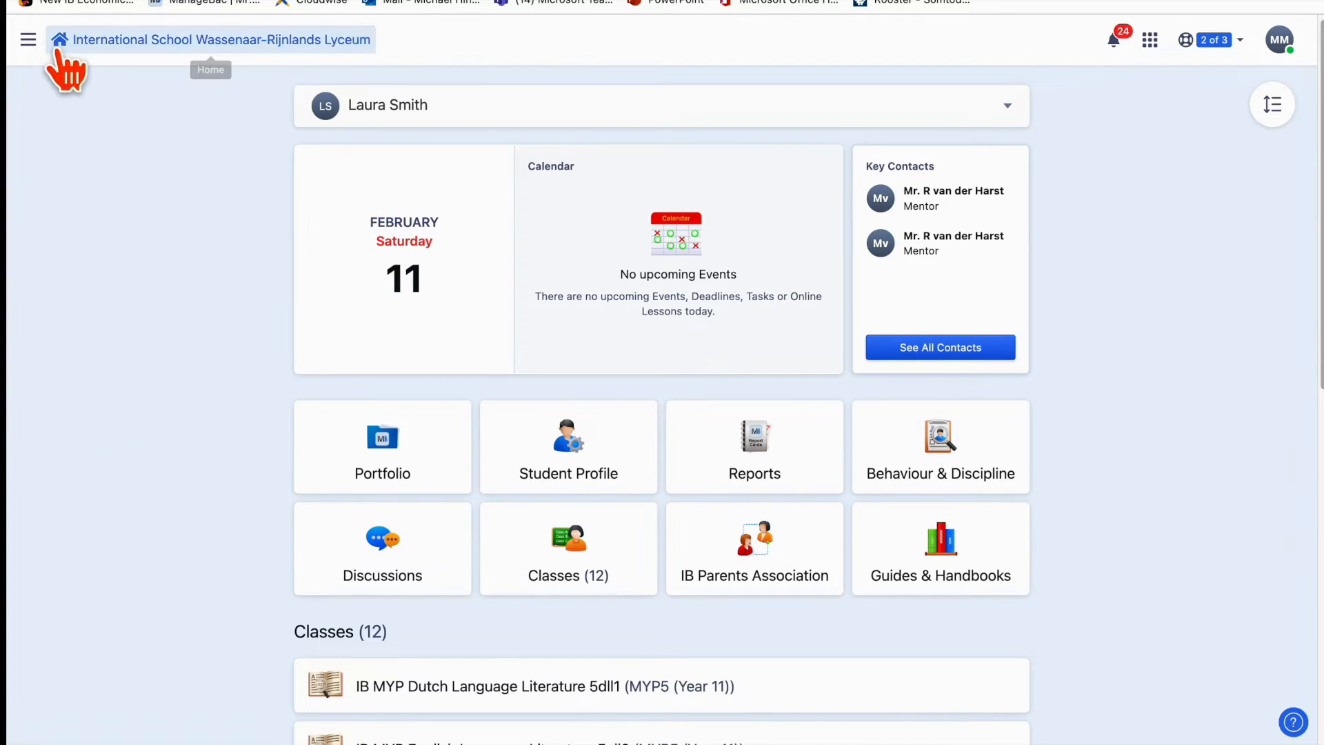
{"action": "left_click", "coordinate": [26, 37]}
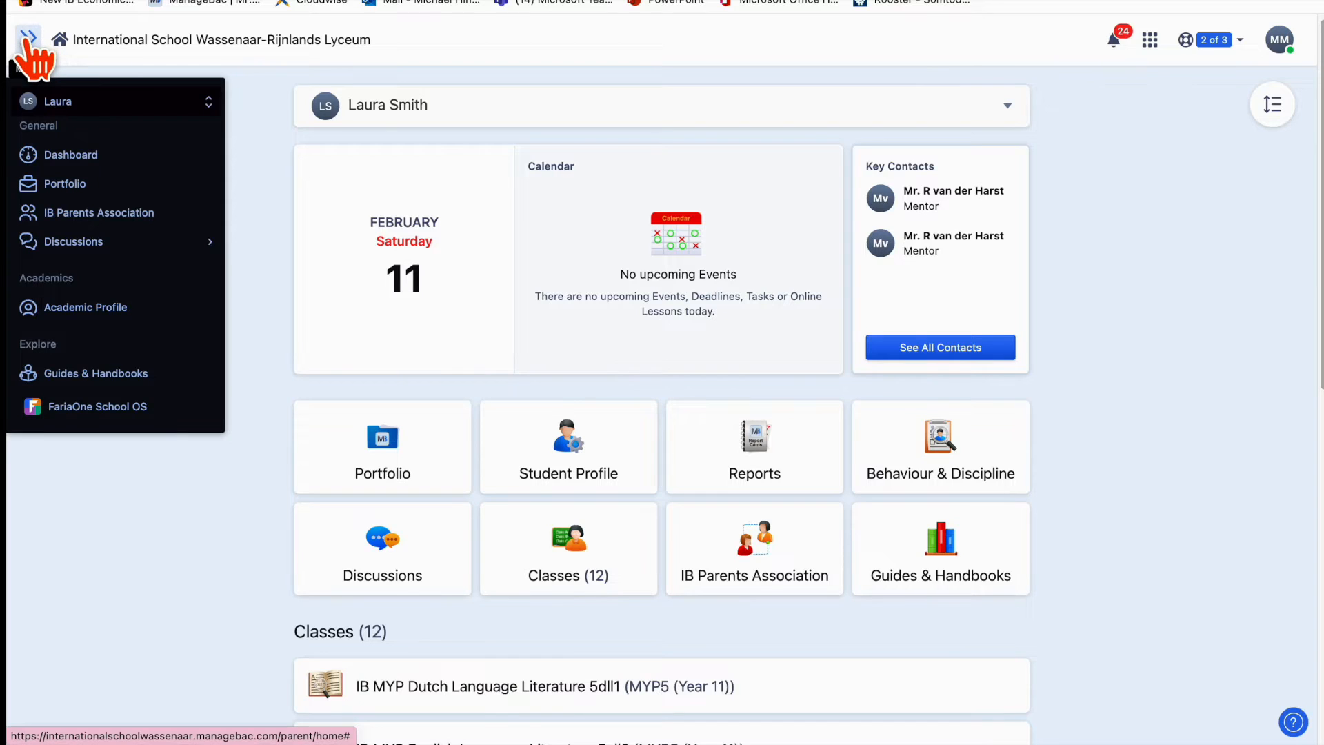
{"action": "left_click", "coordinate": [28, 37]}
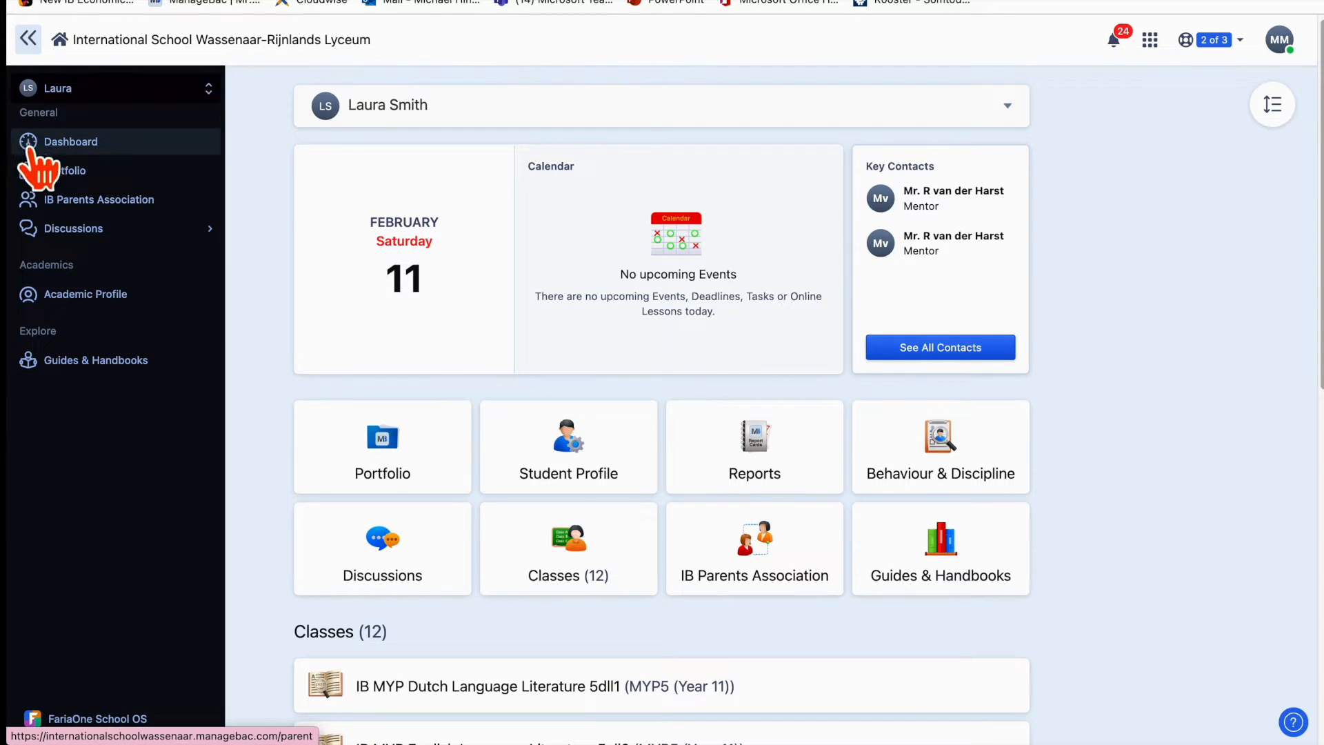
{"action": "mouse_move", "coordinate": [89, 176]}
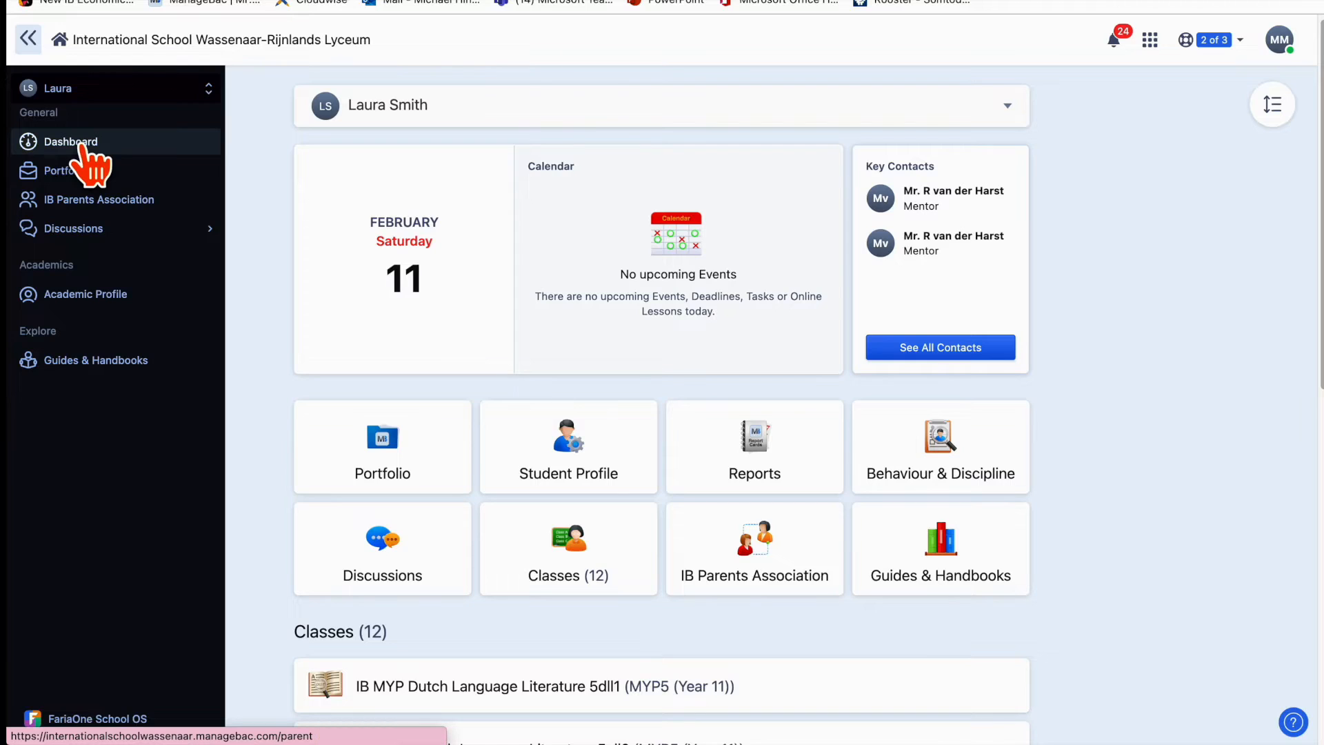
Preview the Thursday MP5fla Summative Listening test on the dashboard, then open My Full Calendar
{"action": "left_click", "coordinate": [70, 142]}
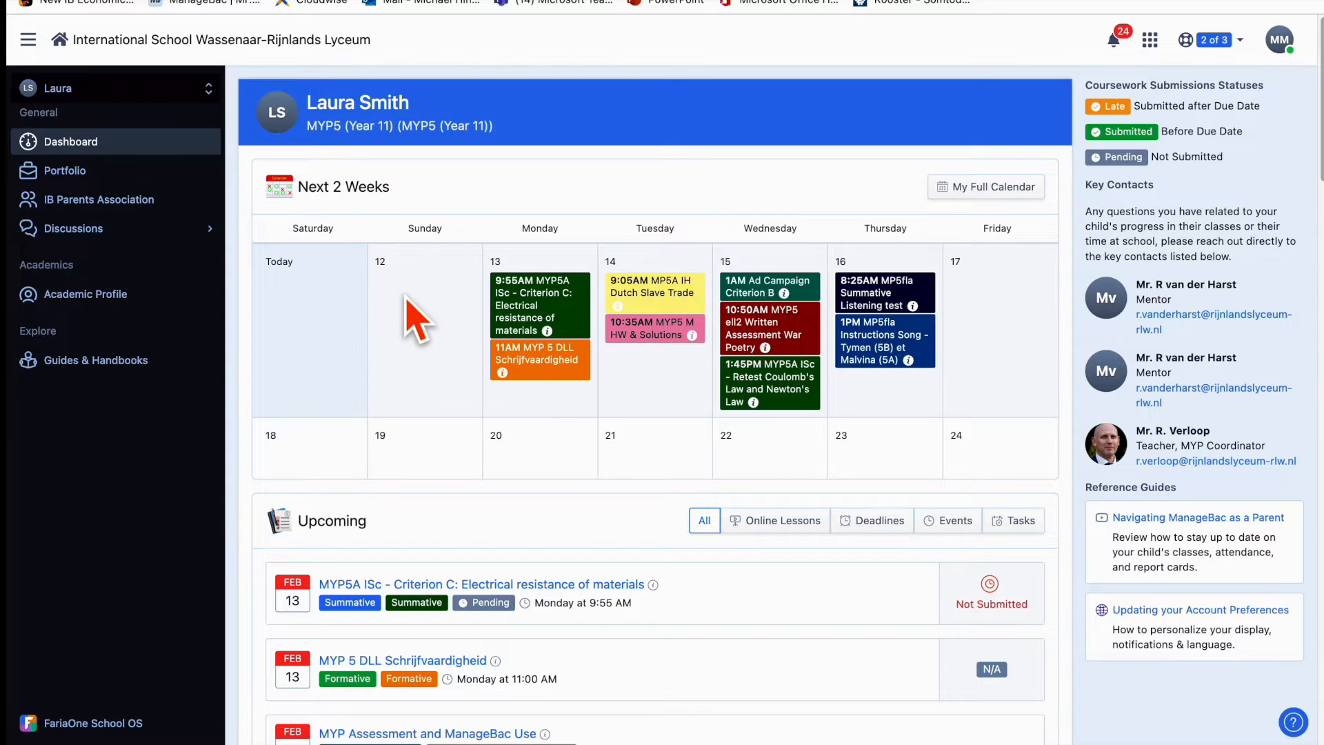
{"action": "mouse_move", "coordinate": [970, 379]}
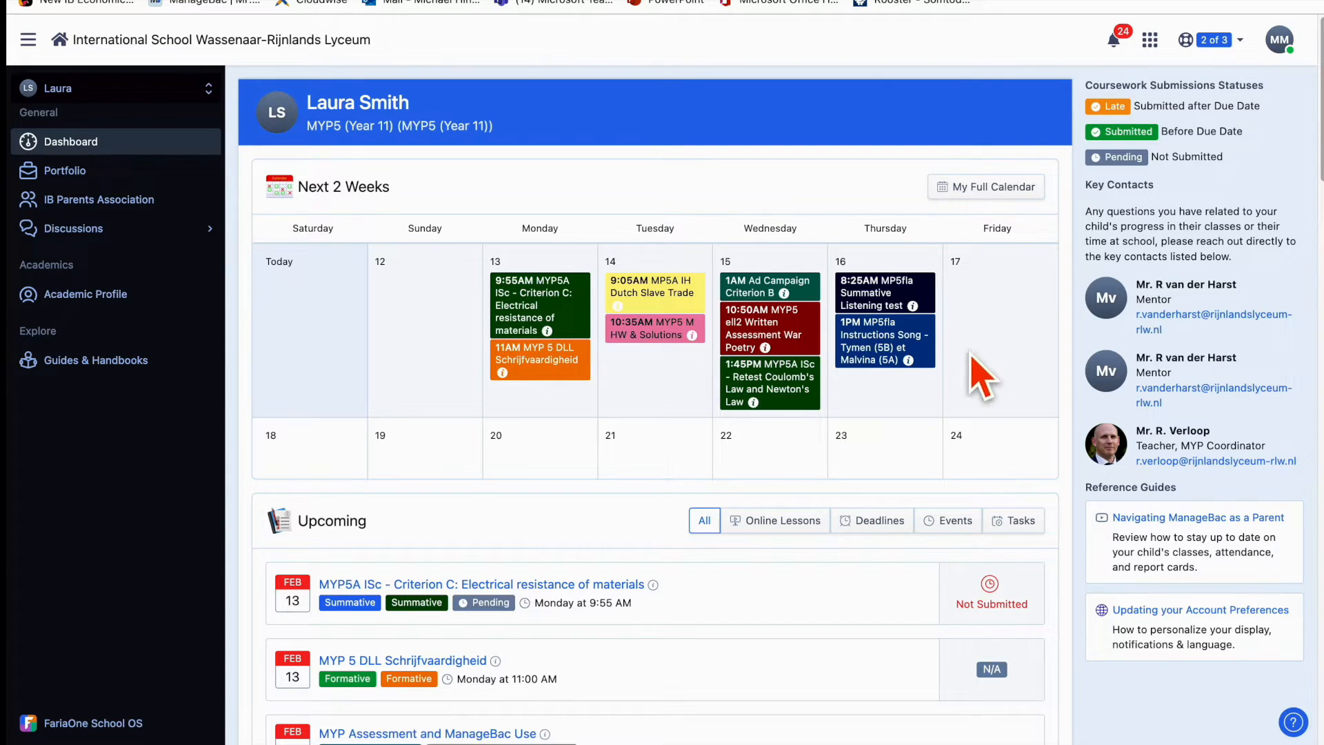
{"action": "mouse_move", "coordinate": [905, 454]}
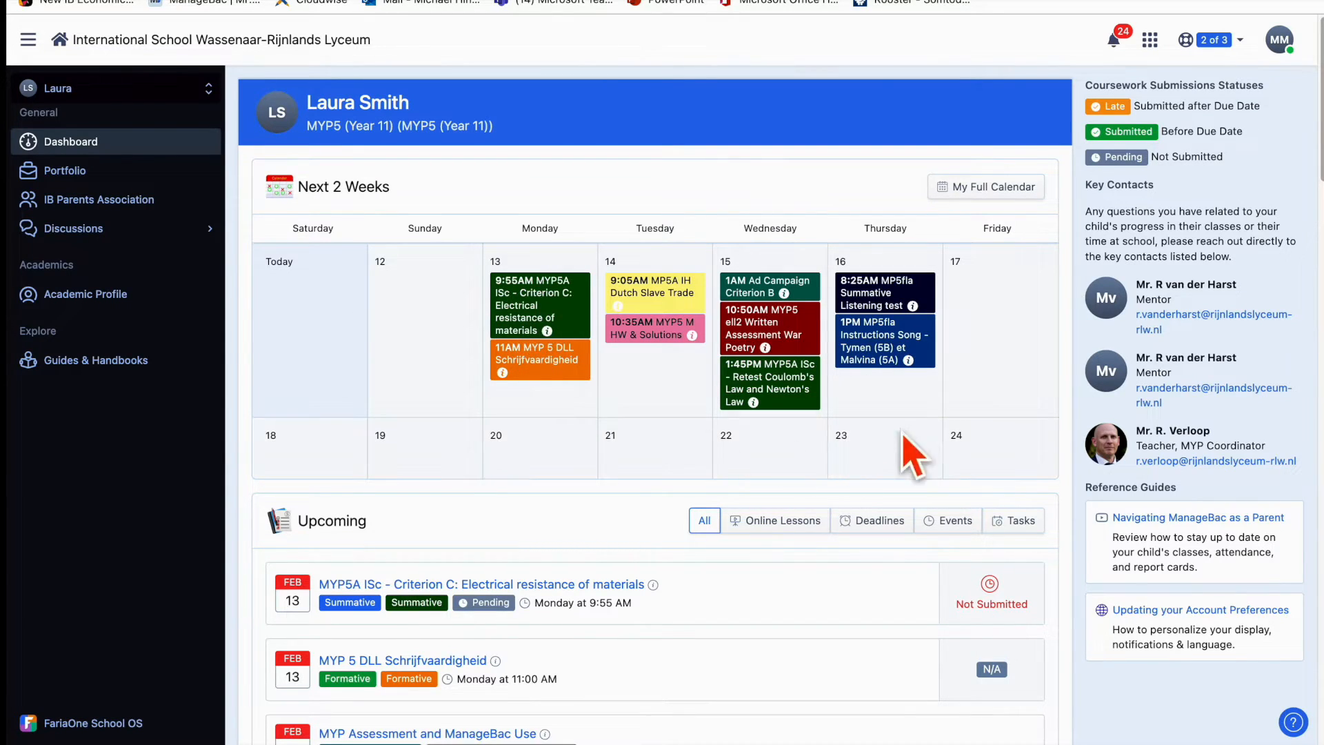
{"action": "mouse_move", "coordinate": [412, 316]}
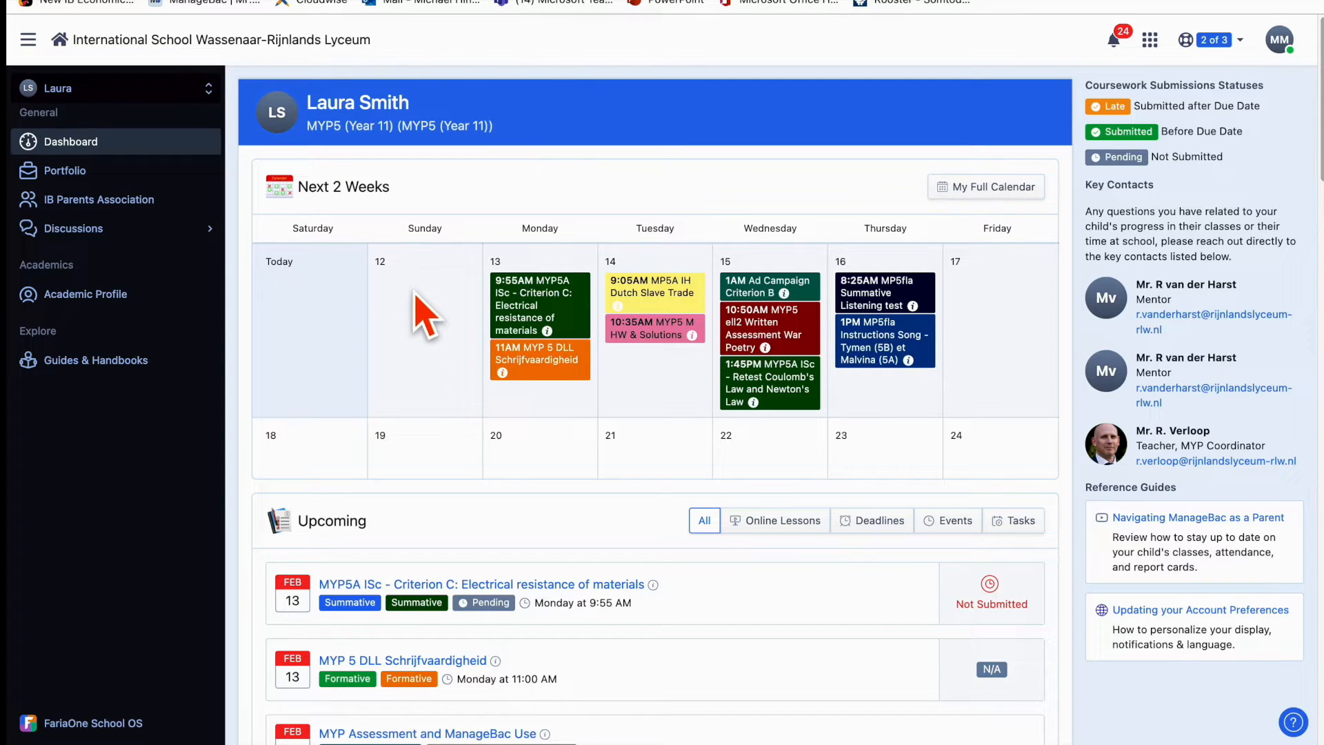
{"action": "left_click", "coordinate": [885, 292]}
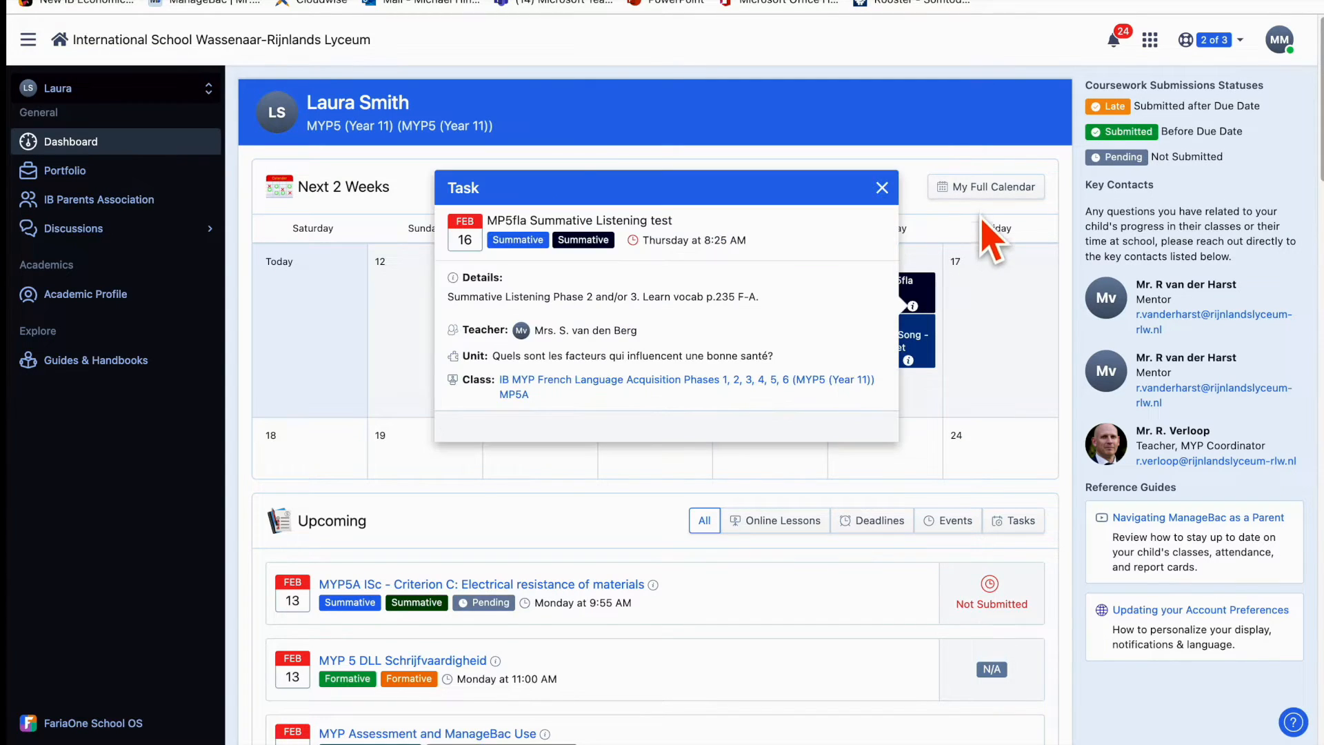
{"action": "mouse_move", "coordinate": [889, 149]}
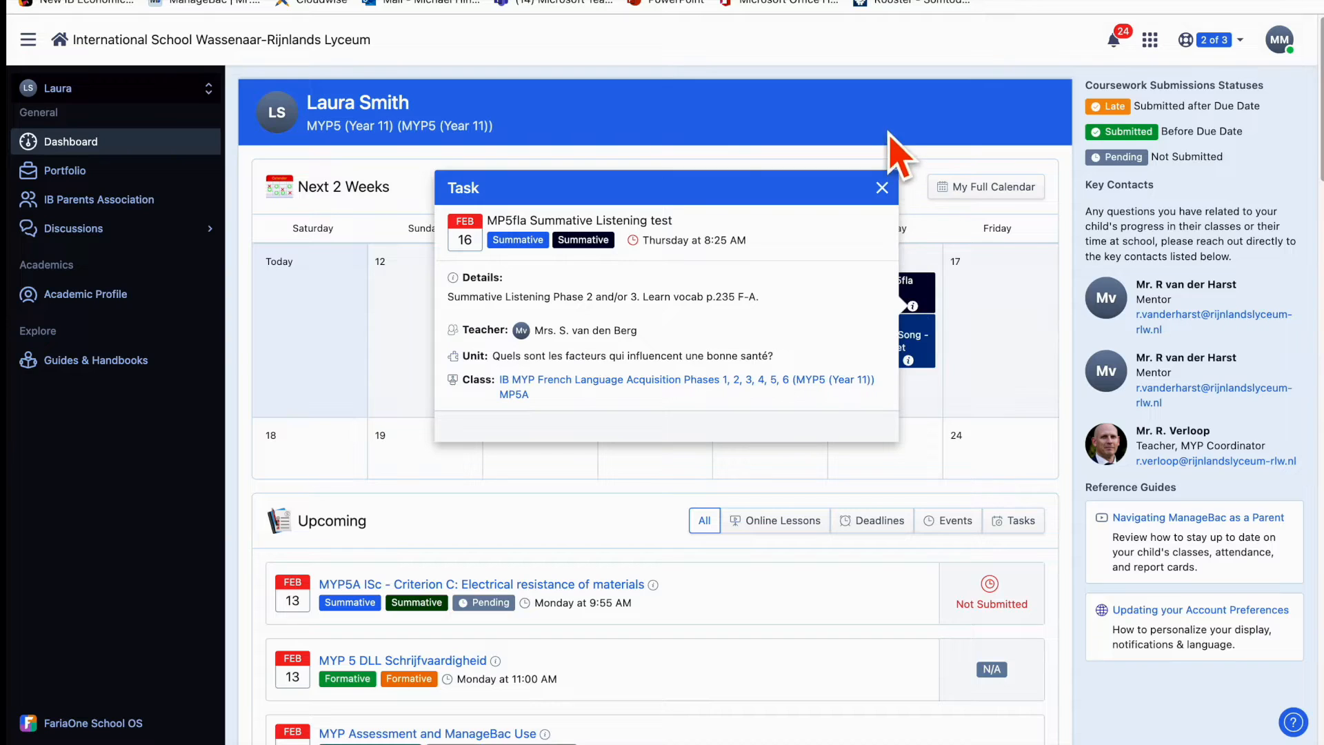
{"action": "left_click", "coordinate": [882, 187]}
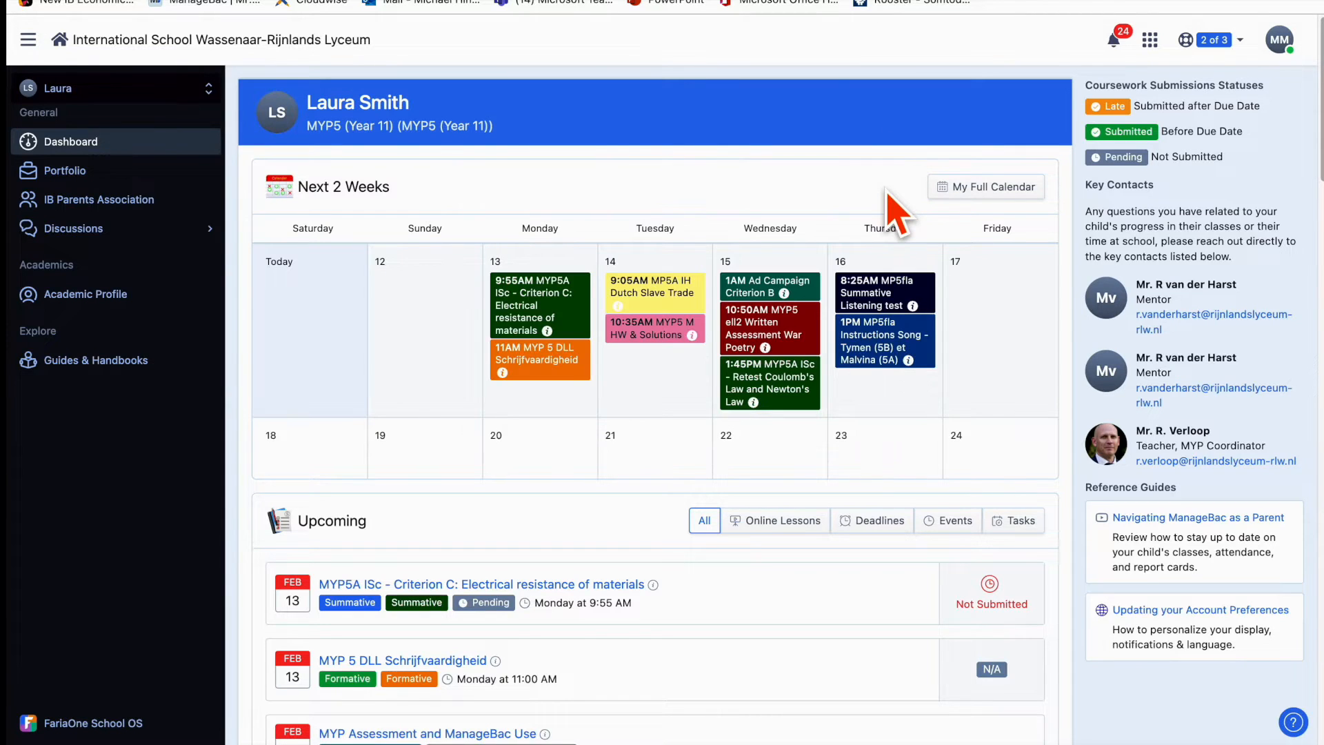
{"action": "mouse_move", "coordinate": [968, 193]}
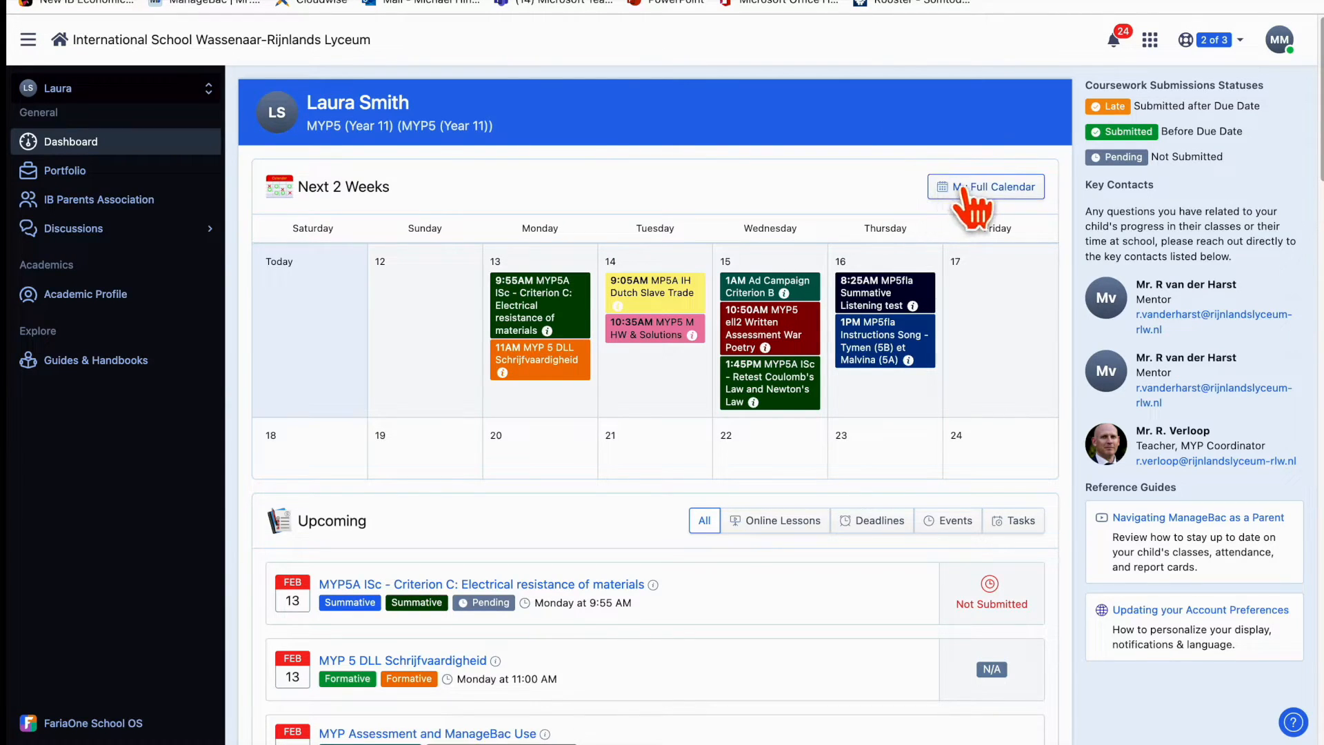
{"action": "mouse_move", "coordinate": [977, 200]}
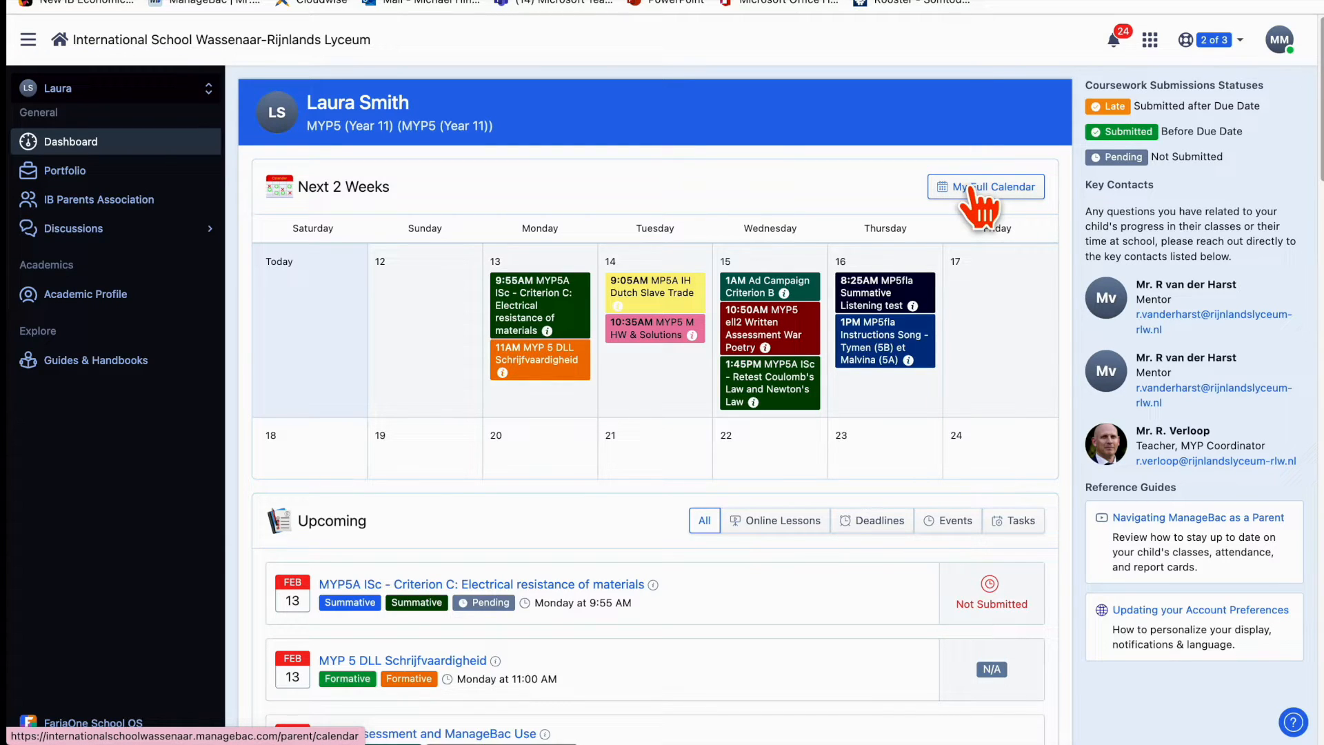
{"action": "left_click", "coordinate": [985, 187]}
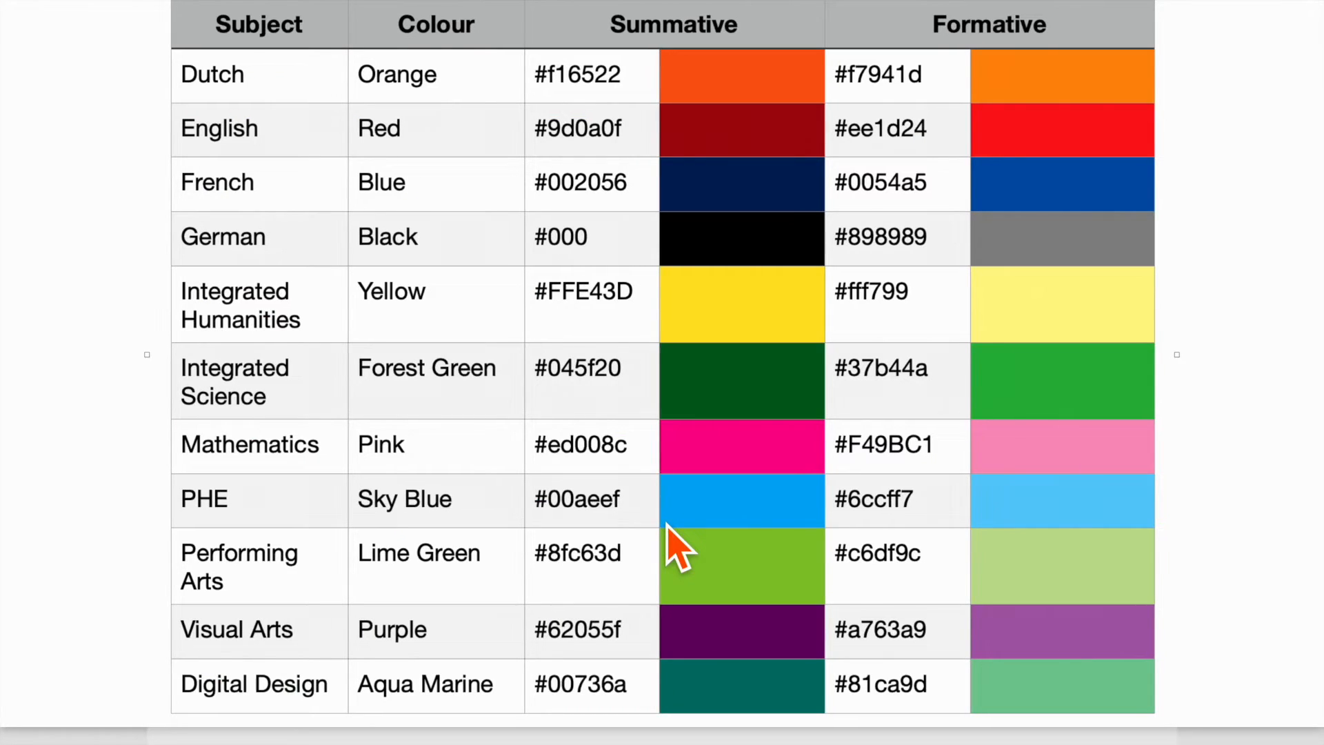
{"action": "mouse_move", "coordinate": [732, 112]}
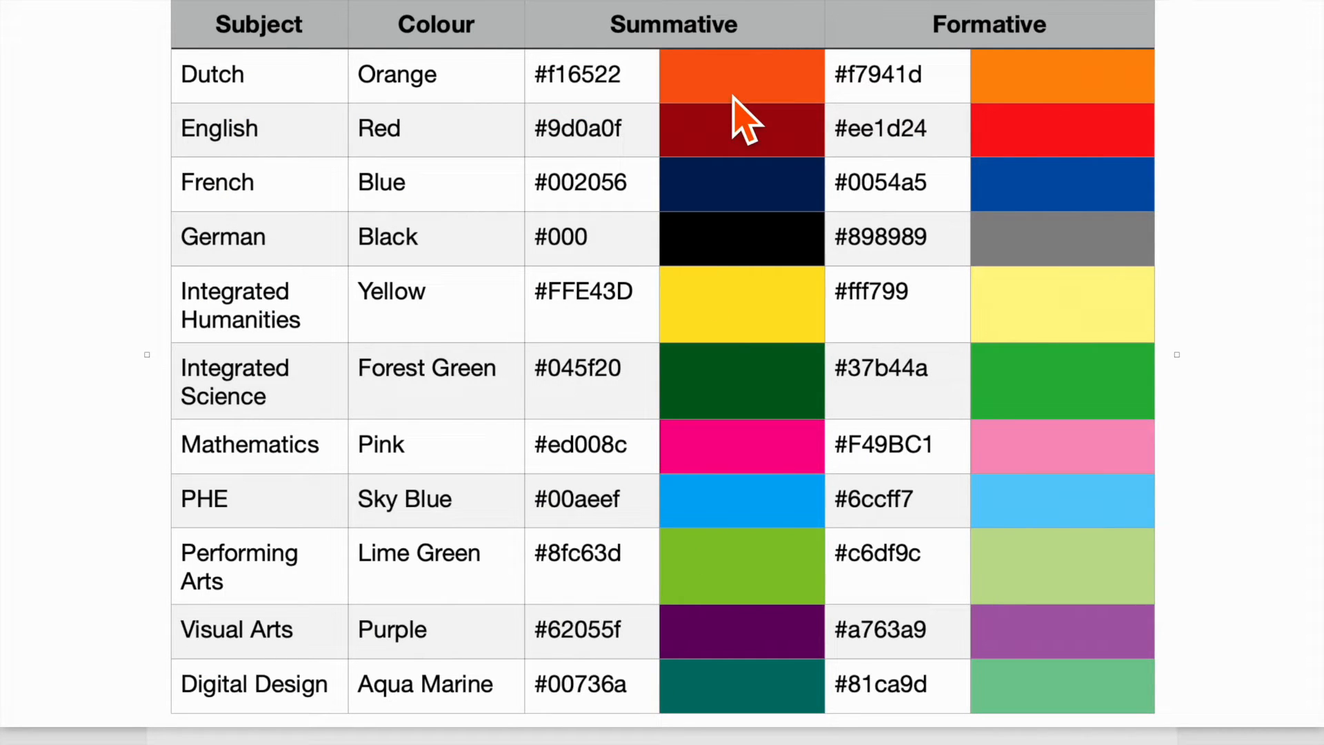
{"action": "mouse_move", "coordinate": [597, 143]}
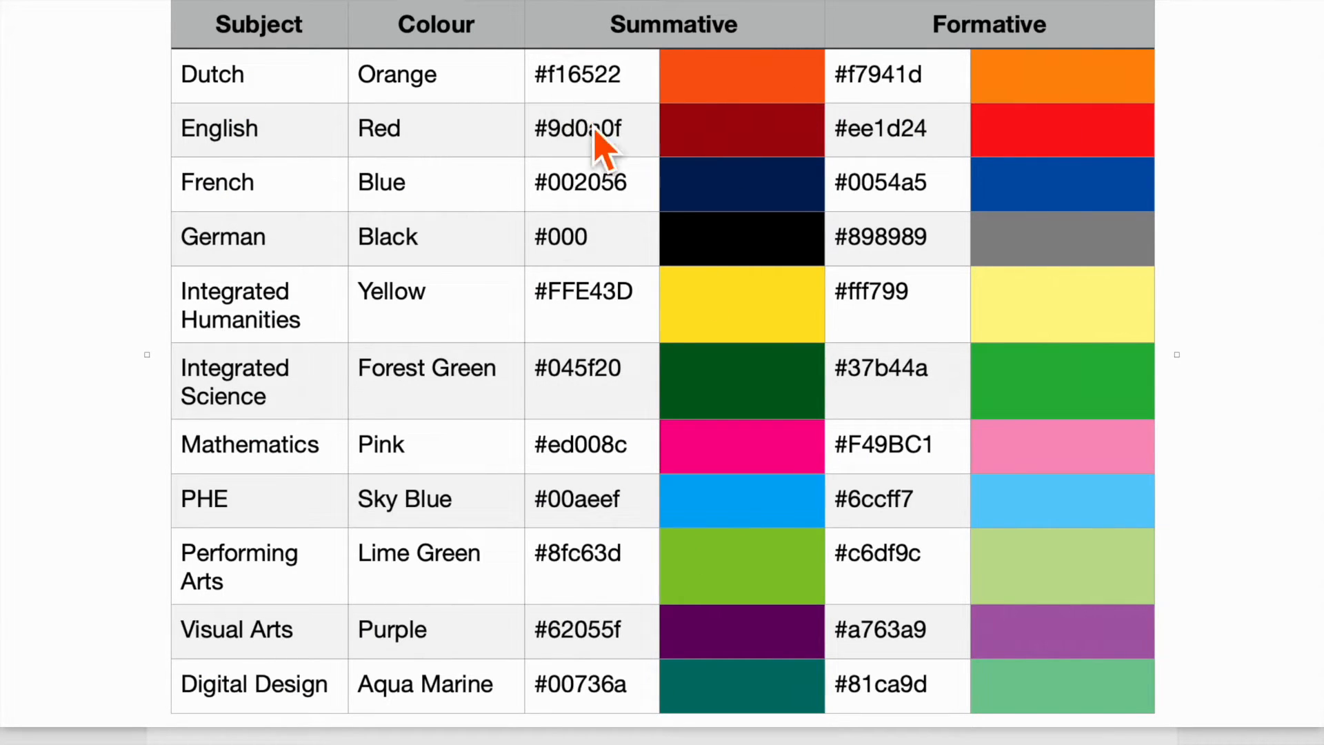
{"action": "mouse_move", "coordinate": [918, 116]}
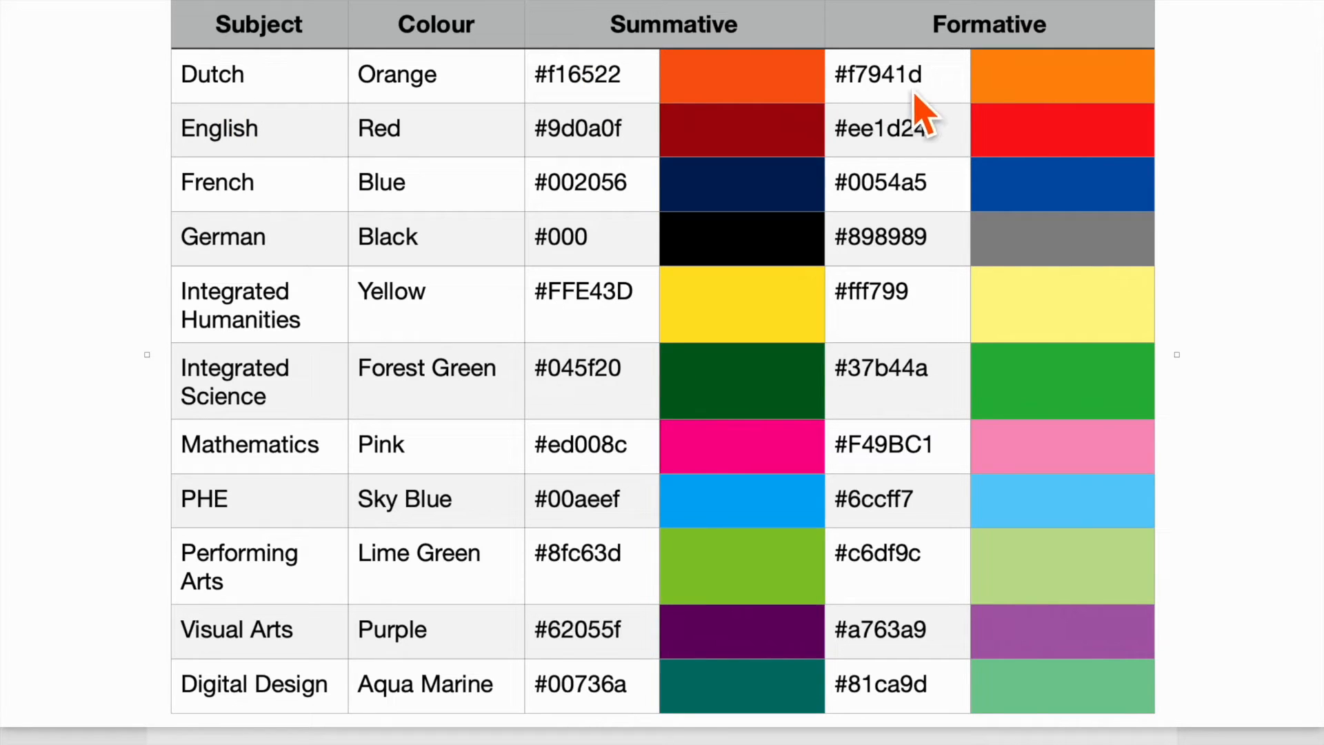
{"action": "mouse_move", "coordinate": [763, 110]}
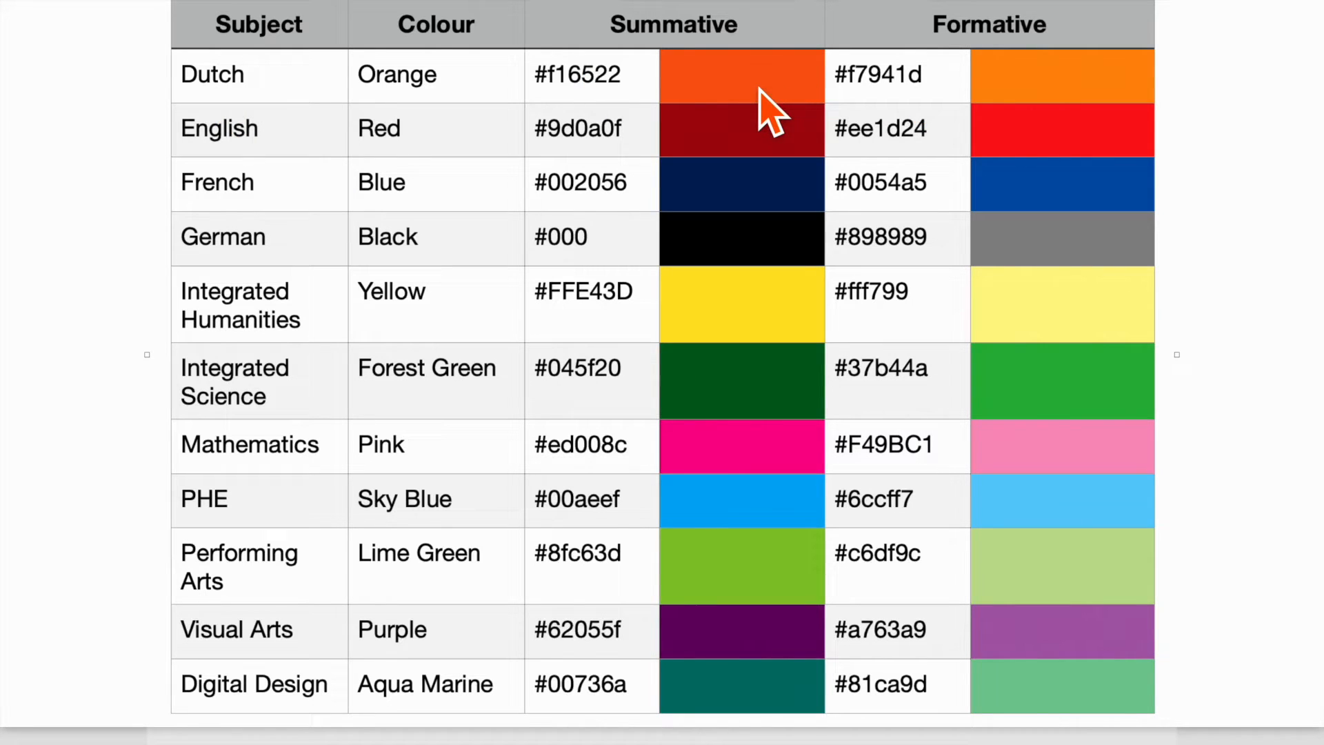
{"action": "mouse_move", "coordinate": [791, 207]}
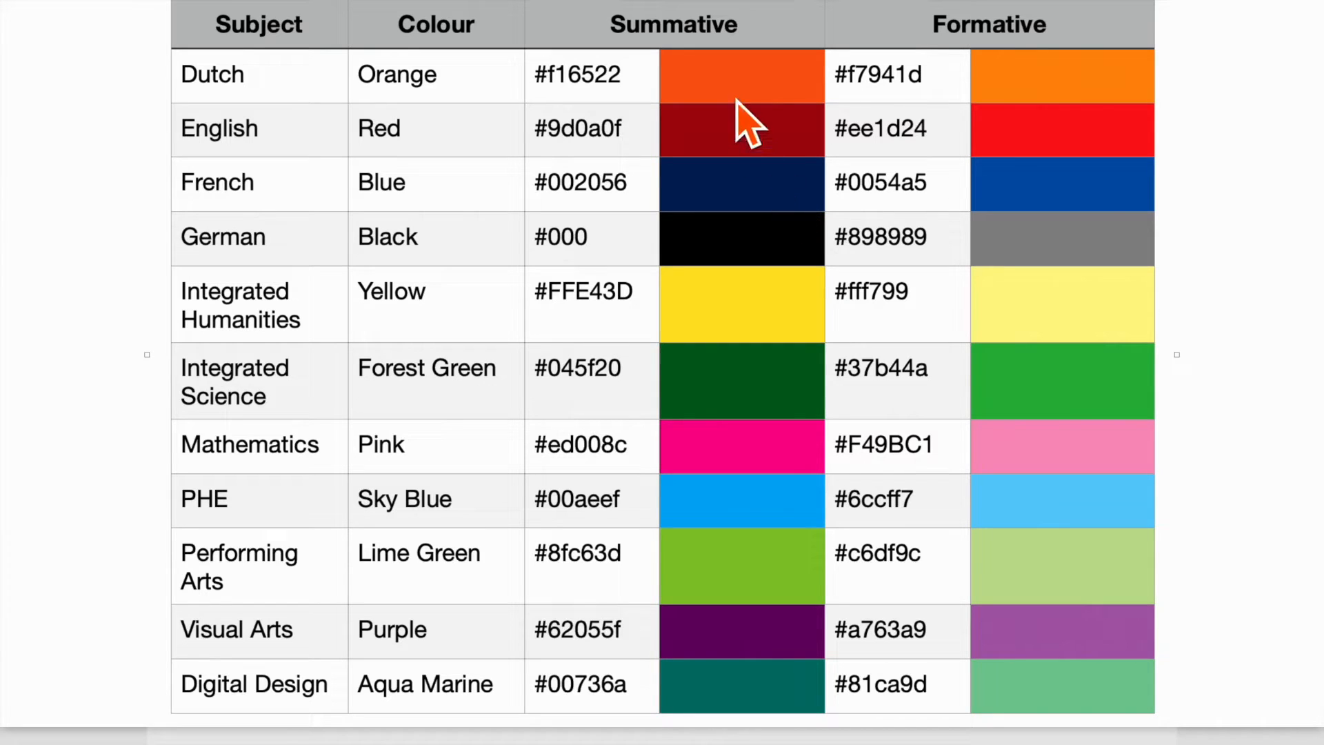
{"action": "mouse_move", "coordinate": [725, 114]}
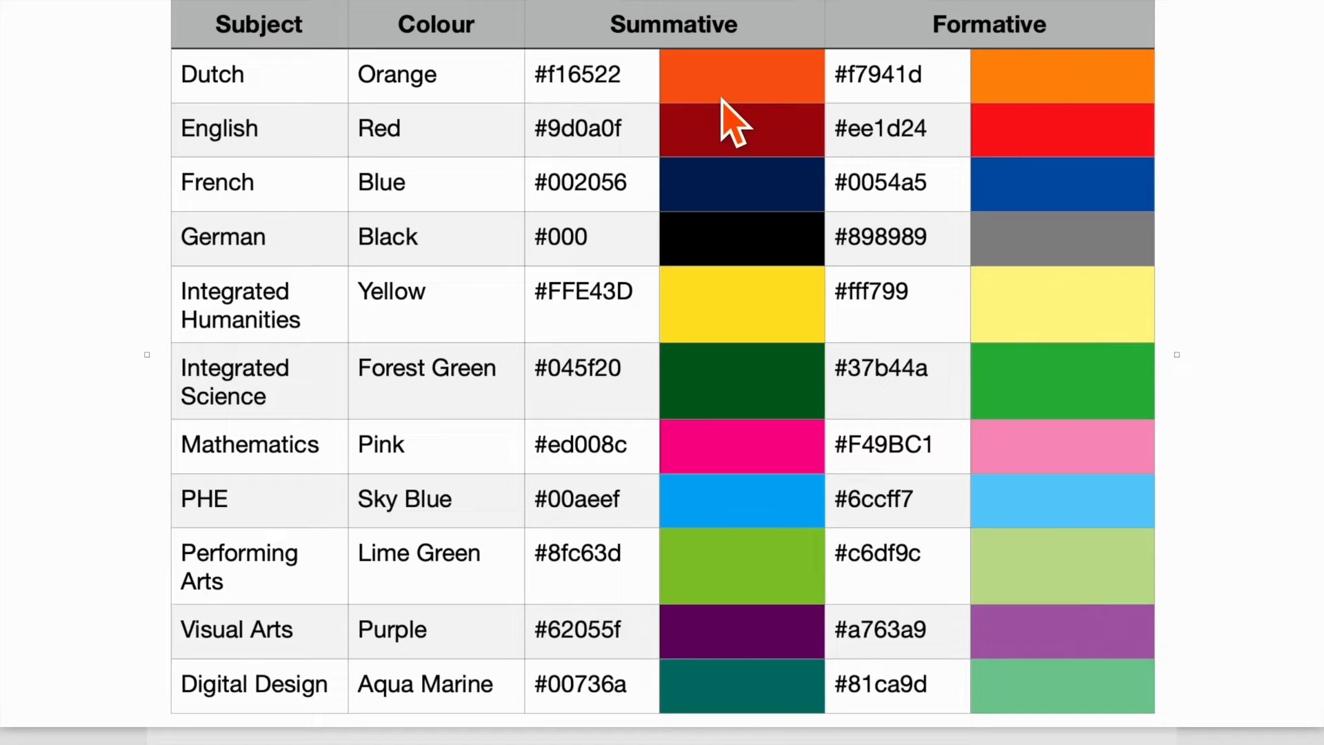
{"action": "mouse_move", "coordinate": [1059, 142]}
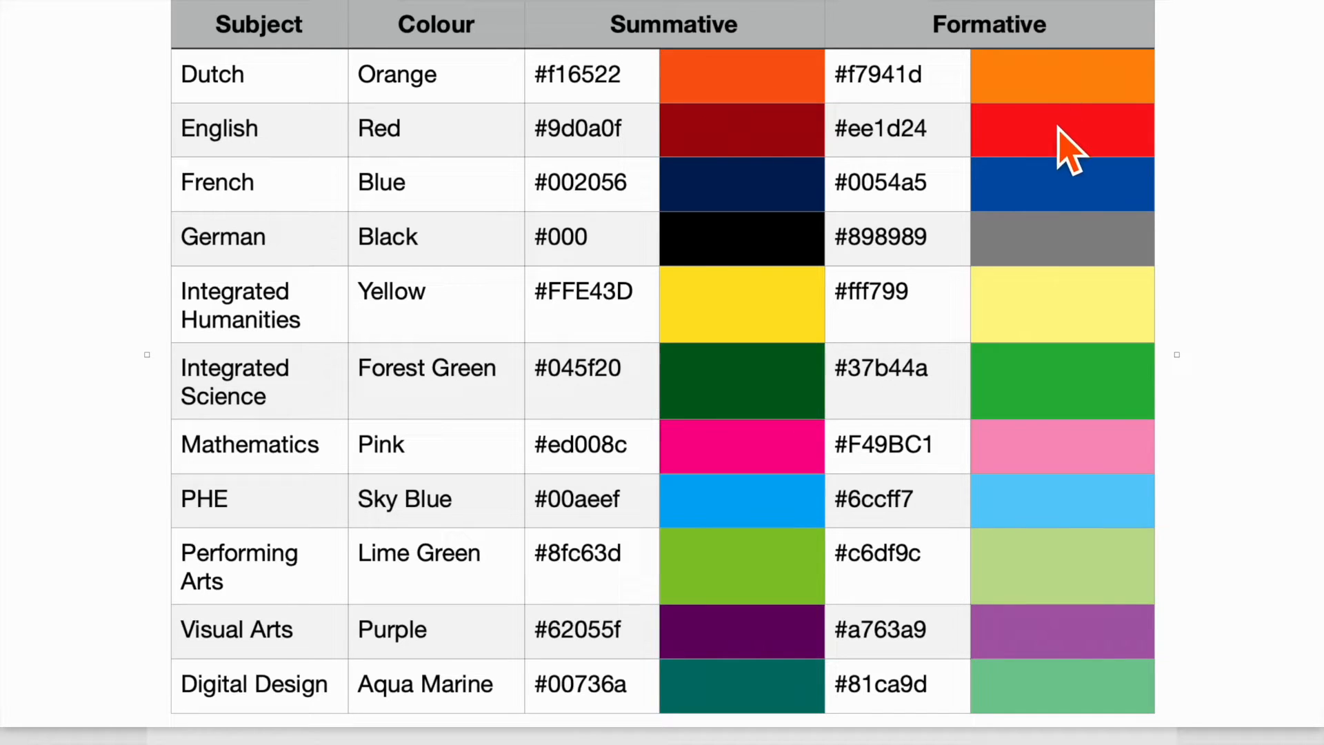
{"action": "mouse_move", "coordinate": [759, 155]}
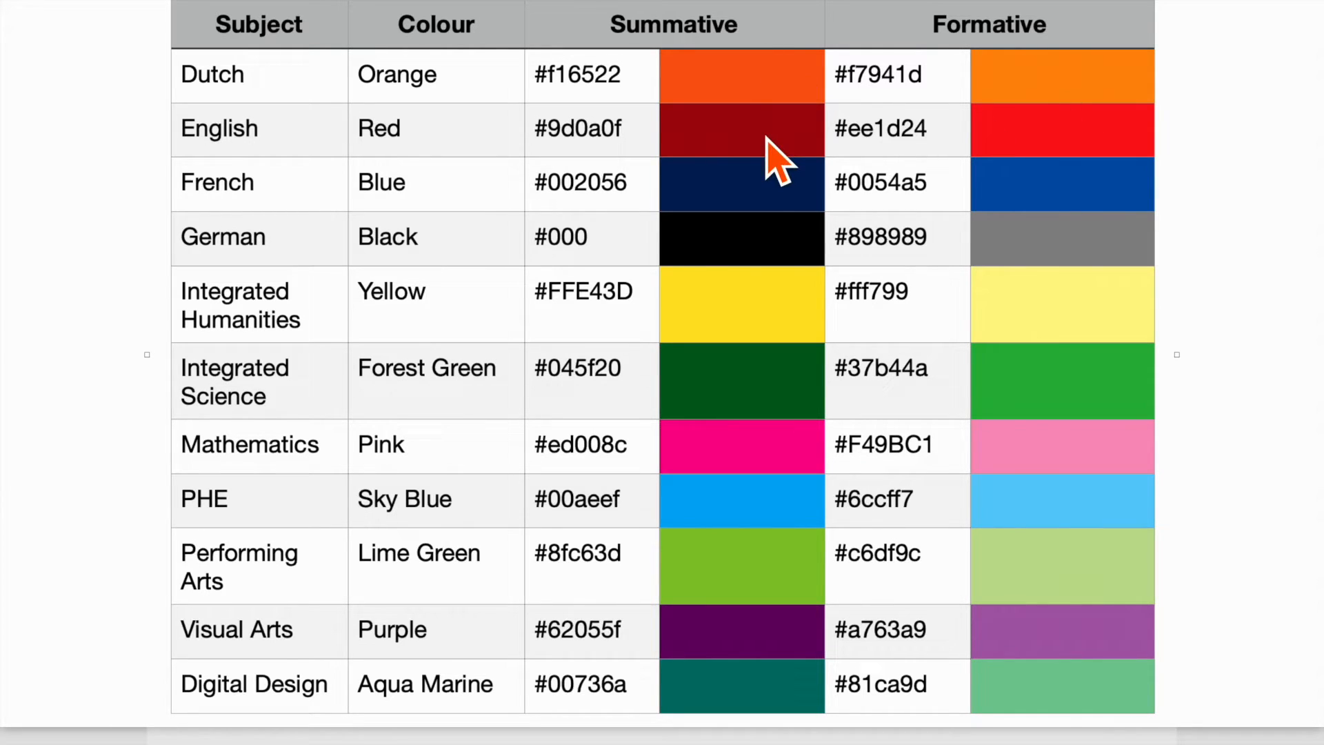
{"action": "mouse_move", "coordinate": [751, 104]}
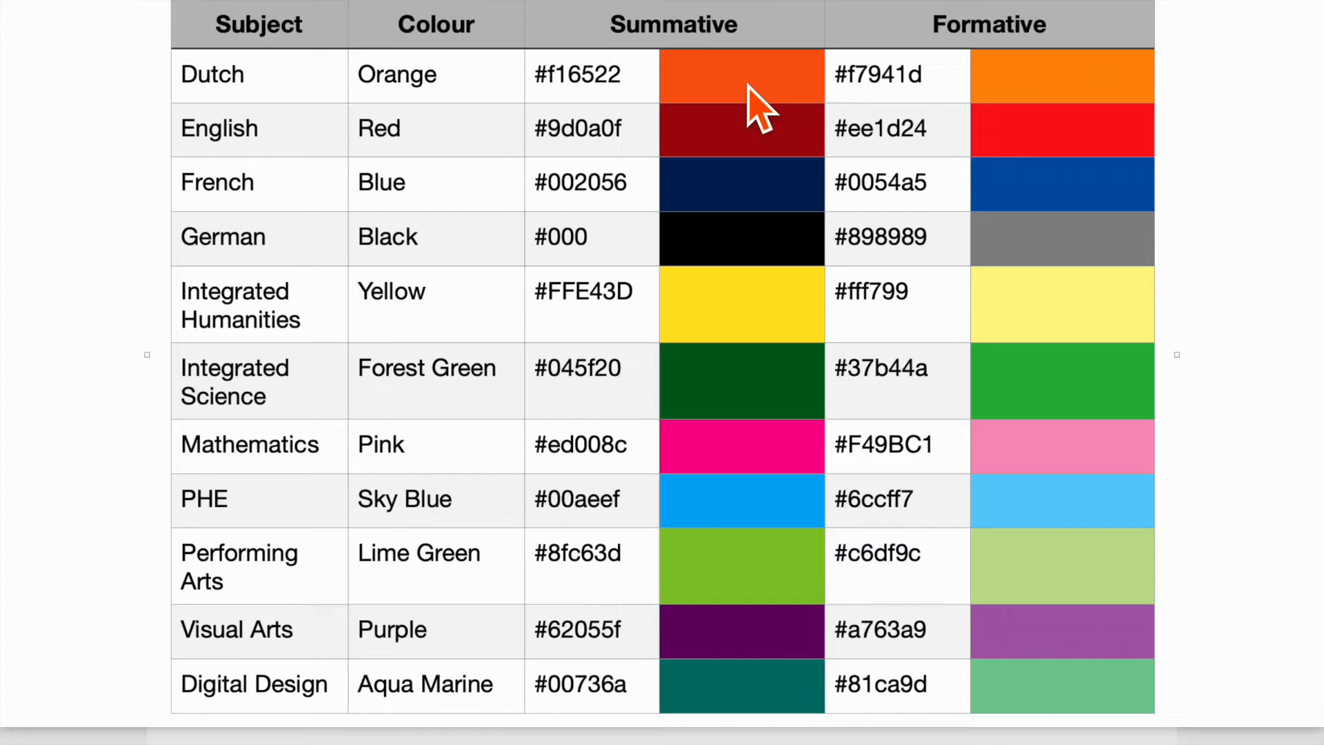
{"action": "mouse_move", "coordinate": [1001, 138]}
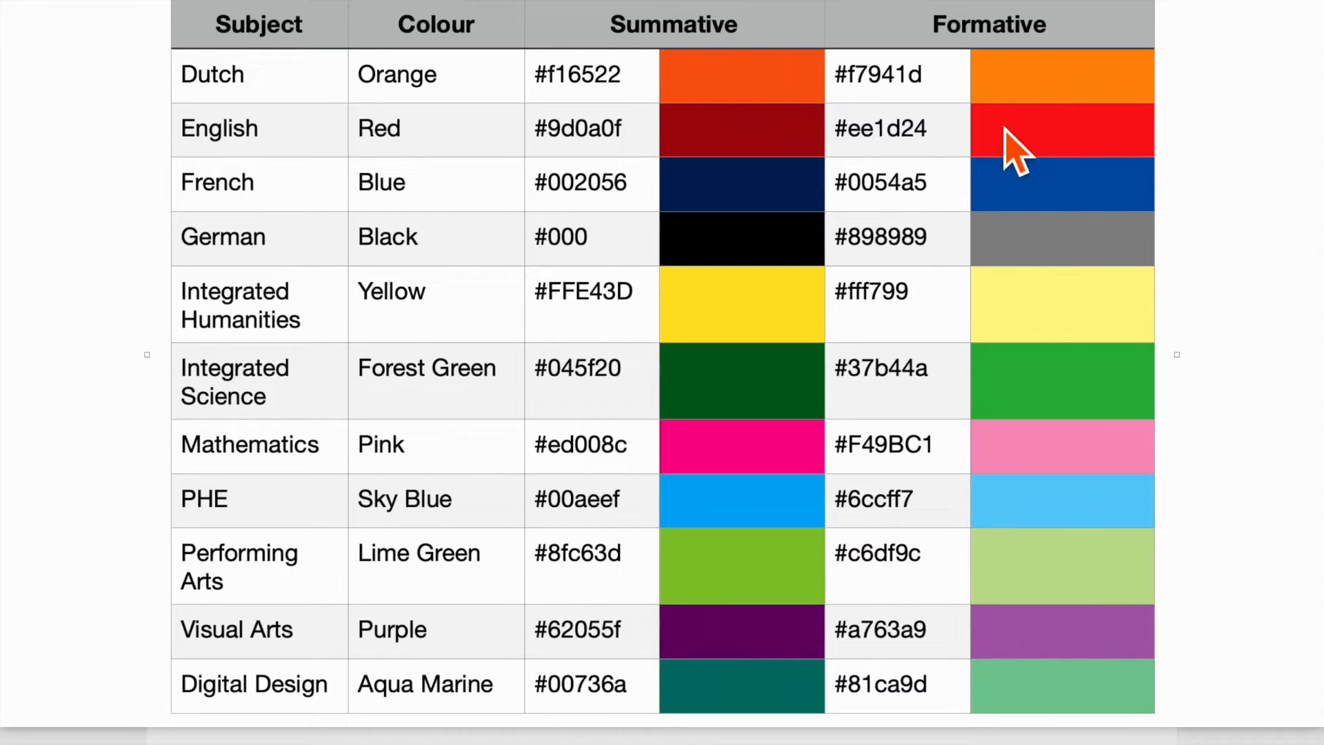
{"action": "mouse_move", "coordinate": [1055, 90]}
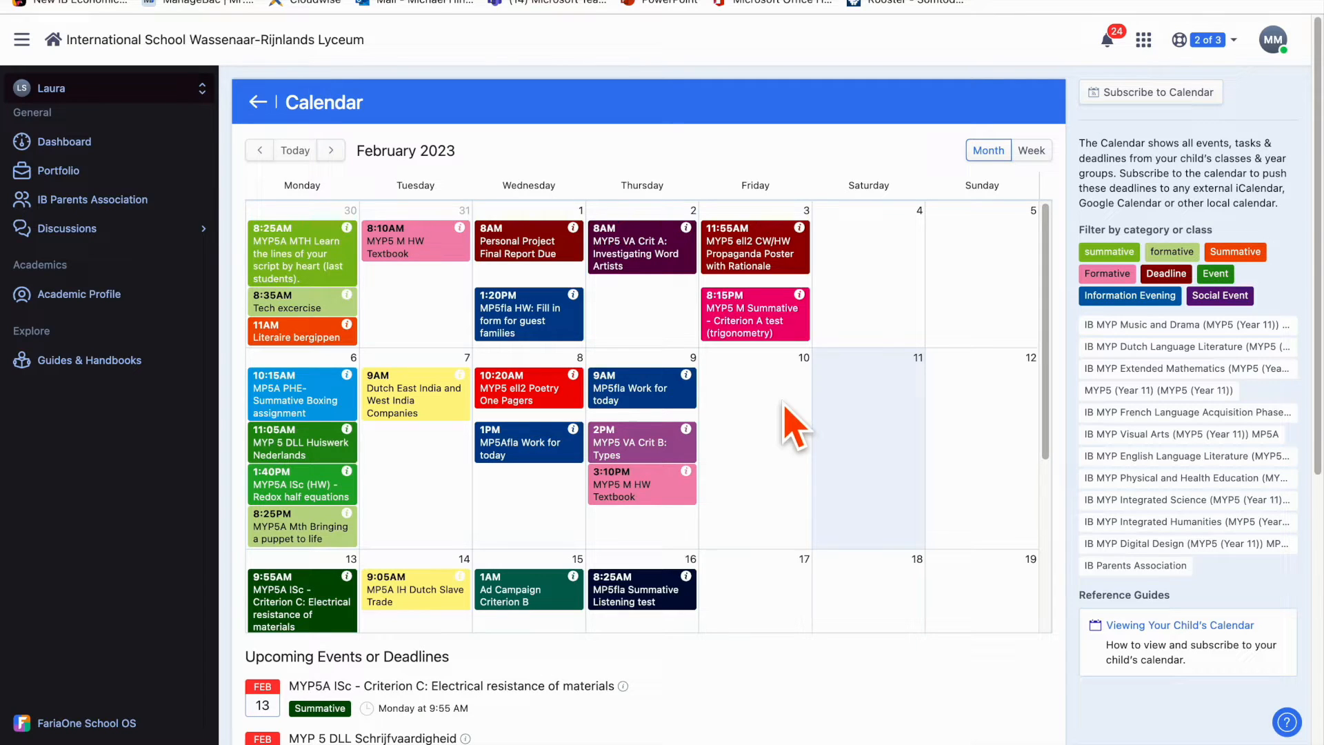
{"action": "mouse_move", "coordinate": [579, 601]}
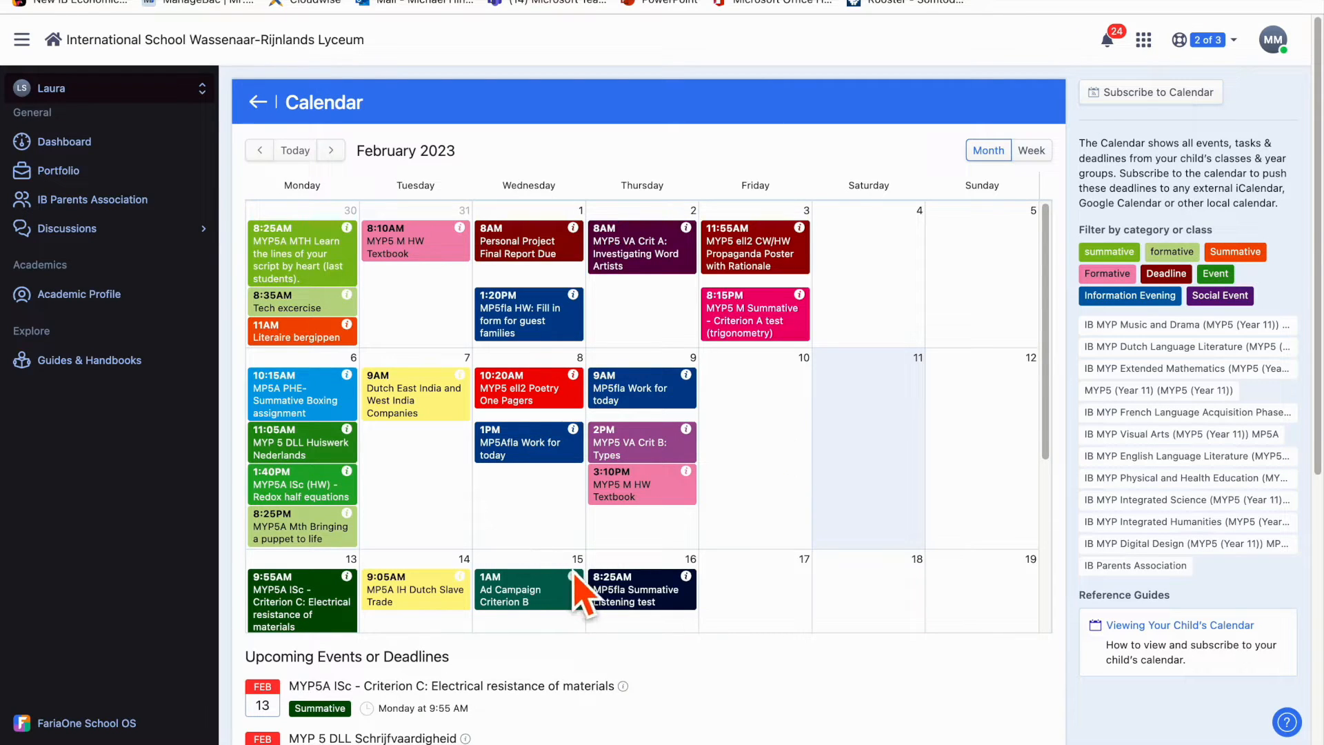
View Ad Campaign Criterion B info, then open the Dutch East India and West India Companies Task Details
{"action": "left_click", "coordinate": [516, 595]}
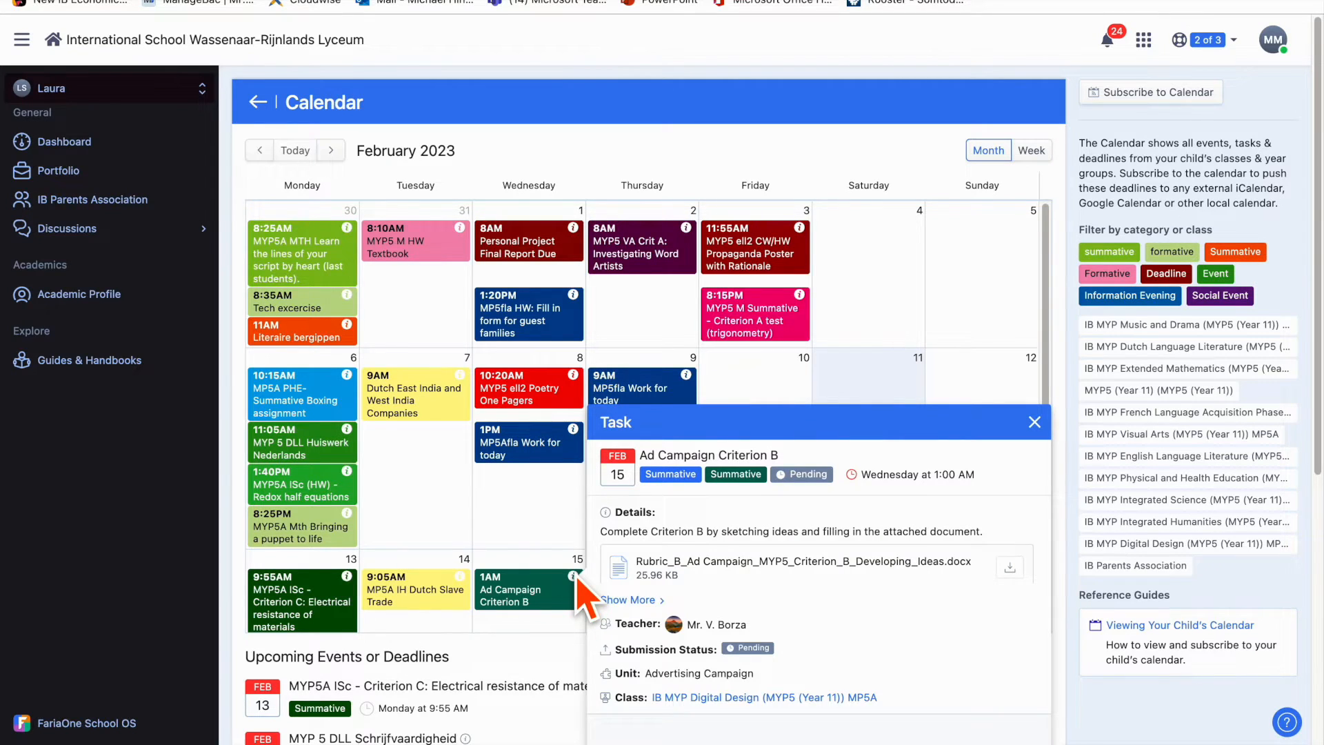
{"action": "left_click", "coordinate": [414, 393]}
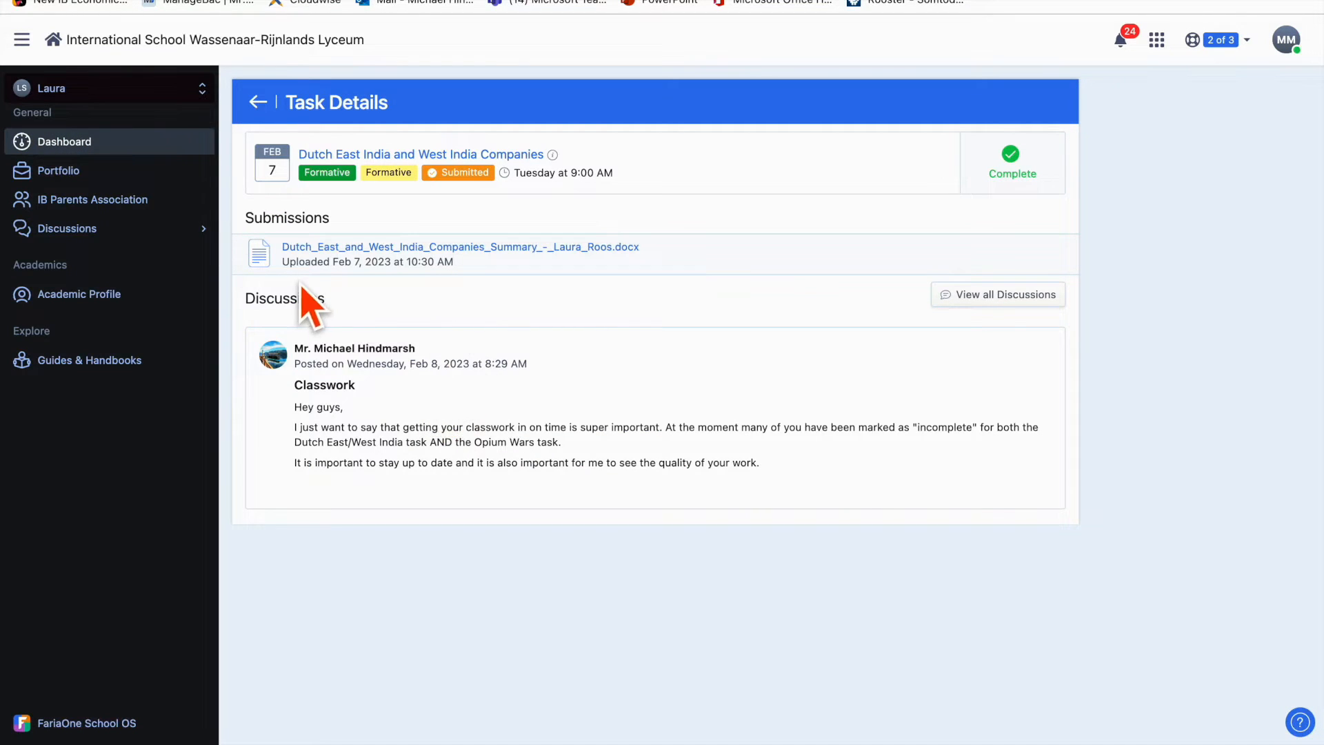
{"action": "mouse_move", "coordinate": [1122, 210]}
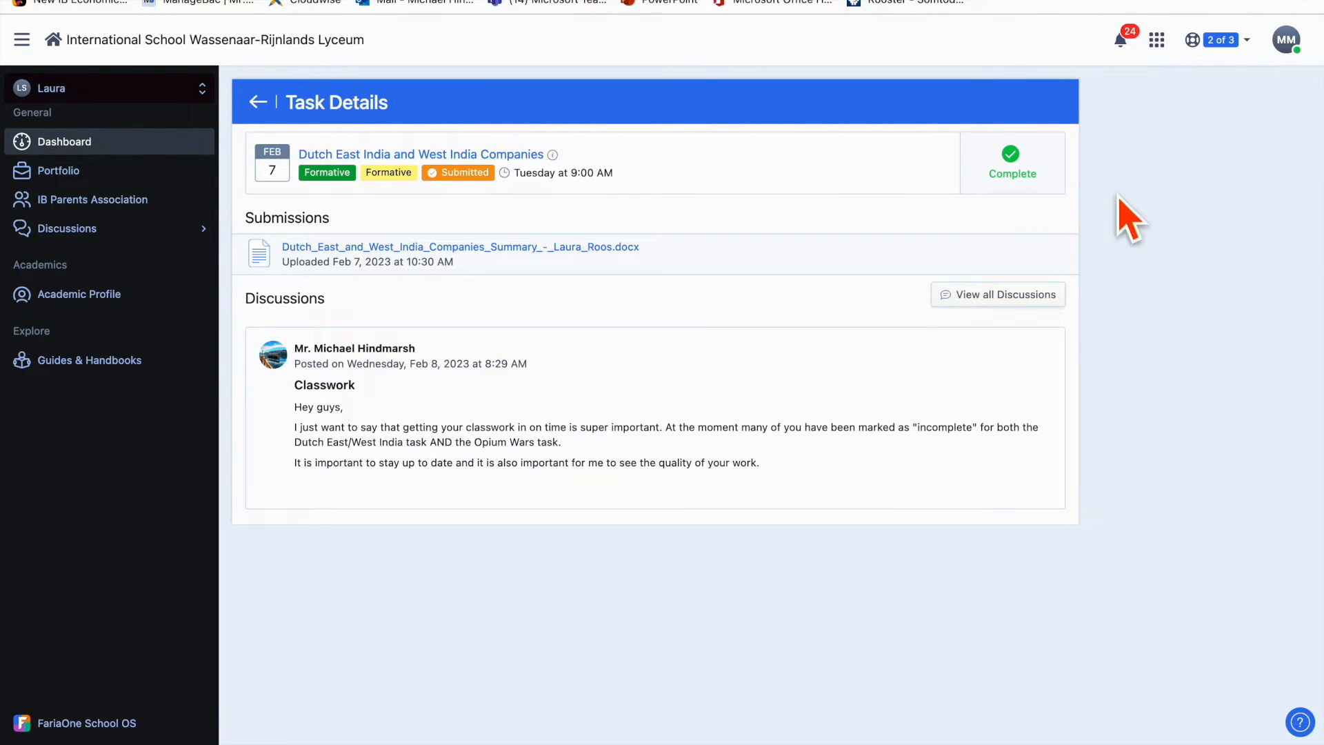
{"action": "mouse_move", "coordinate": [1090, 173]}
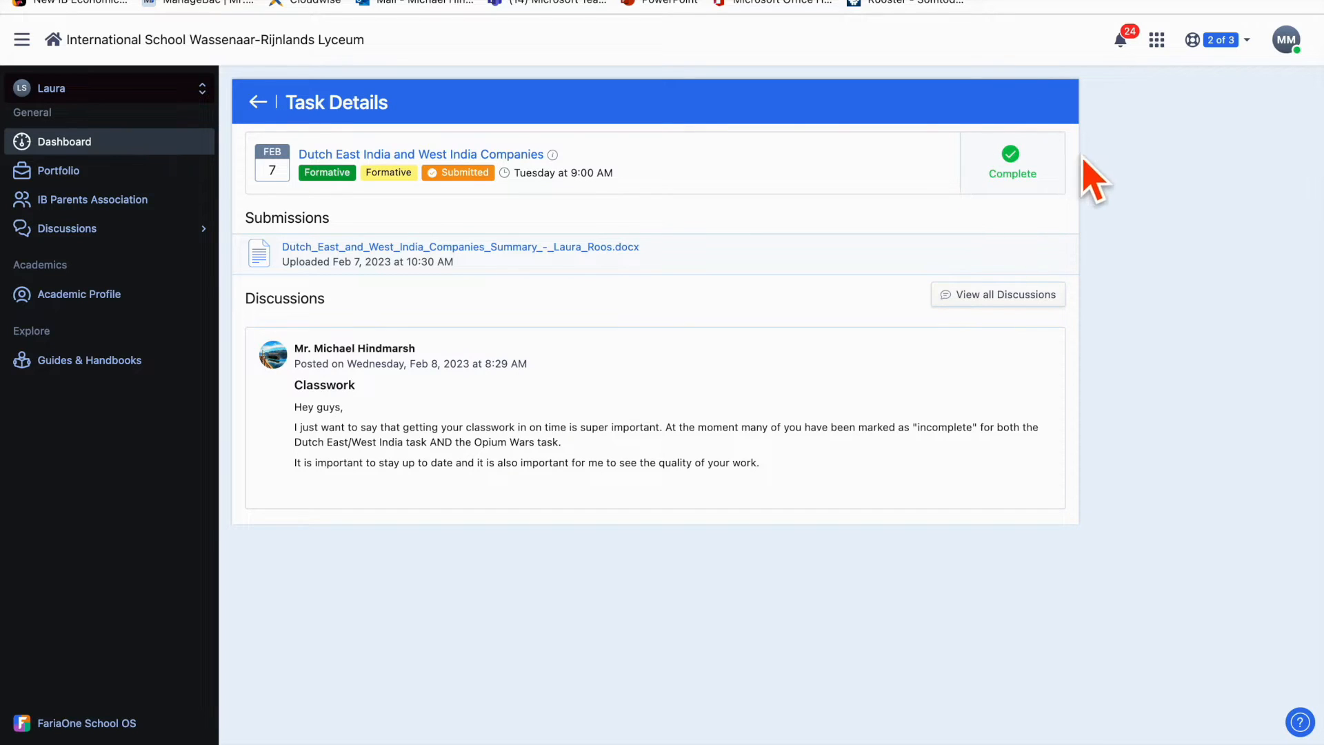
{"action": "mouse_move", "coordinate": [26, 27]}
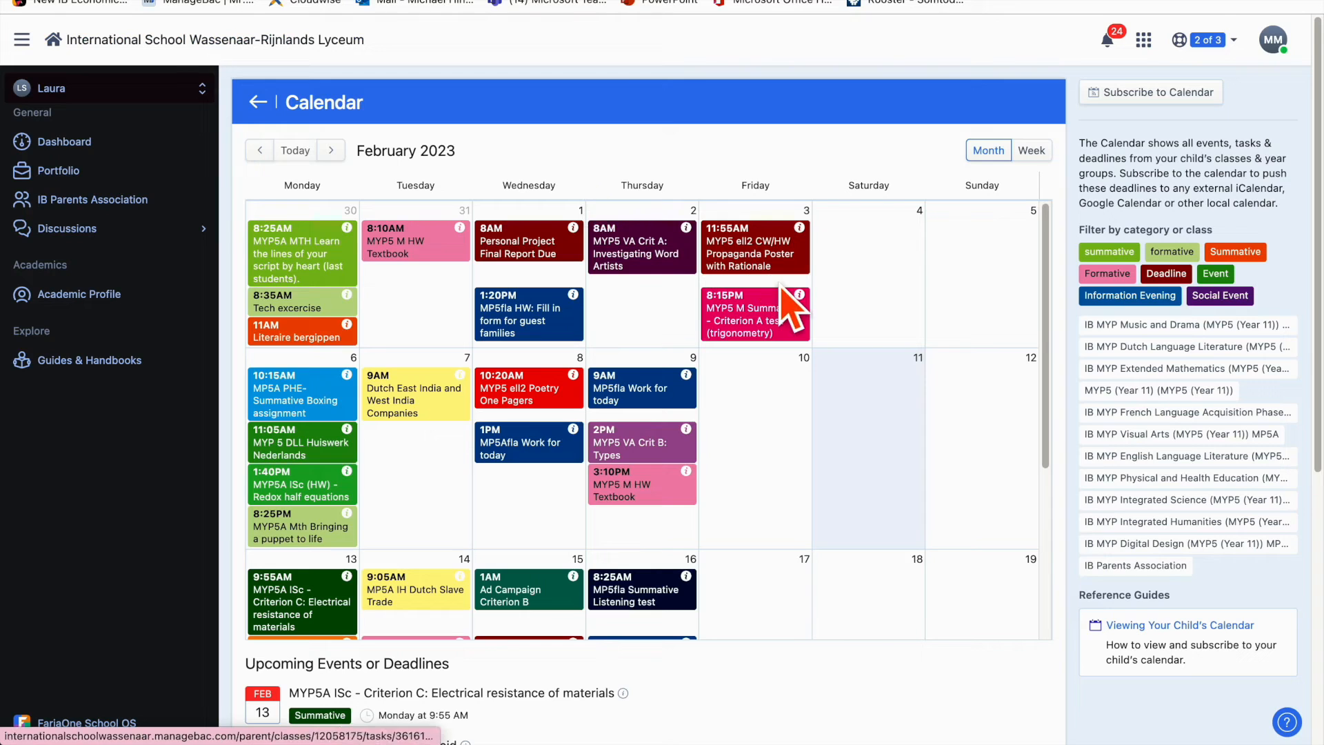
Check the Market Failure summative's A and C criterion grades and full task details
{"action": "left_click", "coordinate": [259, 151]}
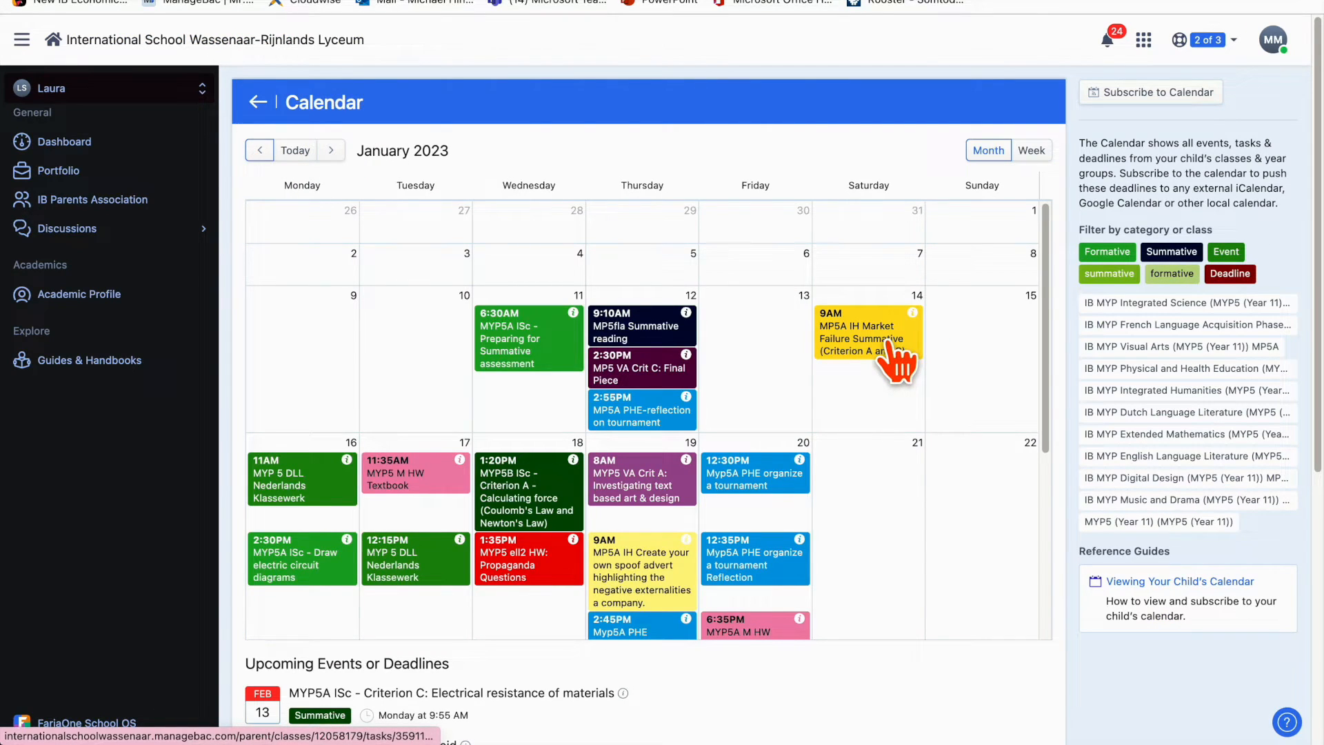
{"action": "left_click", "coordinate": [867, 337]}
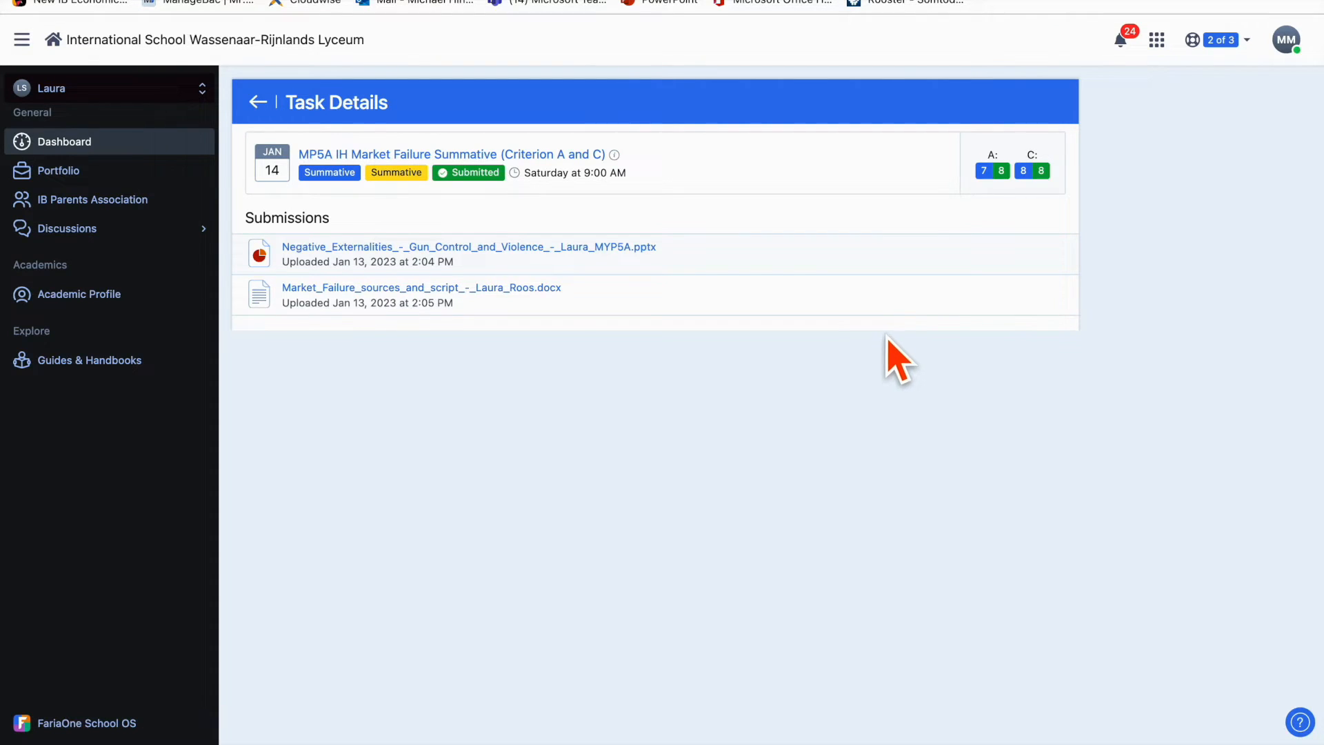
{"action": "mouse_move", "coordinate": [1003, 207]}
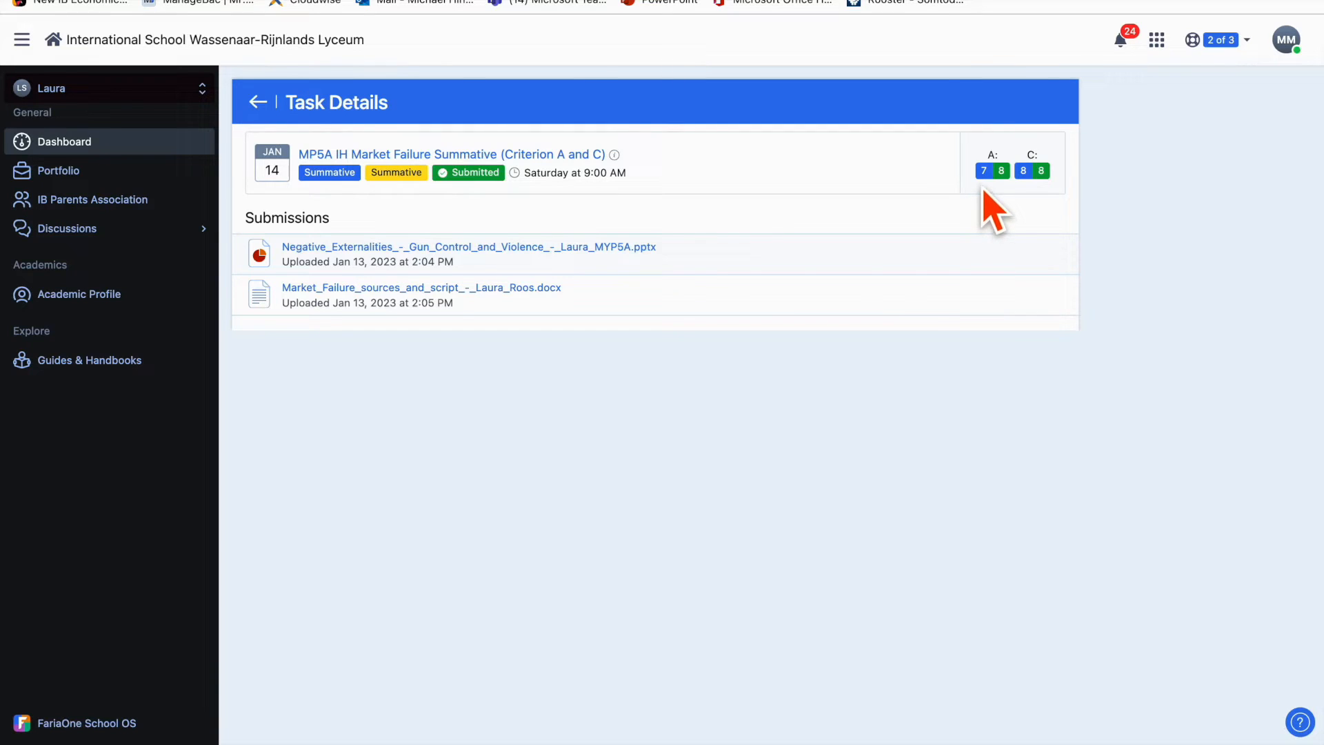
{"action": "left_click", "coordinate": [992, 170]}
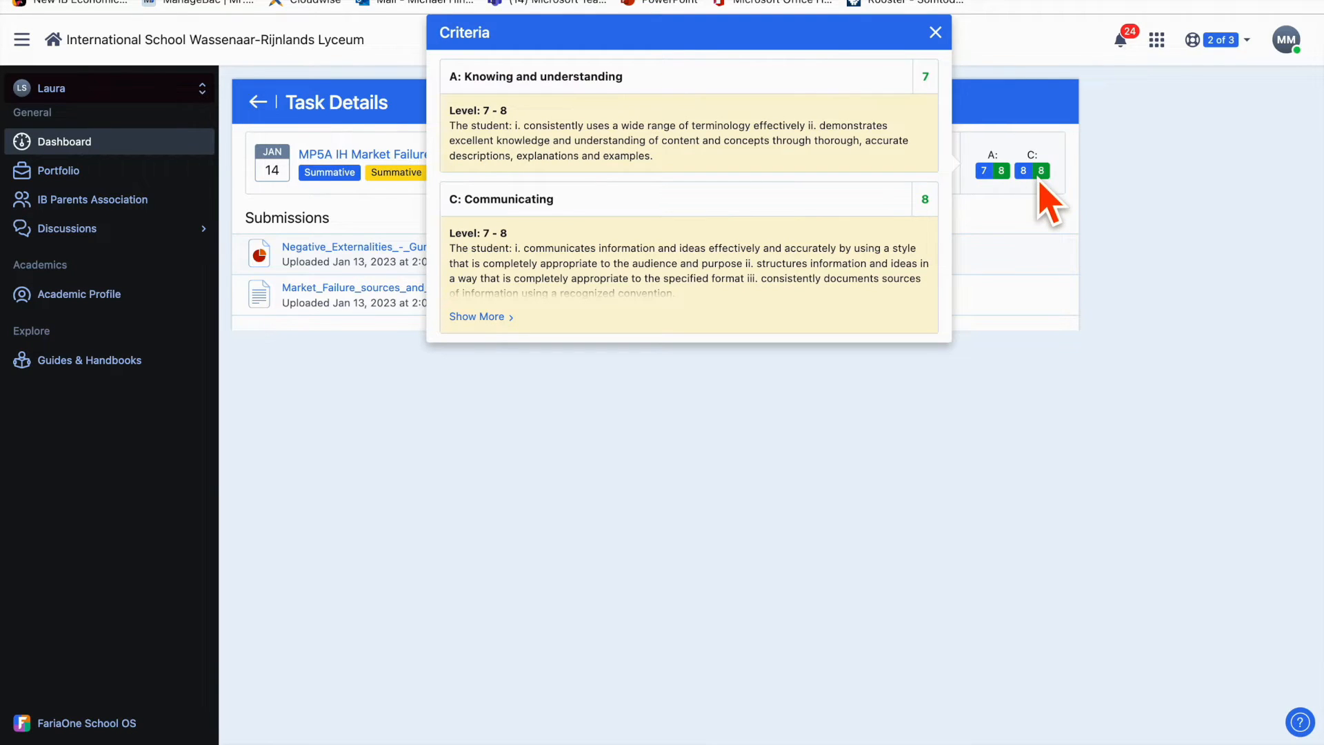
{"action": "mouse_move", "coordinate": [894, 186]}
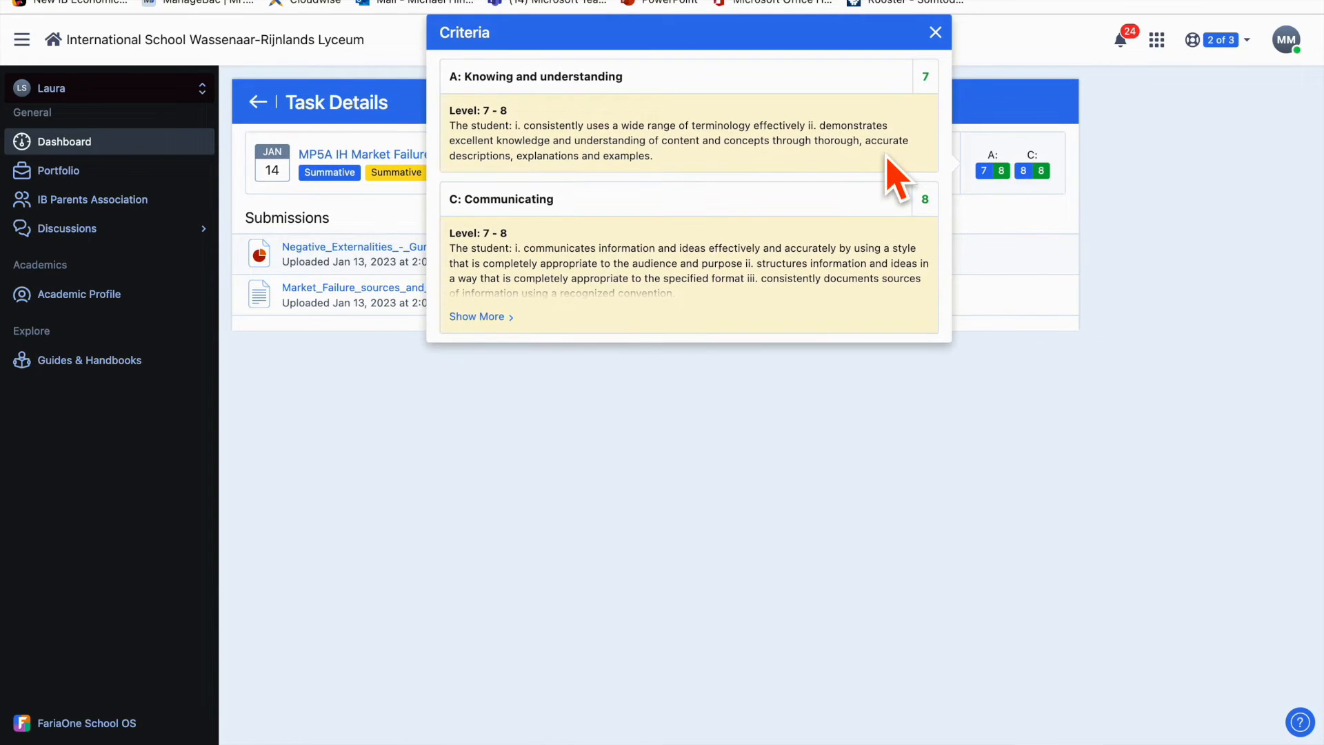
{"action": "left_click", "coordinate": [935, 33]}
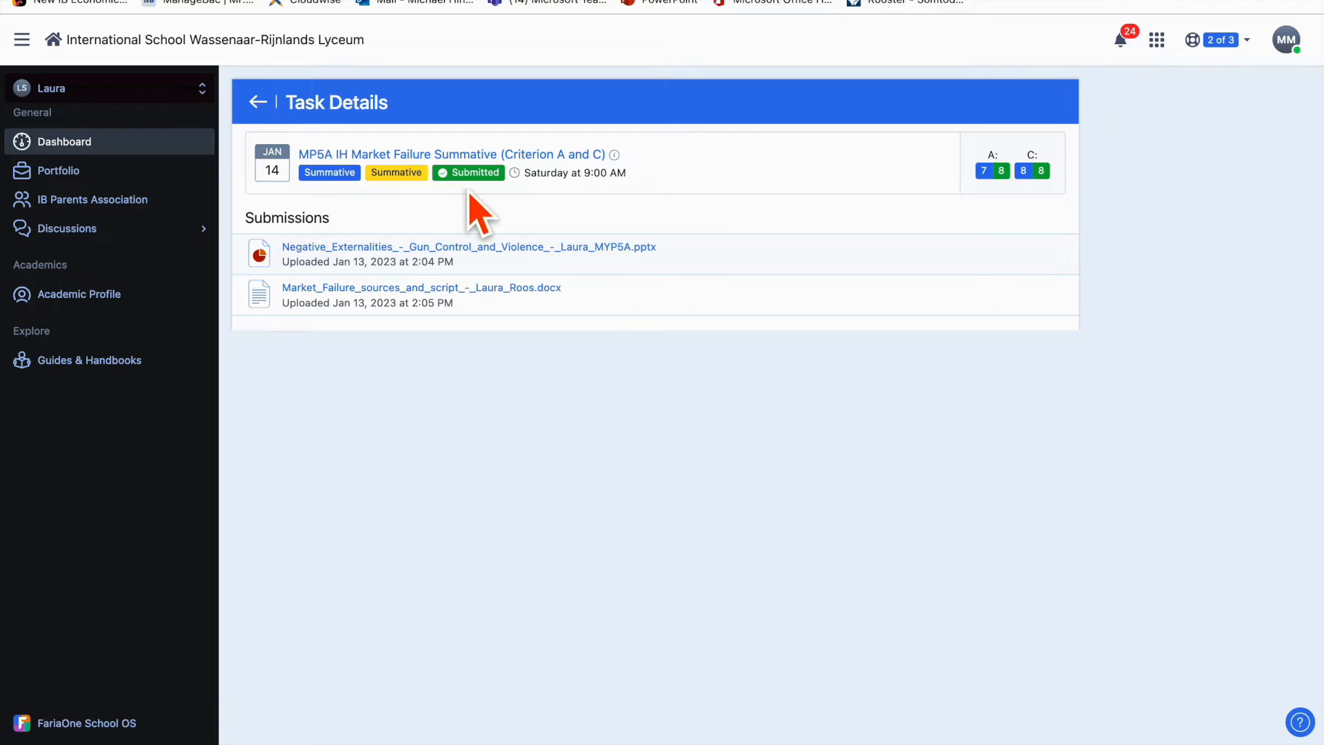
{"action": "mouse_move", "coordinate": [426, 213]}
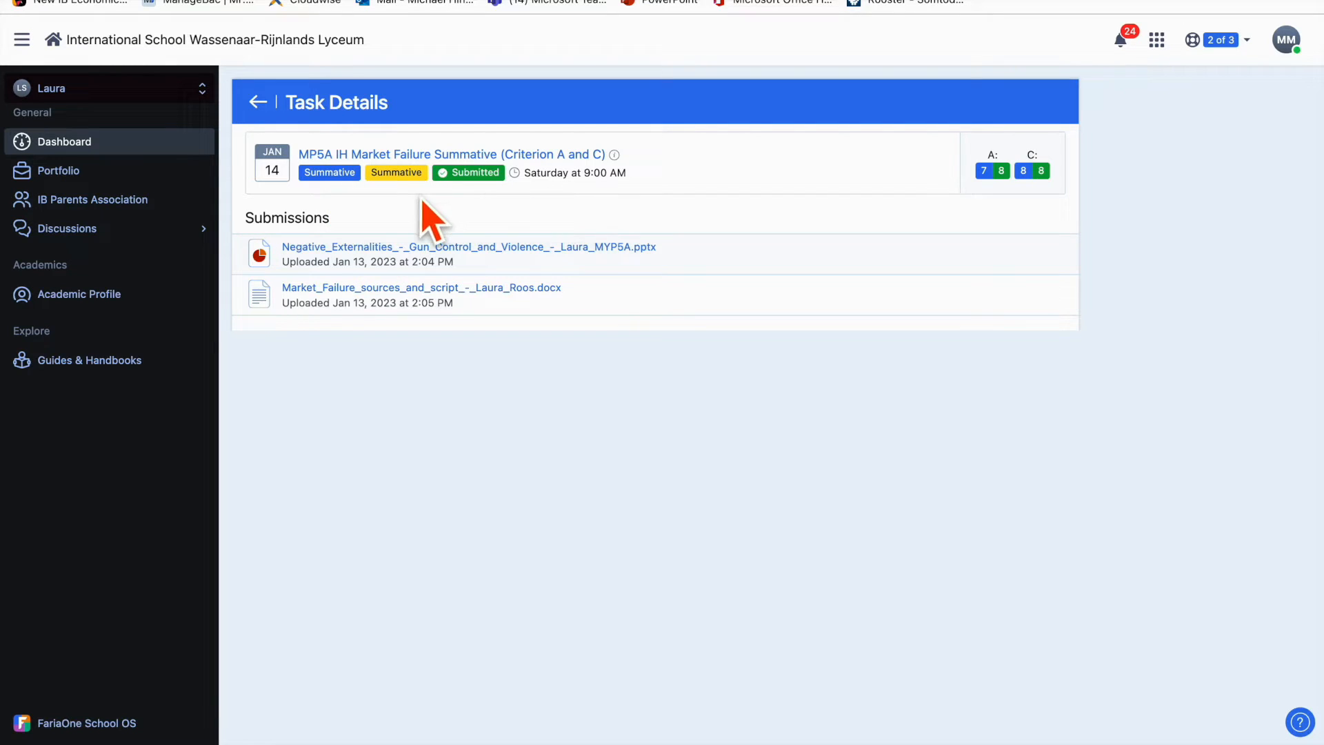
{"action": "mouse_move", "coordinate": [583, 207]}
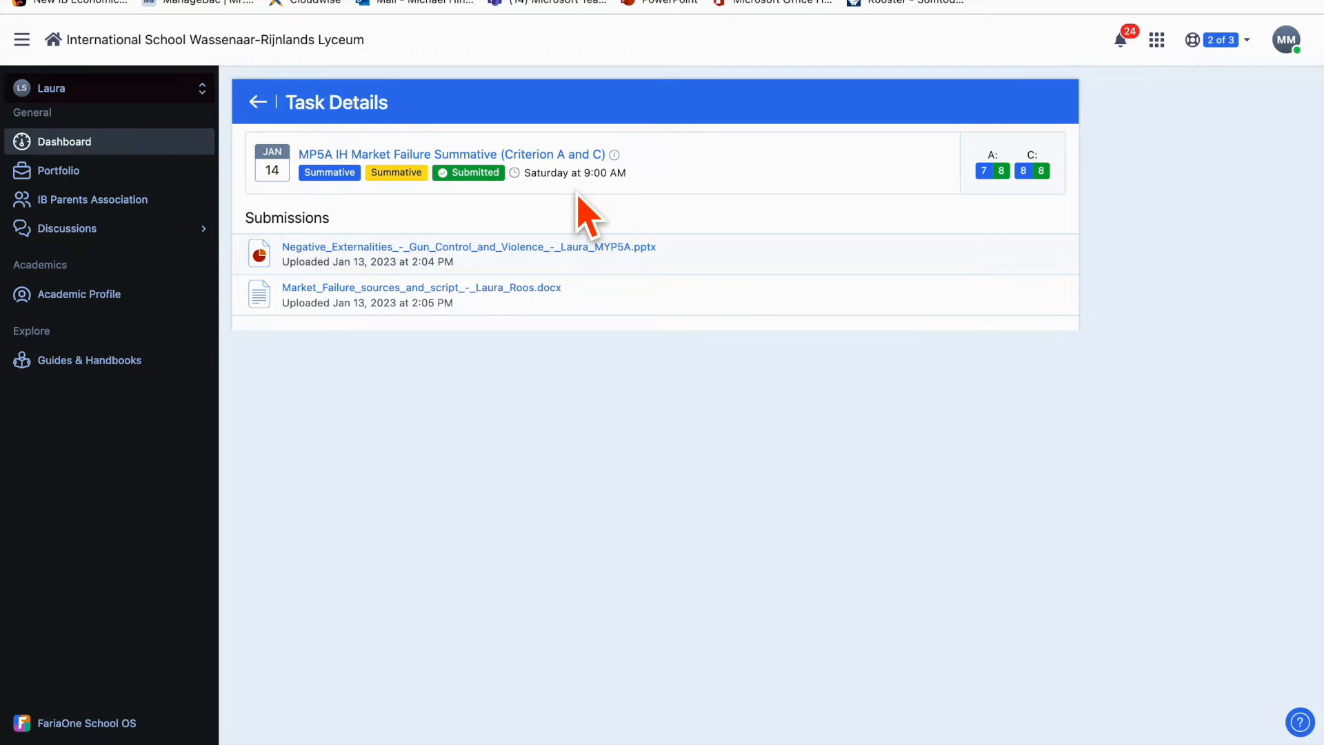
{"action": "mouse_move", "coordinate": [329, 306]}
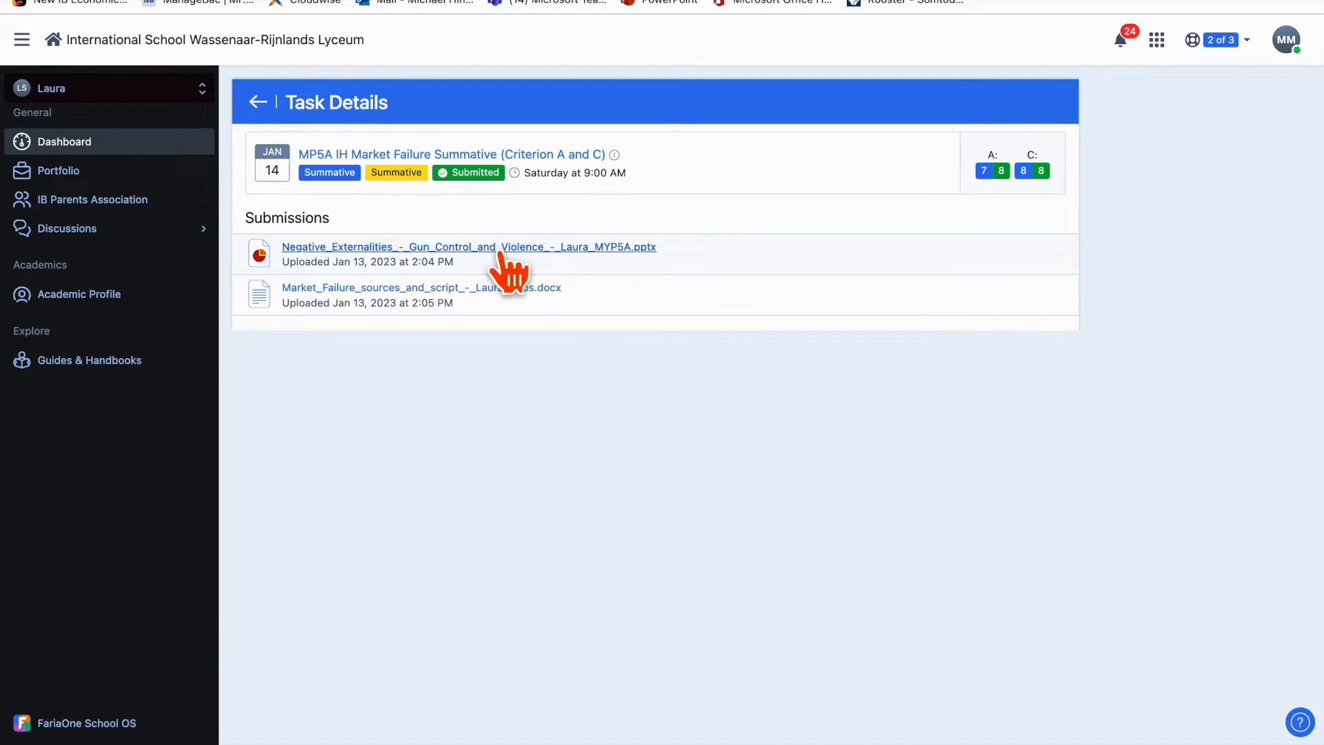
{"action": "mouse_move", "coordinate": [603, 287]}
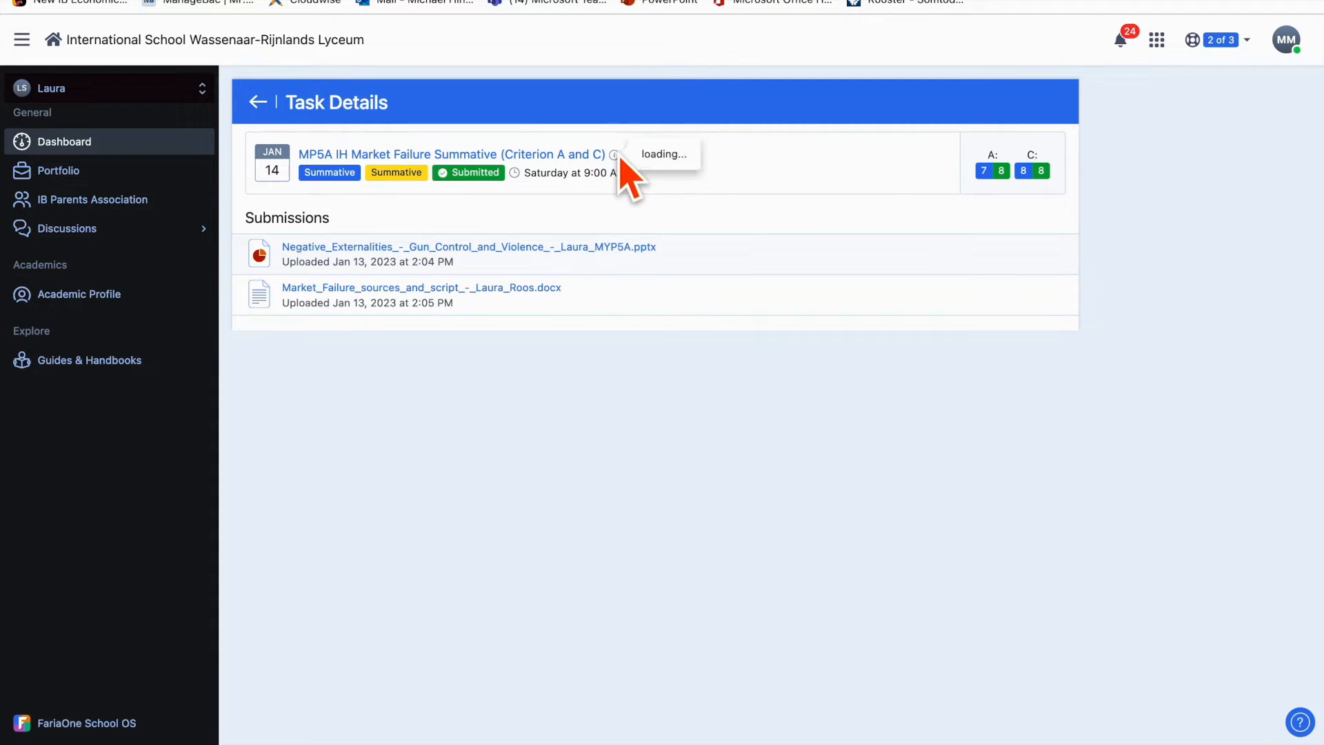
{"action": "left_click", "coordinate": [613, 154]}
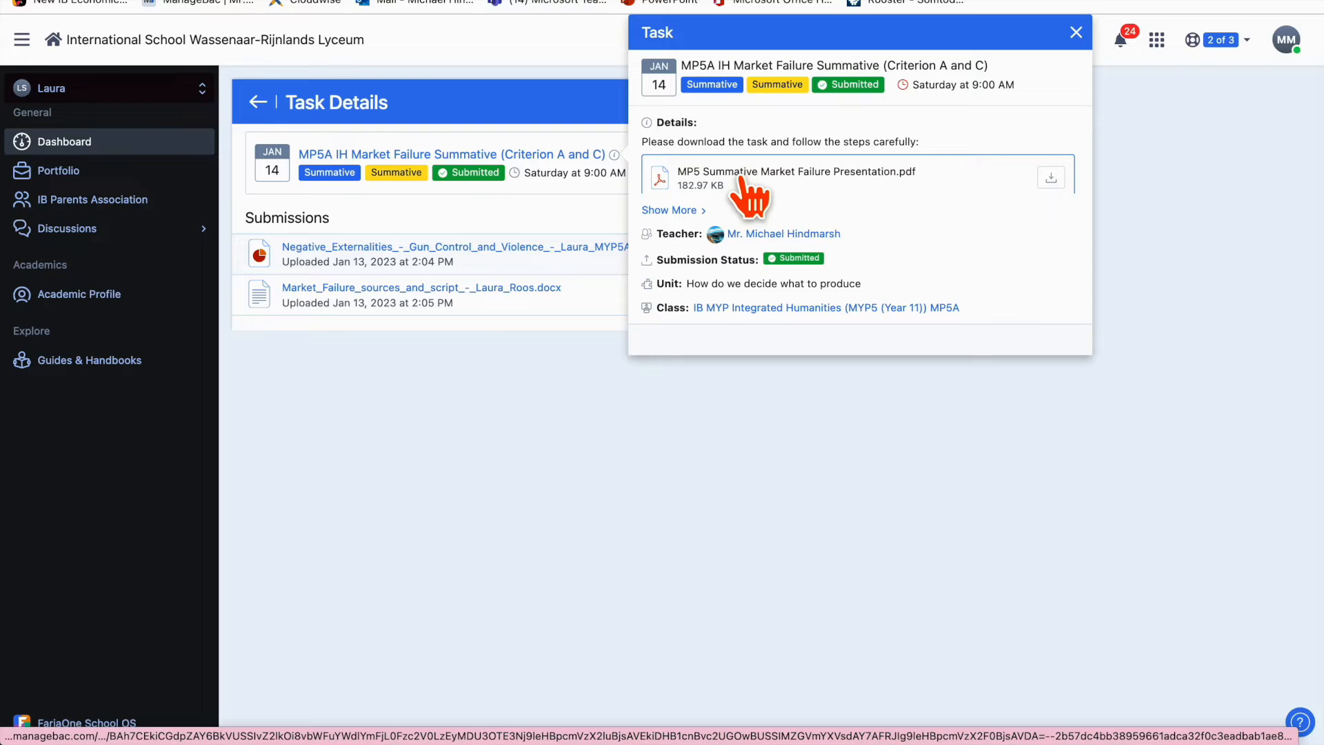
{"action": "mouse_move", "coordinate": [751, 200]}
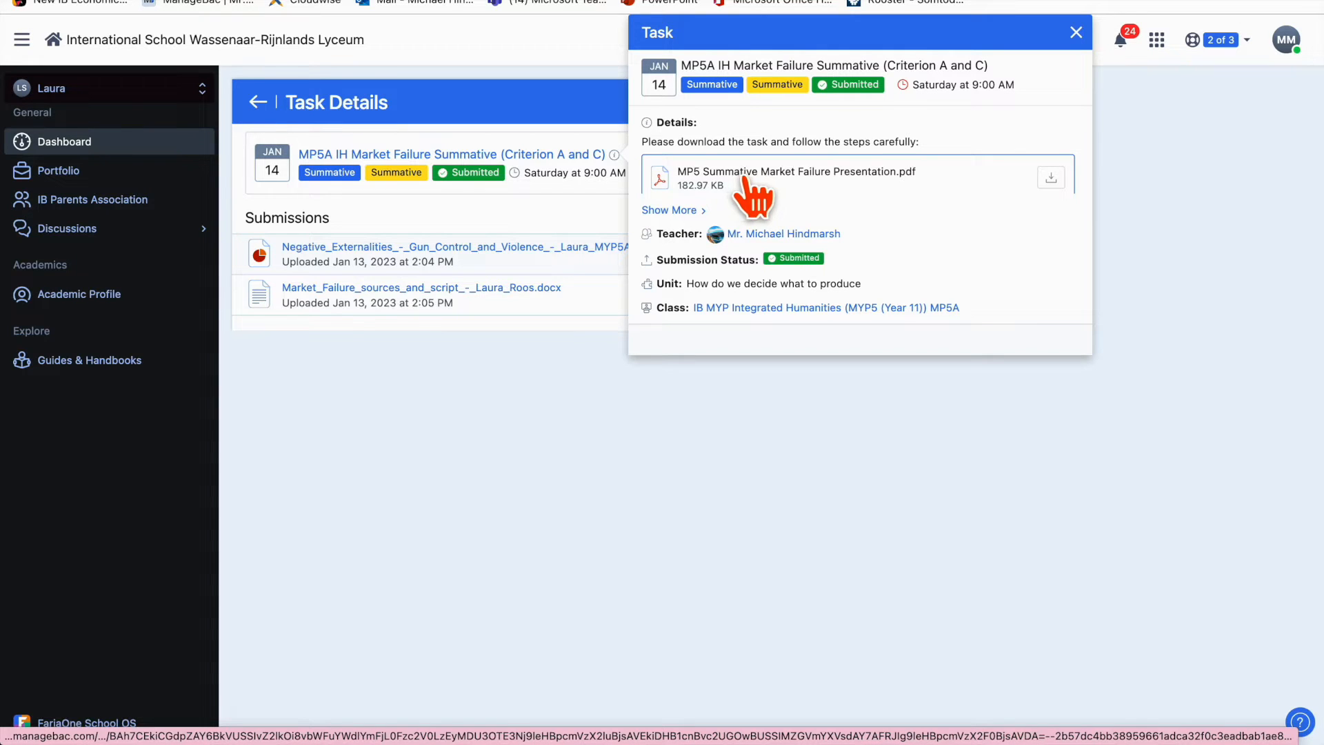
{"action": "left_click", "coordinate": [1075, 32]}
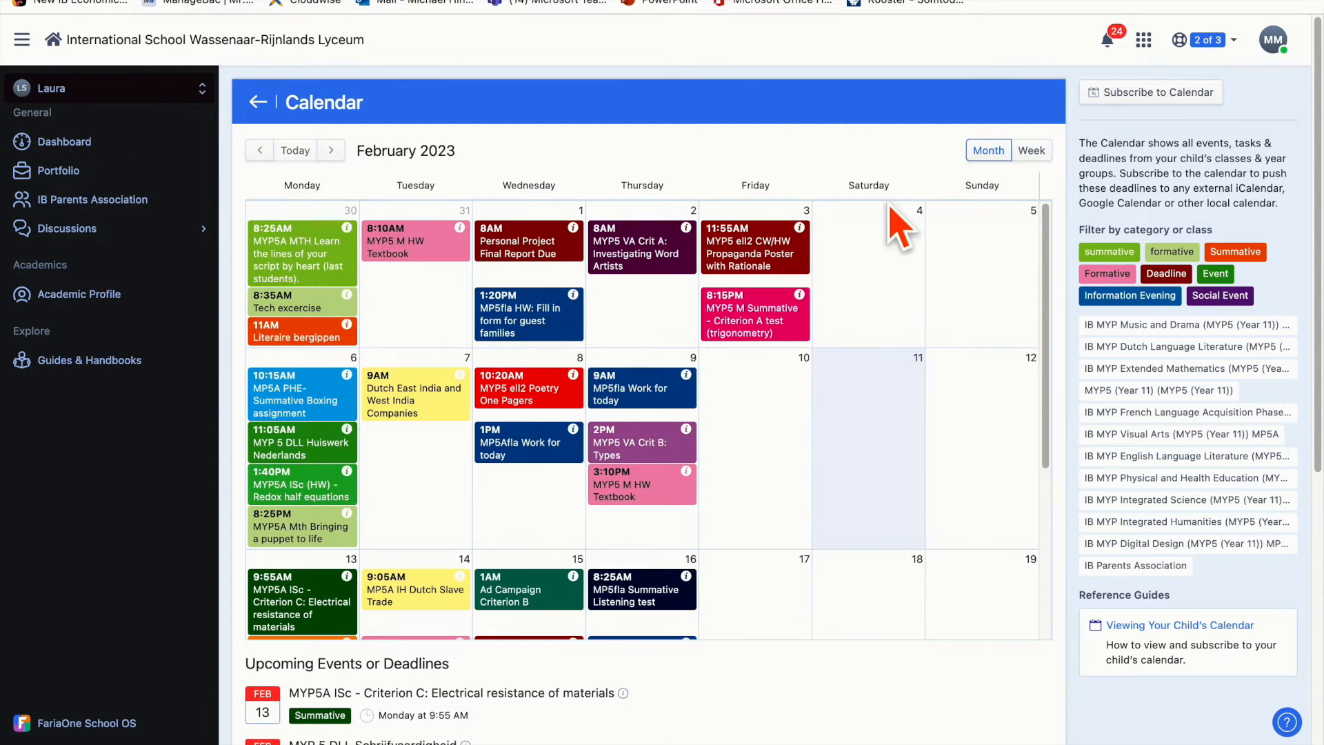
{"action": "mouse_move", "coordinate": [65, 142]}
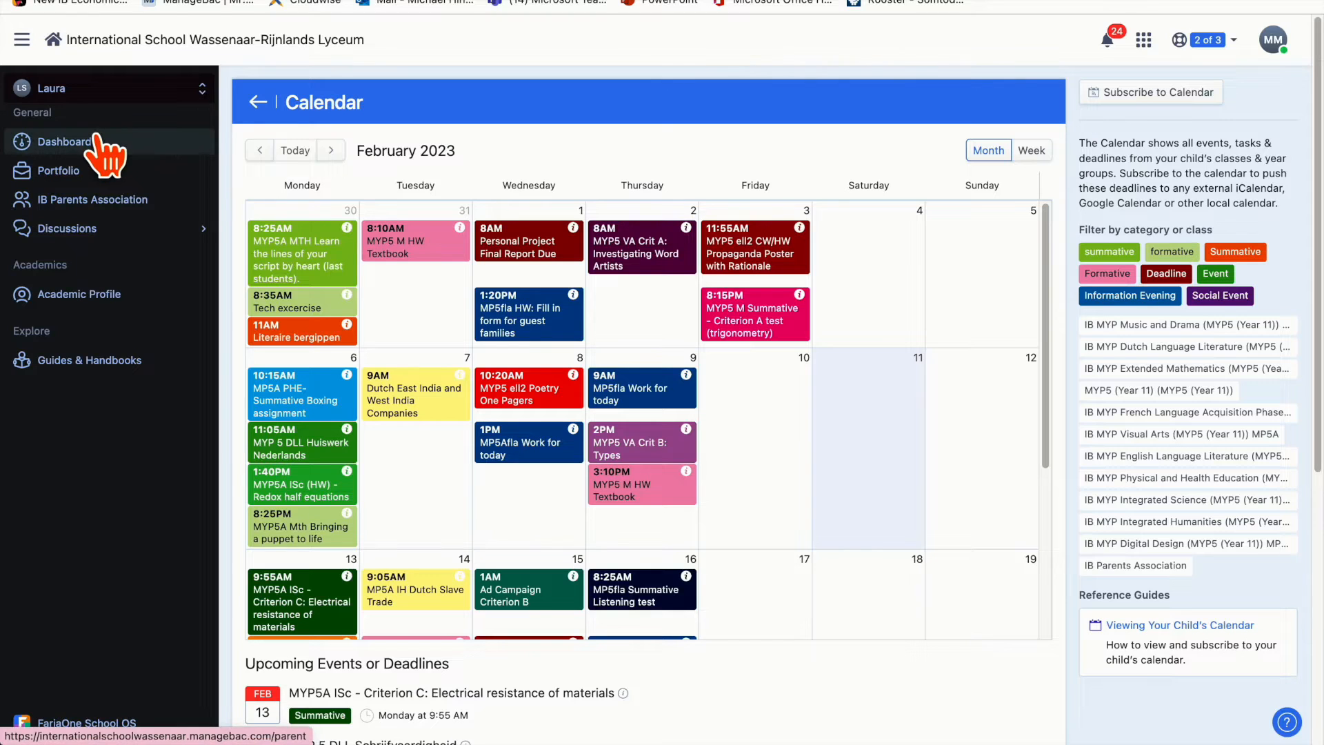
Open the dashboard, collapse the Dutch class's units, and scroll to the Classes list
{"action": "left_click", "coordinate": [65, 142]}
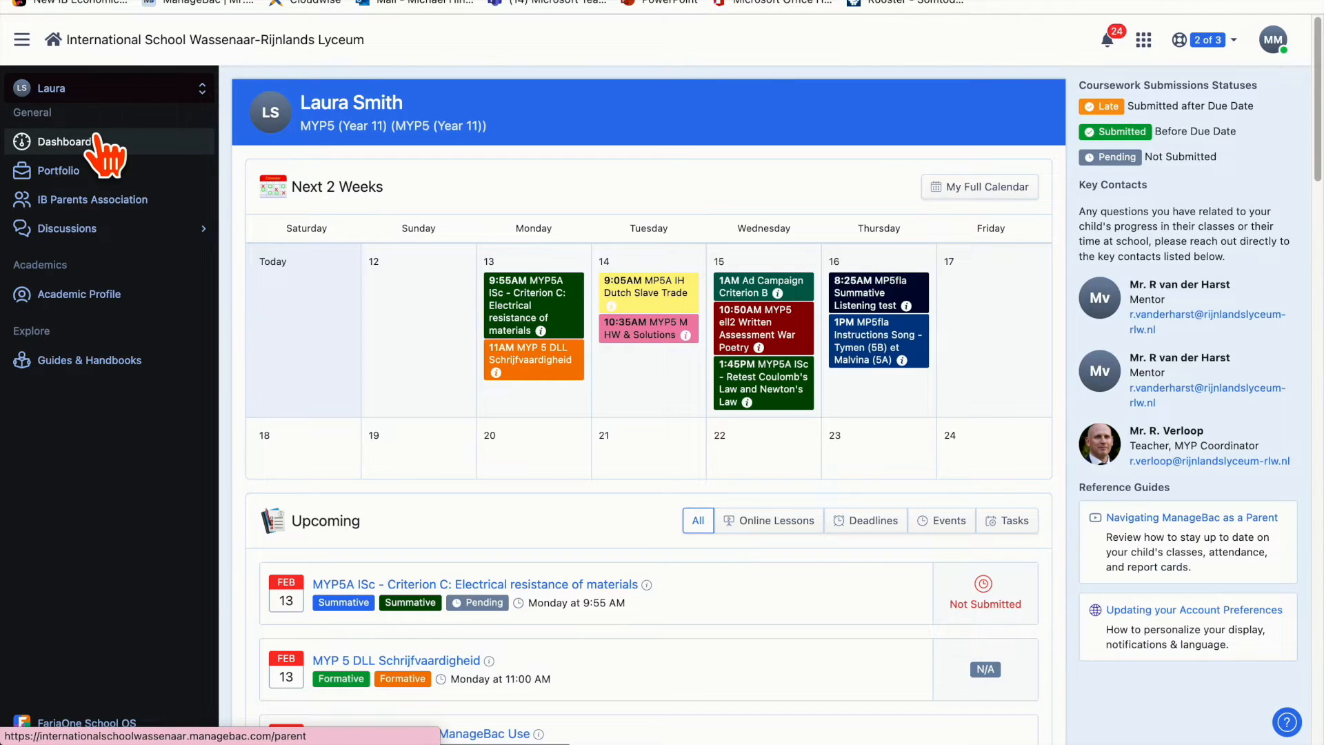
{"action": "scroll", "scroll_direction": "down", "scroll_amount": 3}
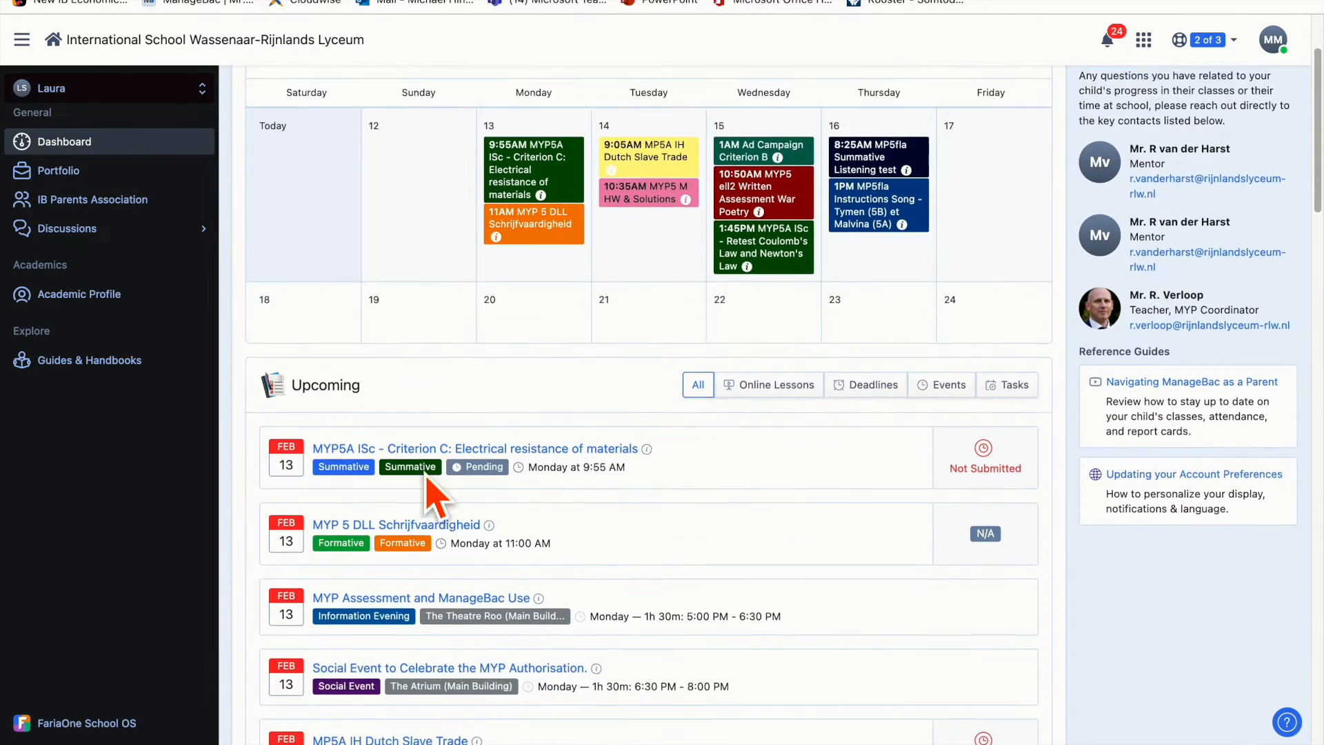
{"action": "scroll", "scroll_direction": "down", "scroll_amount": 3}
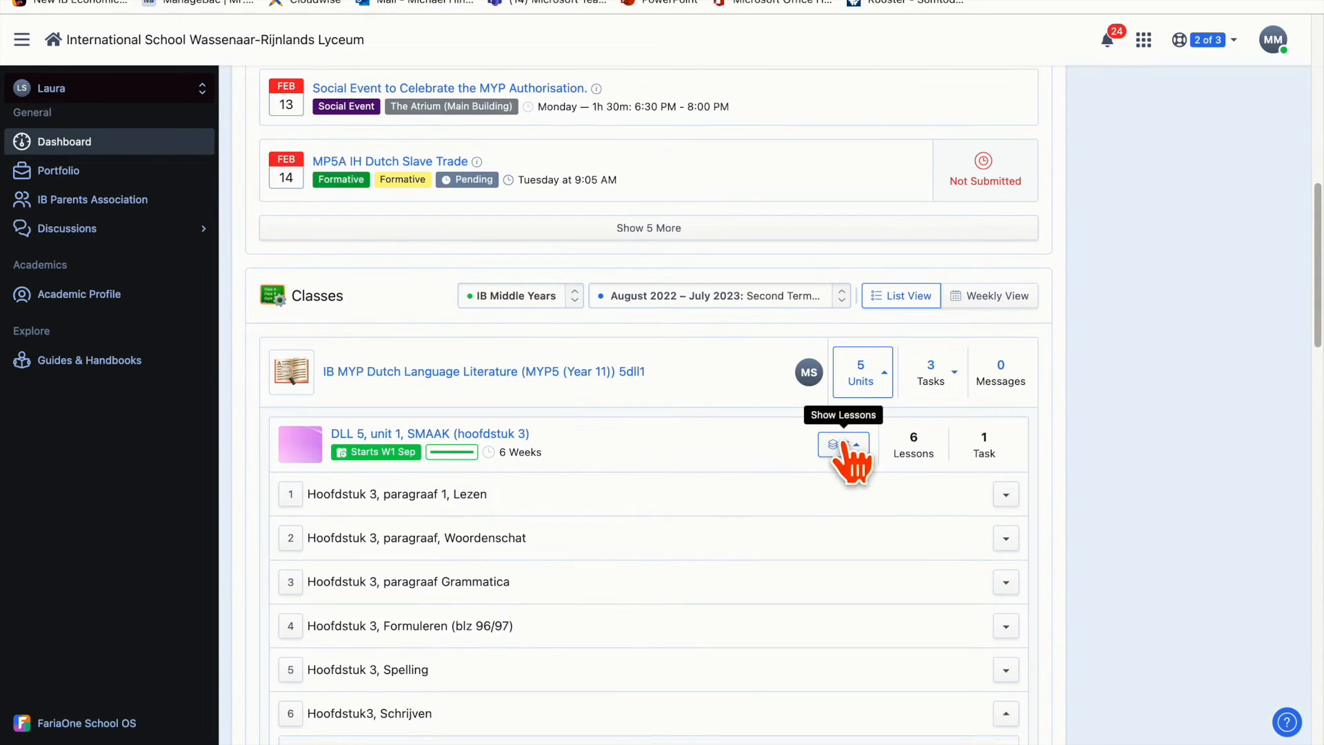
{"action": "left_click", "coordinate": [843, 444]}
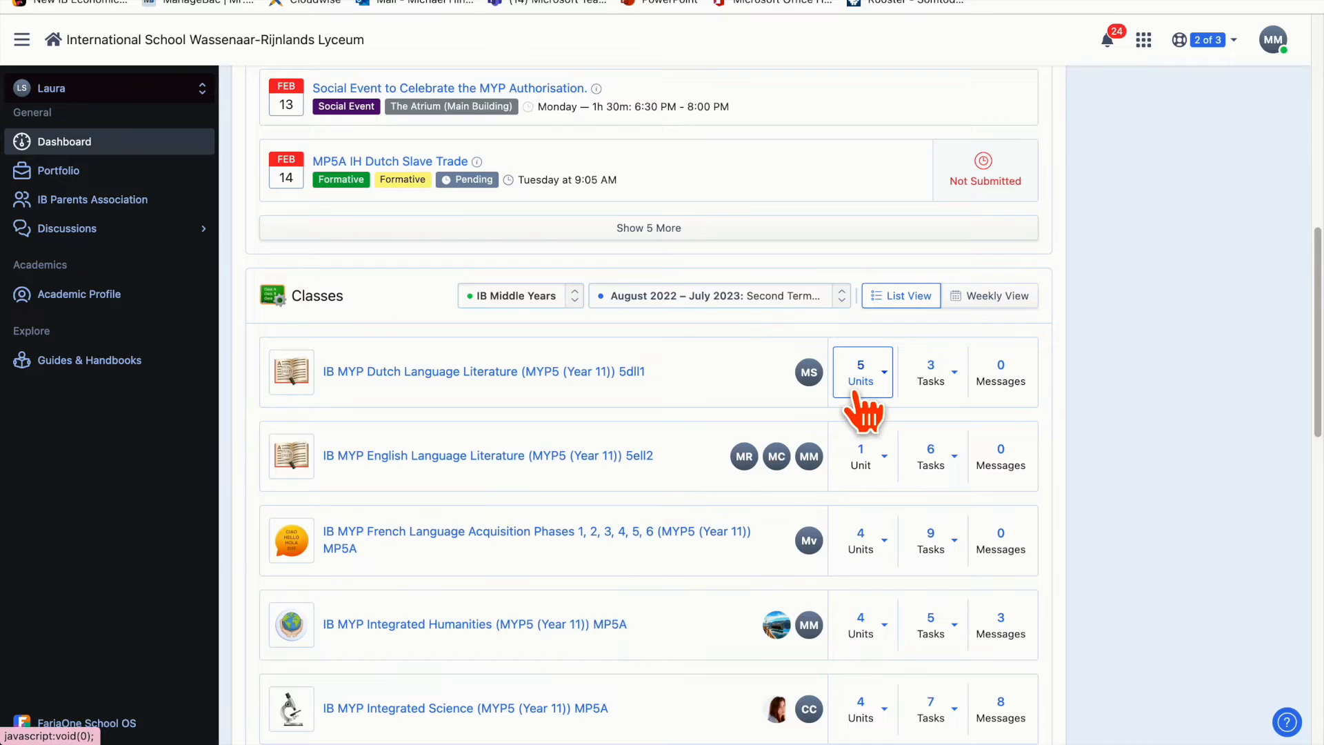
{"action": "scroll", "scroll_direction": "down", "scroll_amount": 3}
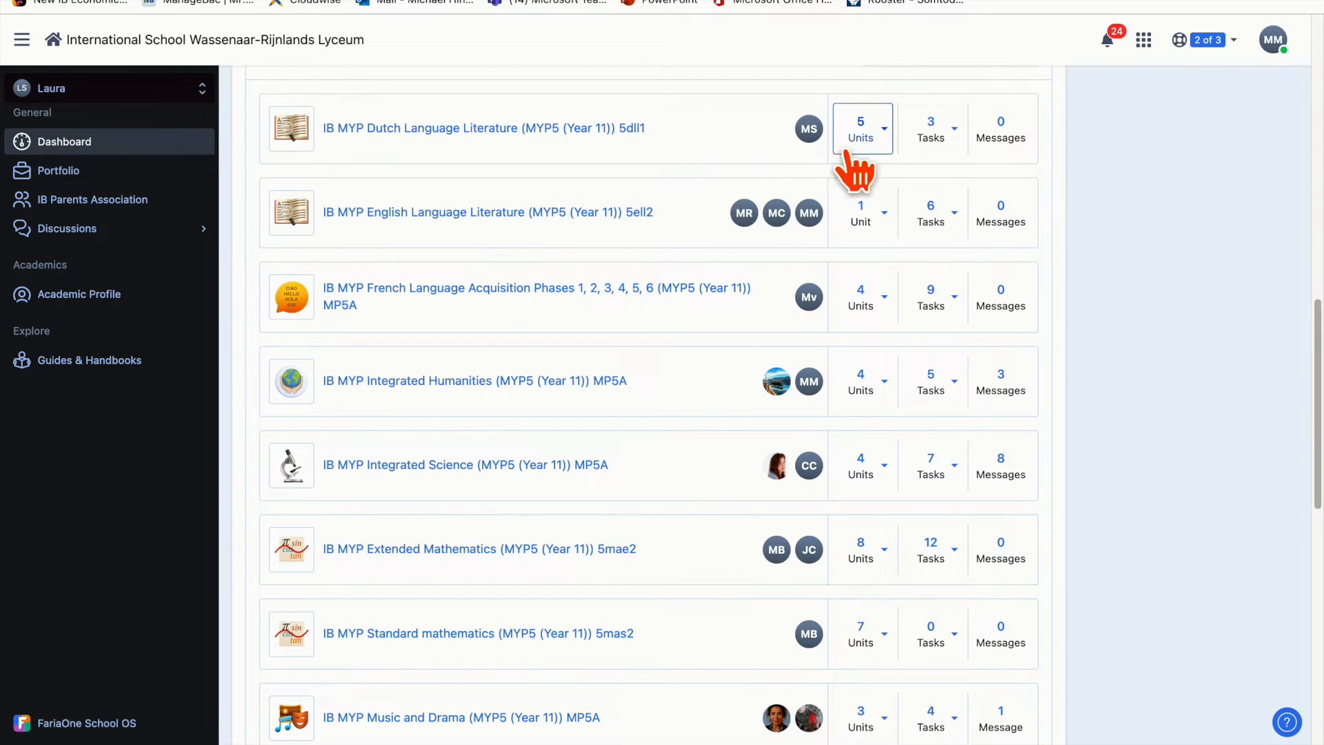
{"action": "mouse_move", "coordinate": [861, 131]}
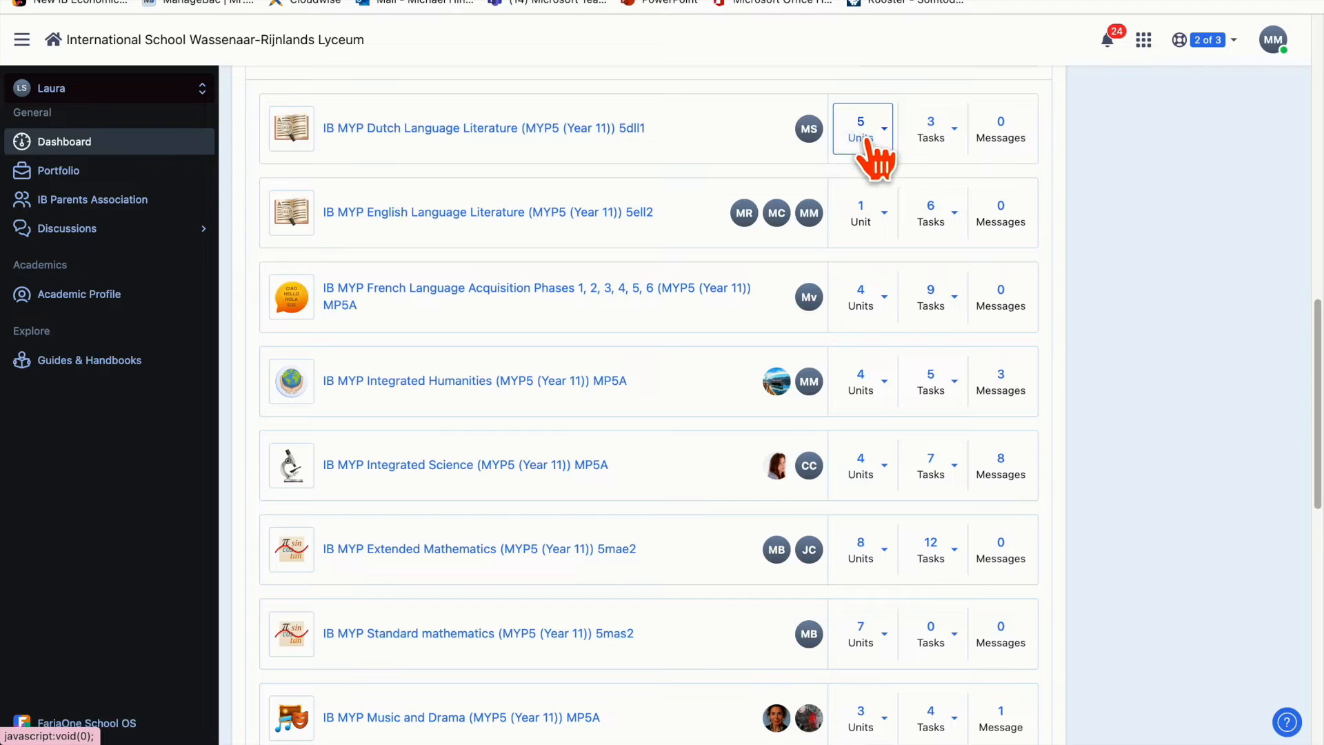
{"action": "mouse_move", "coordinate": [1007, 135]}
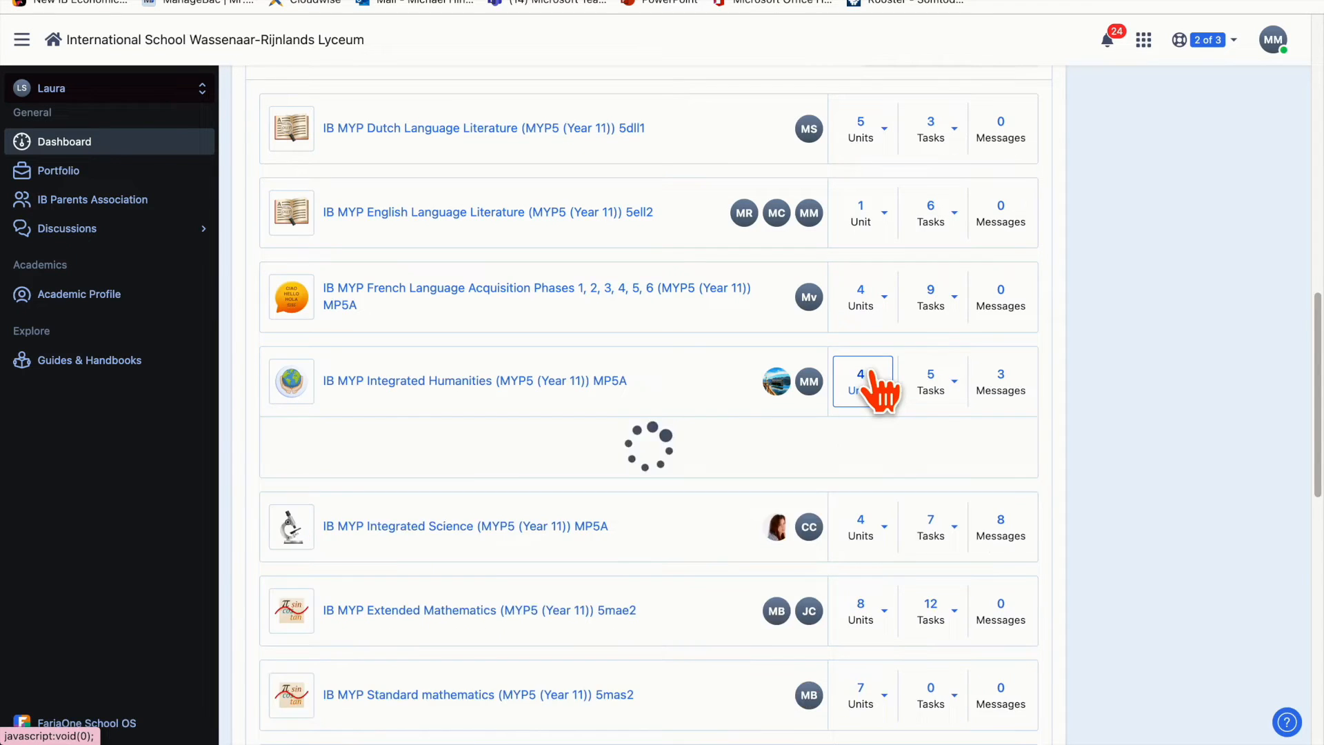
Expand the Units count on the IB MYP Integrated Humanities class row
{"action": "left_click", "coordinate": [861, 381]}
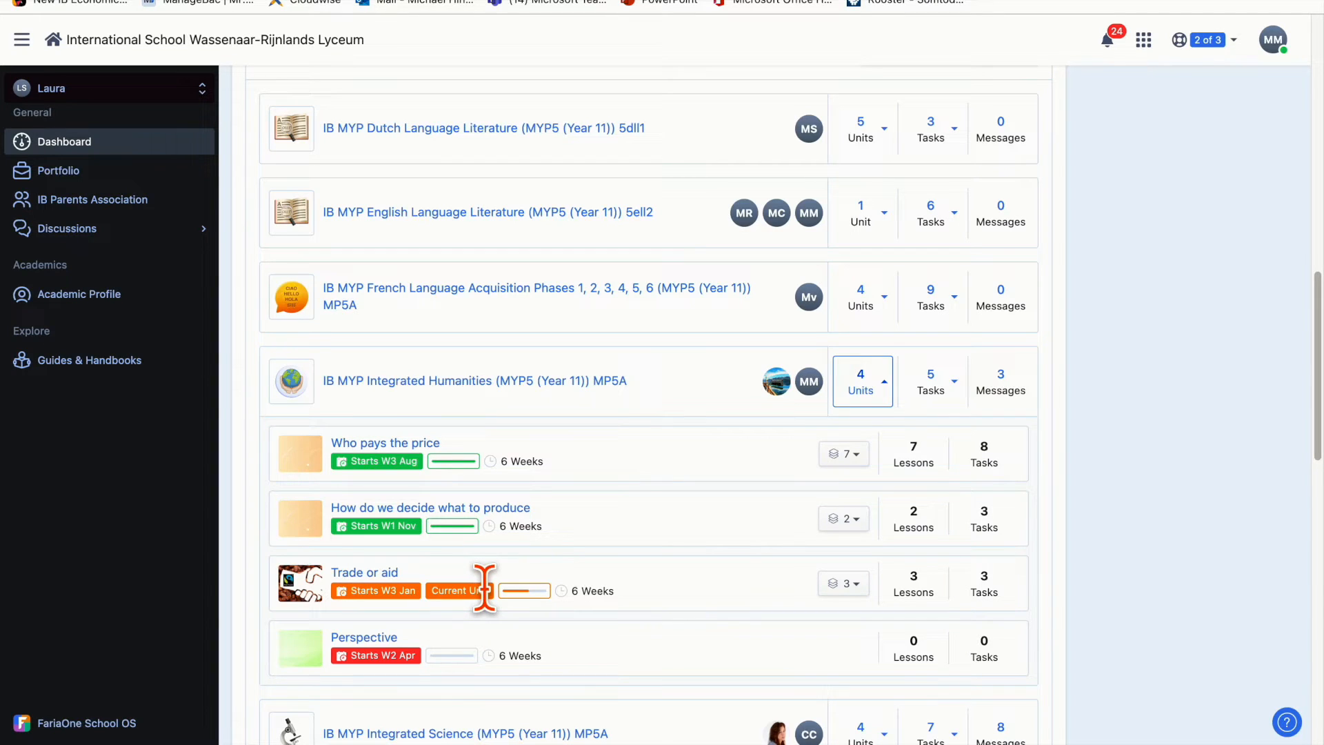
{"action": "mouse_move", "coordinate": [453, 526]}
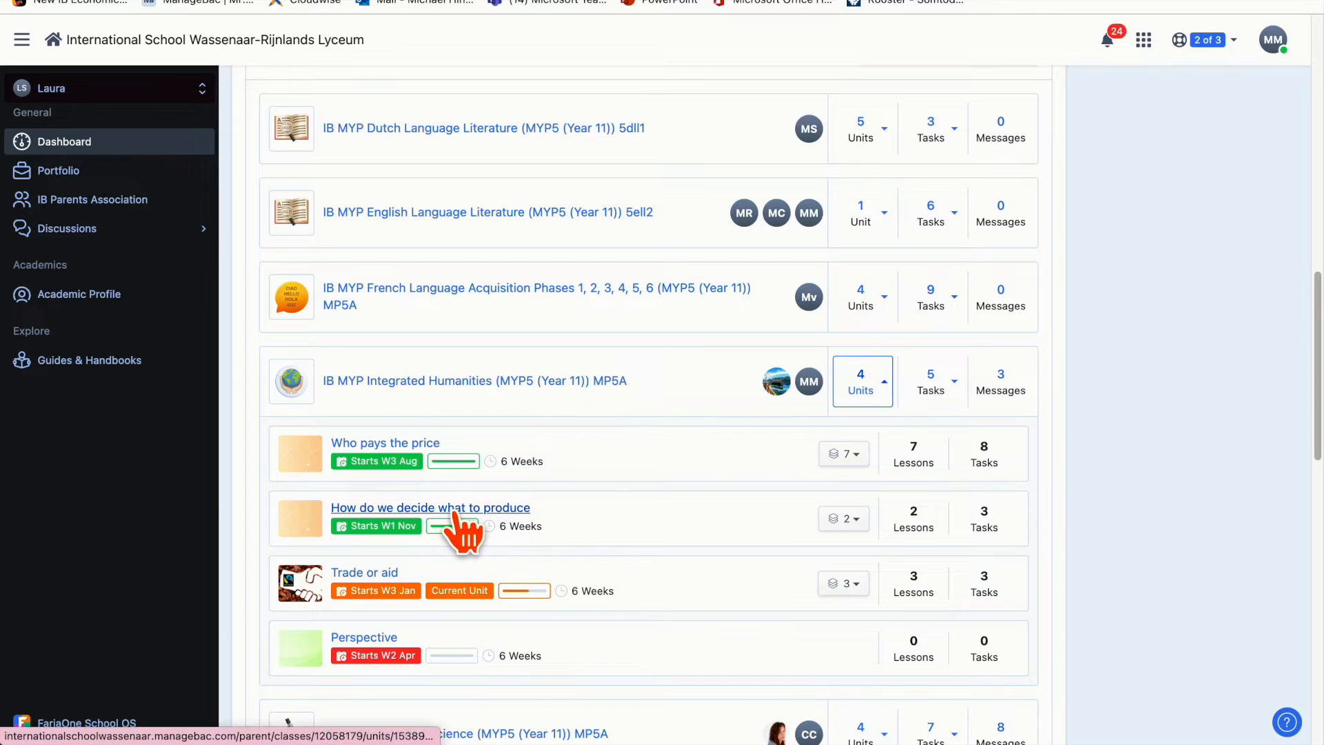
{"action": "mouse_move", "coordinate": [379, 594]}
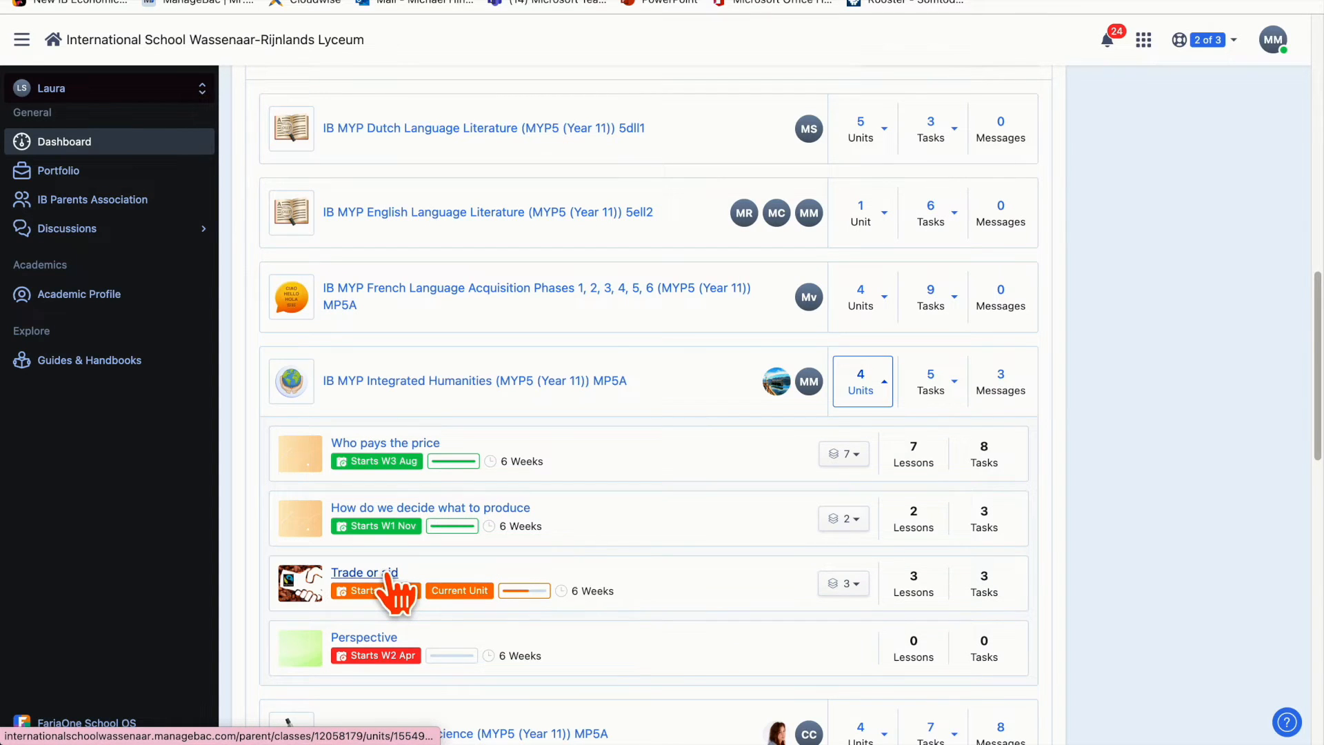
Scroll through the Trade or aid unit's Unit Details and Stream & Resources
{"action": "left_click", "coordinate": [363, 573]}
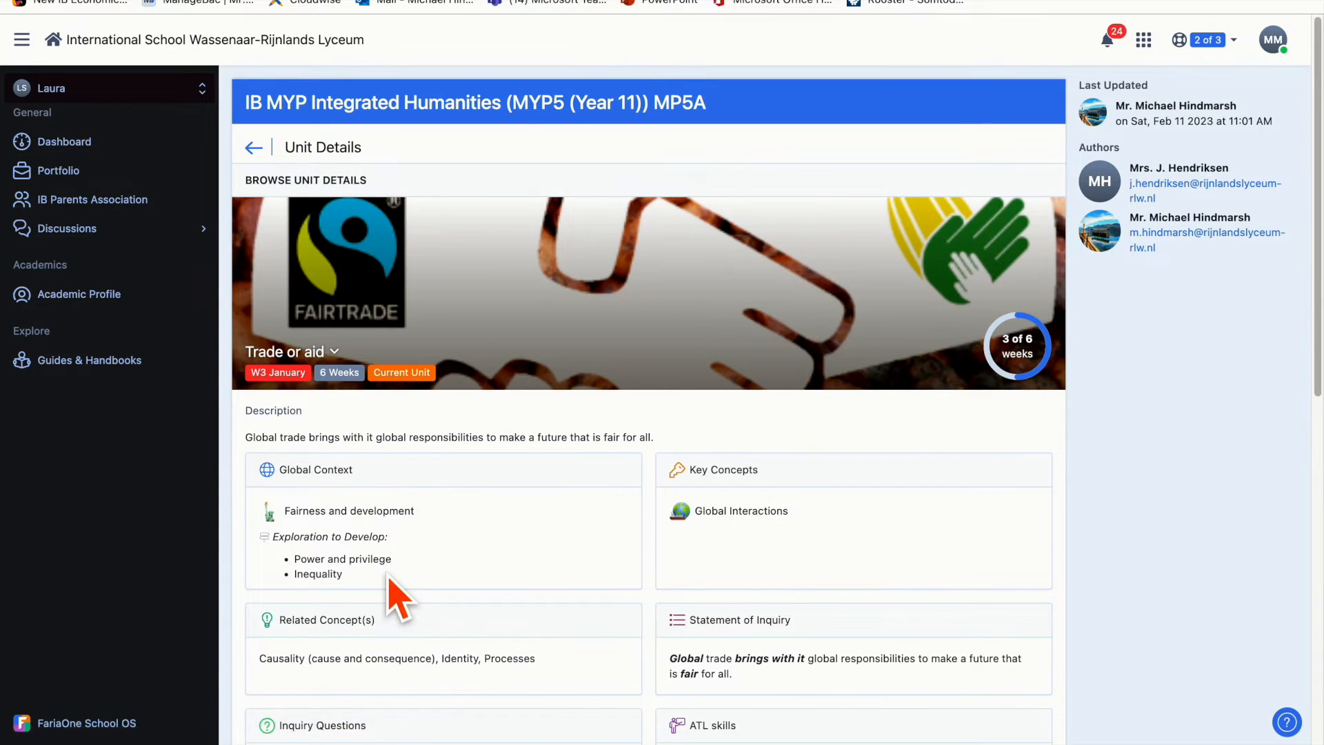
{"action": "scroll", "scroll_direction": "down", "scroll_amount": 3}
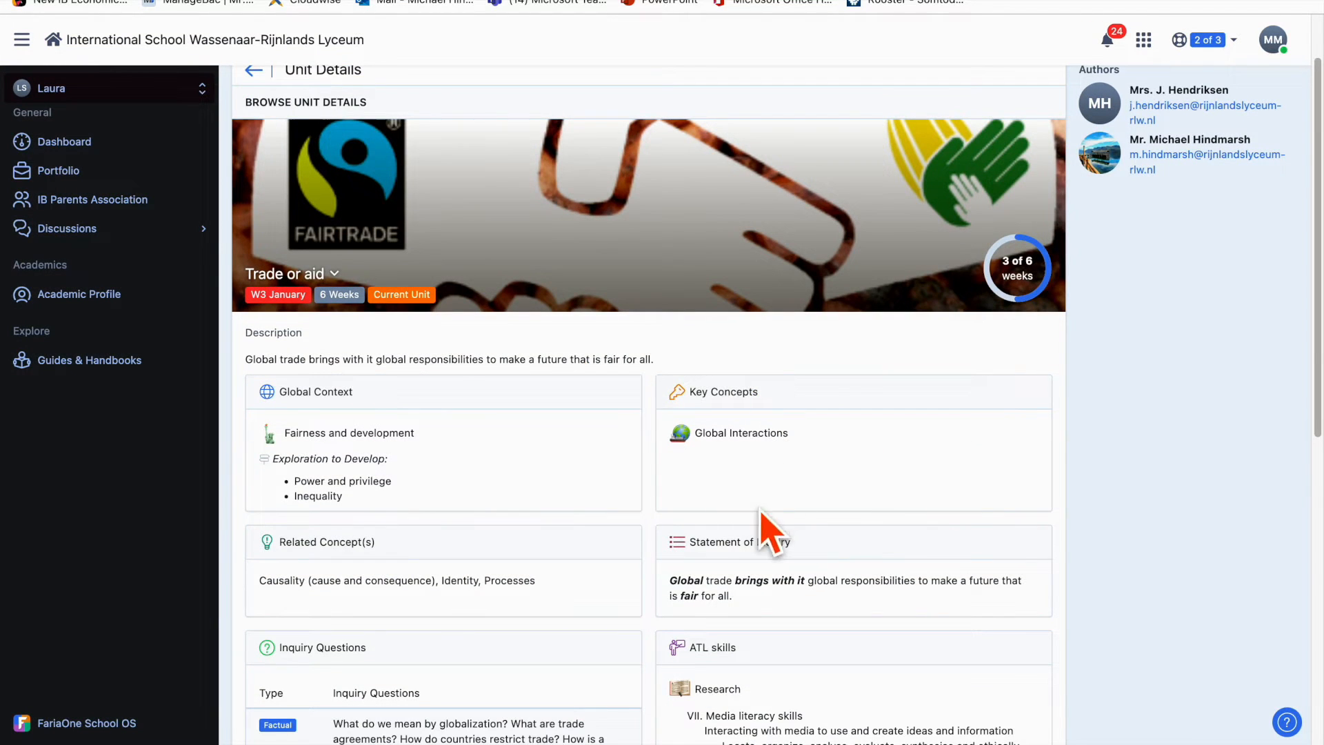
{"action": "scroll", "scroll_direction": "down", "scroll_amount": 3}
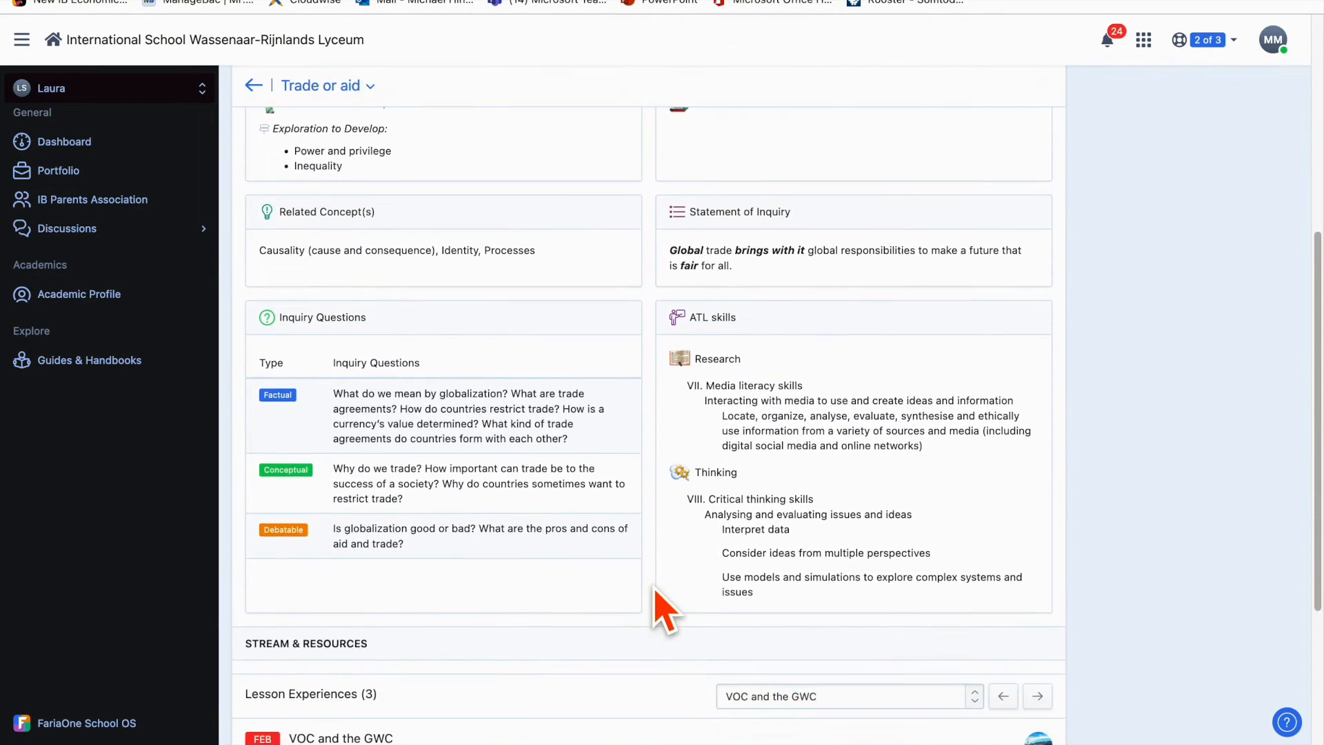
{"action": "scroll", "scroll_direction": "down", "scroll_amount": 3}
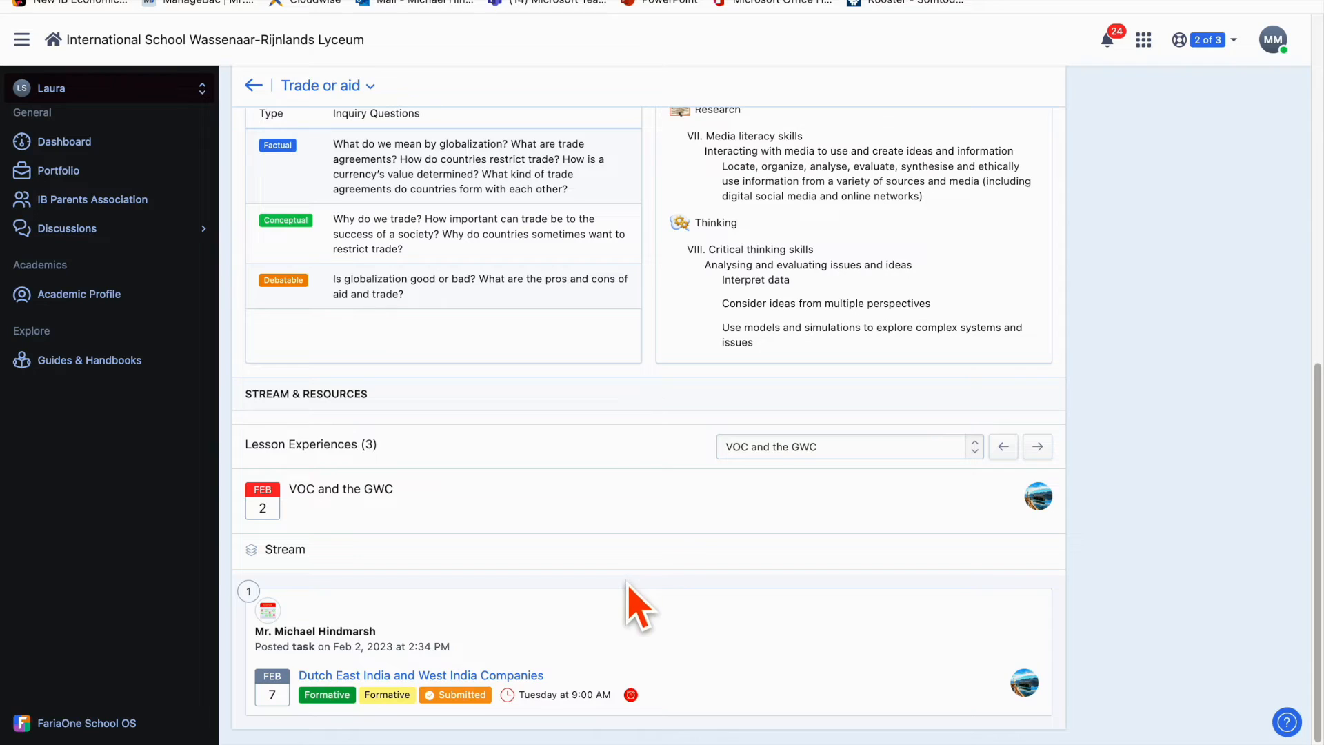
{"action": "mouse_move", "coordinate": [373, 444]}
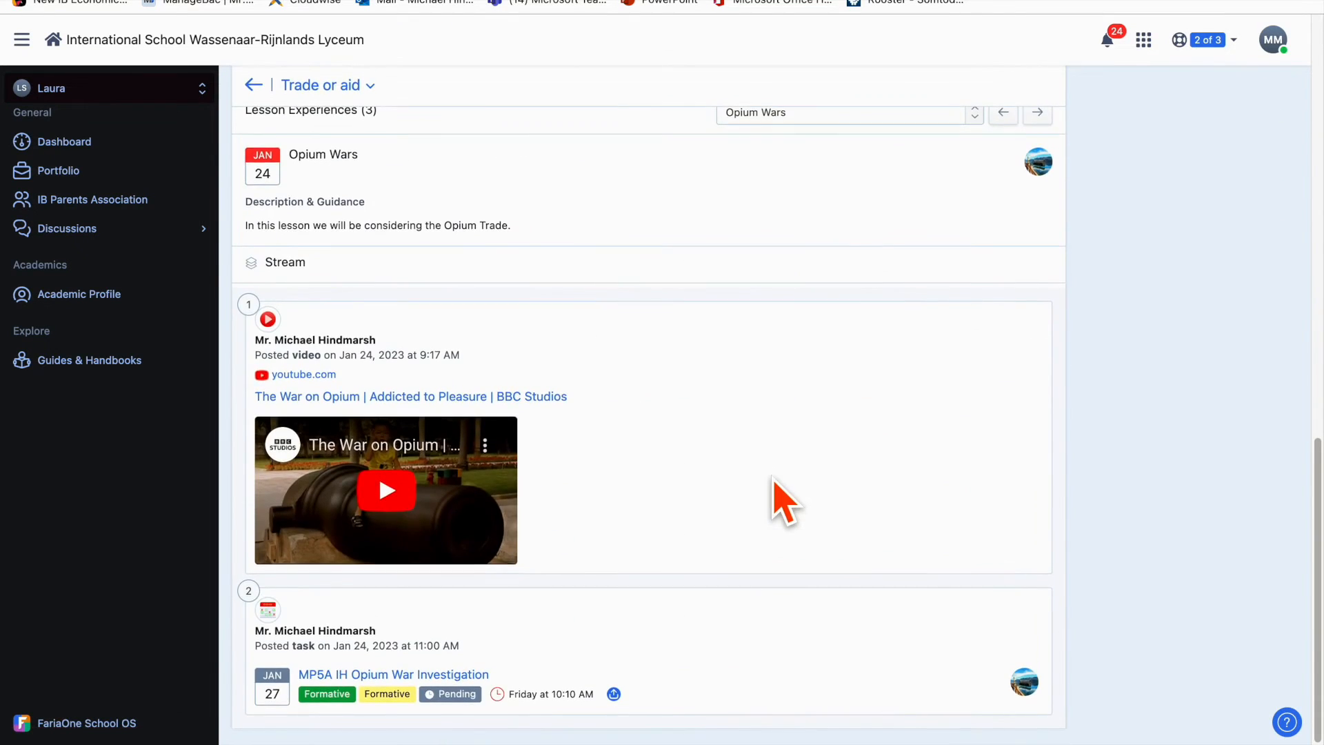
{"action": "mouse_move", "coordinate": [434, 654]}
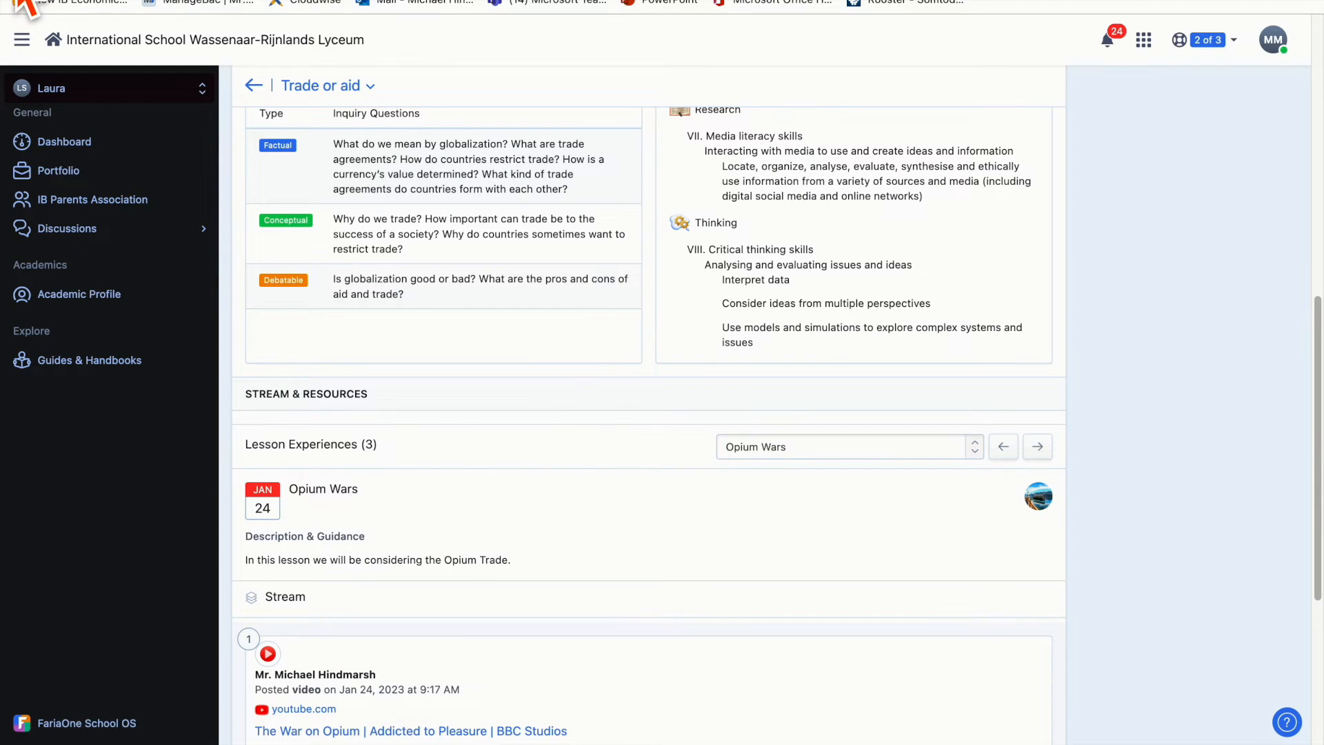
{"action": "scroll", "scroll_direction": "down", "scroll_amount": 3}
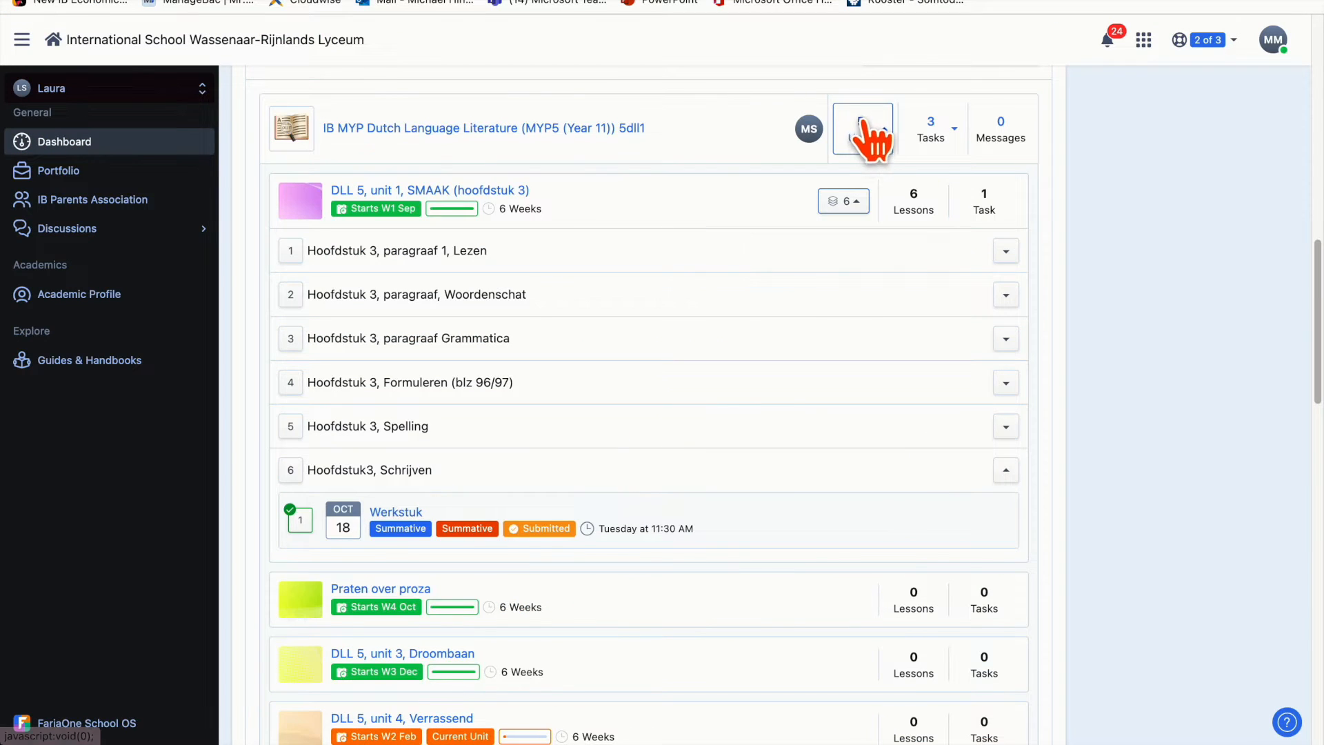
Collapse the Dutch units, open Integrated Humanities' task overview, and preview the January submitted task
{"action": "left_click", "coordinate": [861, 129]}
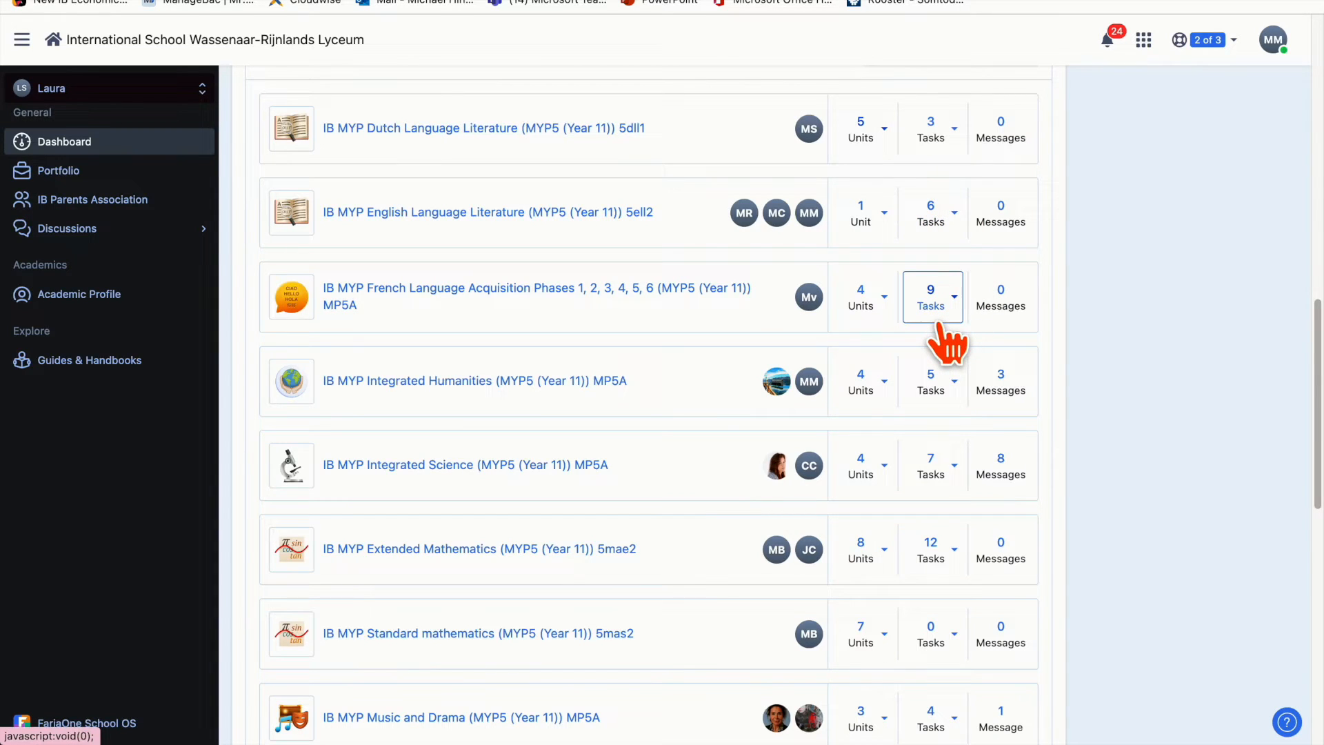
{"action": "left_click", "coordinate": [931, 381]}
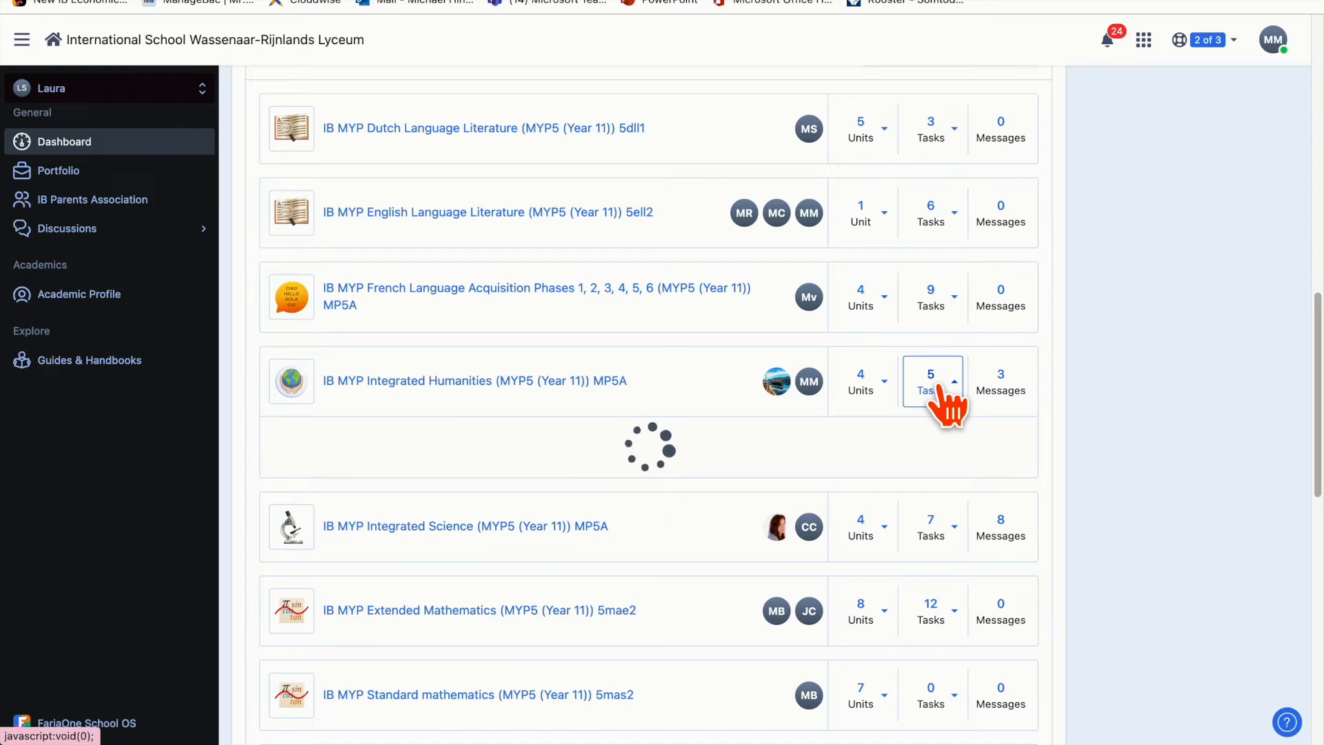
{"action": "left_click", "coordinate": [930, 380]}
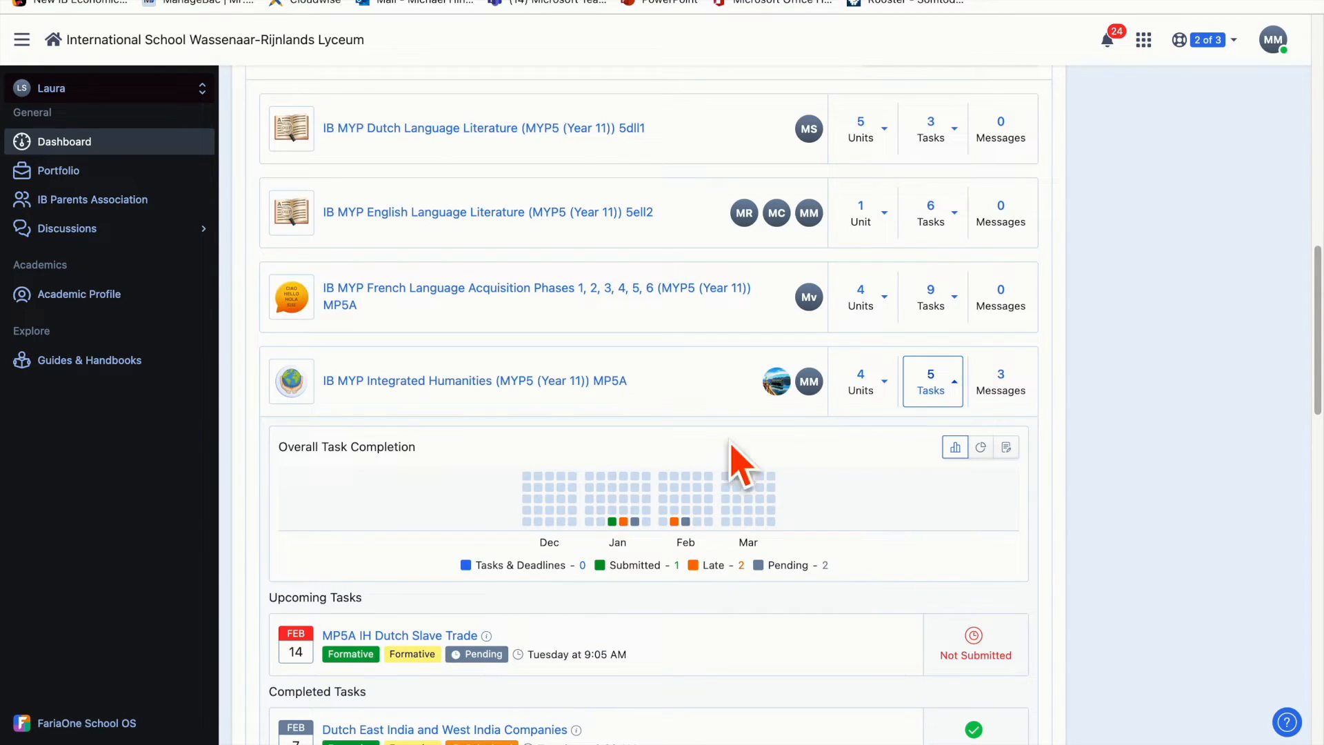
{"action": "mouse_move", "coordinate": [649, 584]}
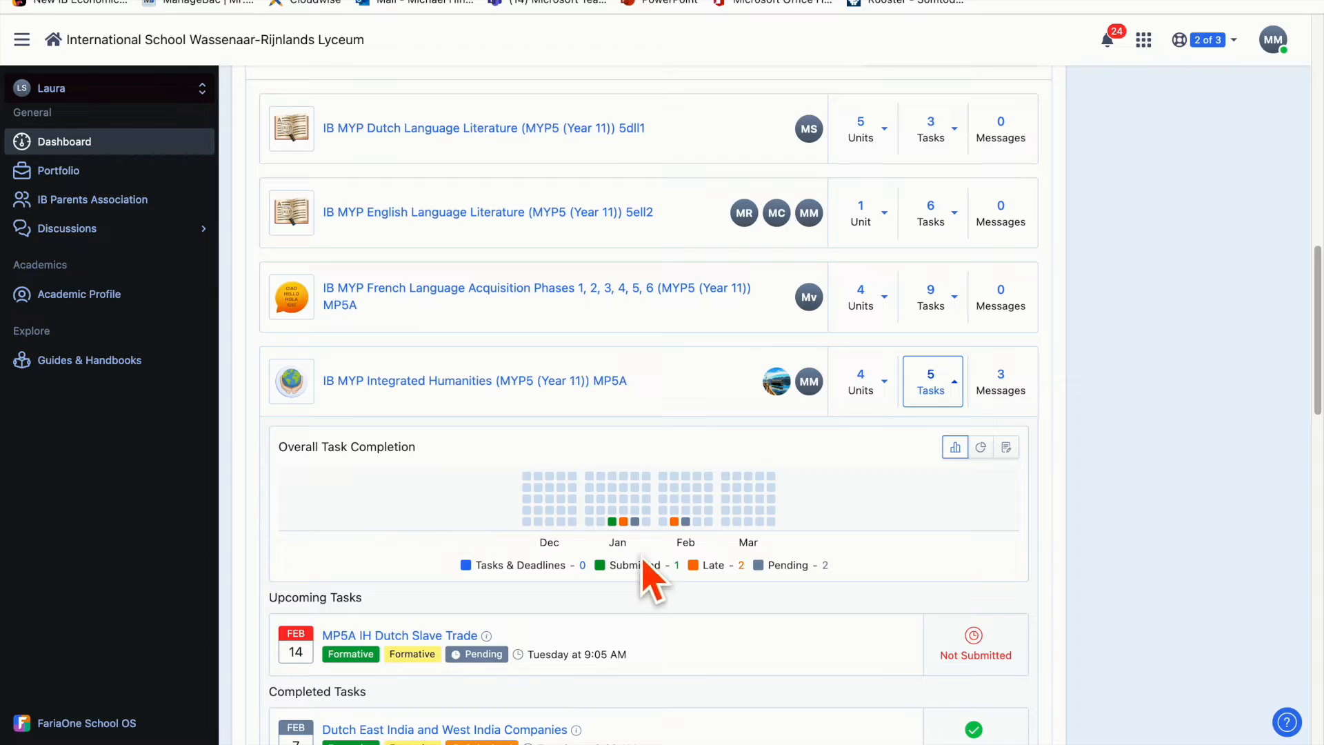
{"action": "mouse_move", "coordinate": [625, 569]}
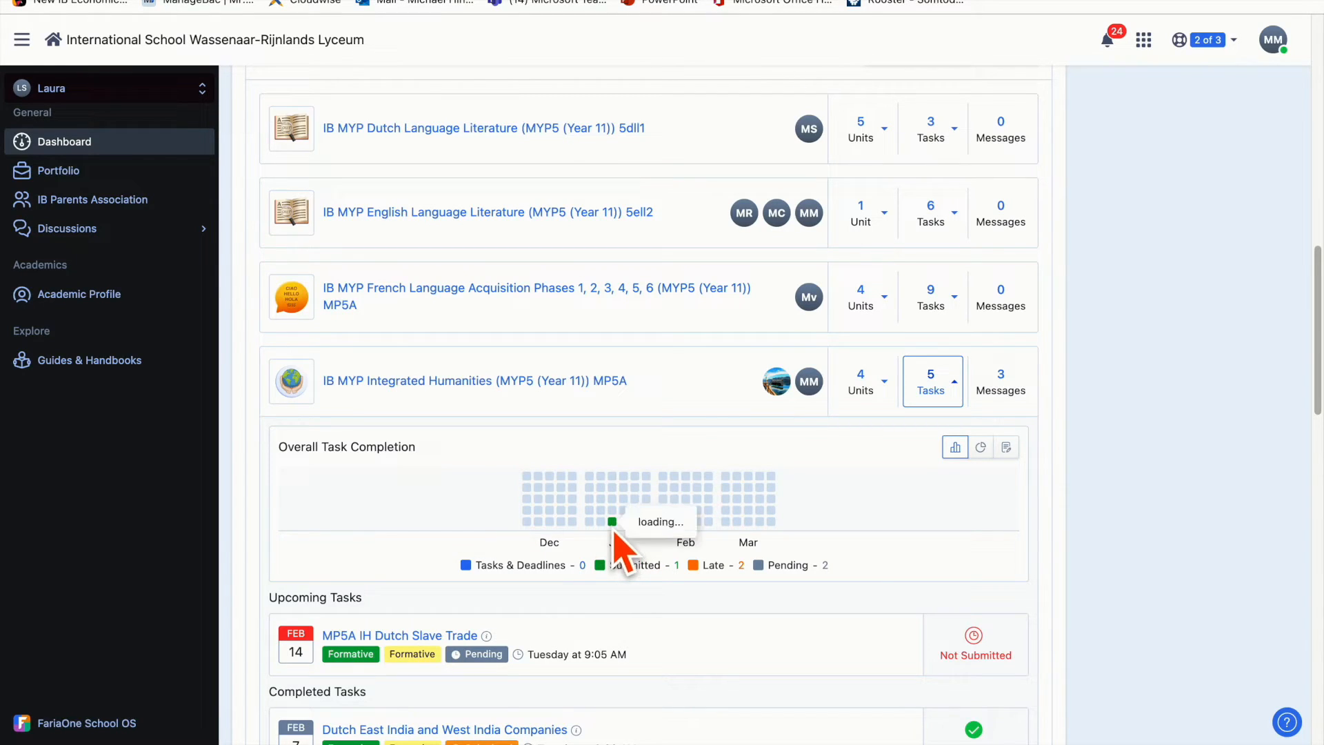
{"action": "left_click", "coordinate": [612, 522]}
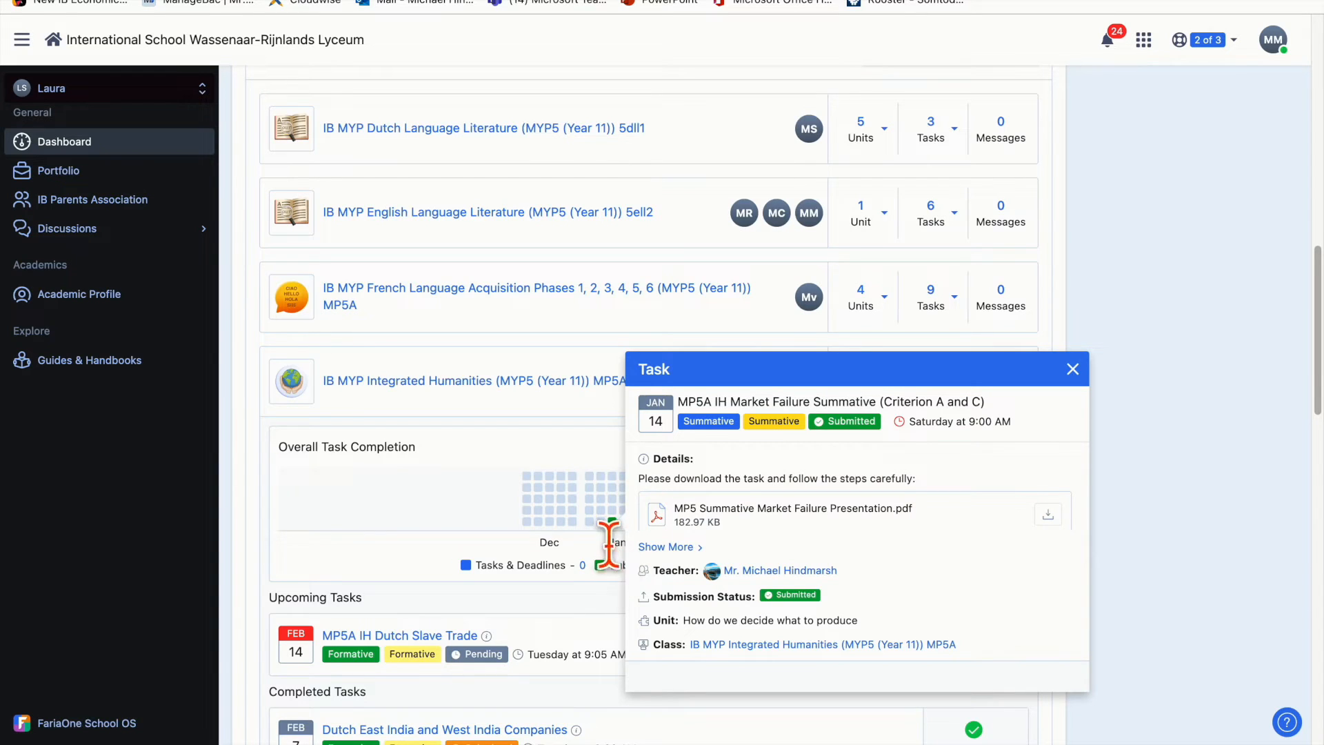
{"action": "left_click", "coordinate": [1072, 368]}
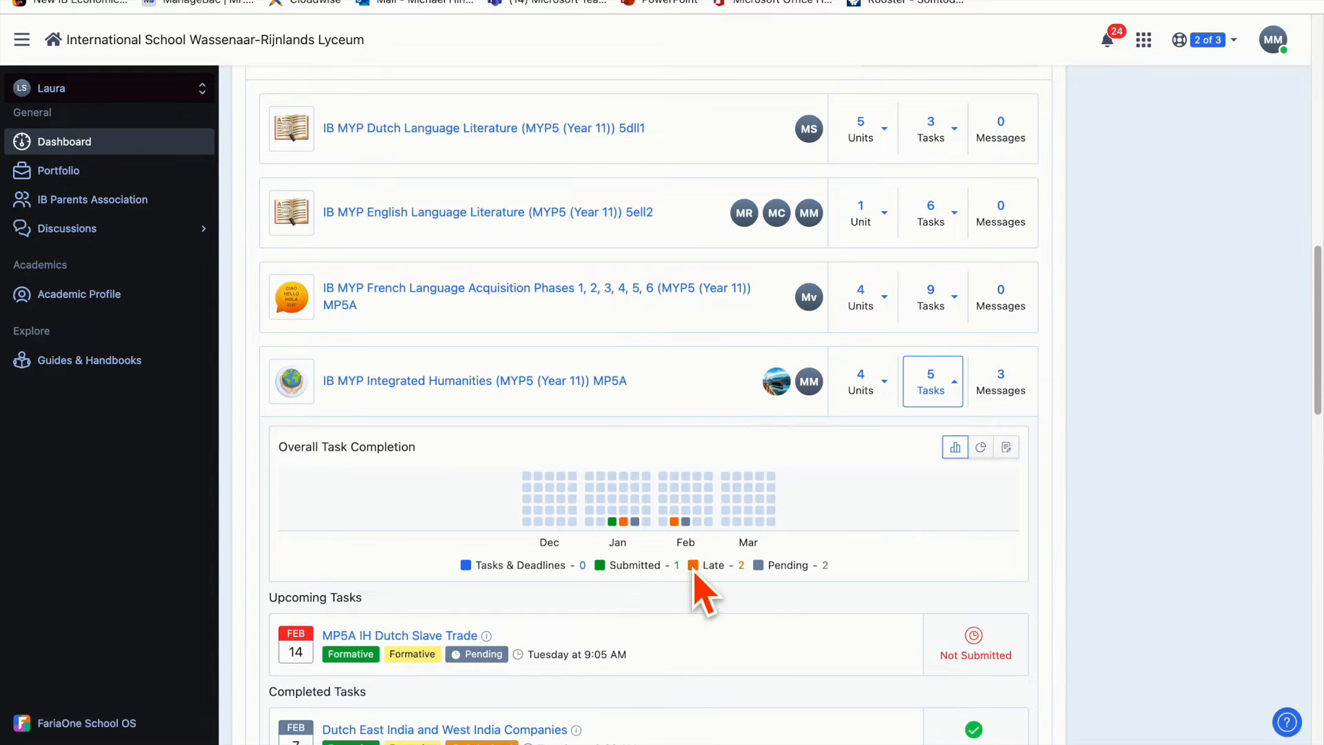
{"action": "mouse_move", "coordinate": [678, 570]}
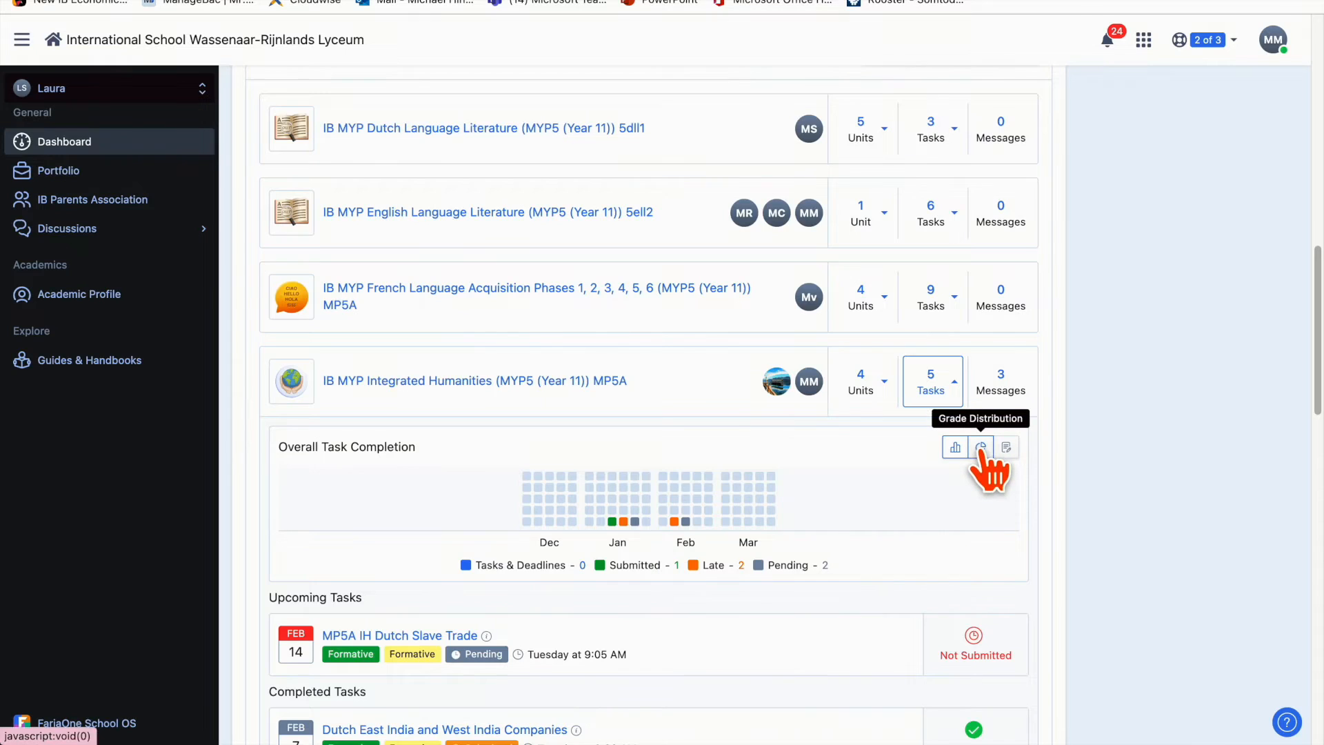
Switch the class panel from grade distribution to criterion assessment scores
{"action": "left_click", "coordinate": [980, 447]}
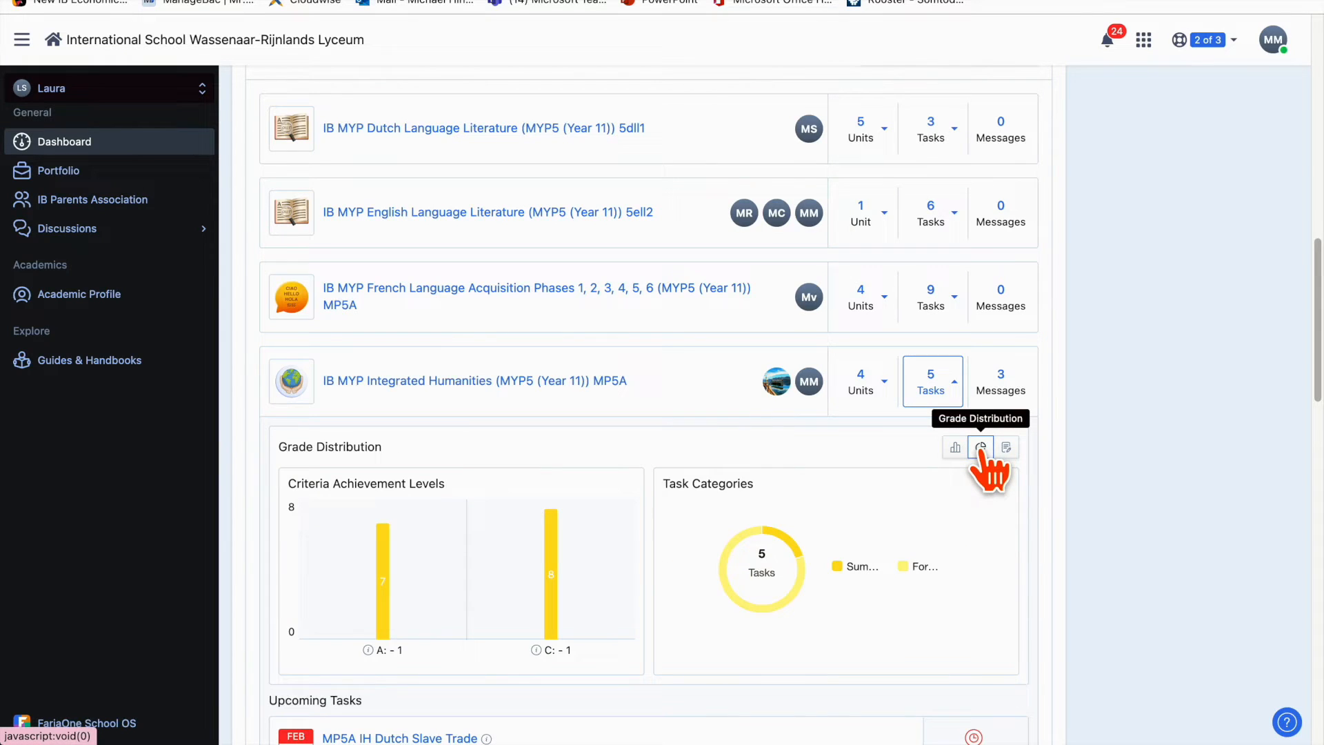
{"action": "mouse_move", "coordinate": [899, 527]}
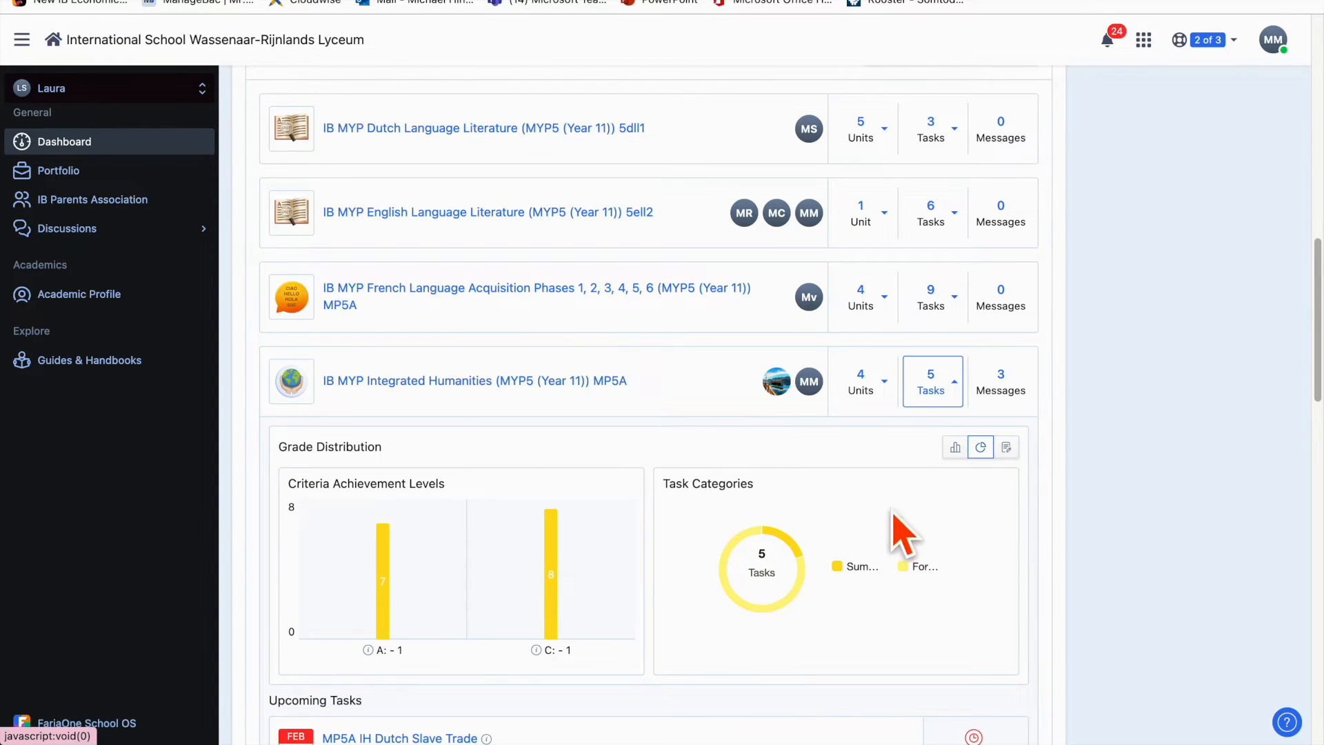
{"action": "mouse_move", "coordinate": [789, 550]}
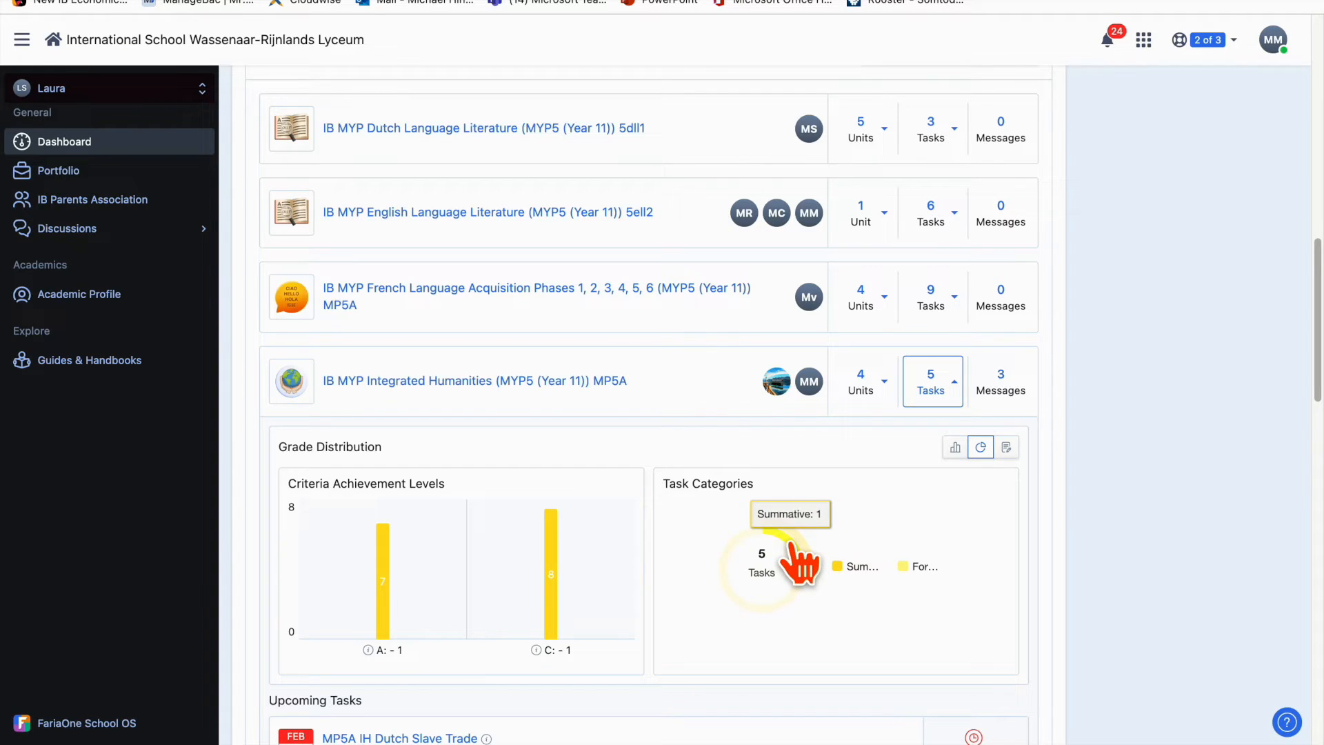
{"action": "mouse_move", "coordinate": [791, 616]}
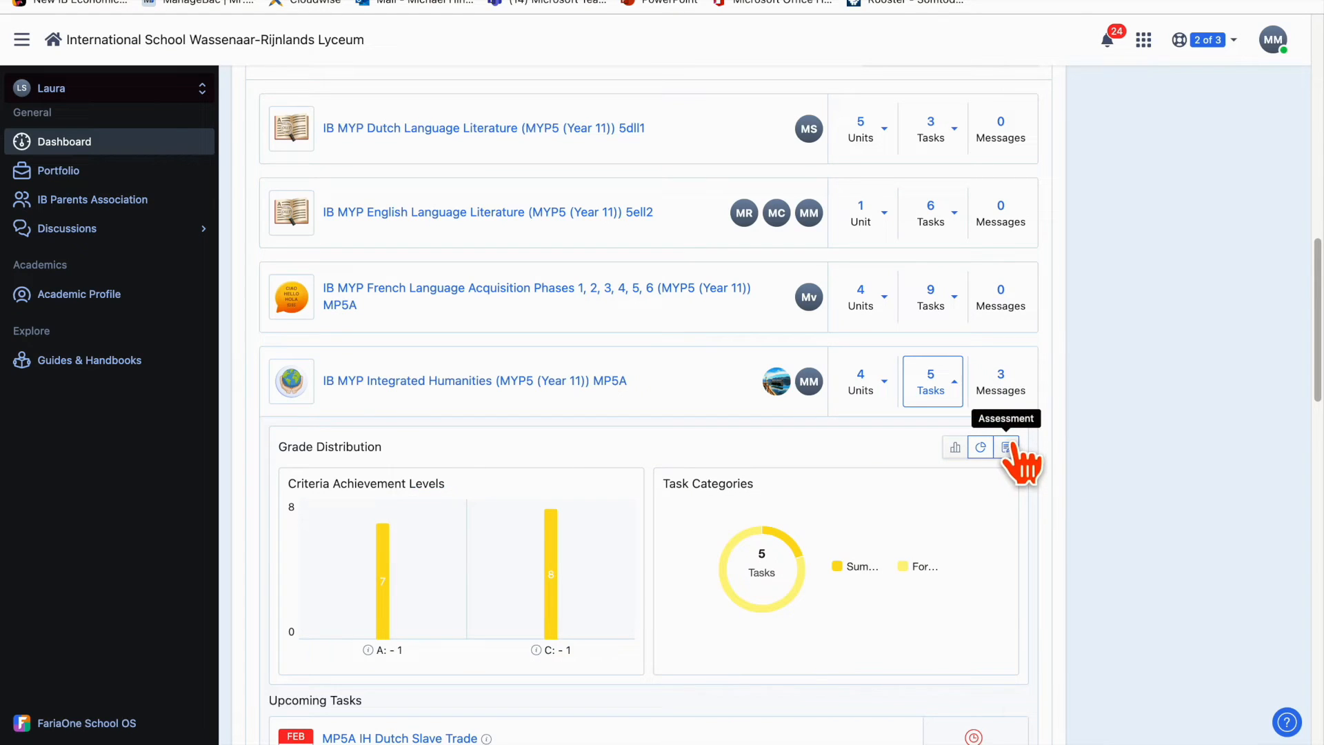
{"action": "left_click", "coordinate": [1006, 447]}
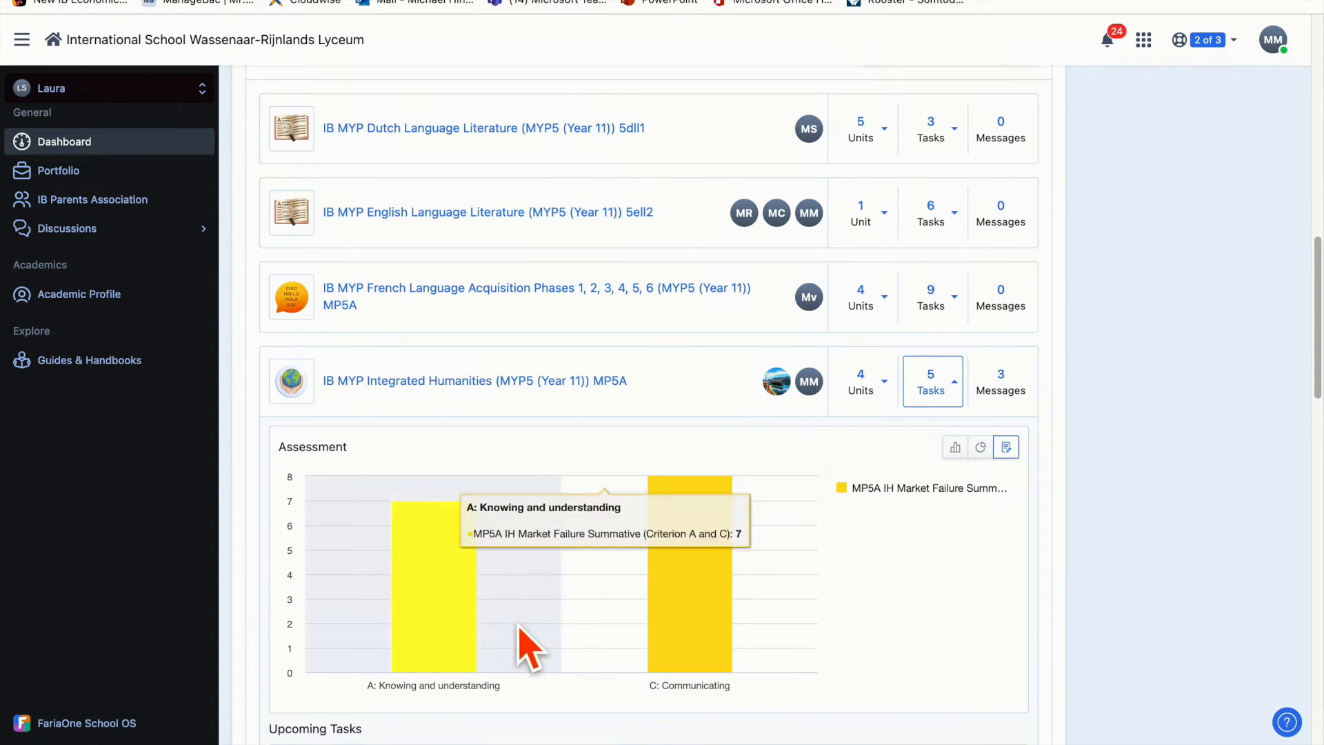
{"action": "mouse_move", "coordinate": [403, 655]}
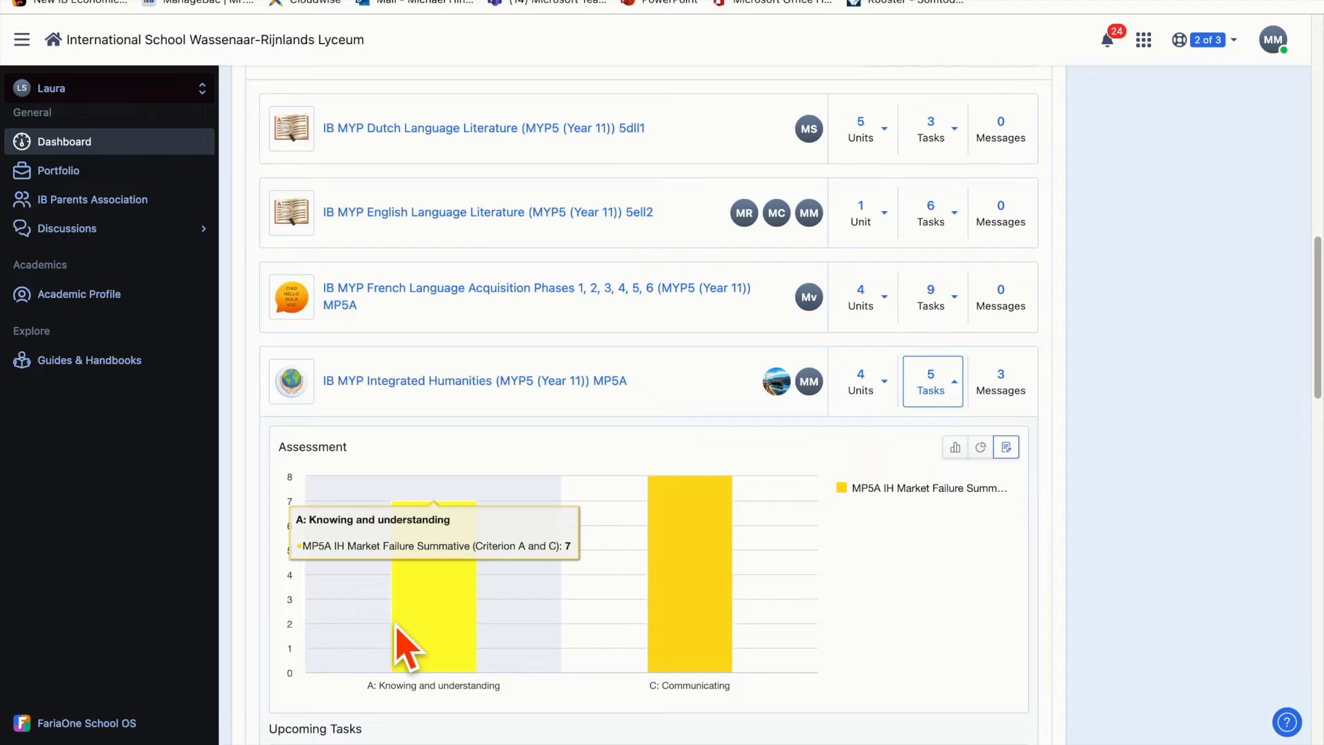
{"action": "scroll", "scroll_direction": "down", "scroll_amount": 3}
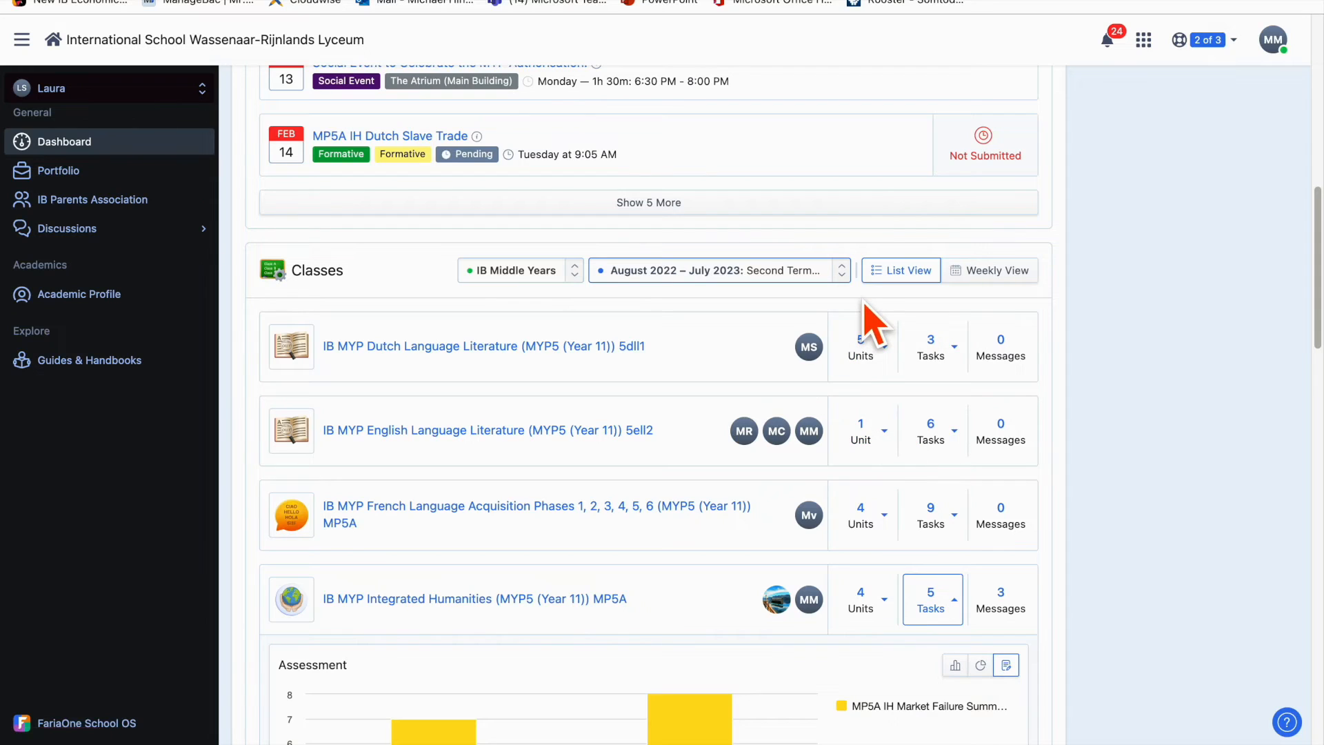
{"action": "left_click", "coordinate": [841, 271]}
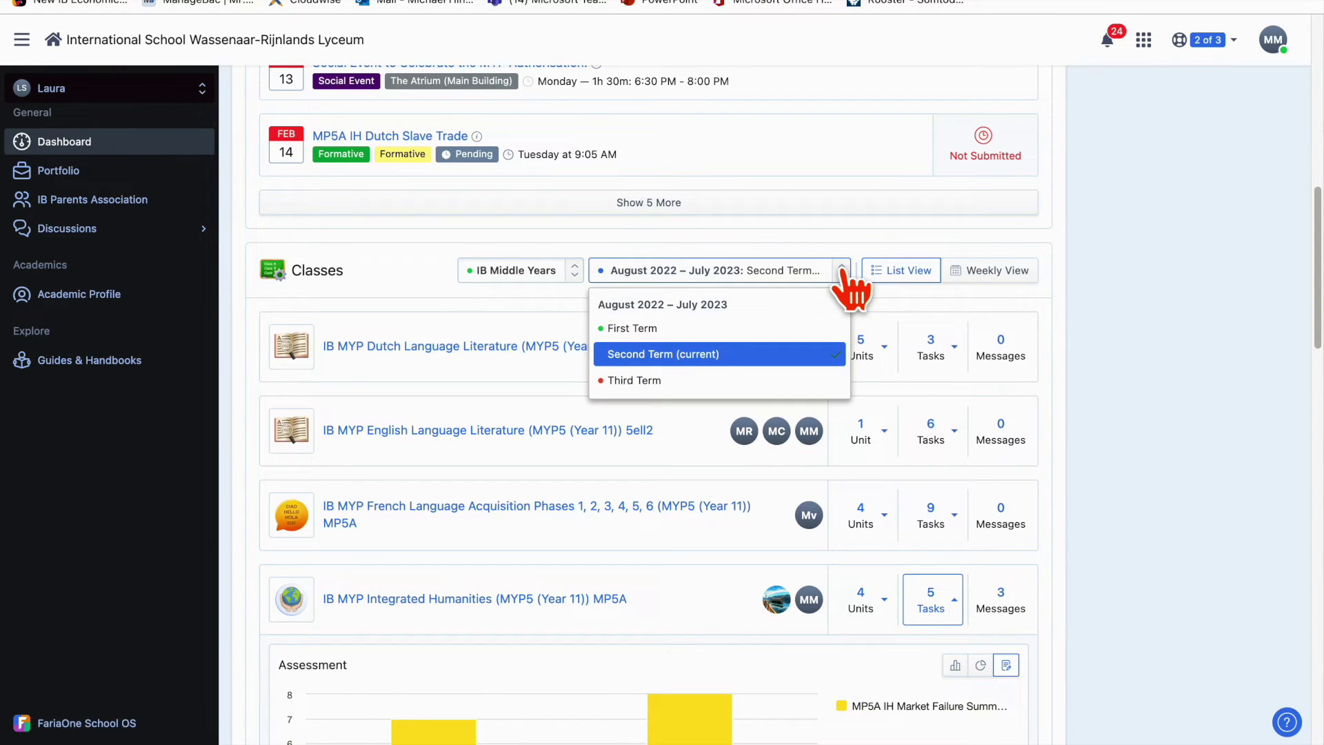
{"action": "mouse_move", "coordinate": [646, 329]}
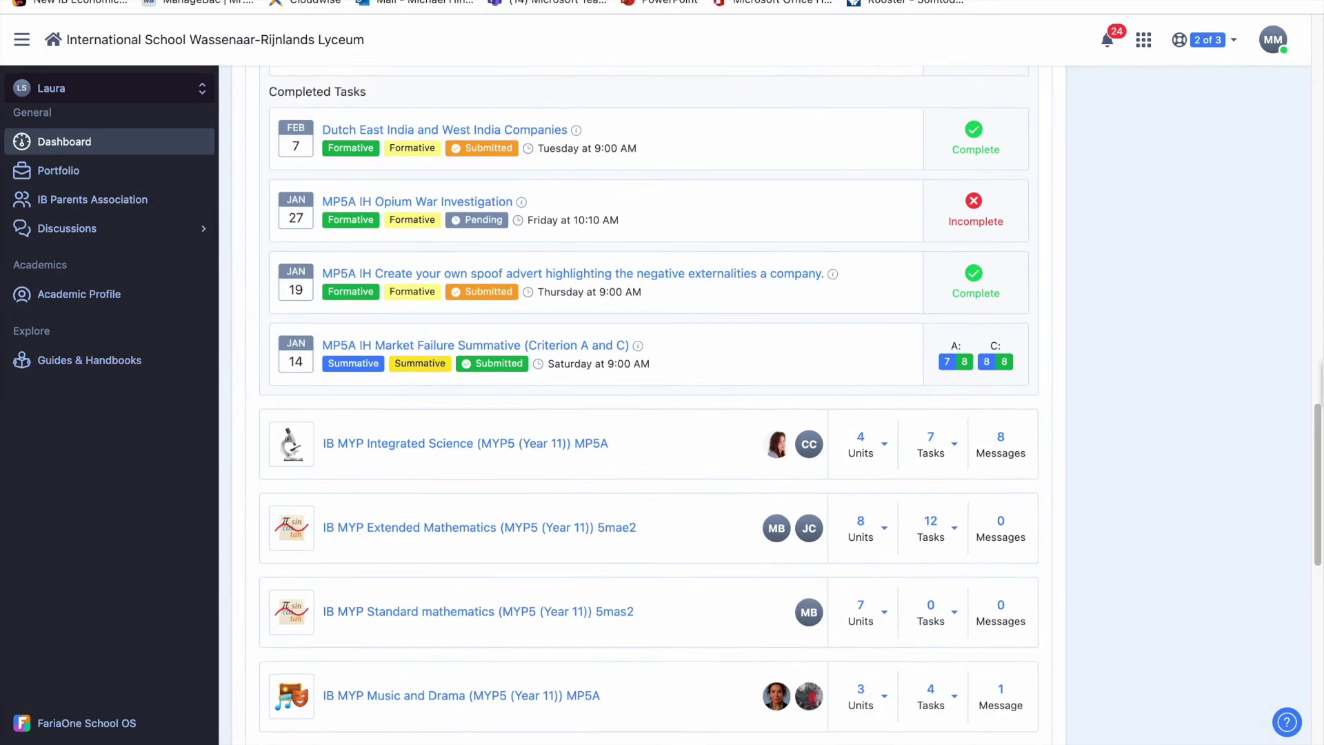
{"action": "scroll", "scroll_direction": "down", "scroll_amount": 3}
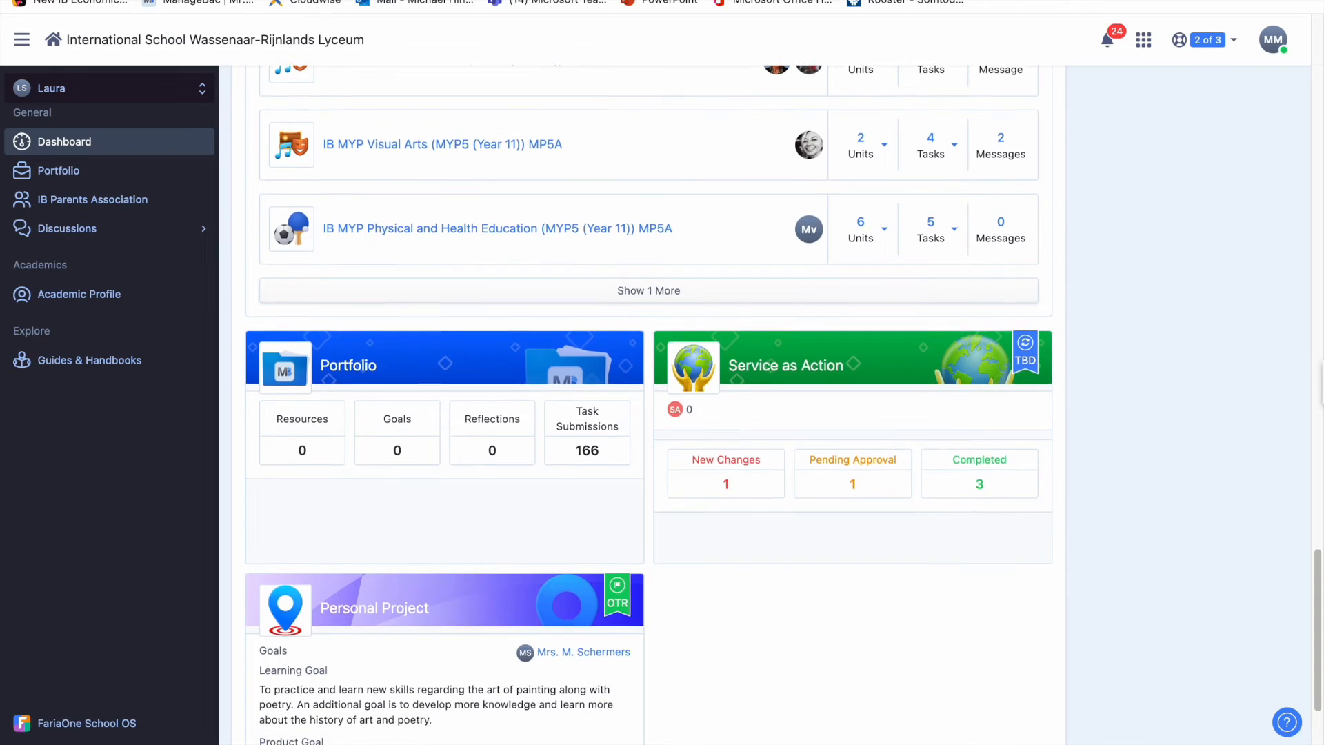
{"action": "scroll", "scroll_direction": "down", "scroll_amount": 3}
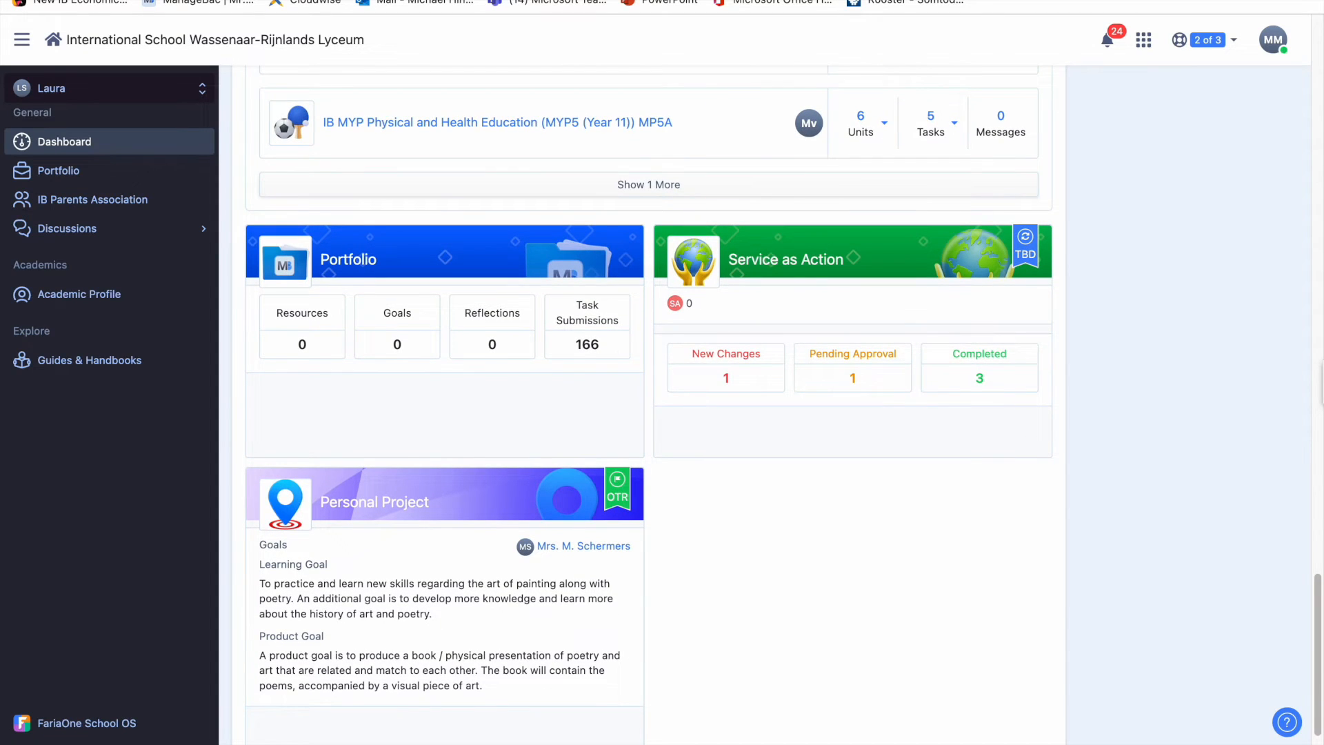
{"action": "scroll", "scroll_direction": "down", "scroll_amount": 3}
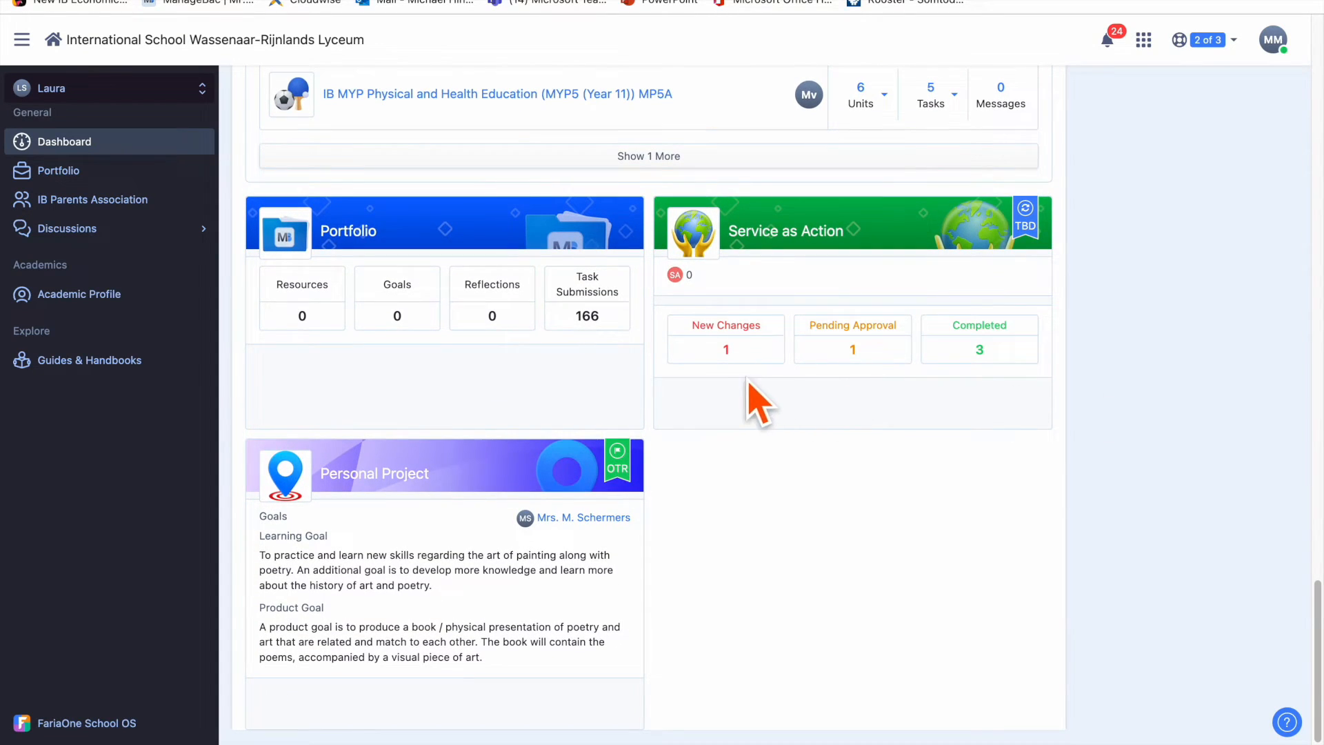
{"action": "mouse_move", "coordinate": [347, 642]}
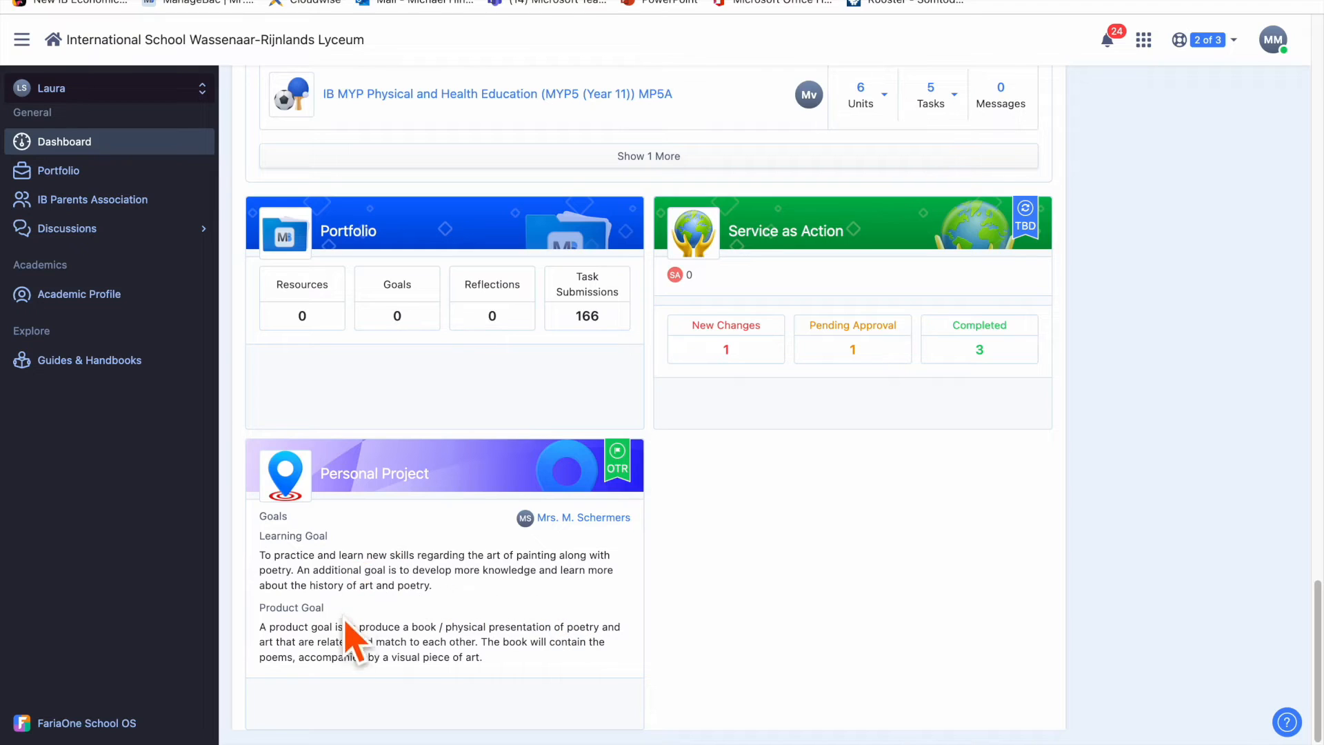
{"action": "mouse_move", "coordinate": [685, 363]}
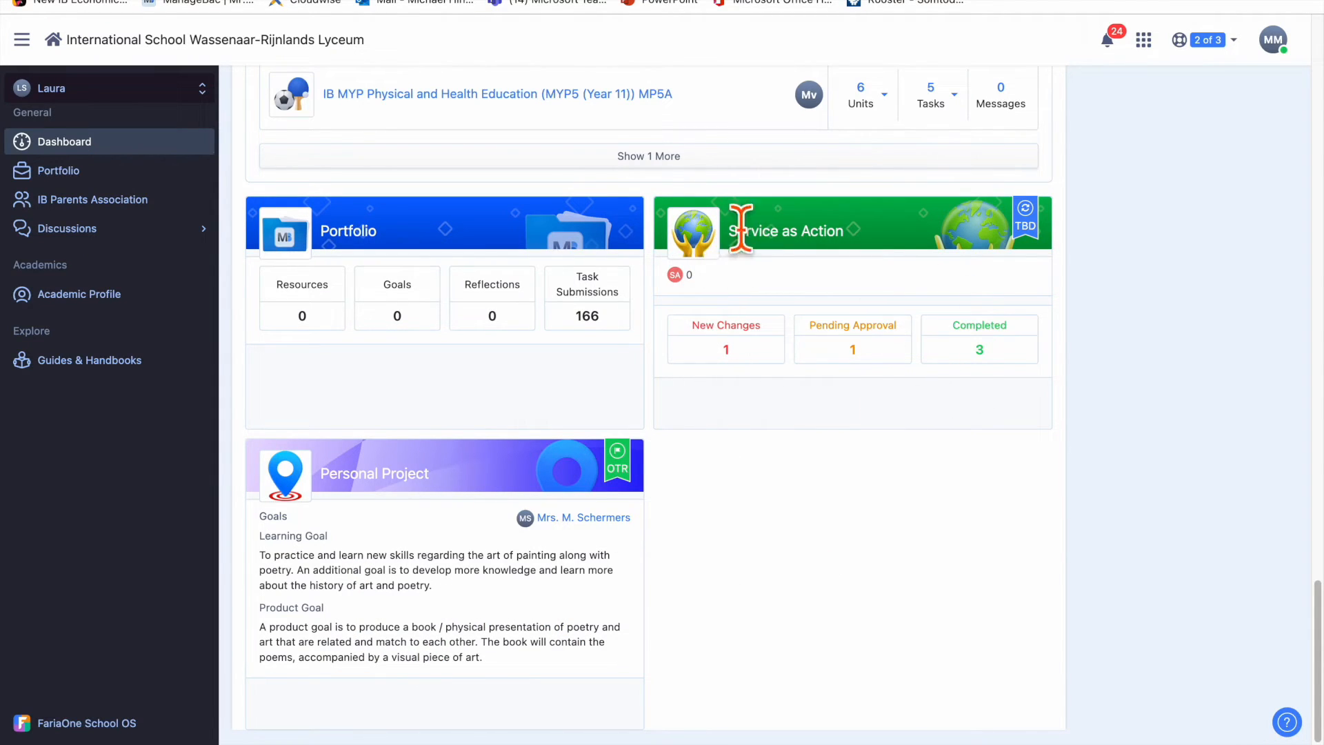
{"action": "mouse_move", "coordinate": [950, 339]}
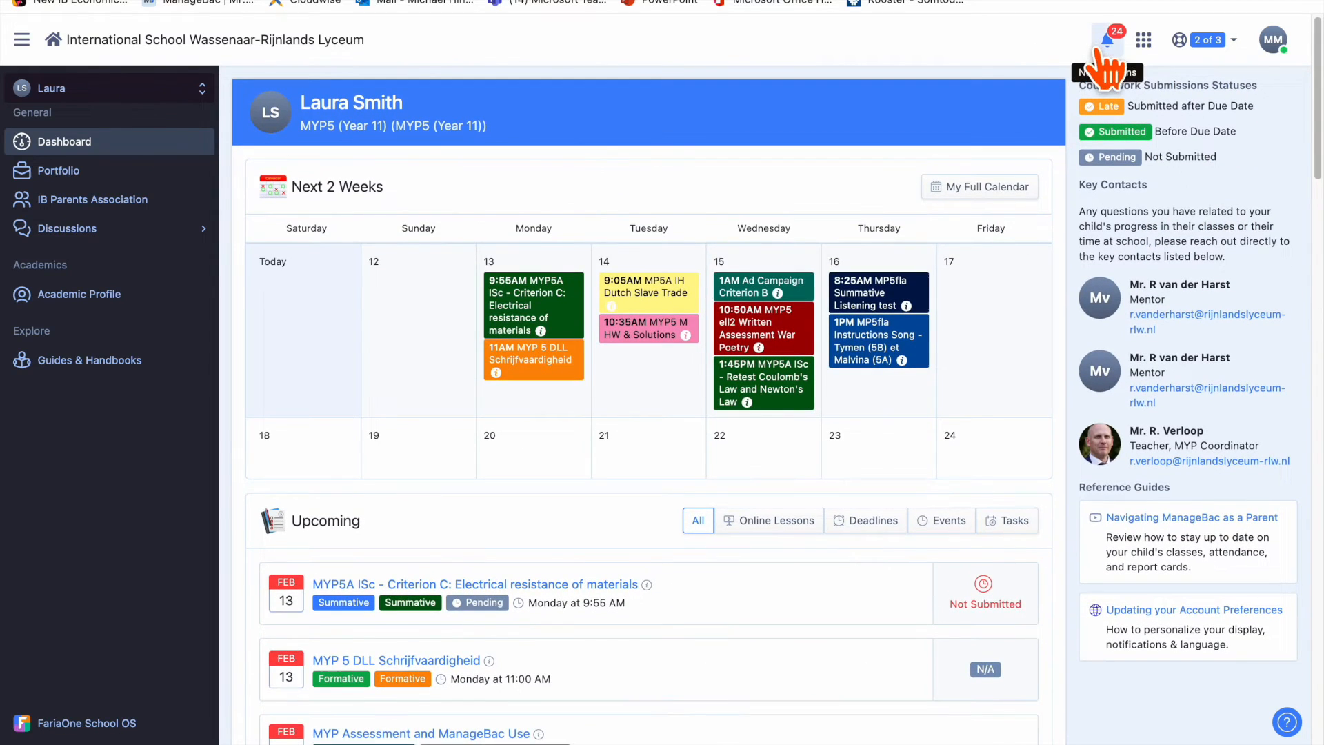
{"action": "mouse_move", "coordinate": [1105, 40]}
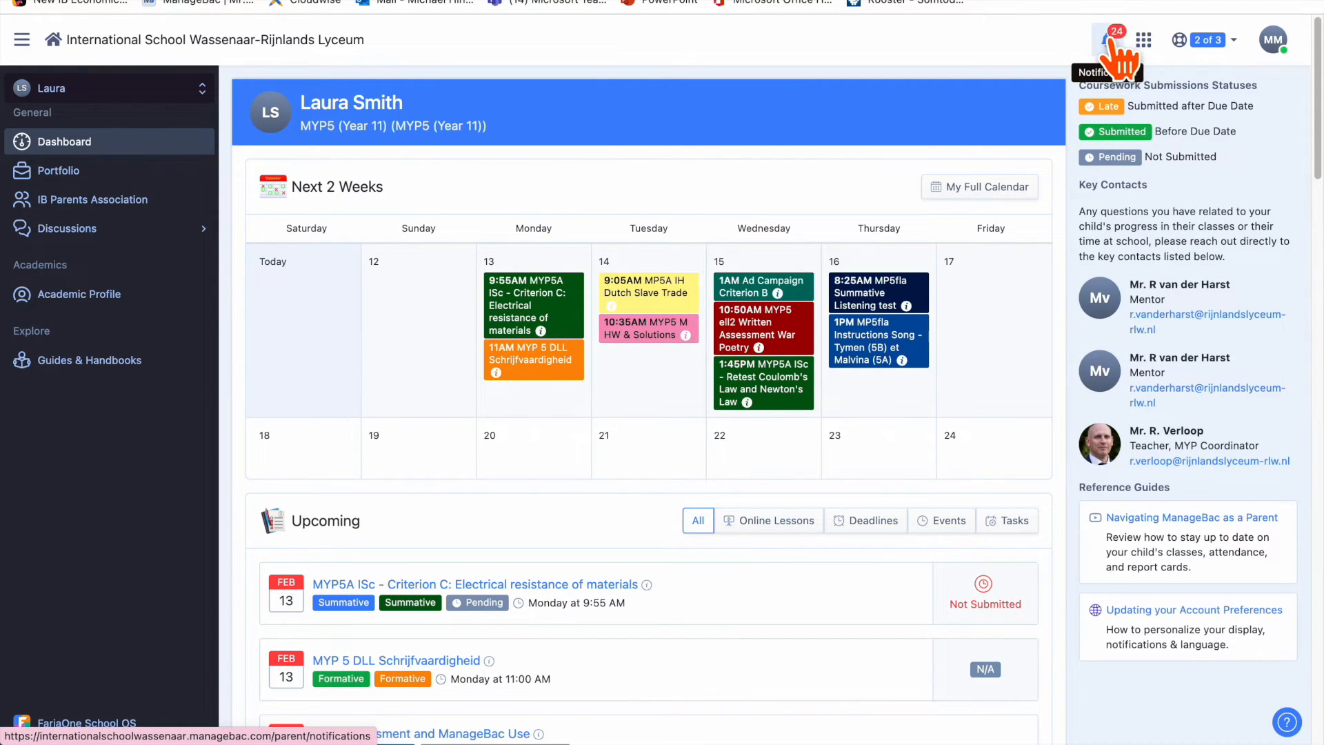
{"action": "mouse_move", "coordinate": [1114, 42]}
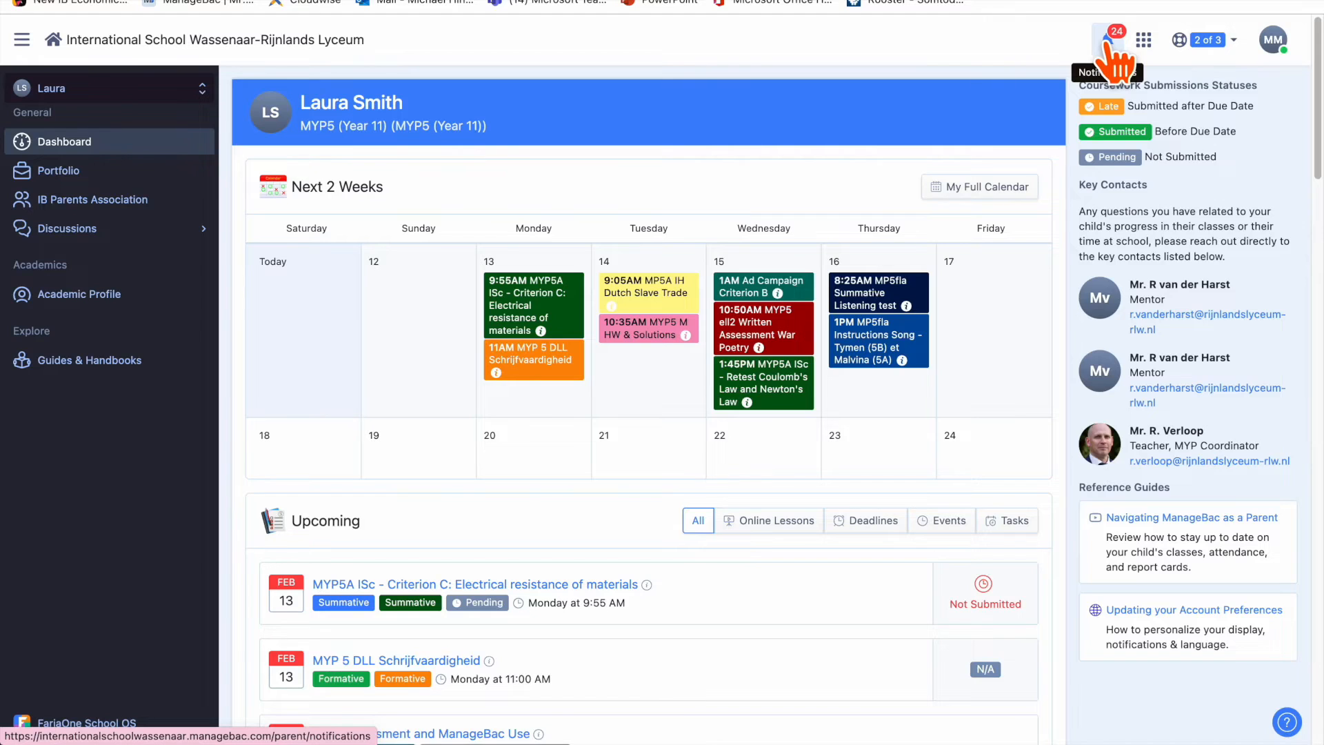
Open the notifications panel and scroll through the 24 new items, including science discussions and digests
{"action": "left_click", "coordinate": [1114, 34]}
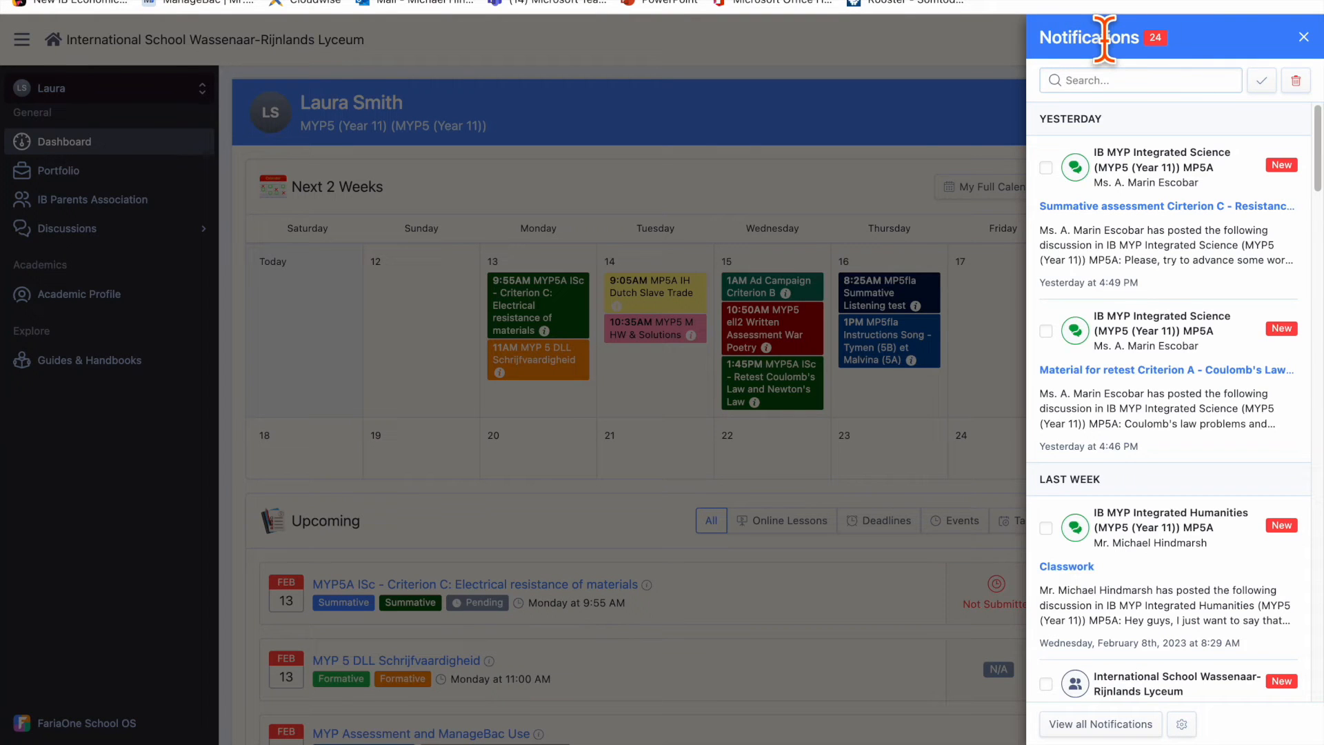
{"action": "scroll", "scroll_direction": "down", "scroll_amount": 3}
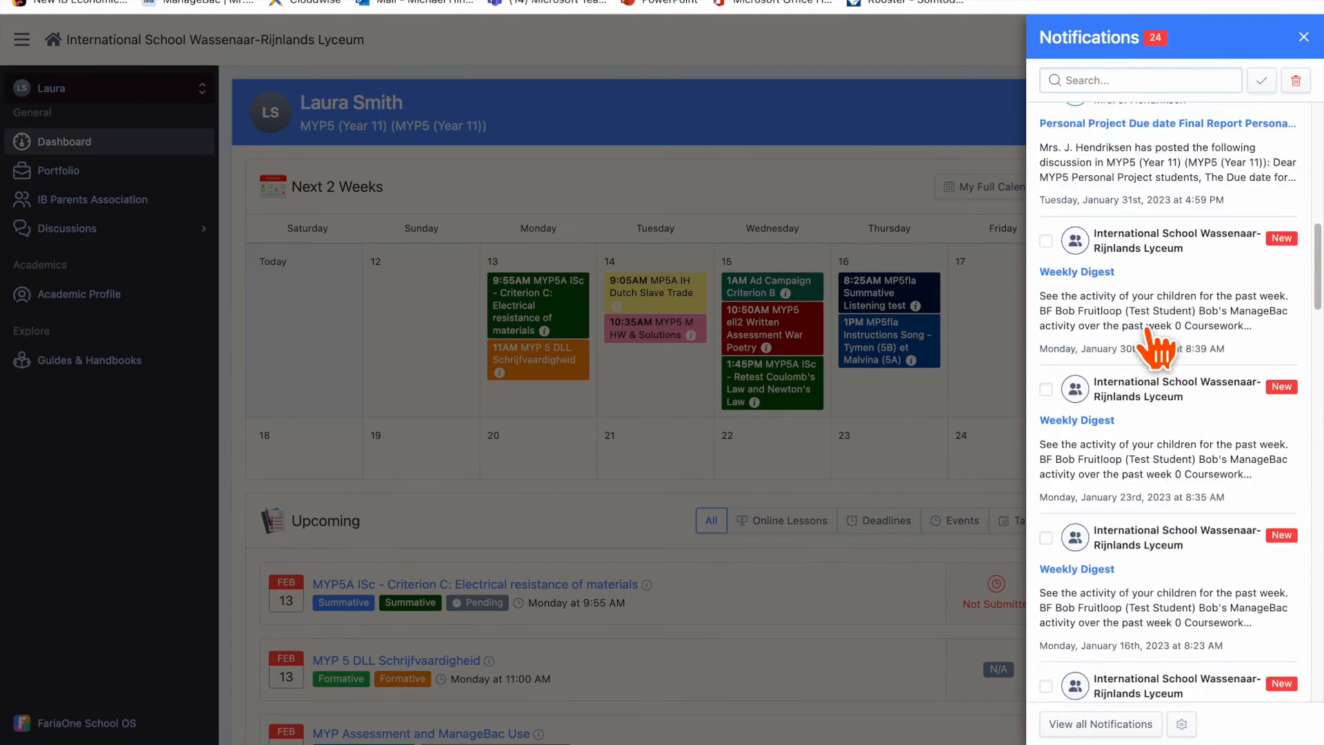
{"action": "scroll", "scroll_direction": "down", "scroll_amount": 3}
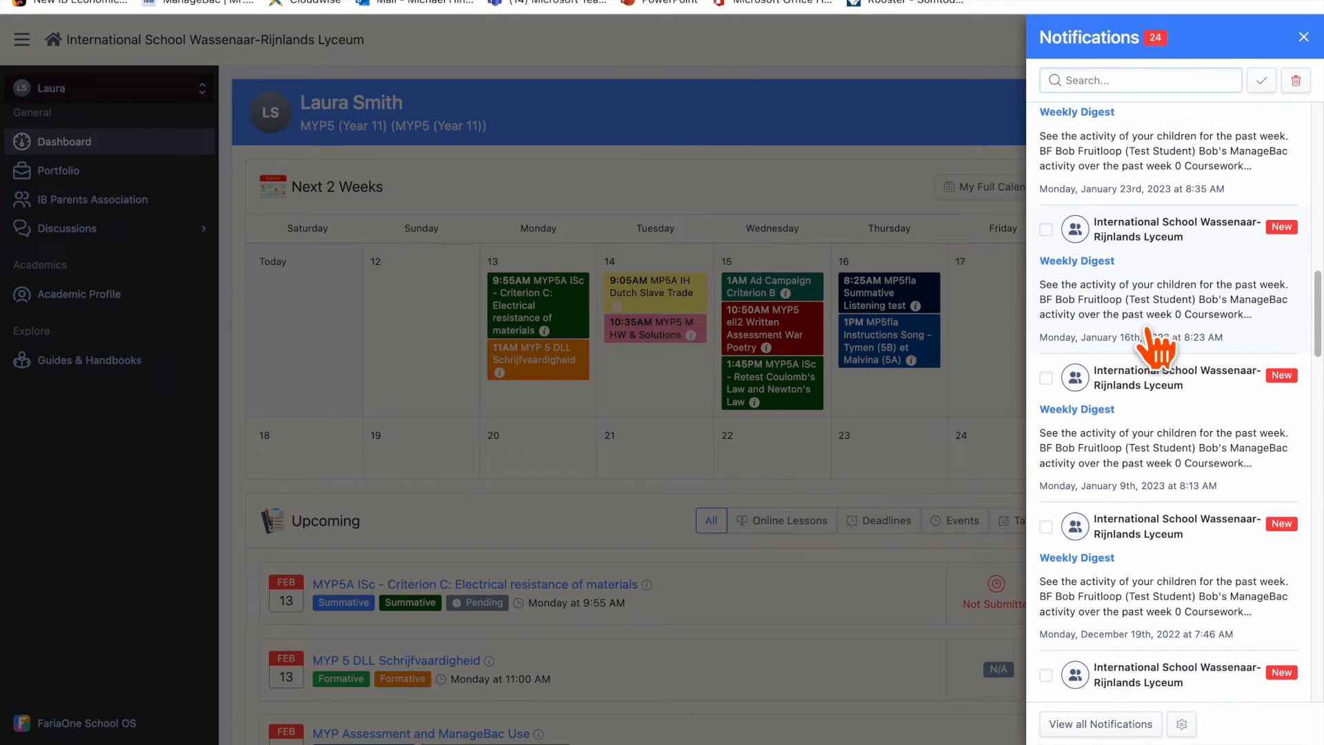
{"action": "mouse_move", "coordinate": [1212, 690]}
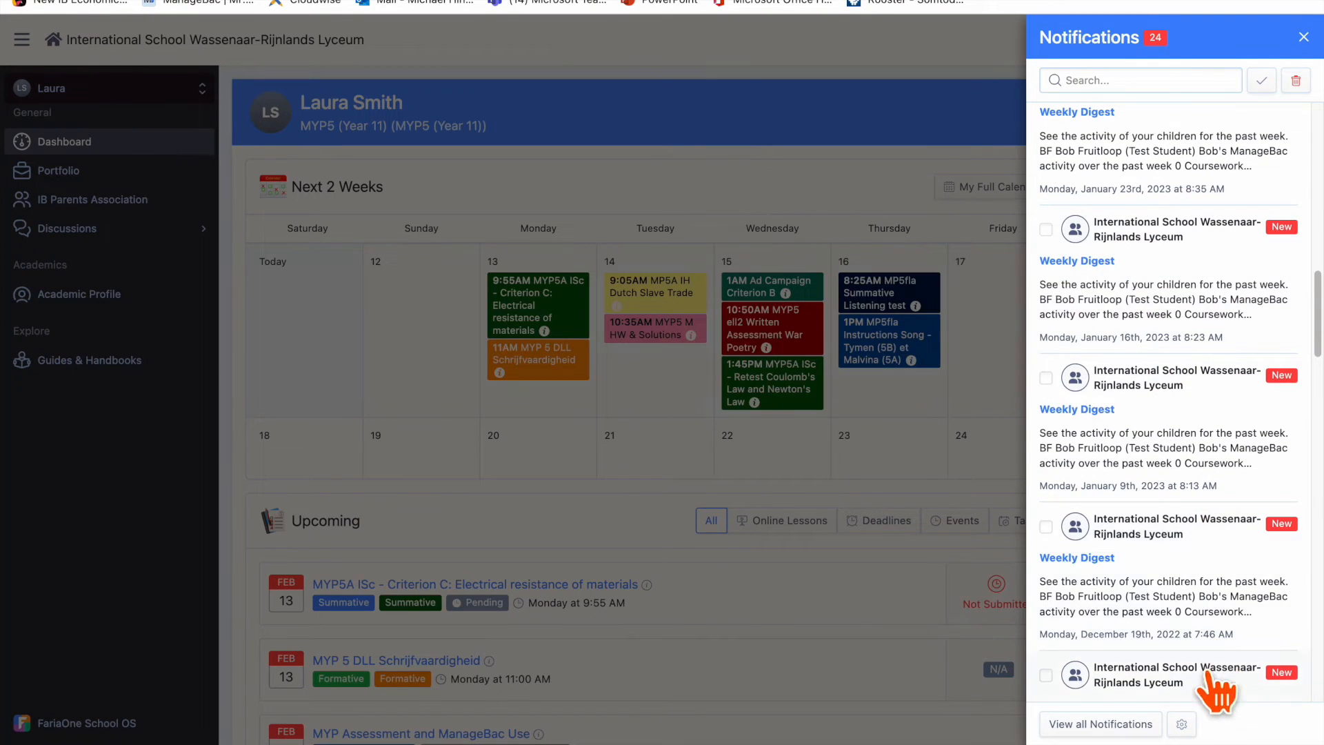
{"action": "mouse_move", "coordinate": [1181, 724]}
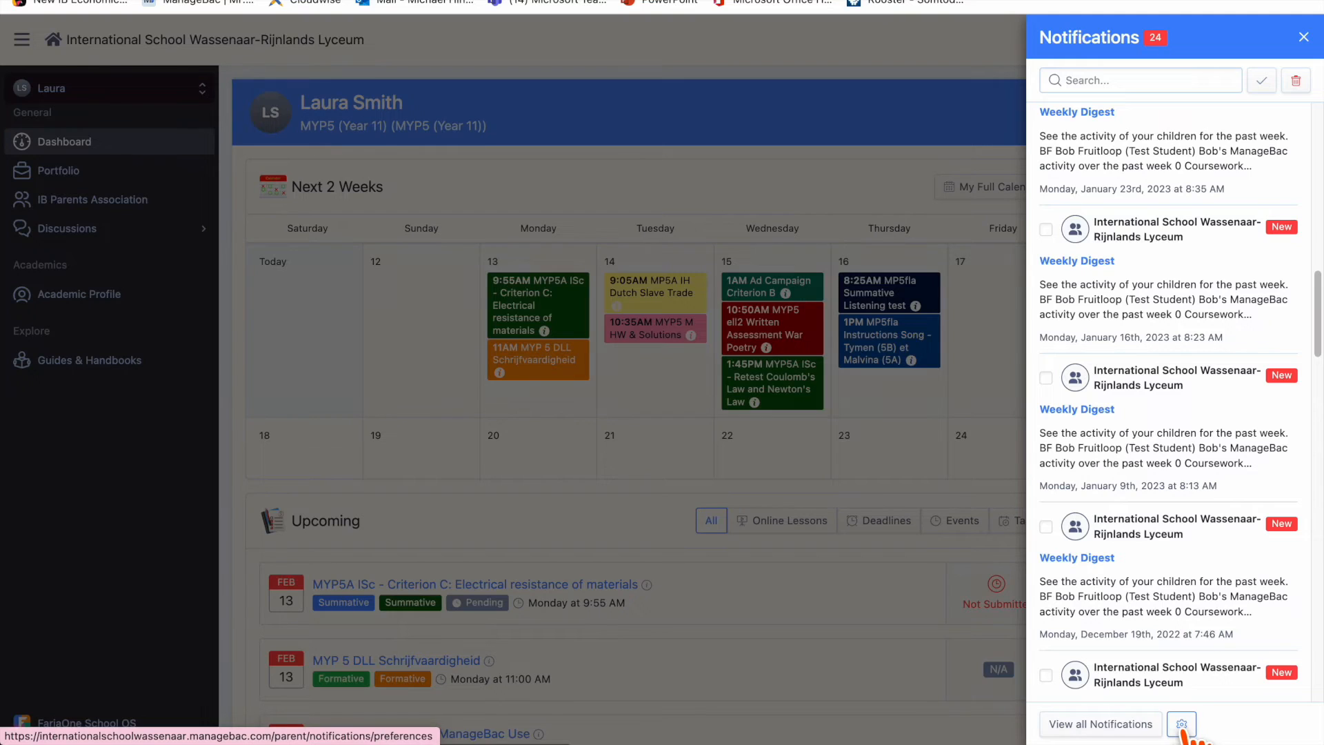
{"action": "left_click", "coordinate": [1186, 724]}
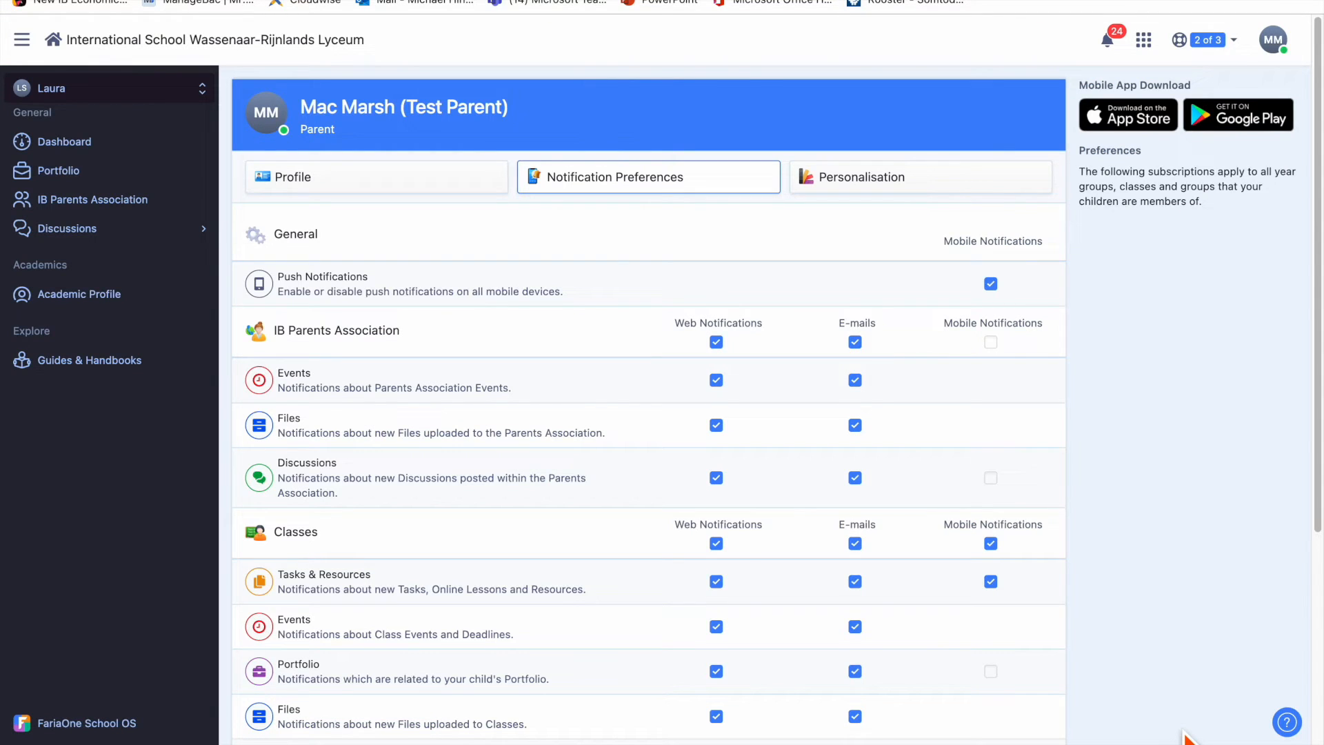
{"action": "scroll", "scroll_direction": "down", "scroll_amount": 3}
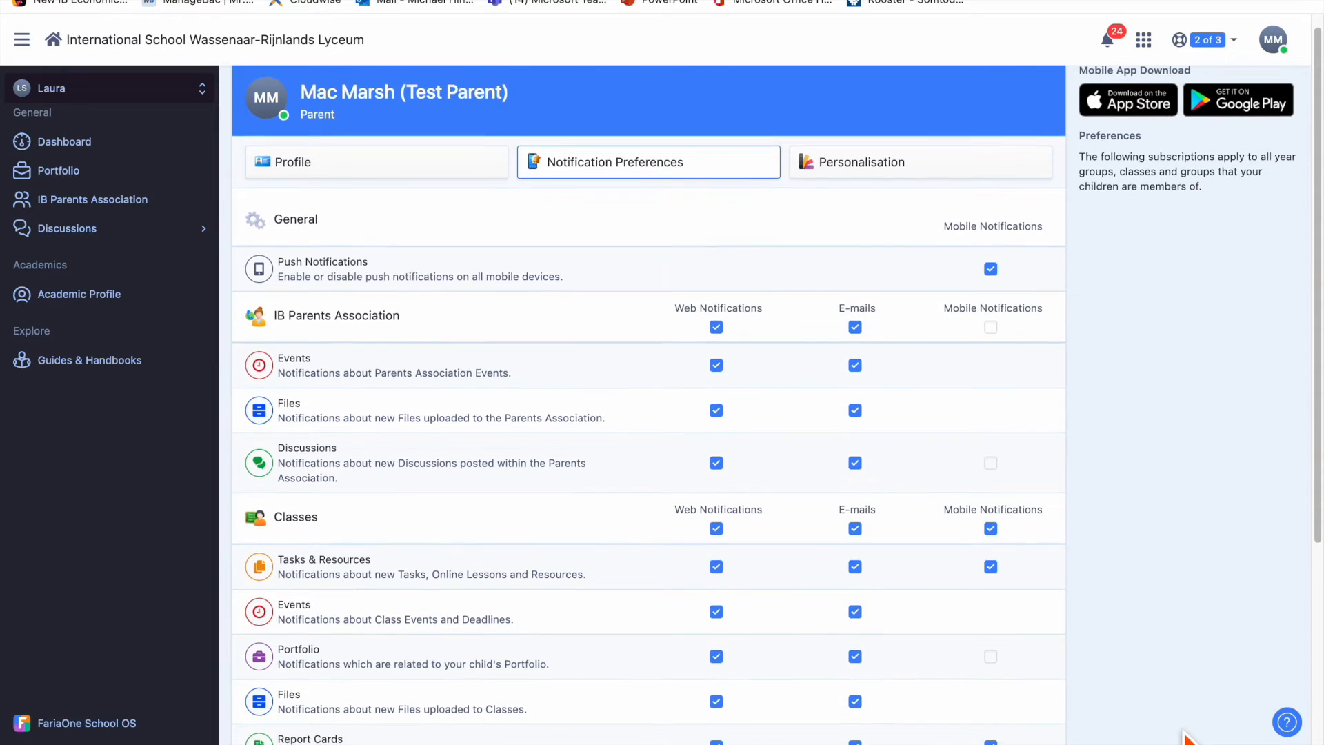
{"action": "scroll", "scroll_direction": "down", "scroll_amount": 3}
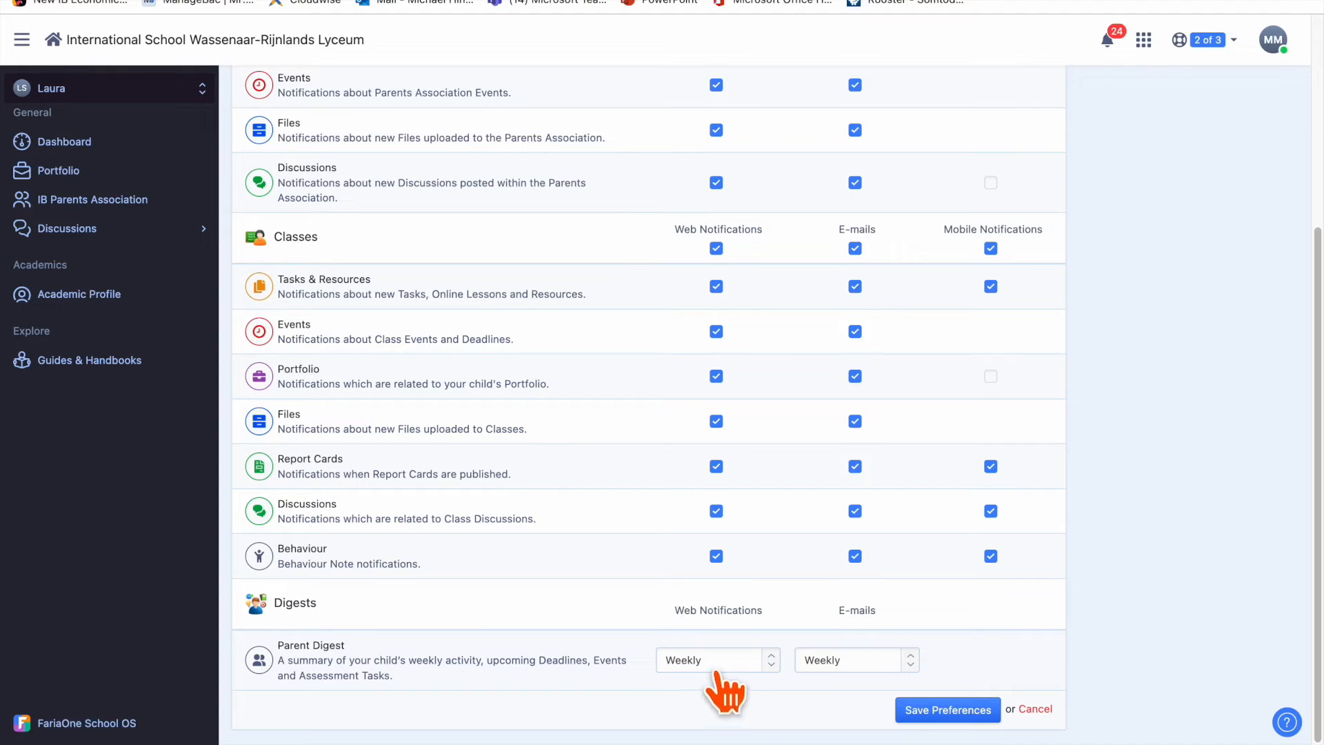
{"action": "mouse_move", "coordinate": [581, 651]}
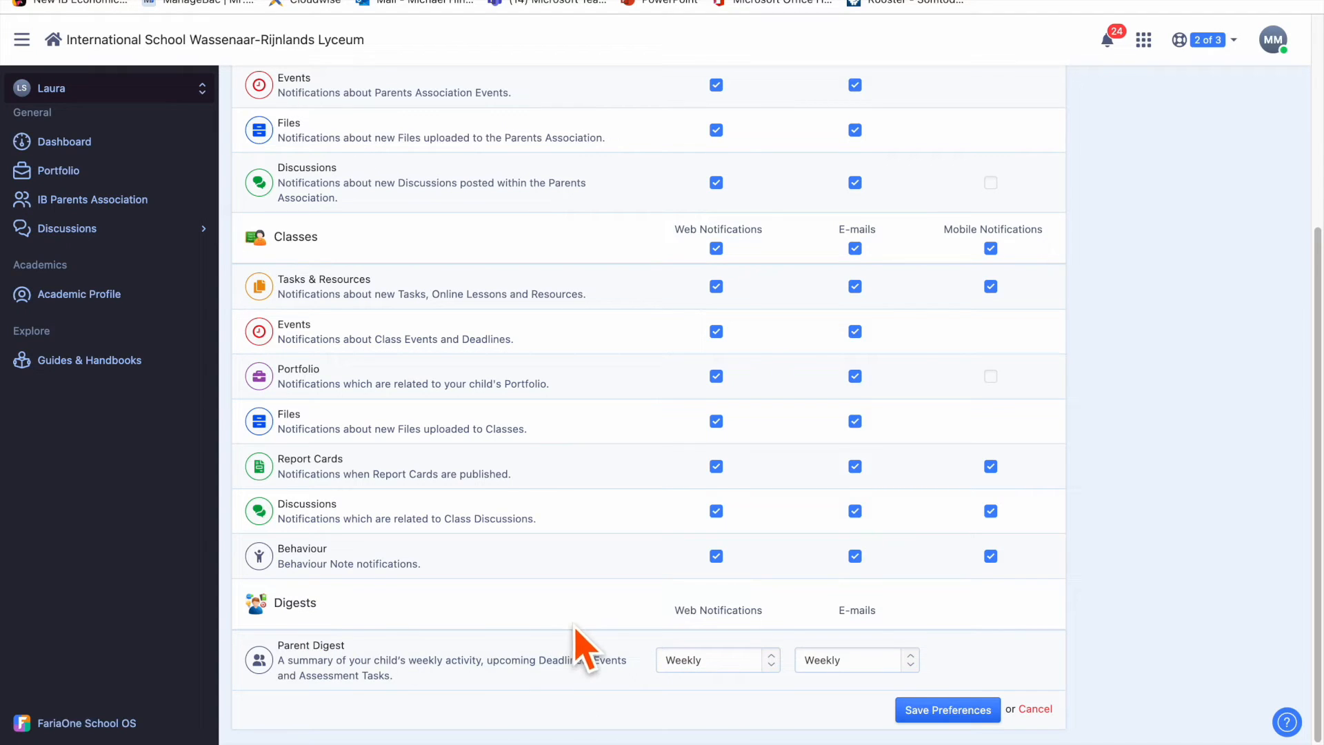
{"action": "mouse_move", "coordinate": [477, 707]}
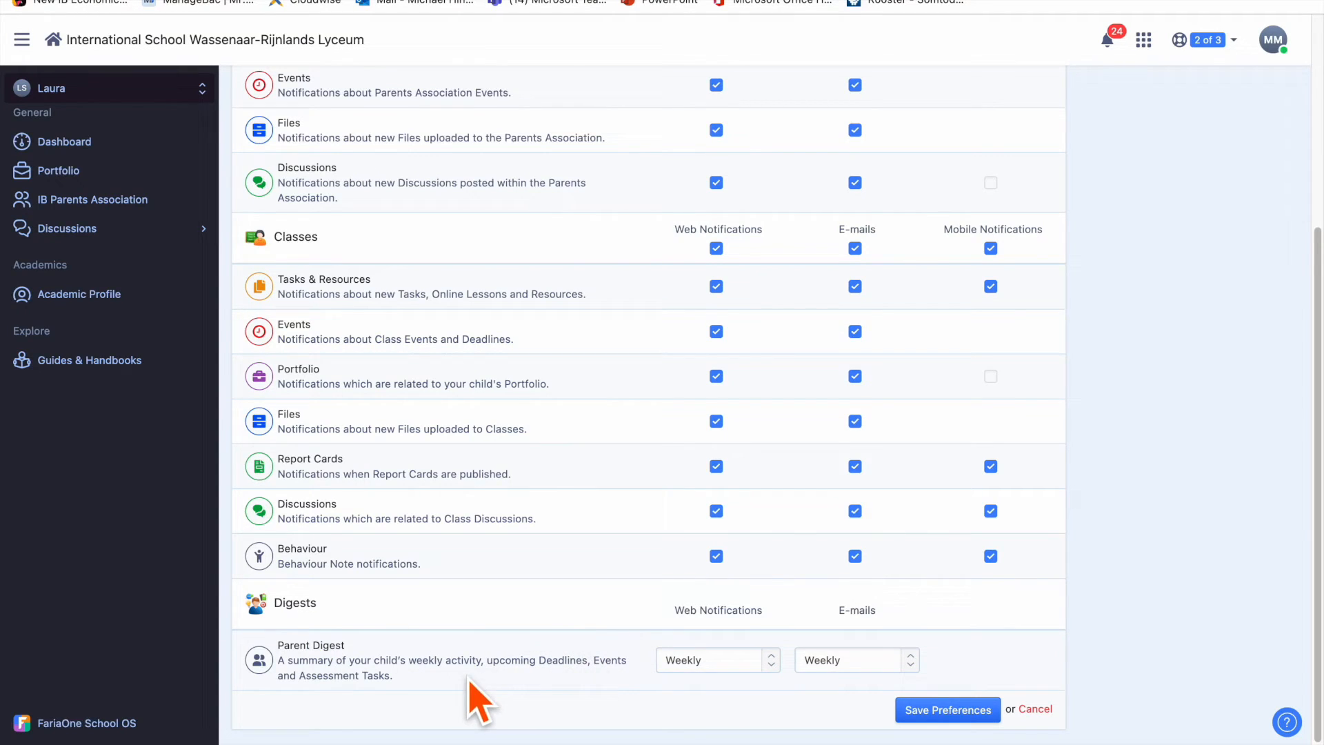
{"action": "mouse_move", "coordinate": [536, 692]}
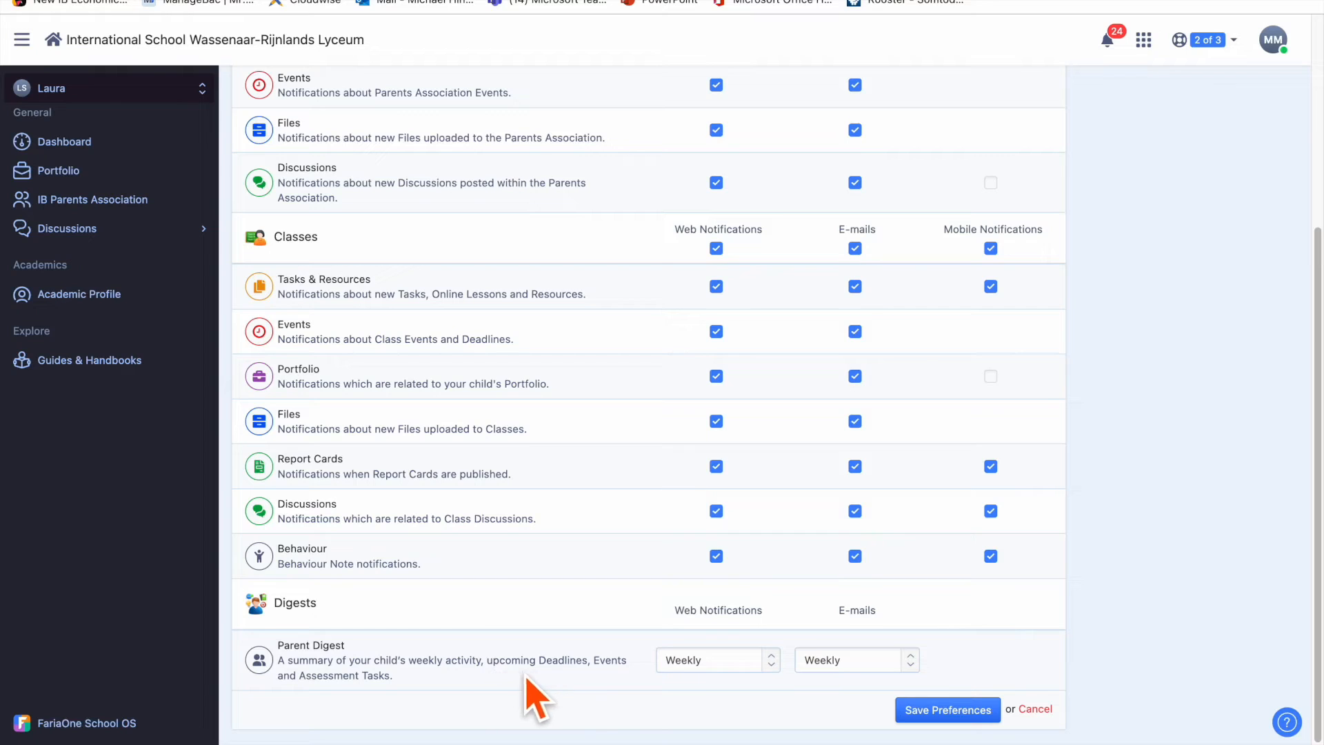
{"action": "mouse_move", "coordinate": [475, 729]}
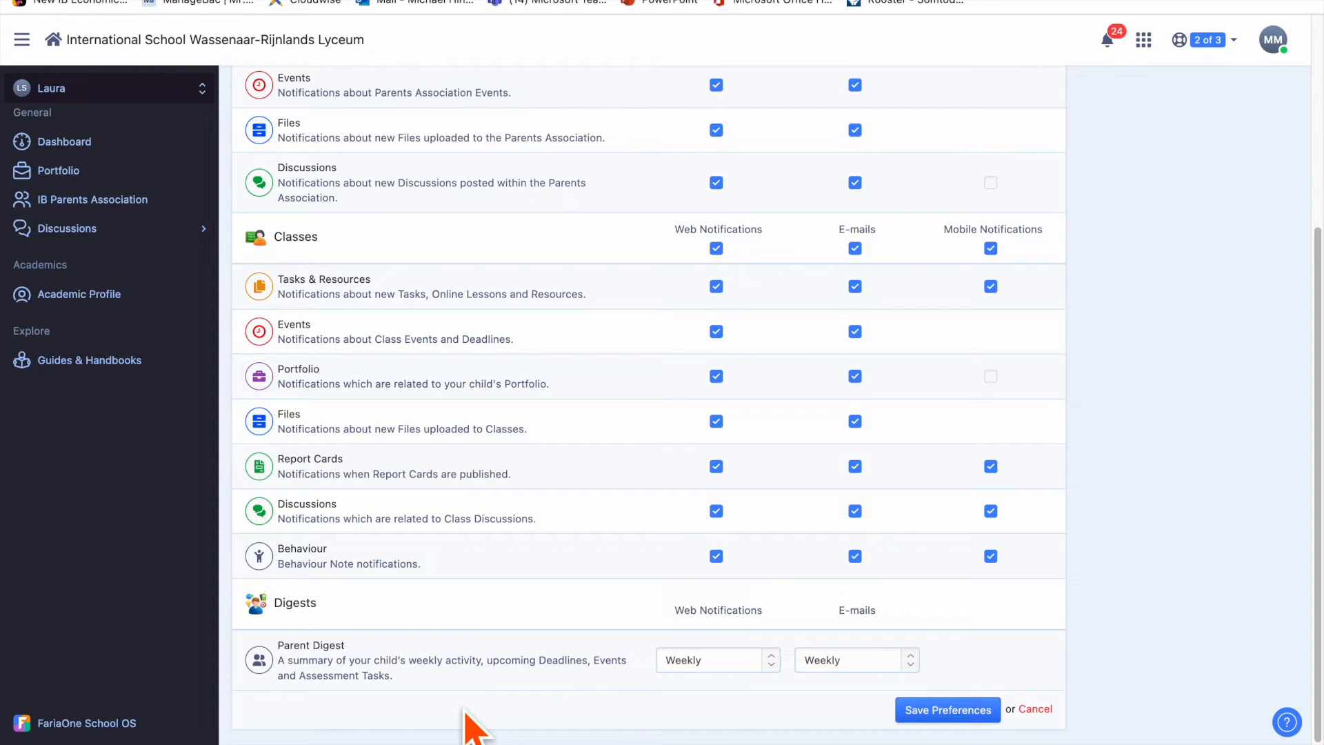
{"action": "mouse_move", "coordinate": [609, 731]}
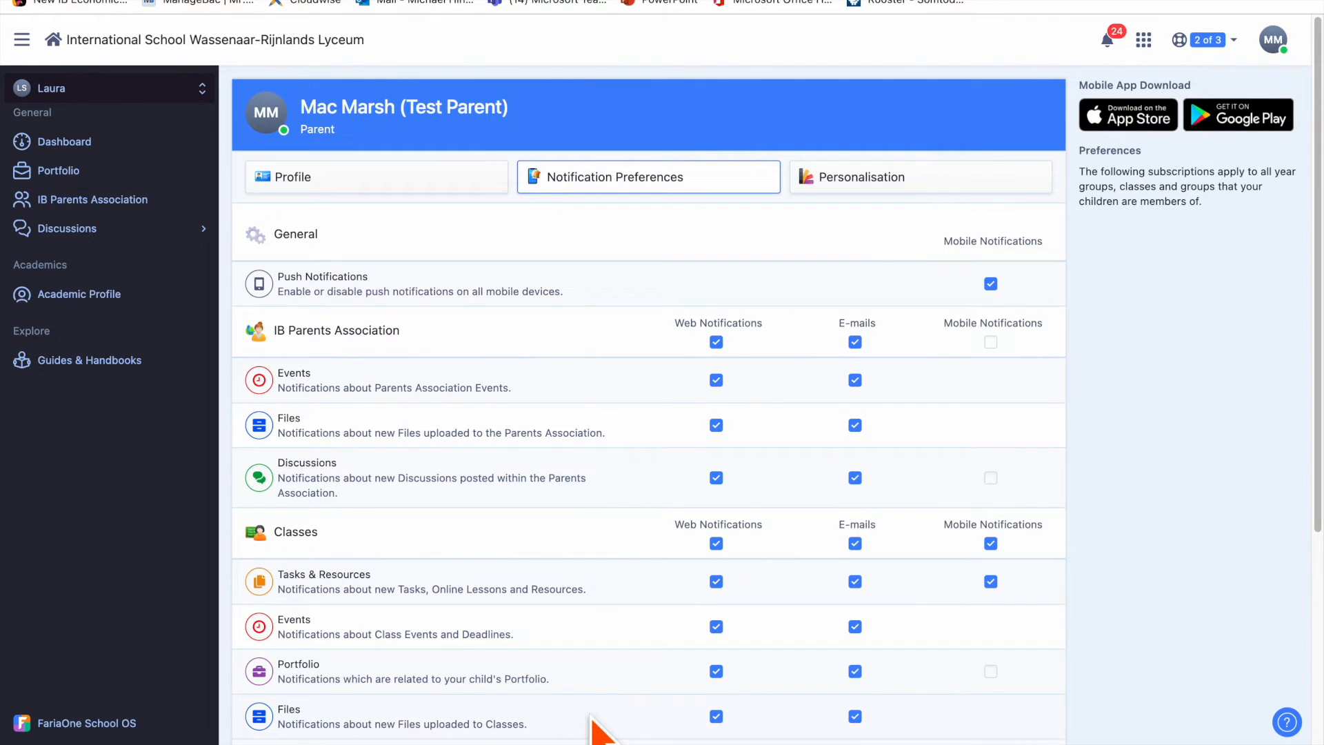
Open the child's Portfolio timeline and scroll back through dated submissions to October 2022
{"action": "left_click", "coordinate": [58, 170]}
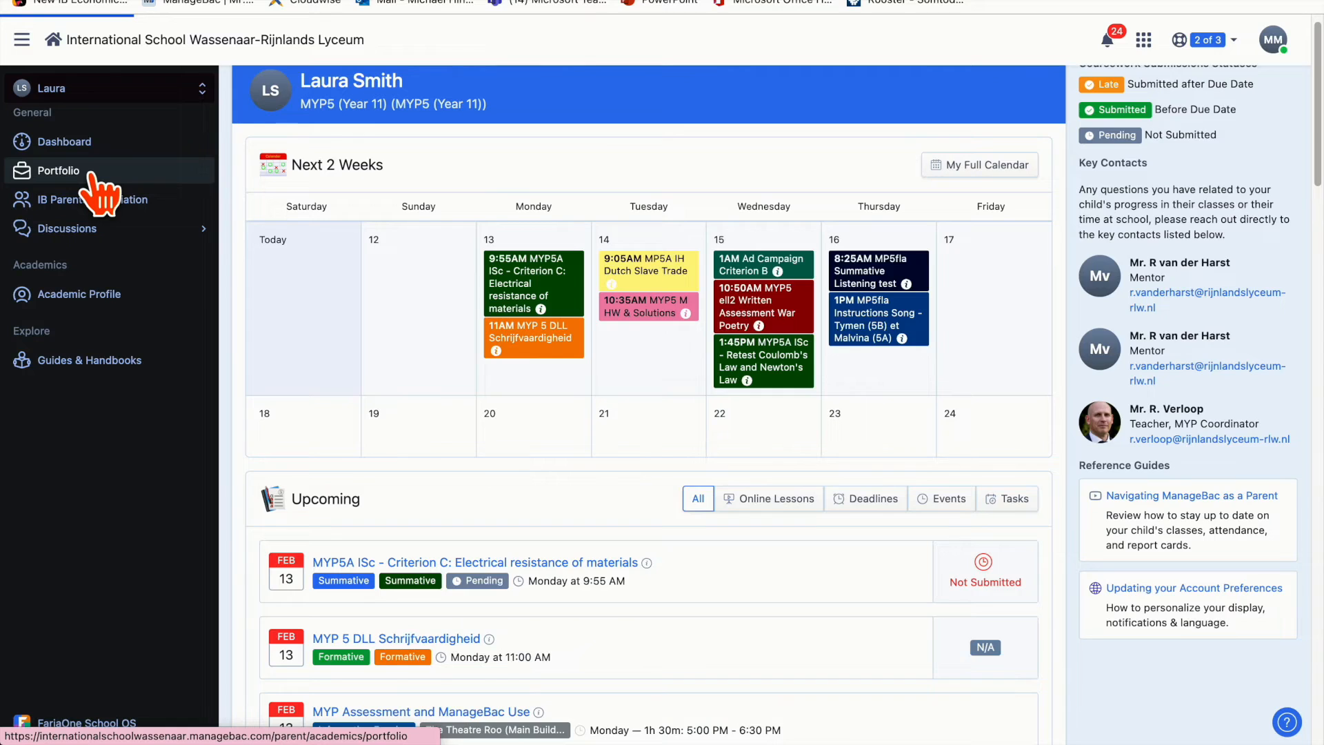
{"action": "left_click", "coordinate": [55, 170]}
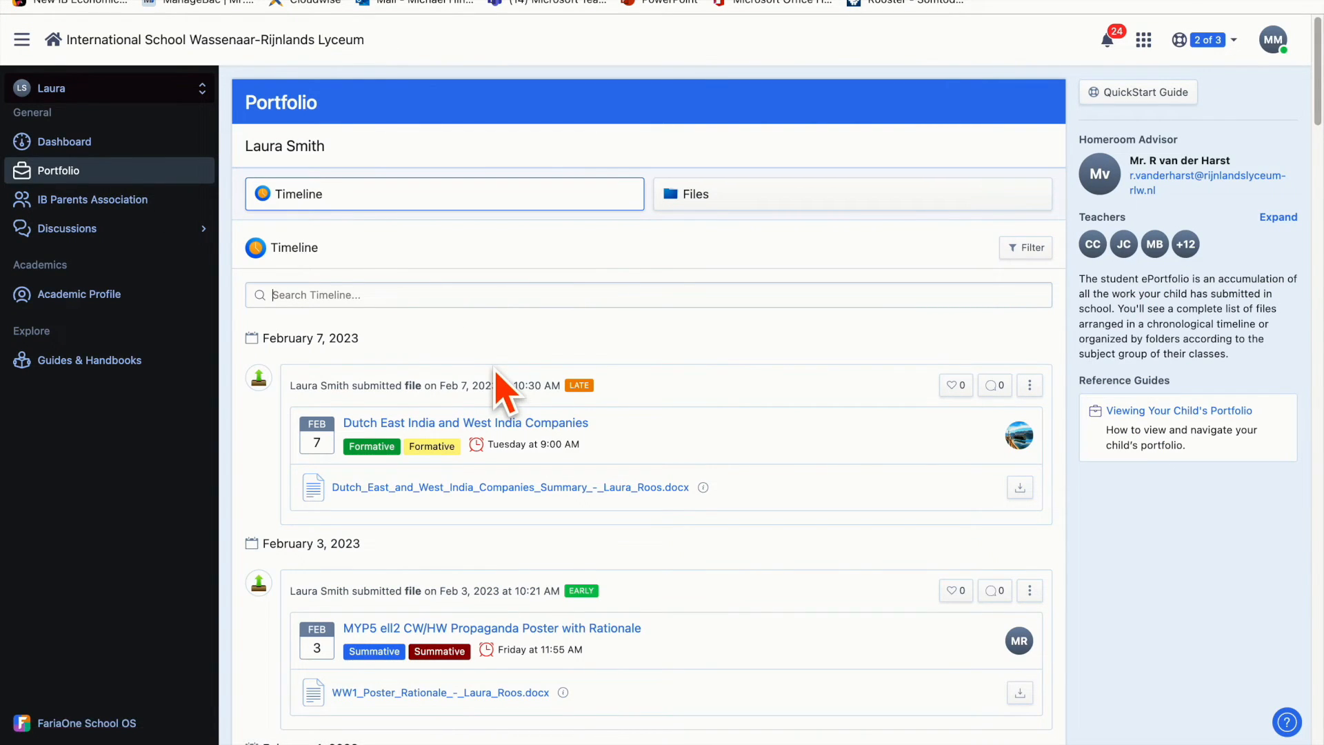
{"action": "scroll", "scroll_direction": "down", "scroll_amount": 3}
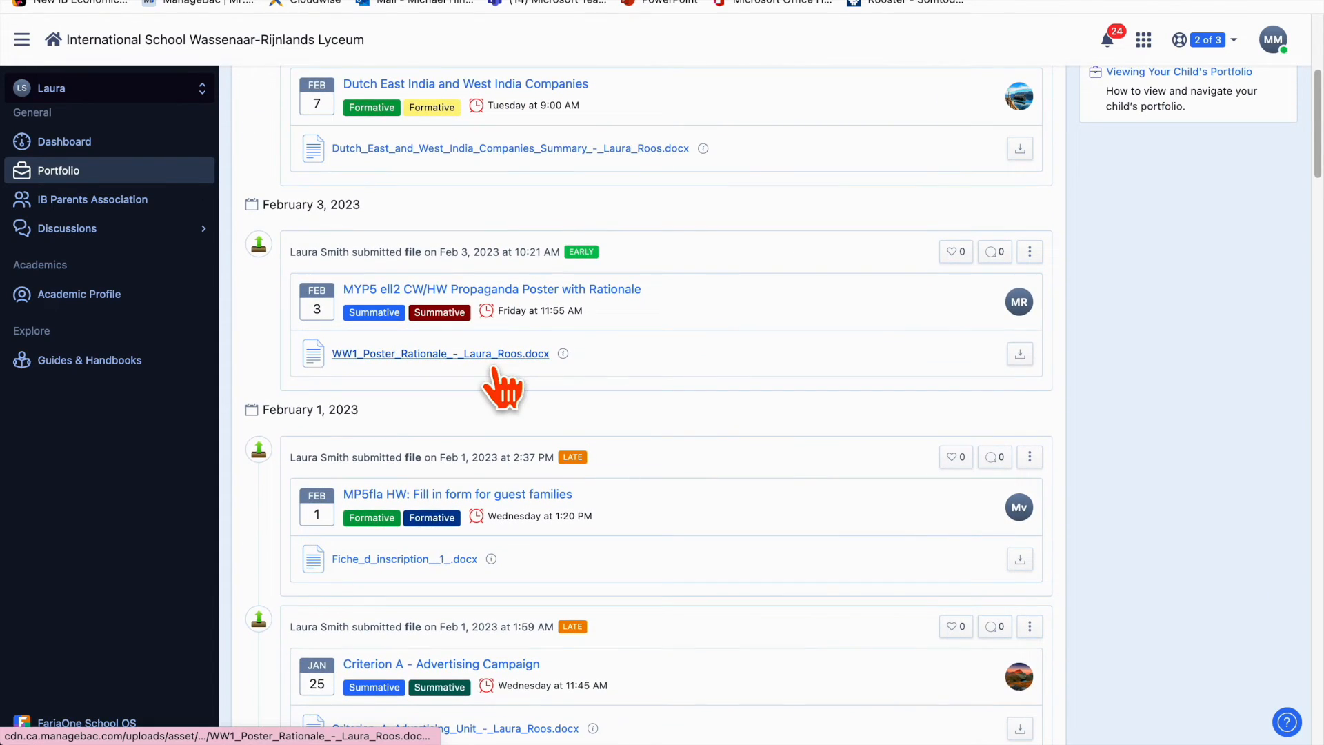
{"action": "scroll", "scroll_direction": "down", "scroll_amount": 3}
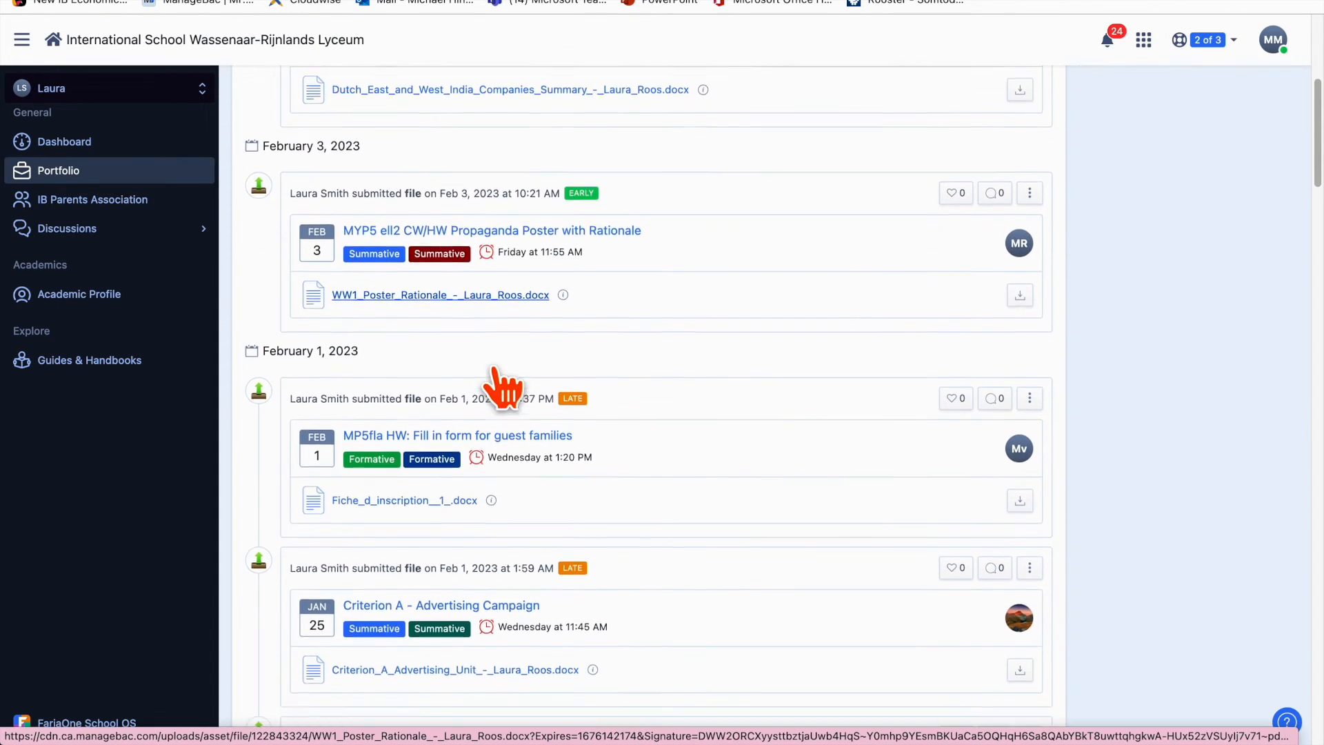
{"action": "scroll", "scroll_direction": "down", "scroll_amount": 3}
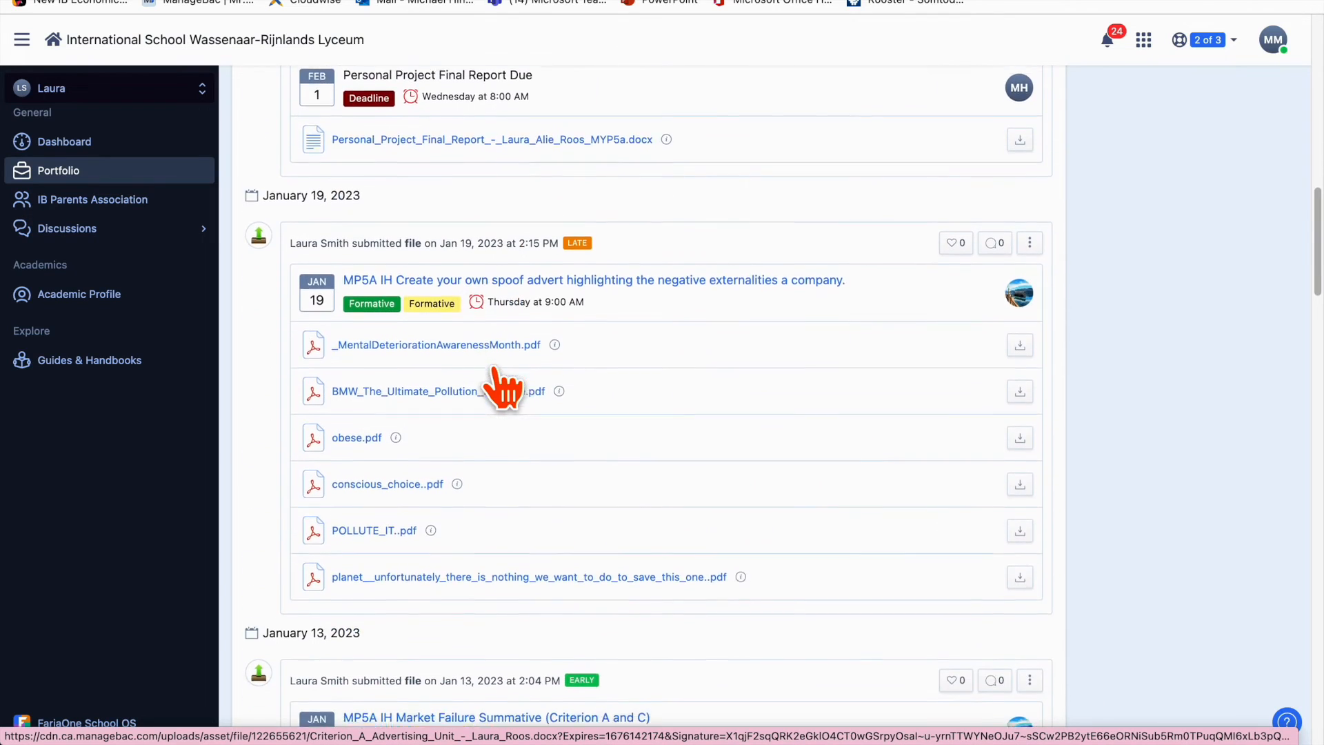
{"action": "scroll", "scroll_direction": "down", "scroll_amount": 3}
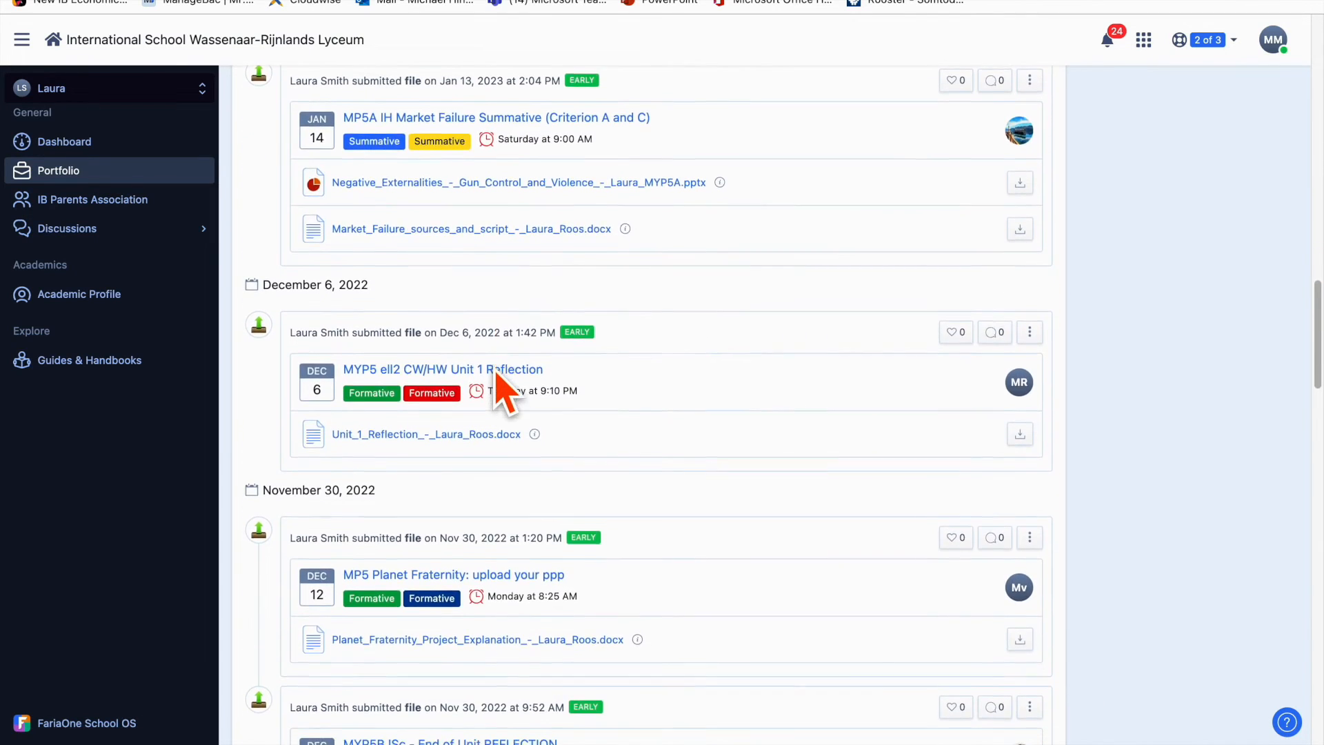
{"action": "scroll", "scroll_direction": "down", "scroll_amount": 3}
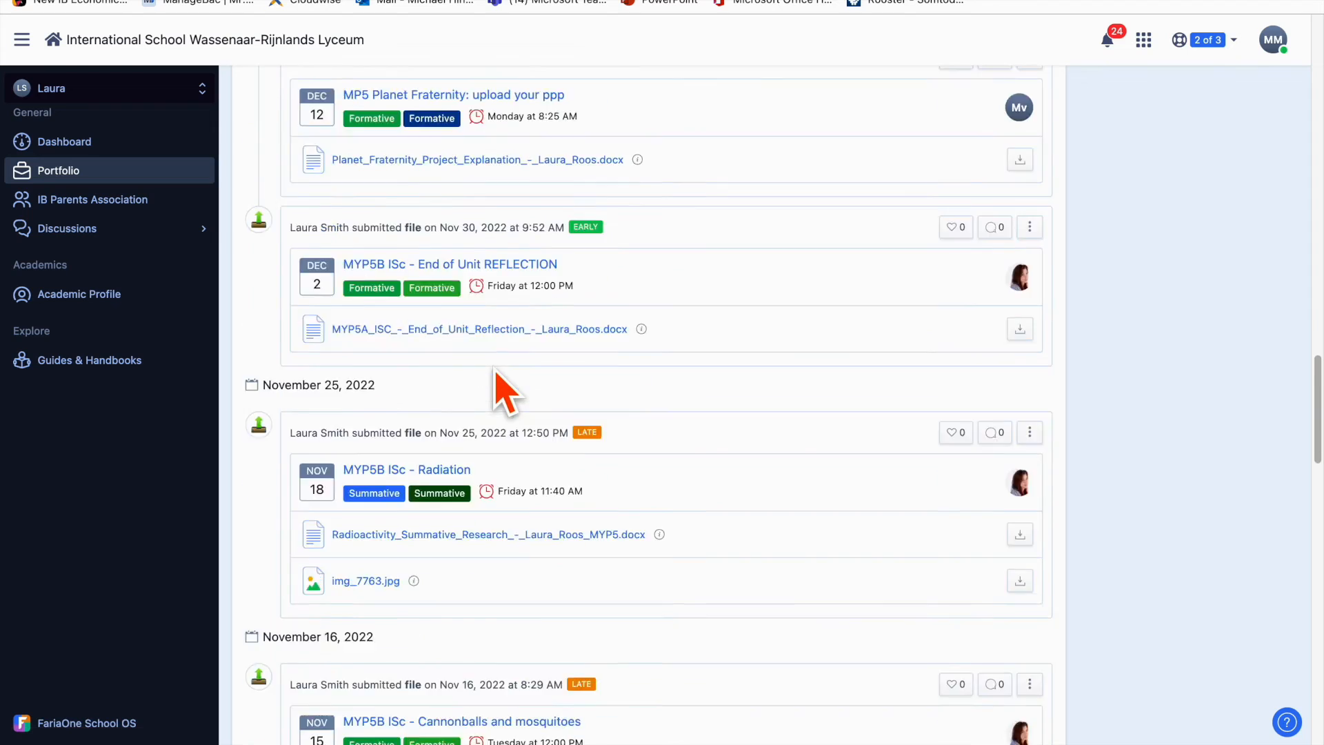
{"action": "scroll", "scroll_direction": "down", "scroll_amount": 3}
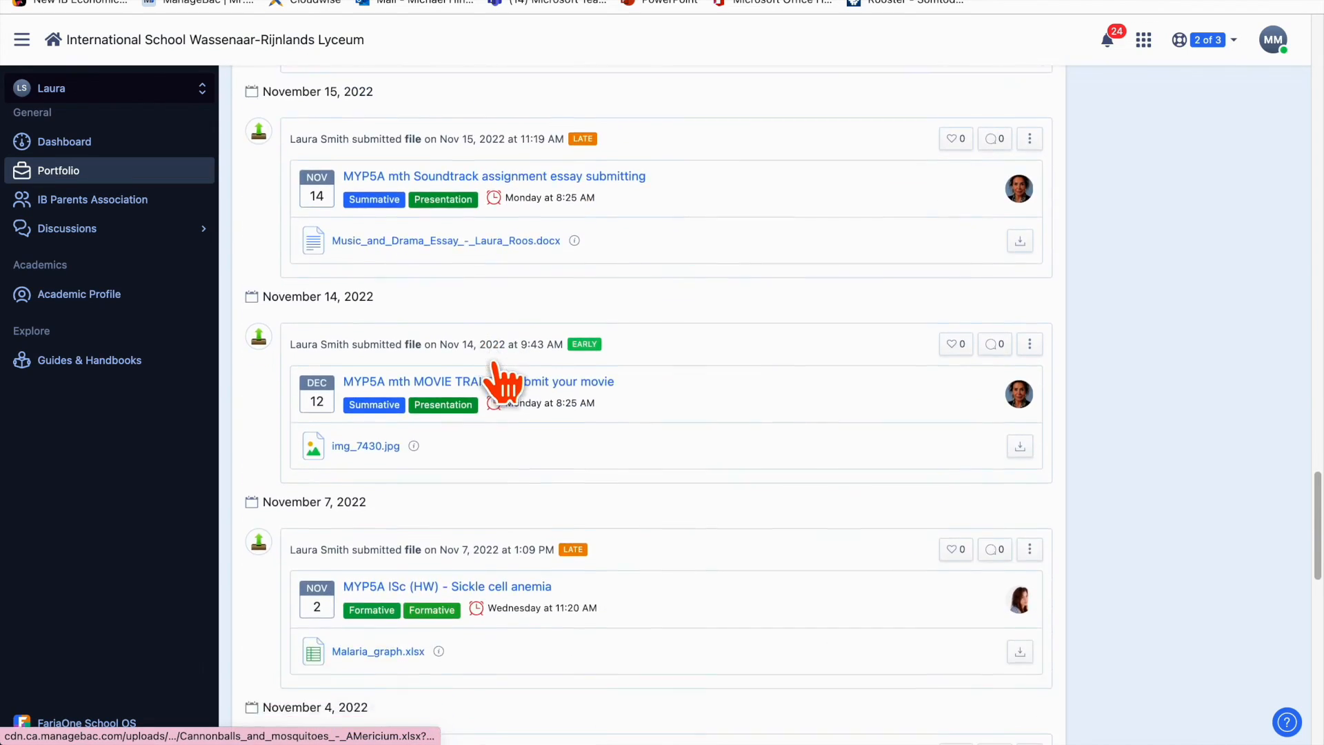
{"action": "scroll", "scroll_direction": "down", "scroll_amount": 3}
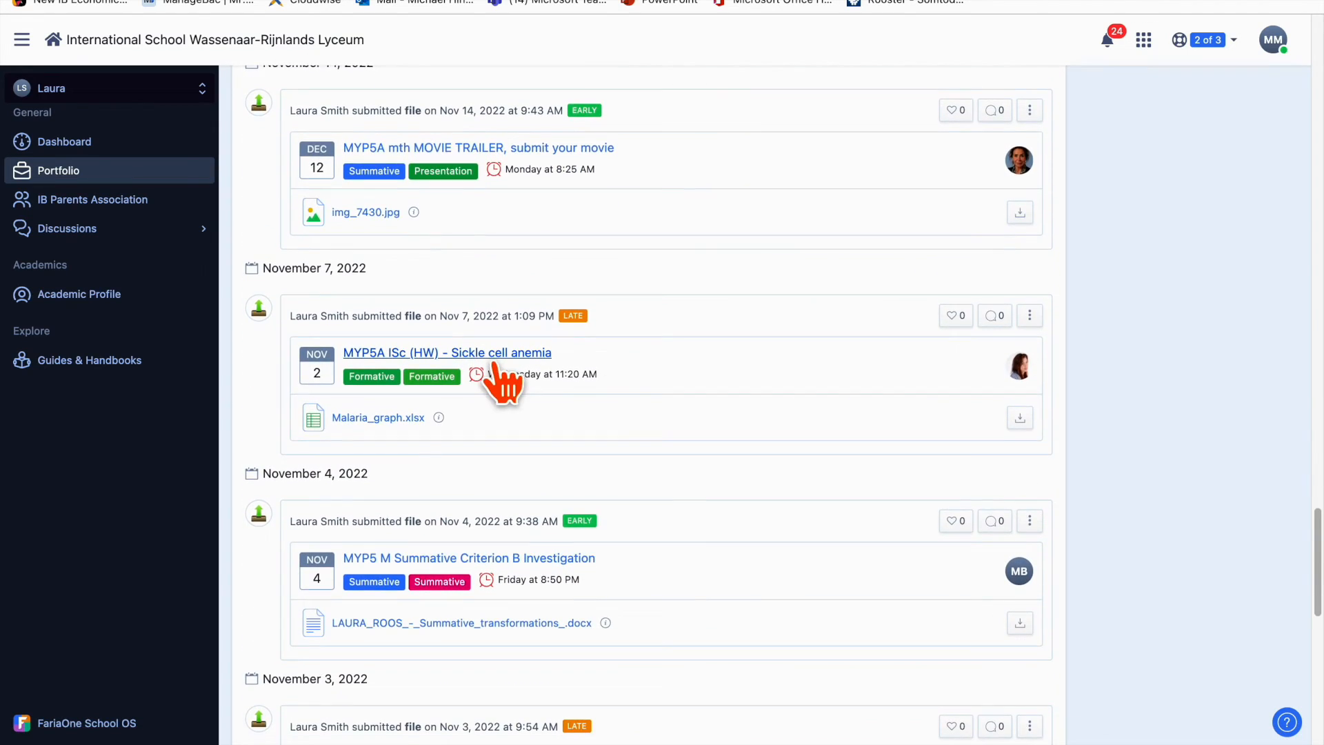
{"action": "scroll", "scroll_direction": "down", "scroll_amount": 3}
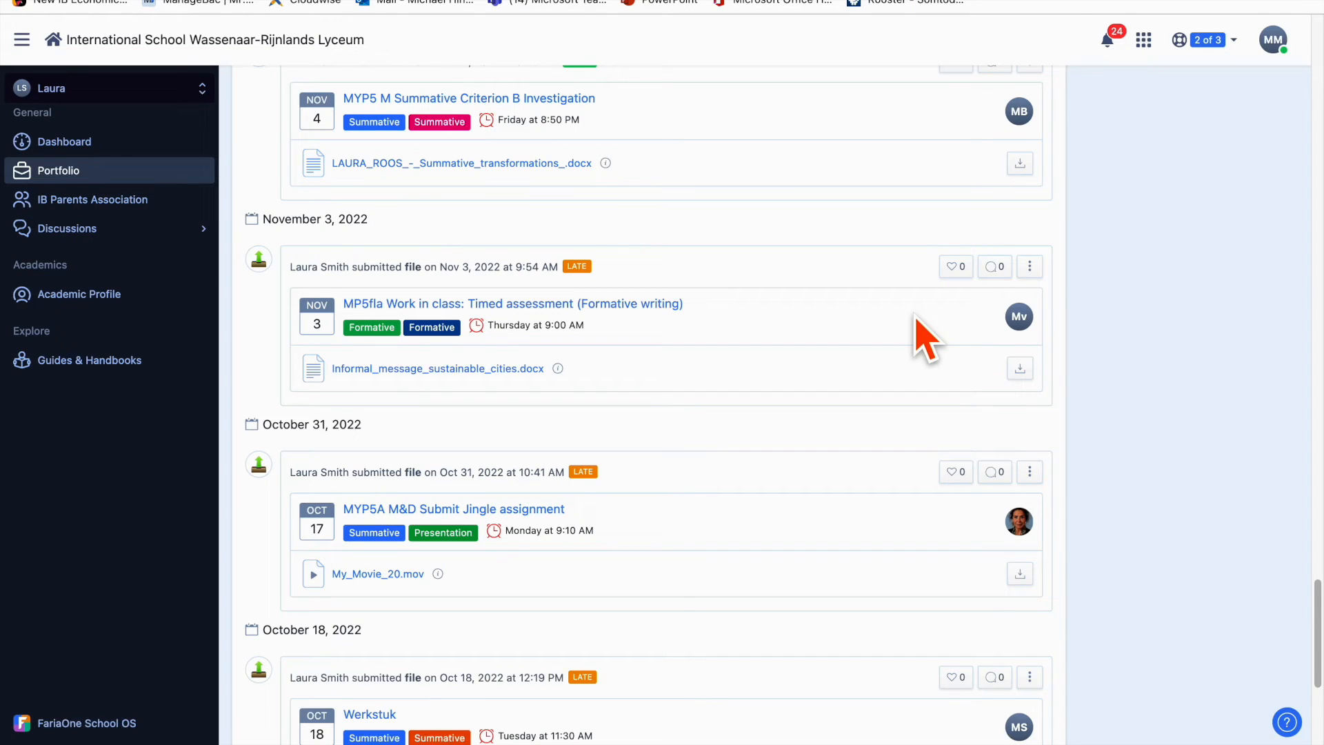
{"action": "mouse_move", "coordinate": [561, 270]}
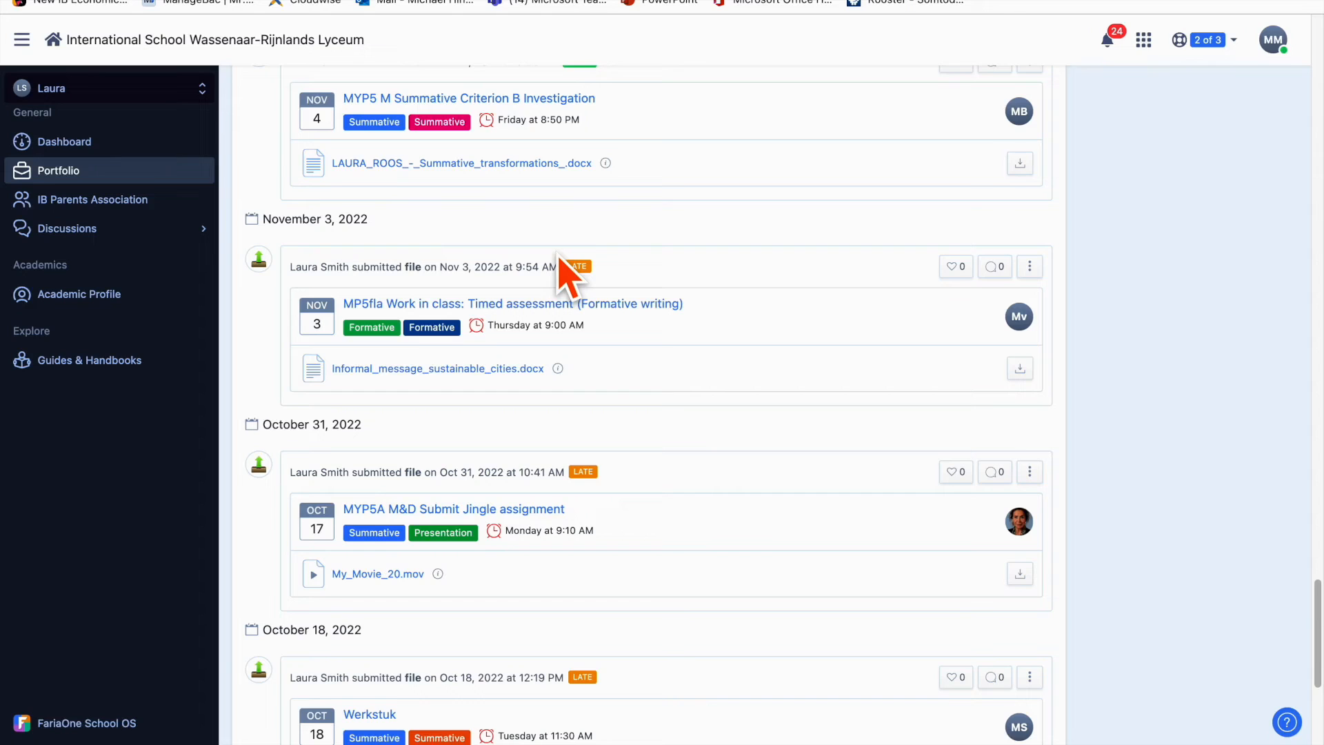
{"action": "mouse_move", "coordinate": [103, 200]}
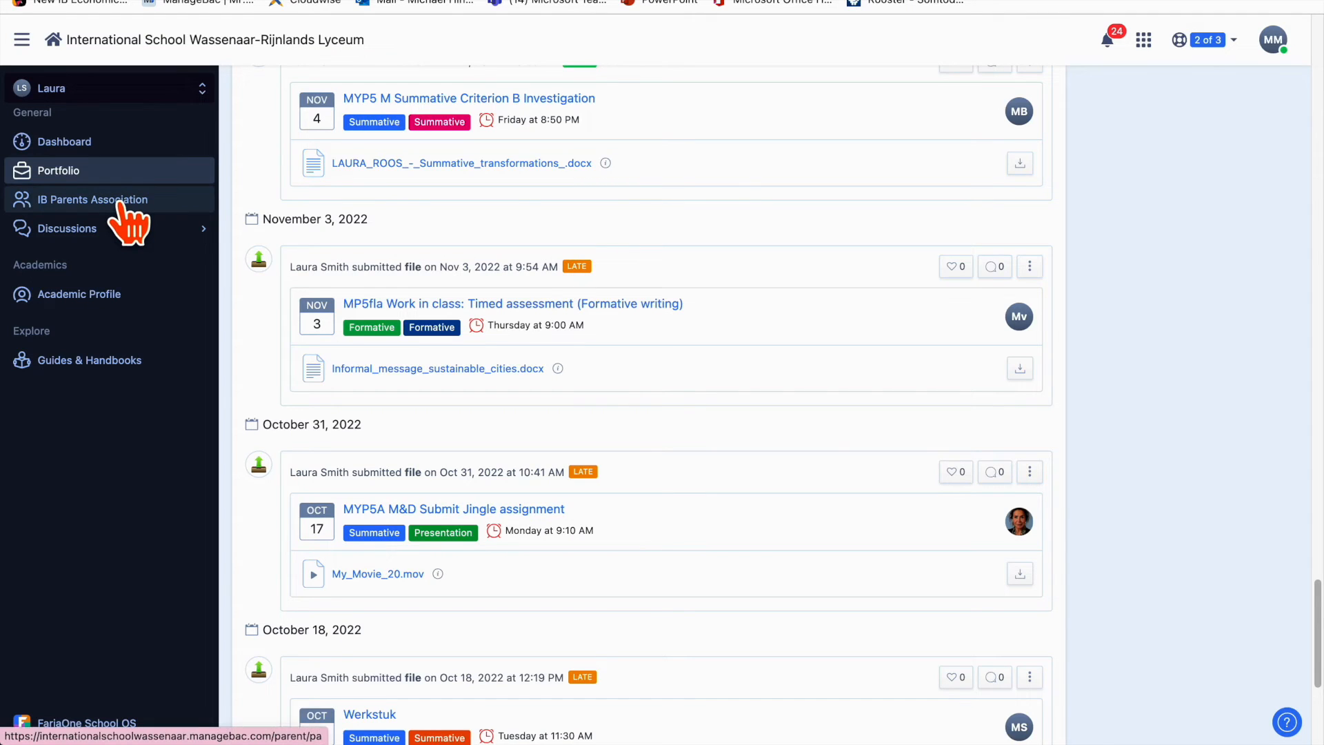
Show the IB Parents Association calendar with the February 13 MYP Authorisation social event
{"action": "left_click", "coordinate": [92, 199]}
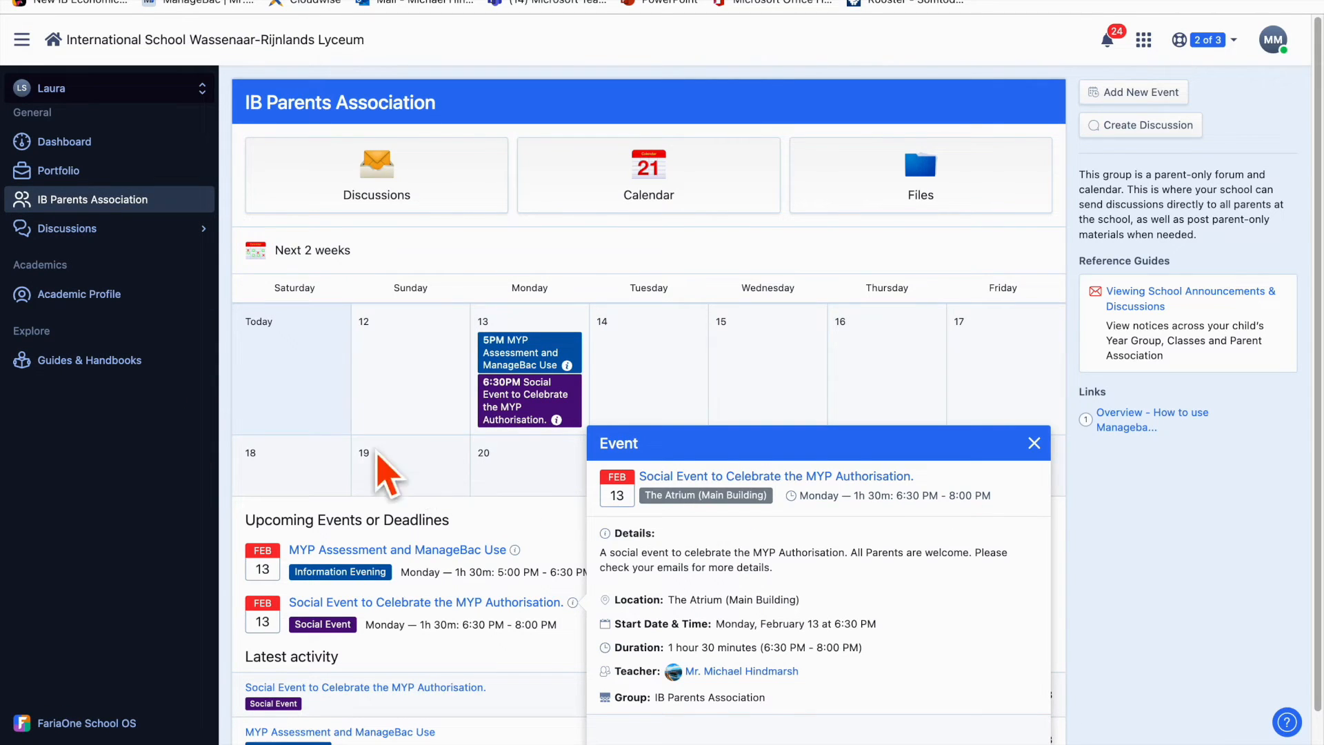
{"action": "mouse_move", "coordinate": [508, 386]}
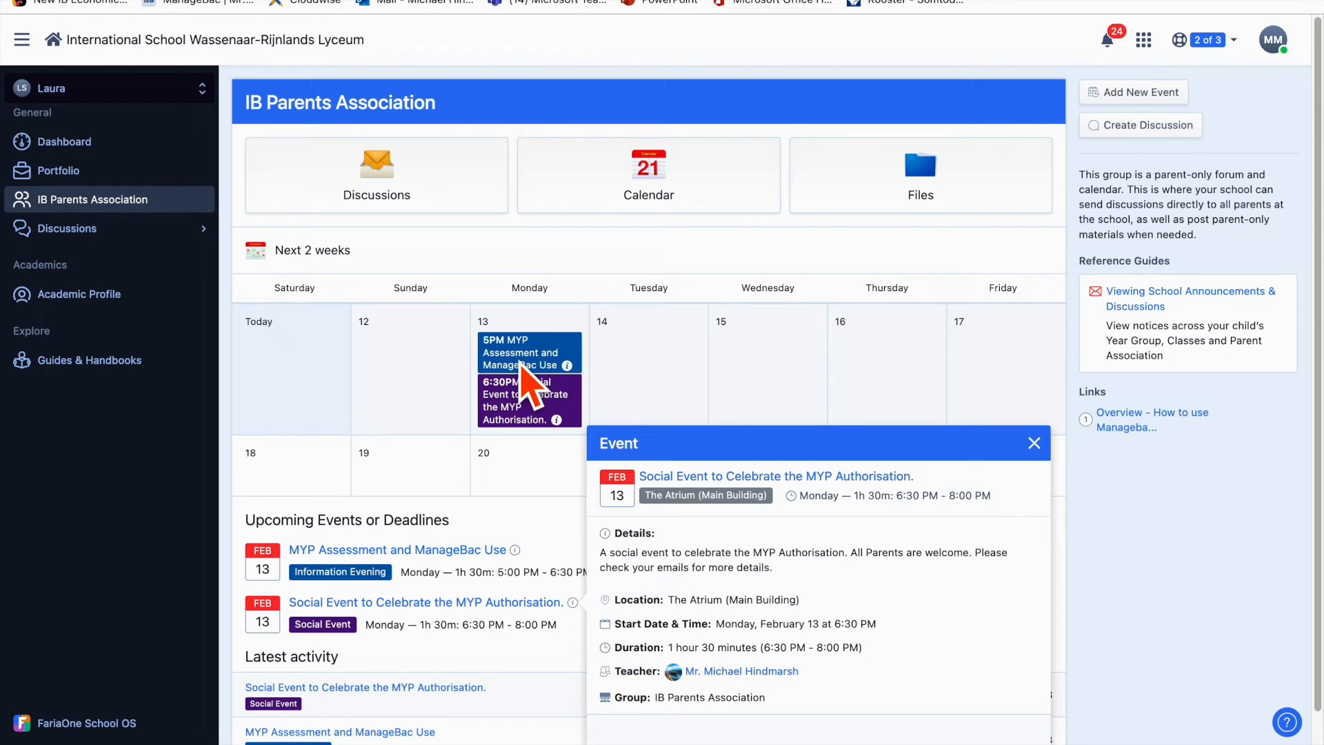
{"action": "mouse_move", "coordinate": [513, 429]}
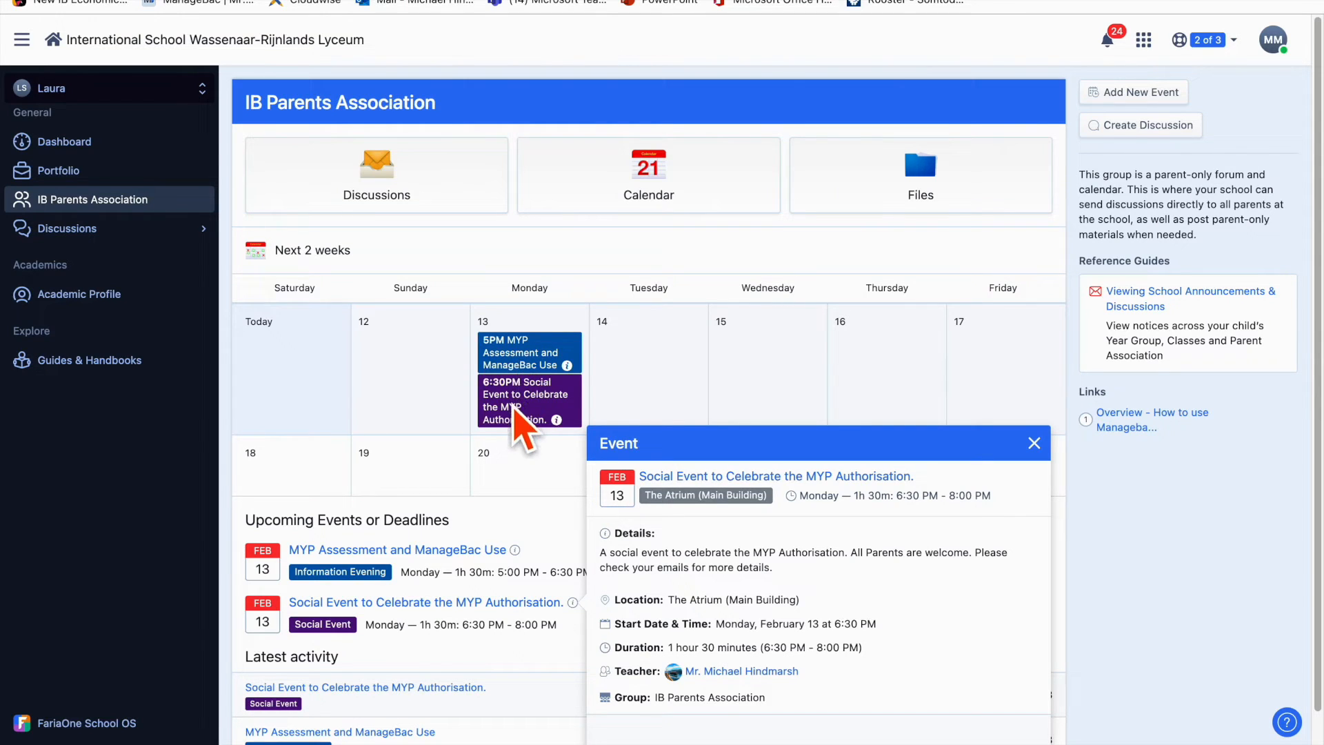
{"action": "mouse_move", "coordinate": [507, 448]}
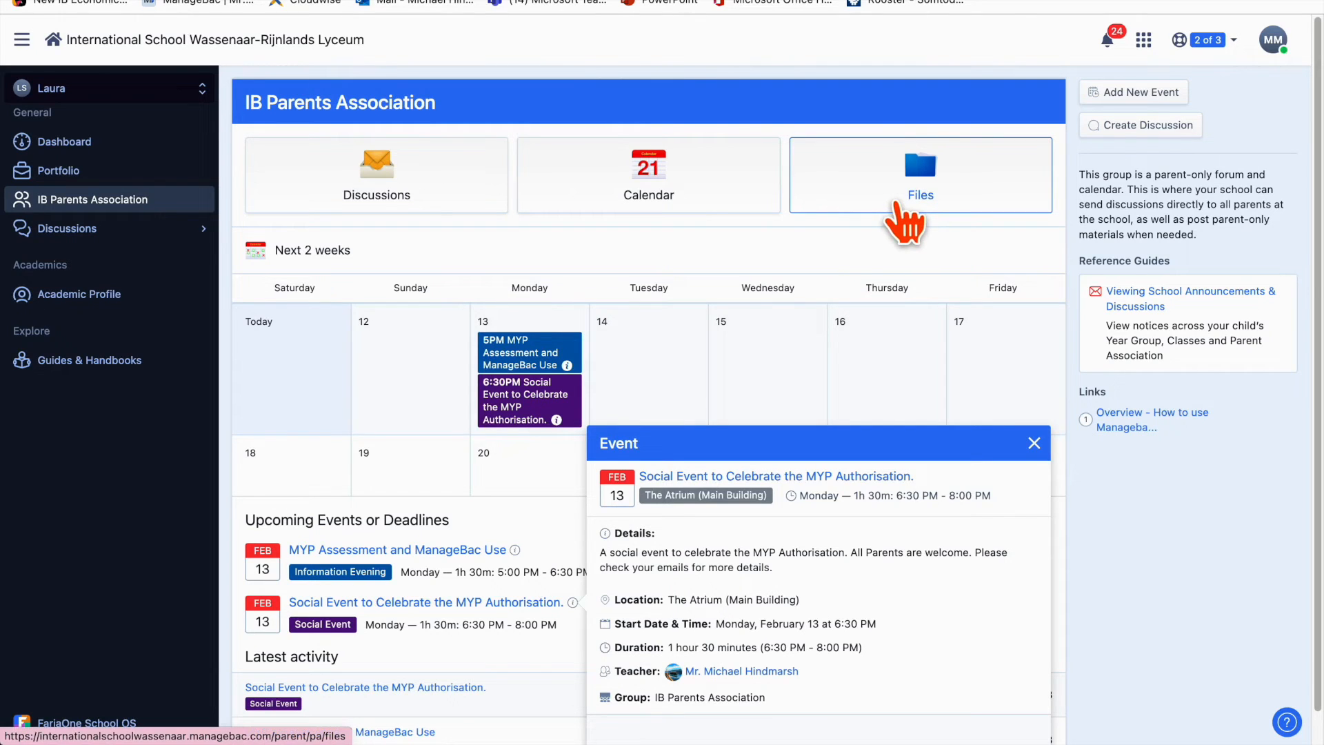
{"action": "left_click", "coordinate": [1033, 443]}
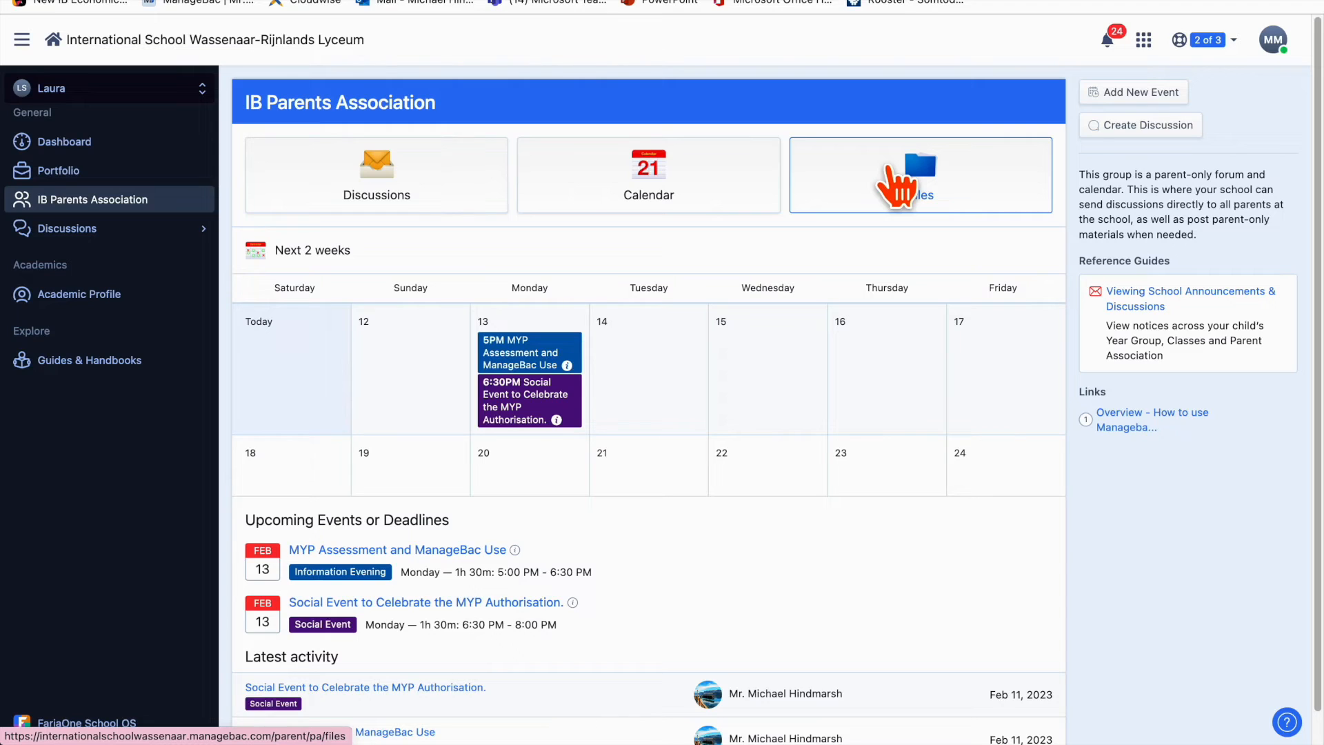
In the association Files, look into ISW Newsletters, then open 'Managebac Information and Help'
{"action": "left_click", "coordinate": [915, 172]}
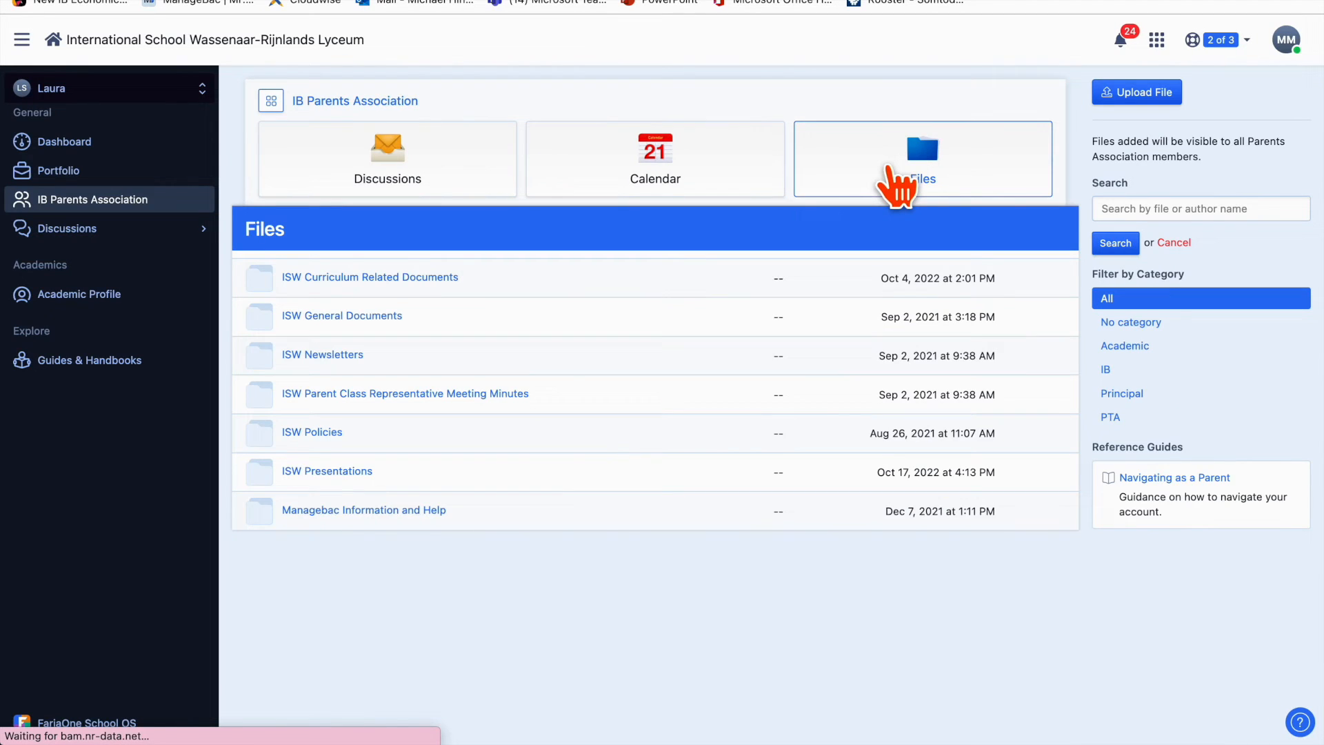
{"action": "mouse_move", "coordinate": [756, 199]}
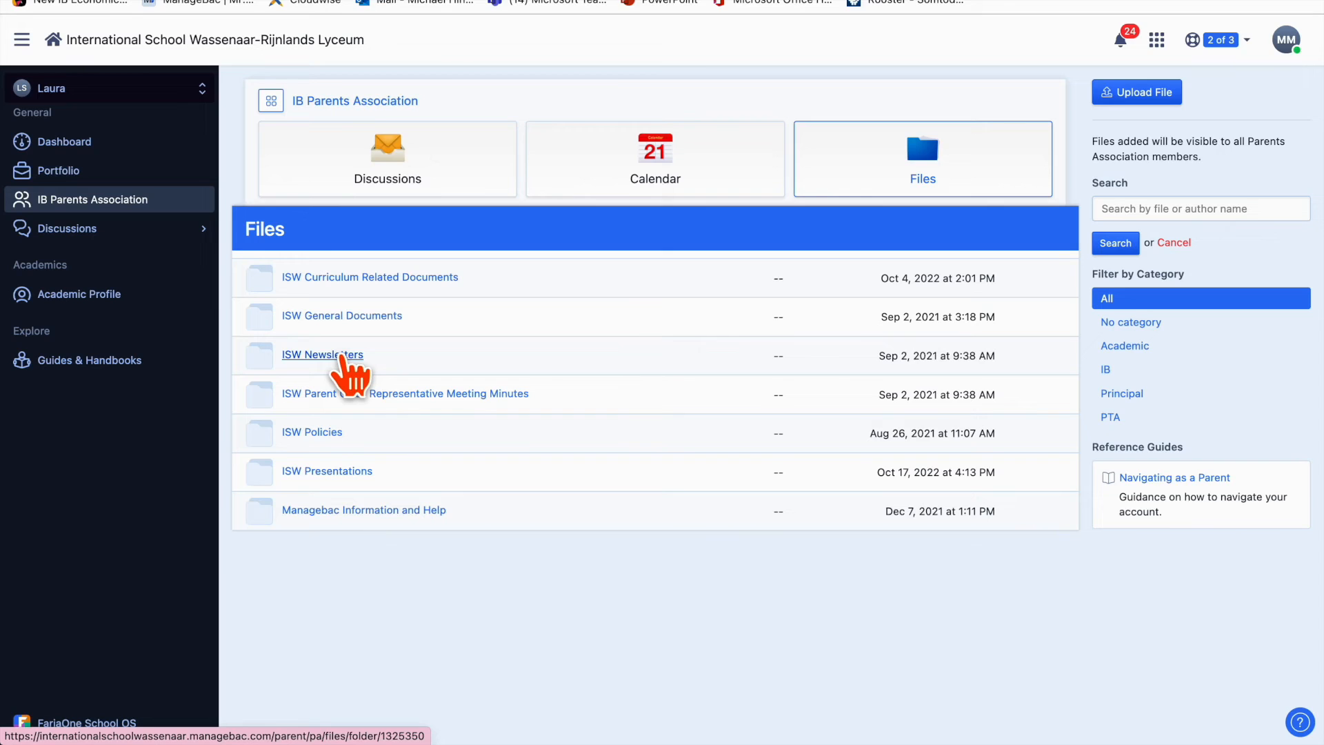
{"action": "left_click", "coordinate": [322, 354]}
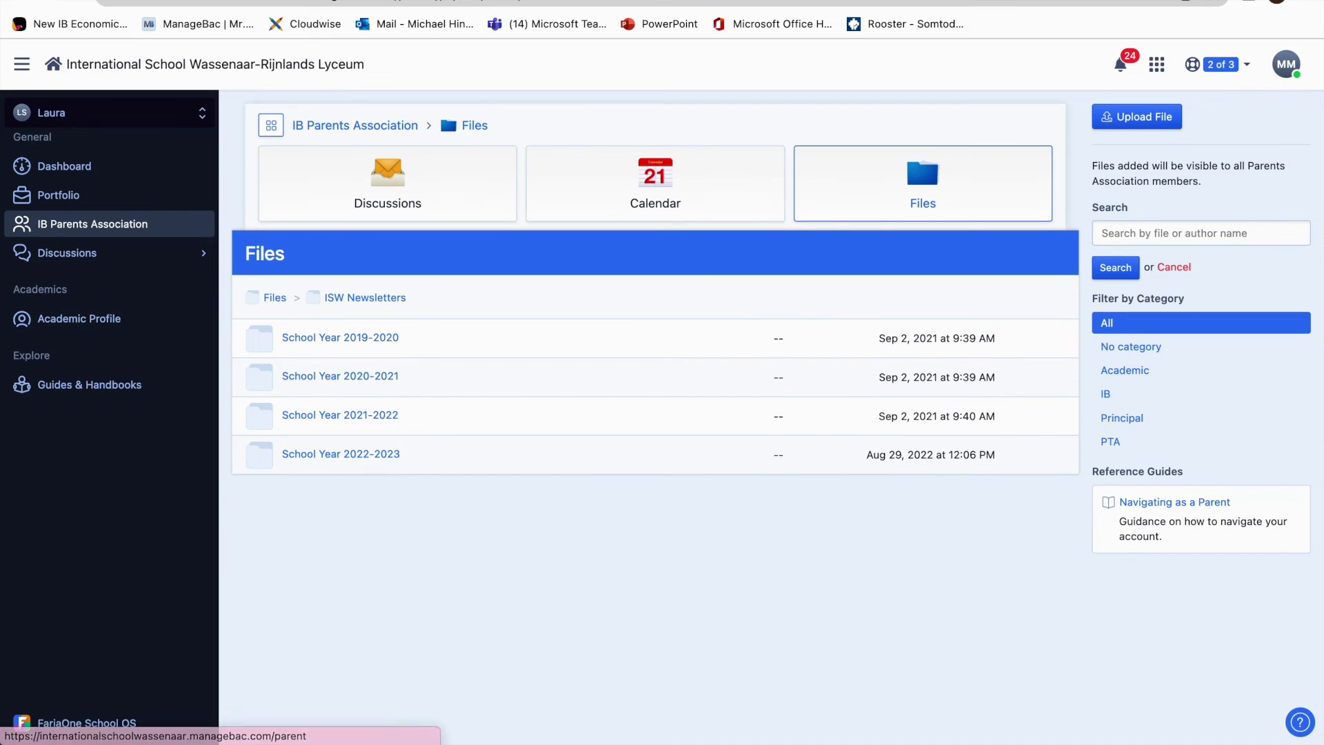
{"action": "left_click", "coordinate": [274, 298]}
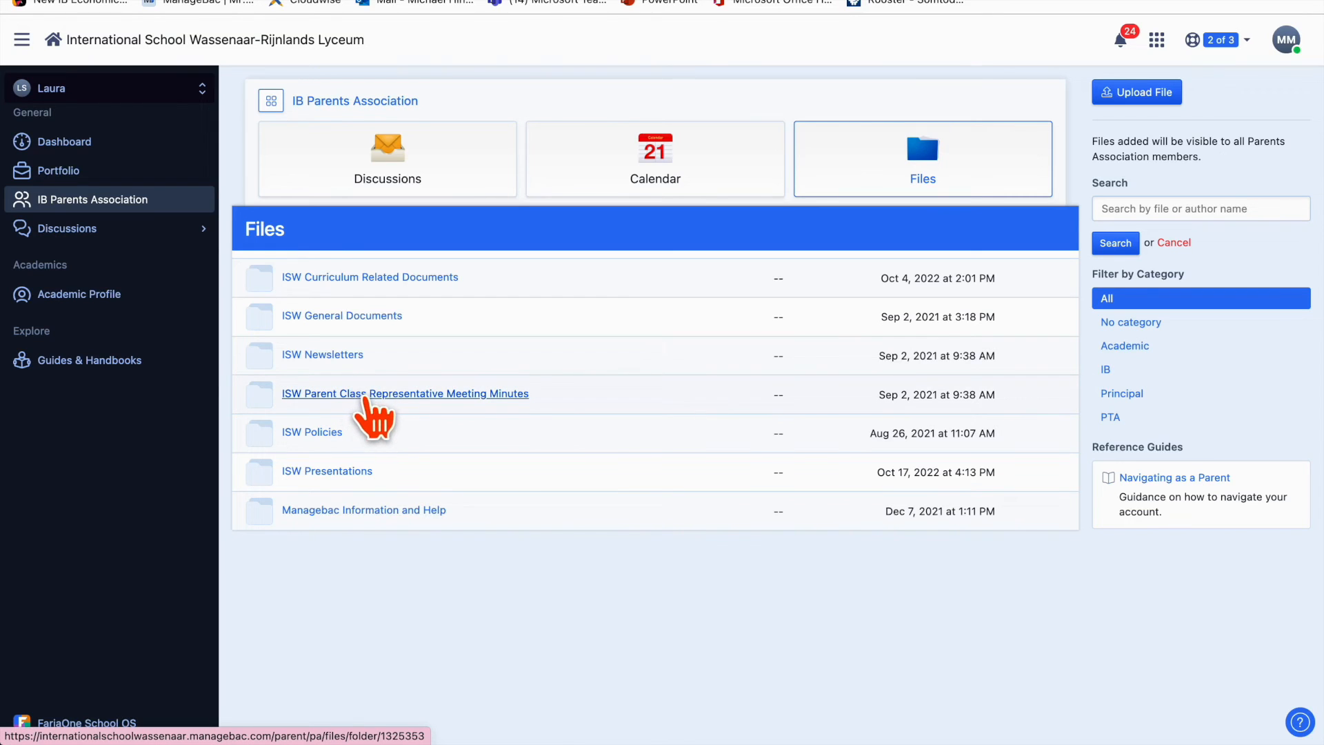
{"action": "mouse_move", "coordinate": [438, 416]}
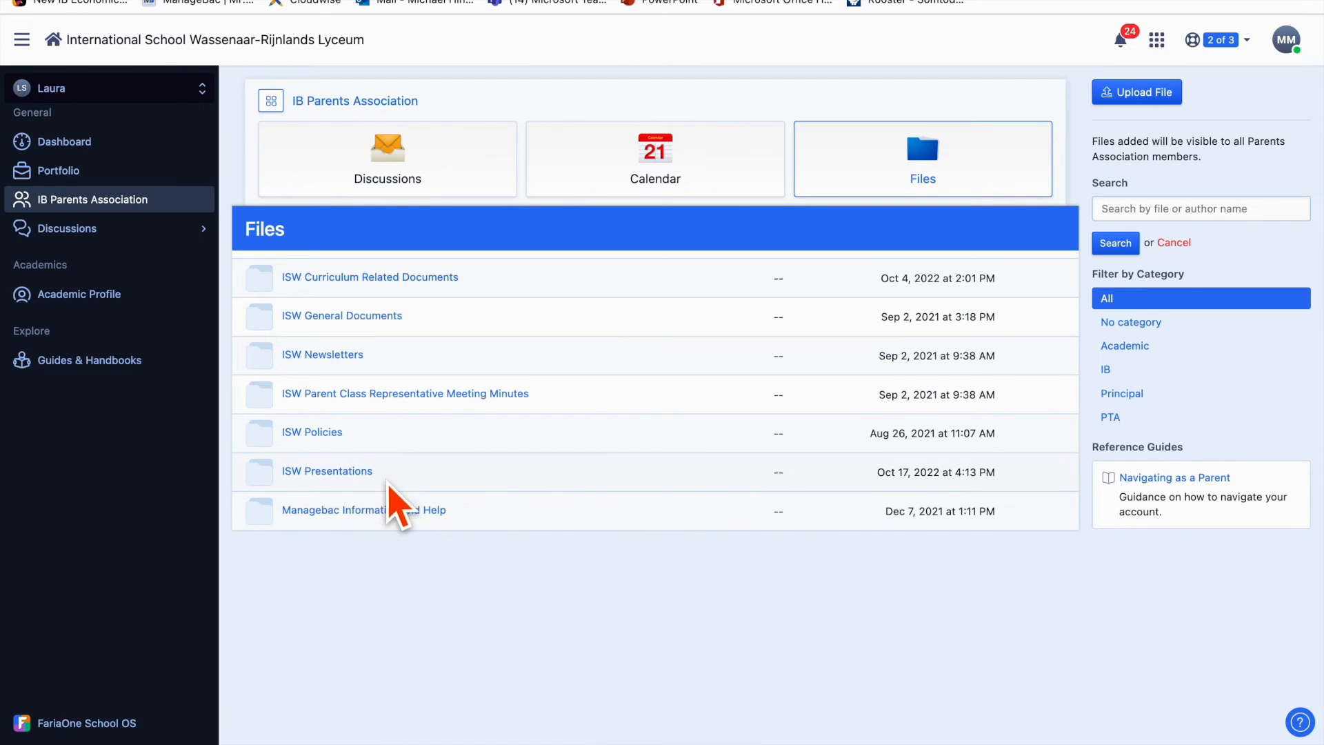
{"action": "mouse_move", "coordinate": [349, 509]}
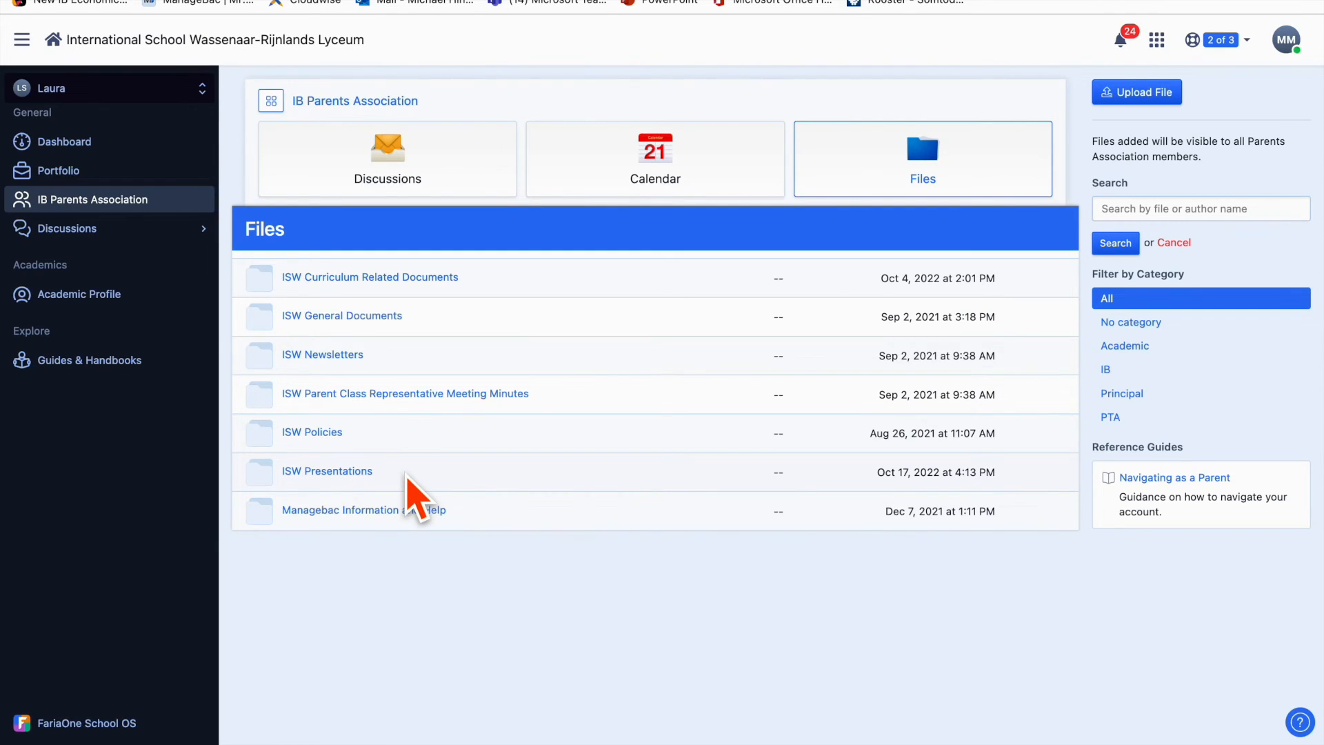
{"action": "mouse_move", "coordinate": [478, 530]}
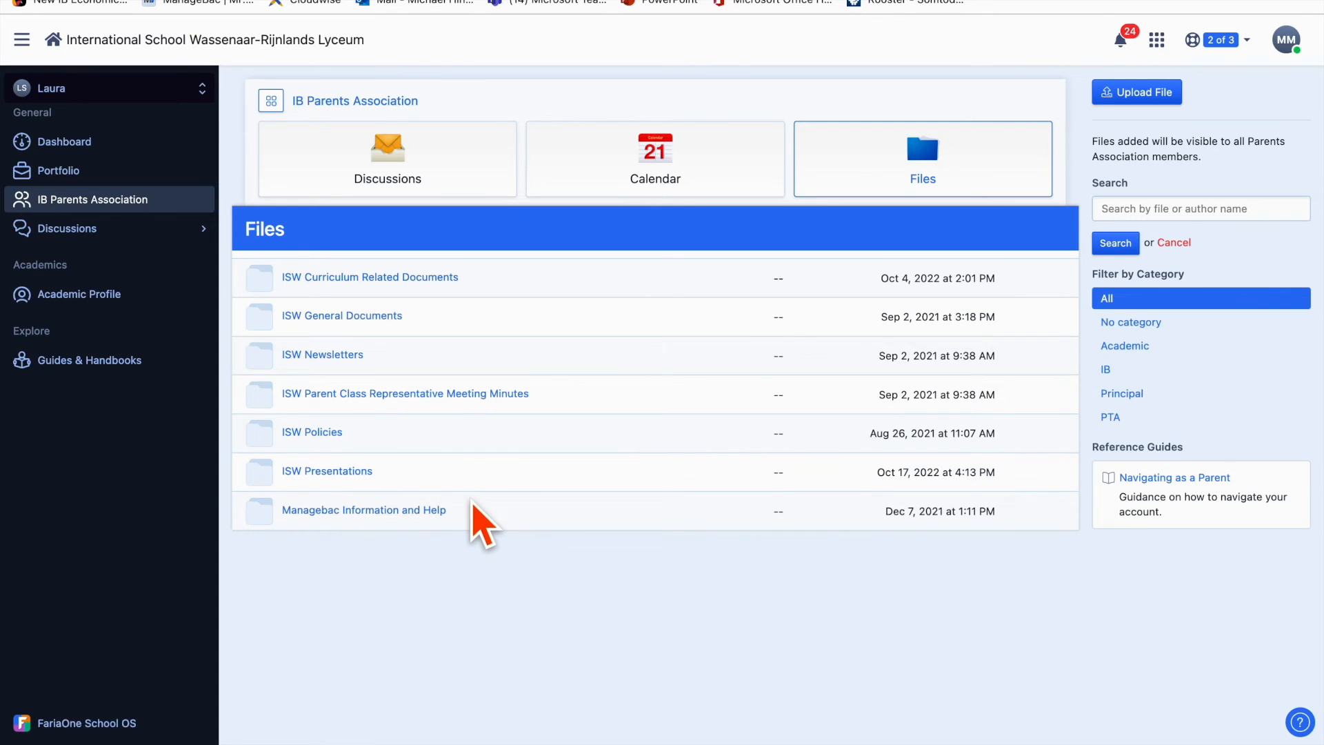
{"action": "mouse_move", "coordinate": [453, 498]}
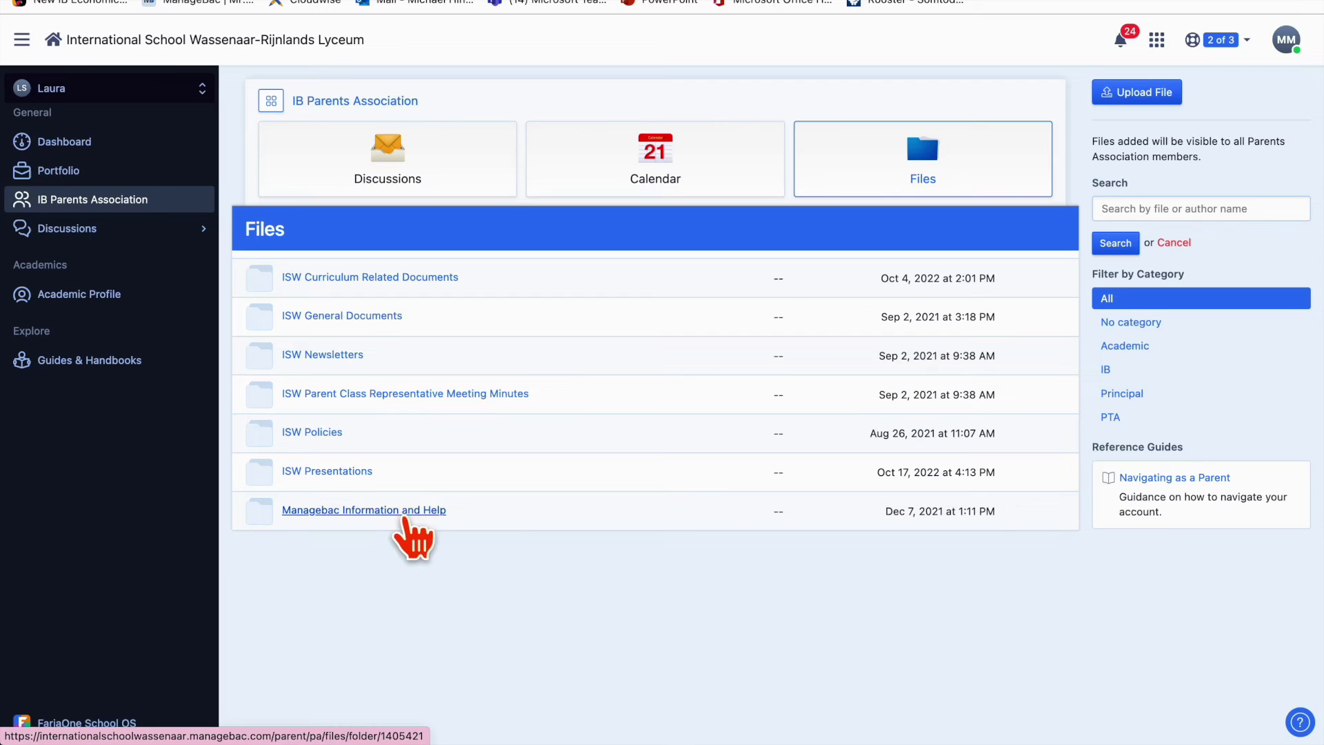
{"action": "mouse_move", "coordinate": [352, 531]}
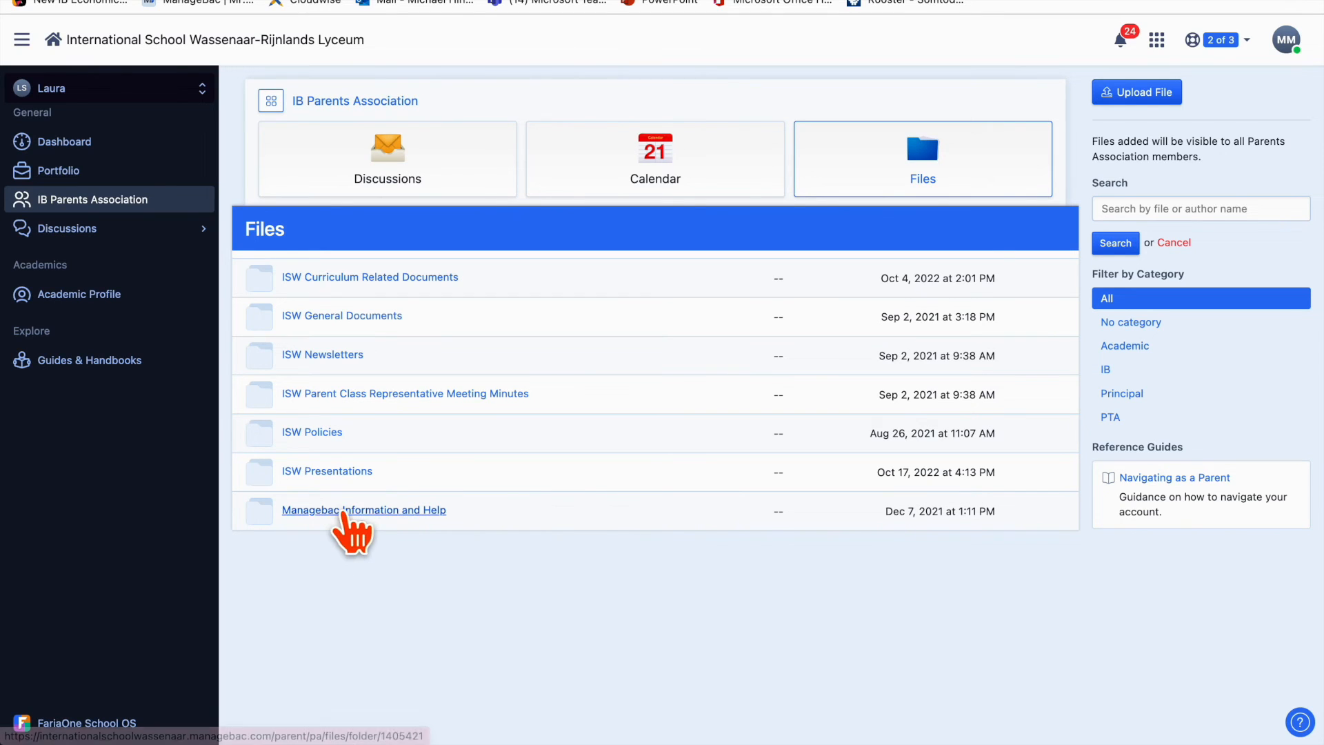
{"action": "left_click", "coordinate": [364, 509]}
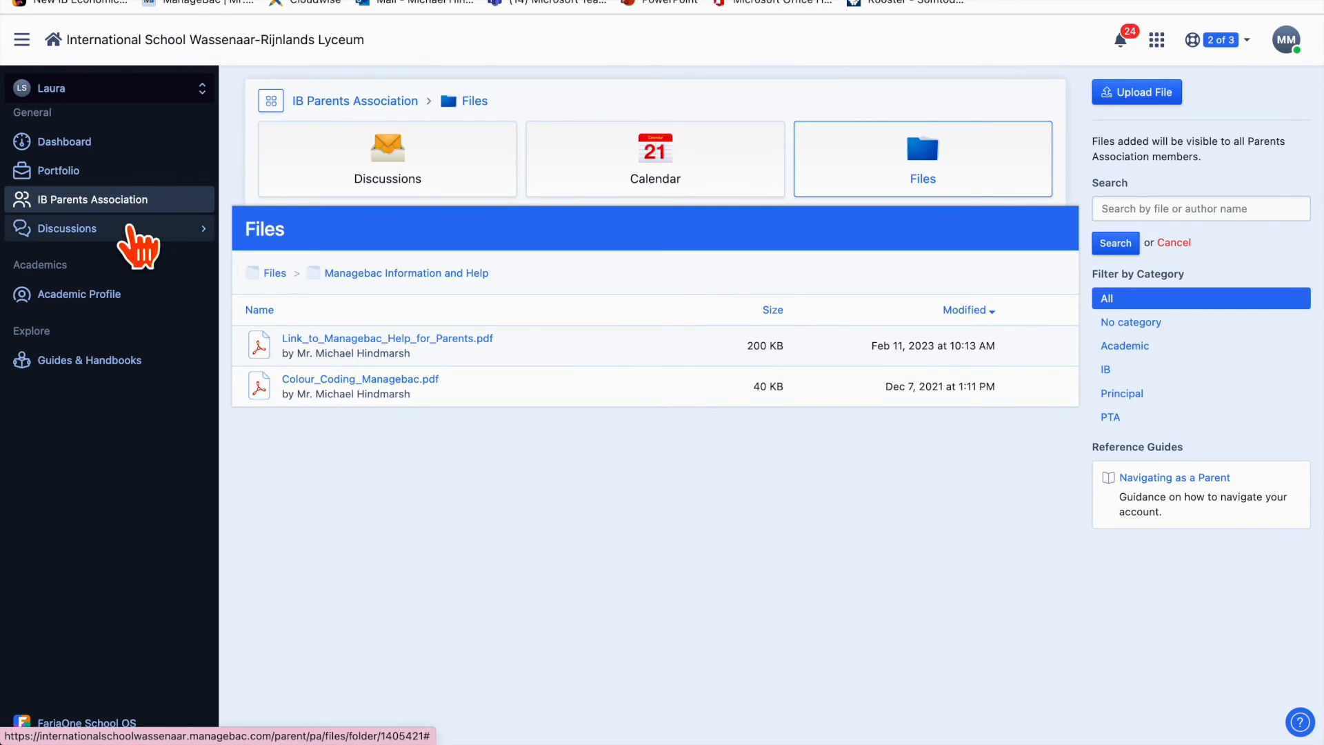
{"action": "mouse_move", "coordinate": [82, 245]}
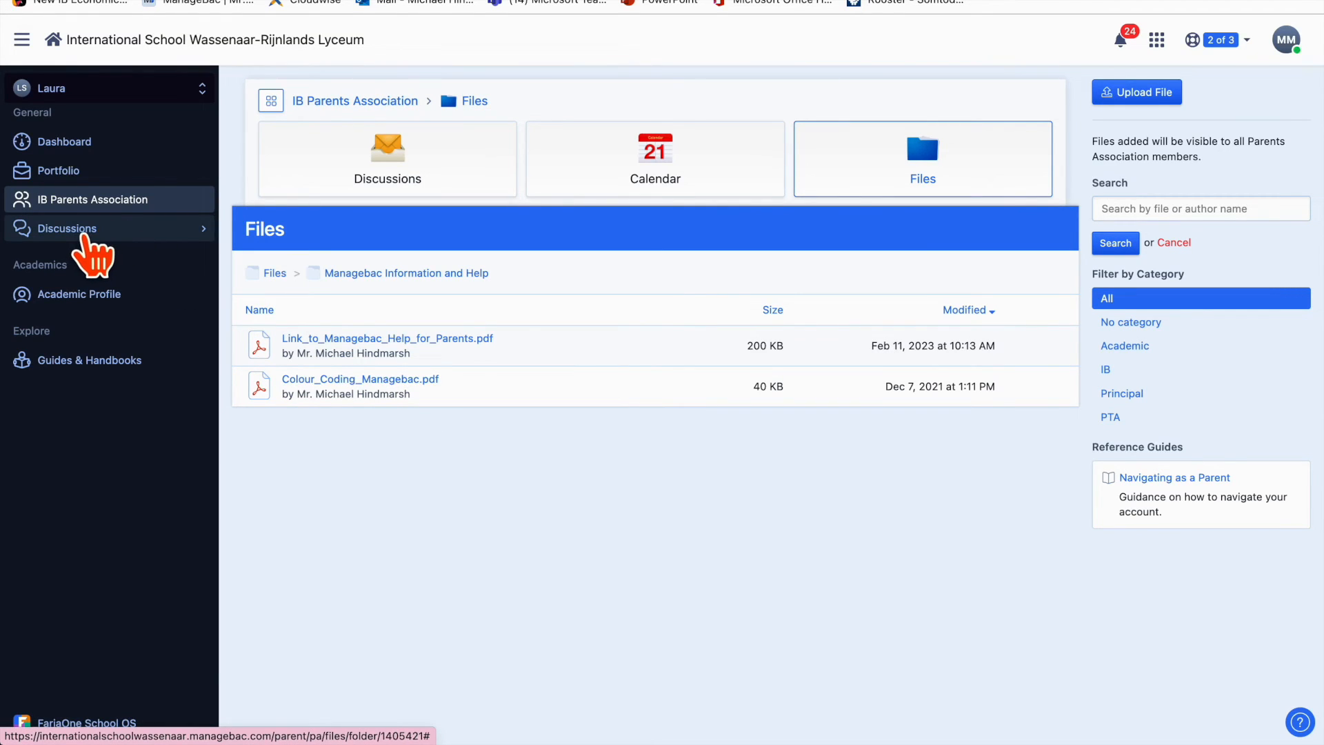
Expand Discussions, open the MYP5 Integrated Humanities MP5A board and scroll its teacher posts
{"action": "left_click", "coordinate": [67, 228]}
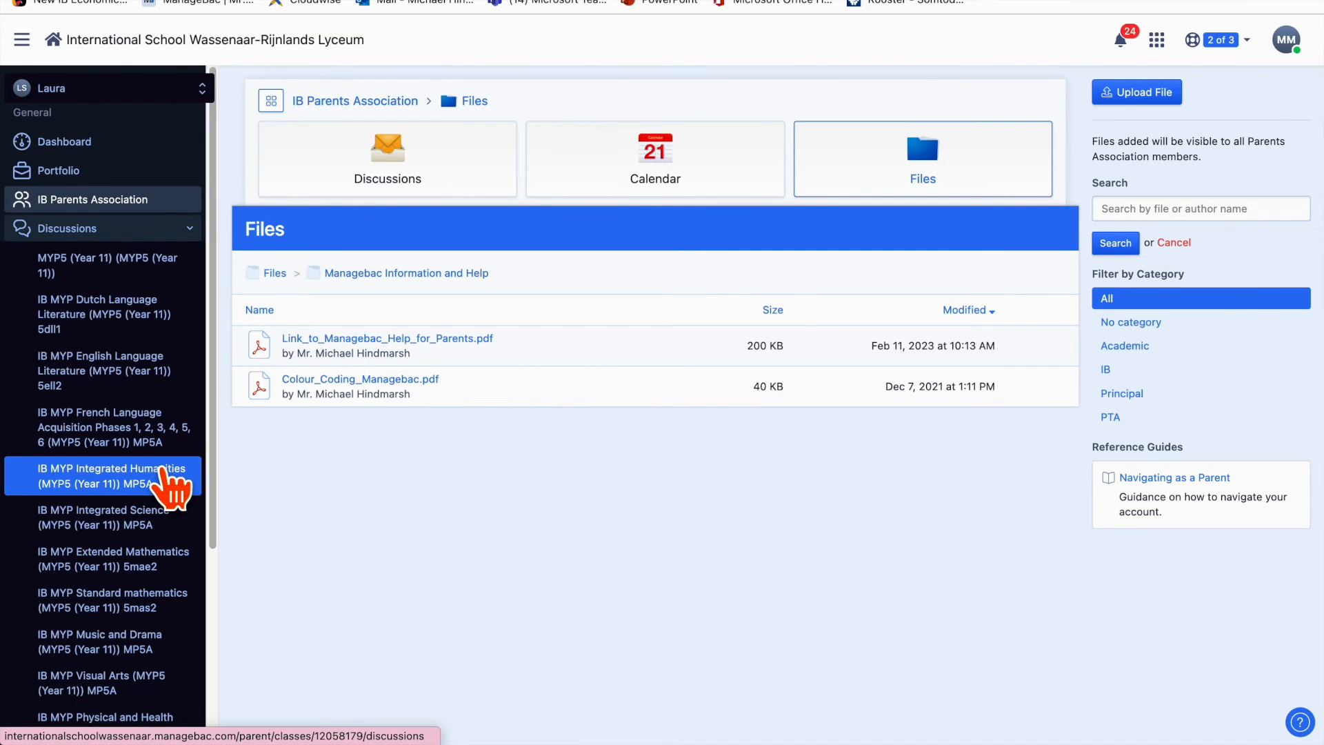
{"action": "left_click", "coordinate": [110, 476]}
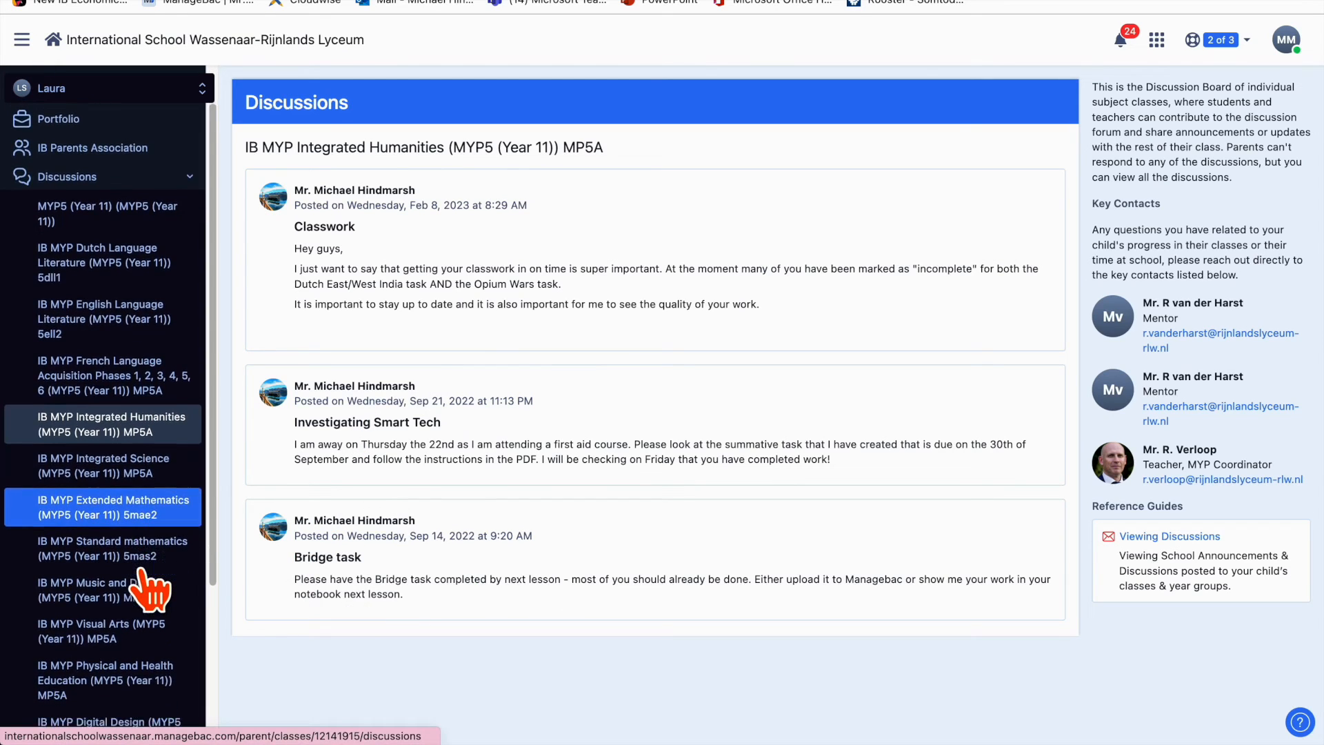
{"action": "scroll", "scroll_direction": "down", "scroll_amount": 3}
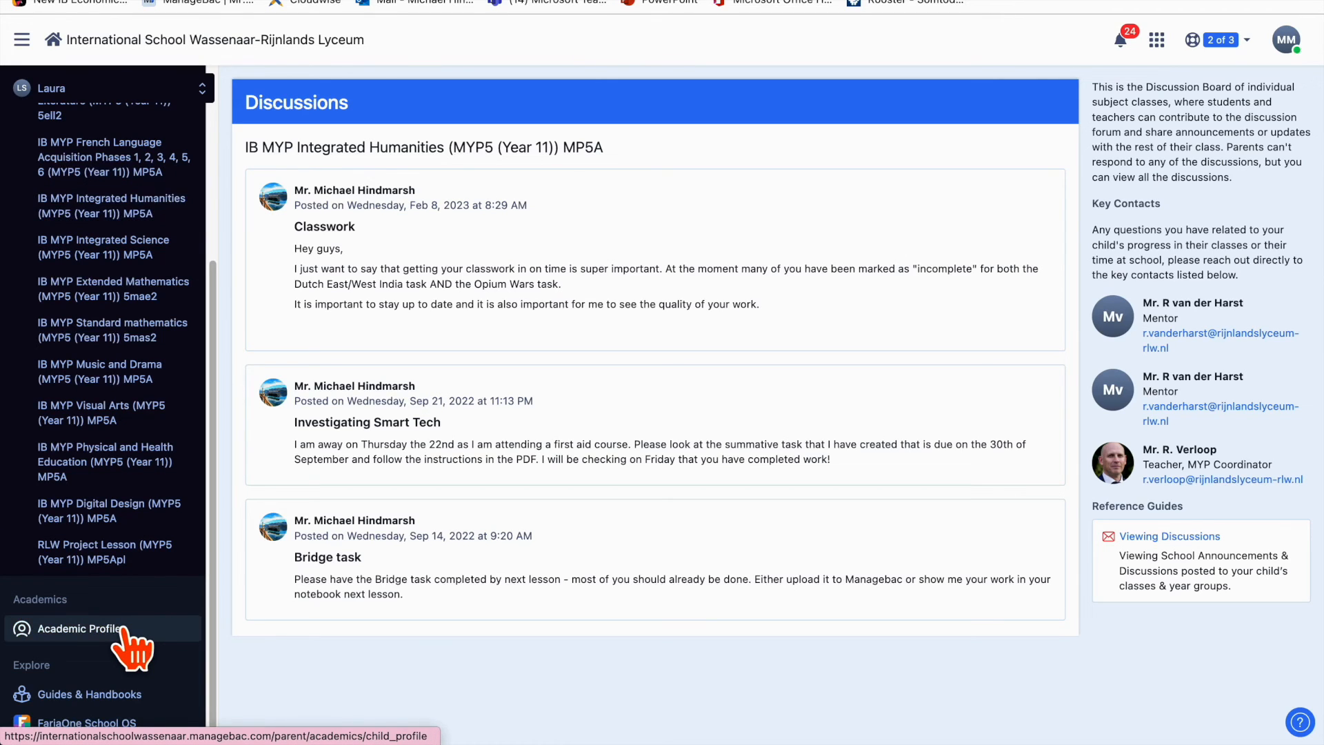
Open the child's Academic Profile page with profile and contact details
{"action": "left_click", "coordinate": [76, 628]}
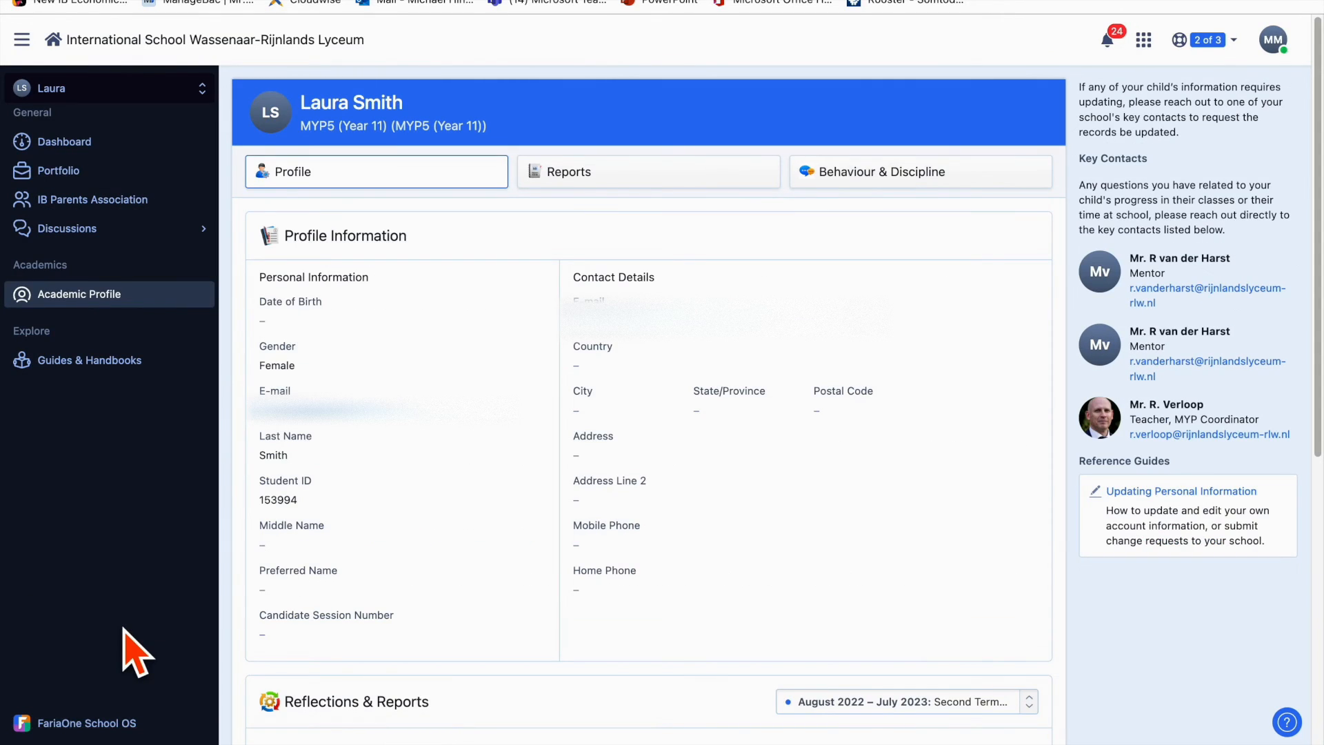
{"action": "mouse_move", "coordinate": [522, 228]}
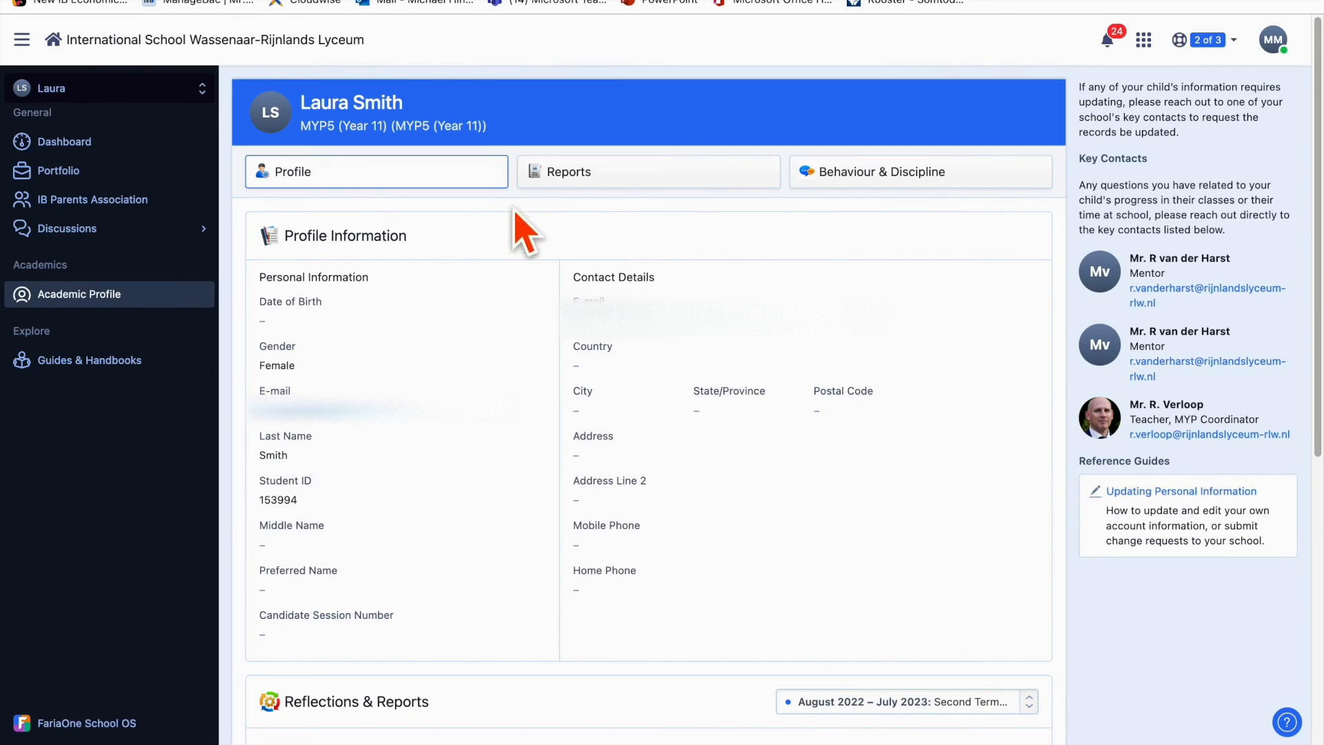
{"action": "mouse_move", "coordinate": [584, 183]}
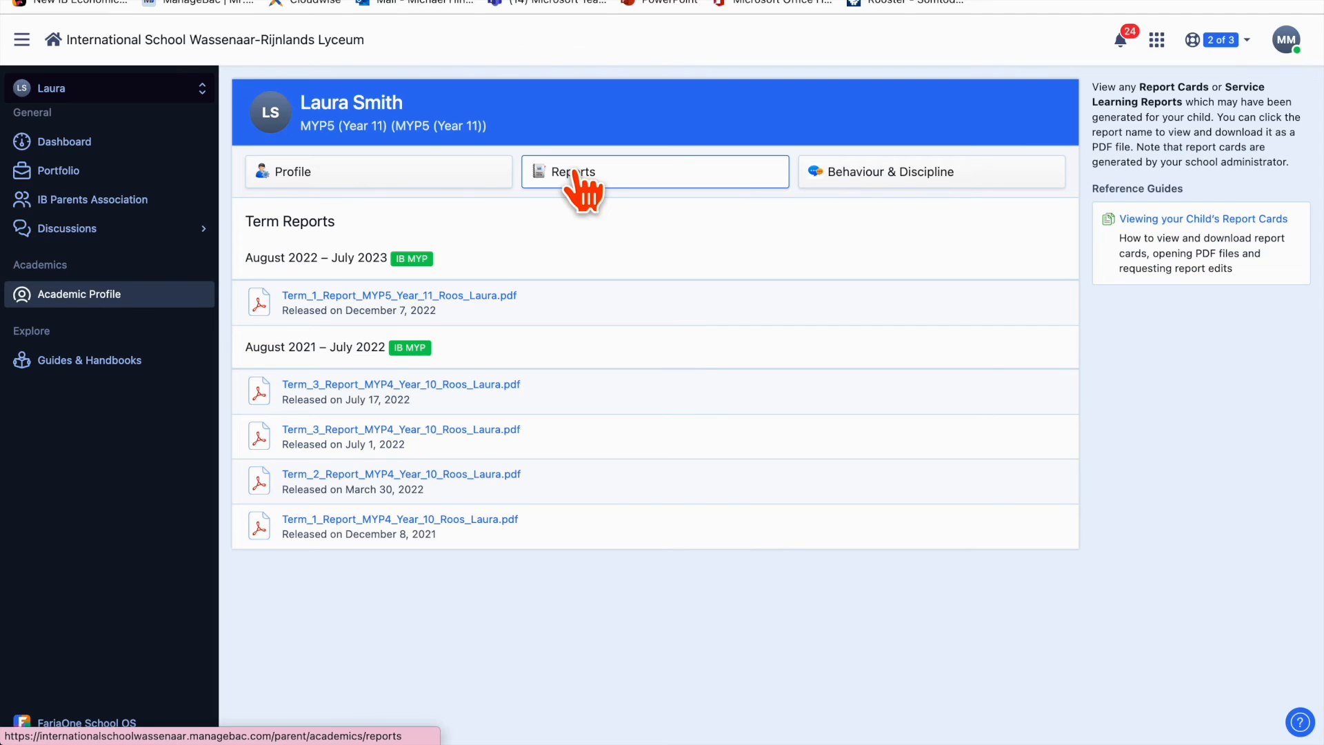
{"action": "mouse_move", "coordinate": [626, 397]}
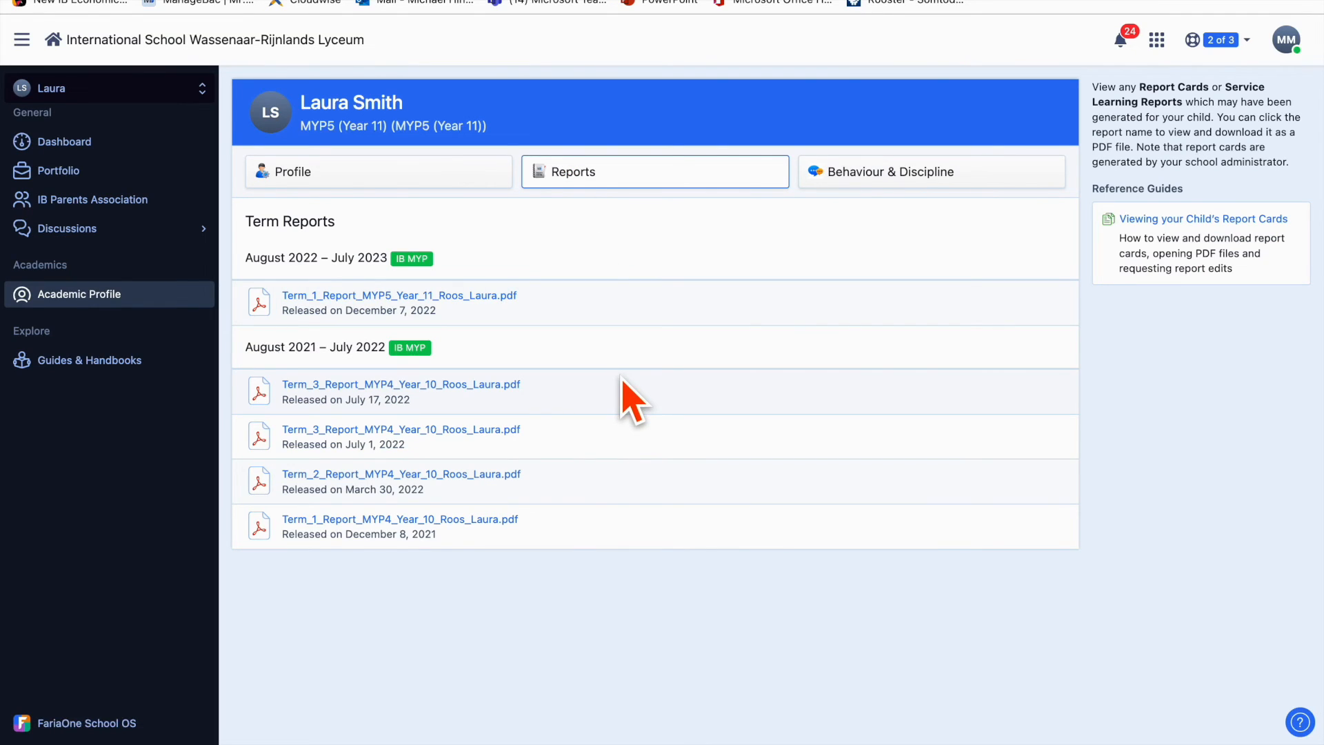
{"action": "mouse_move", "coordinate": [507, 342]}
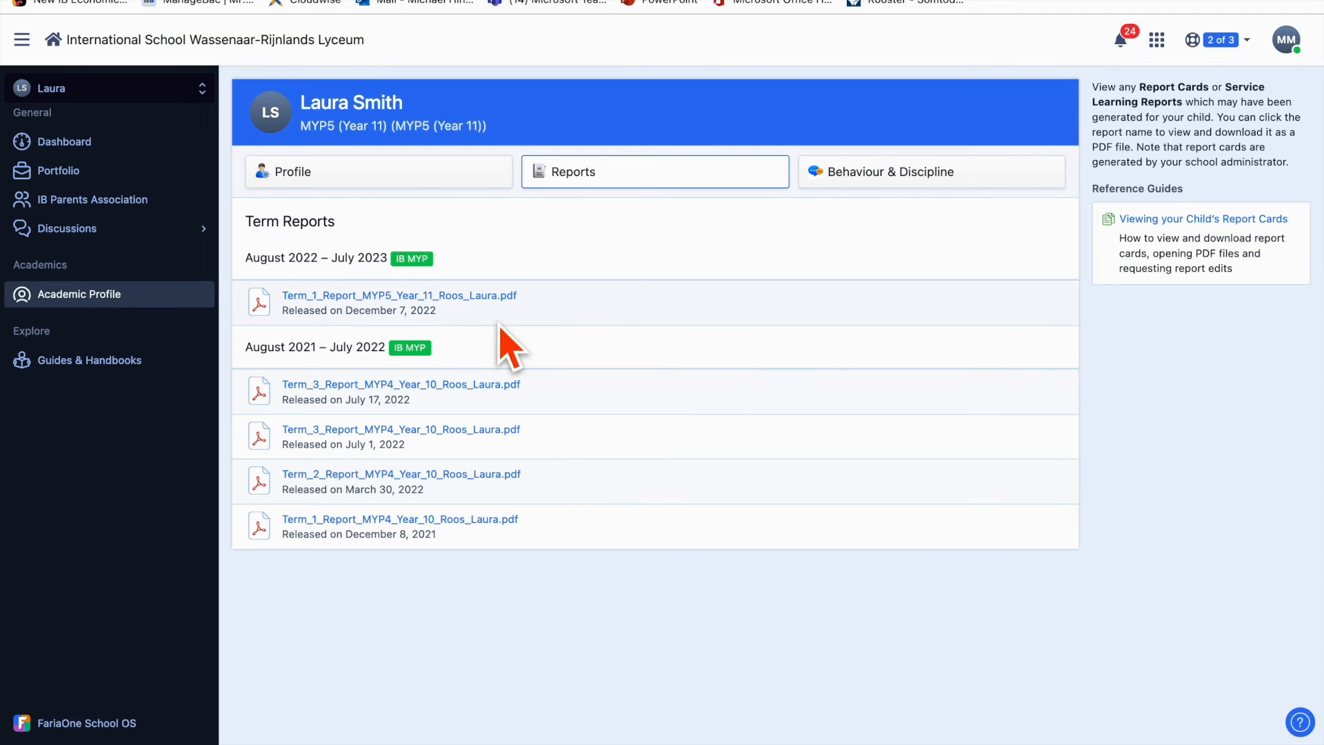
{"action": "mouse_move", "coordinate": [497, 331]}
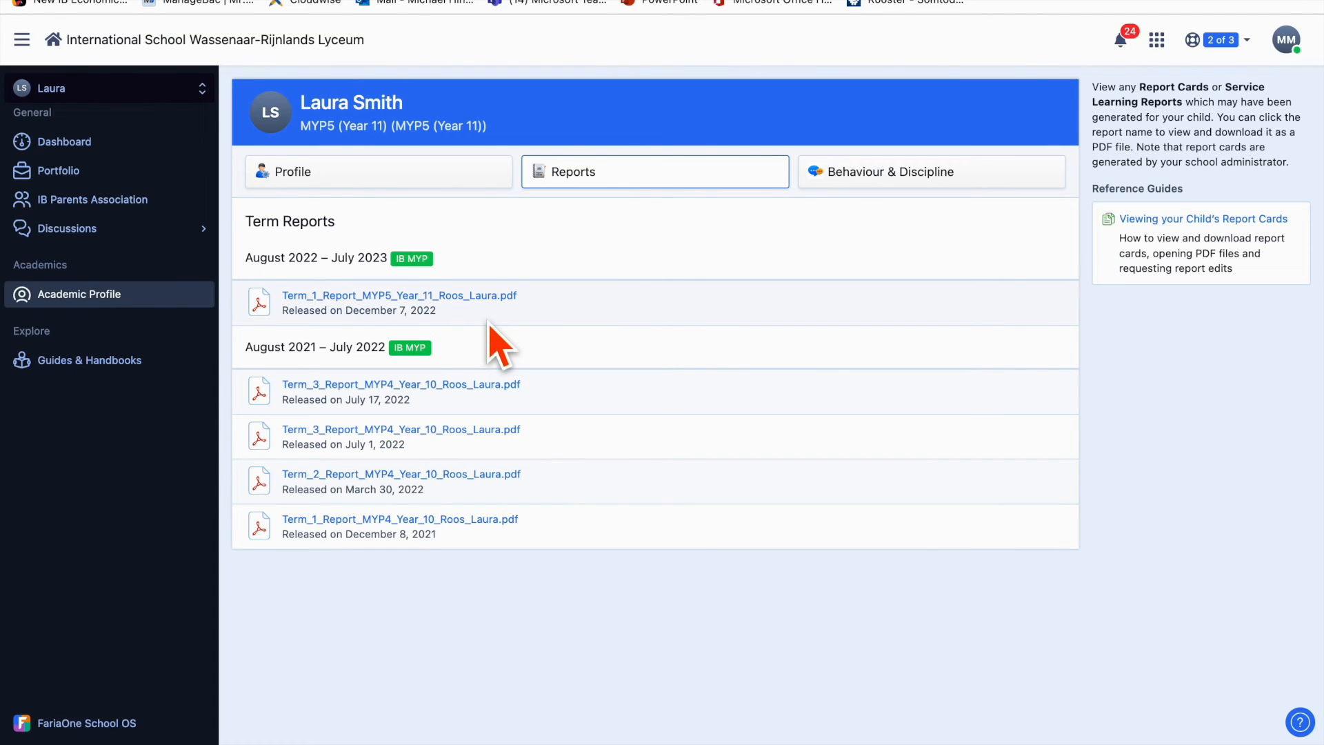
{"action": "mouse_move", "coordinate": [781, 268]}
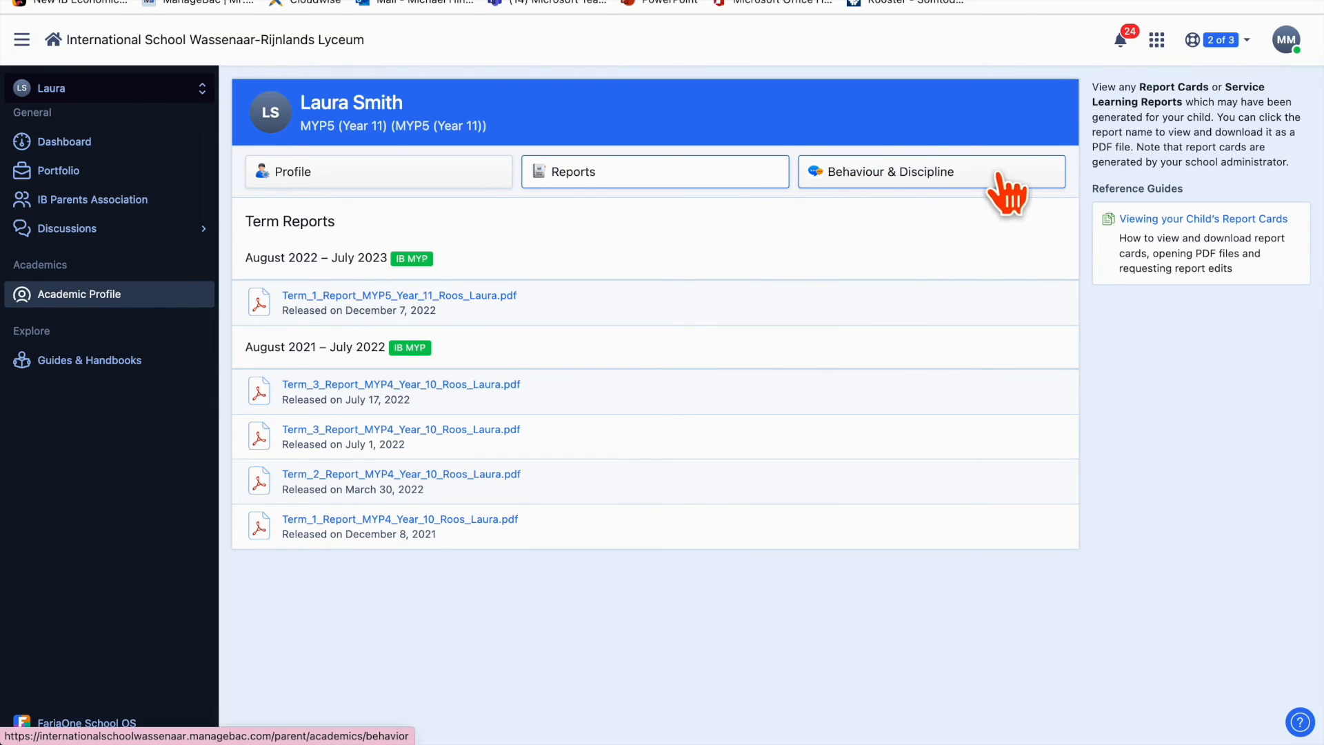
{"action": "mouse_move", "coordinate": [977, 186]}
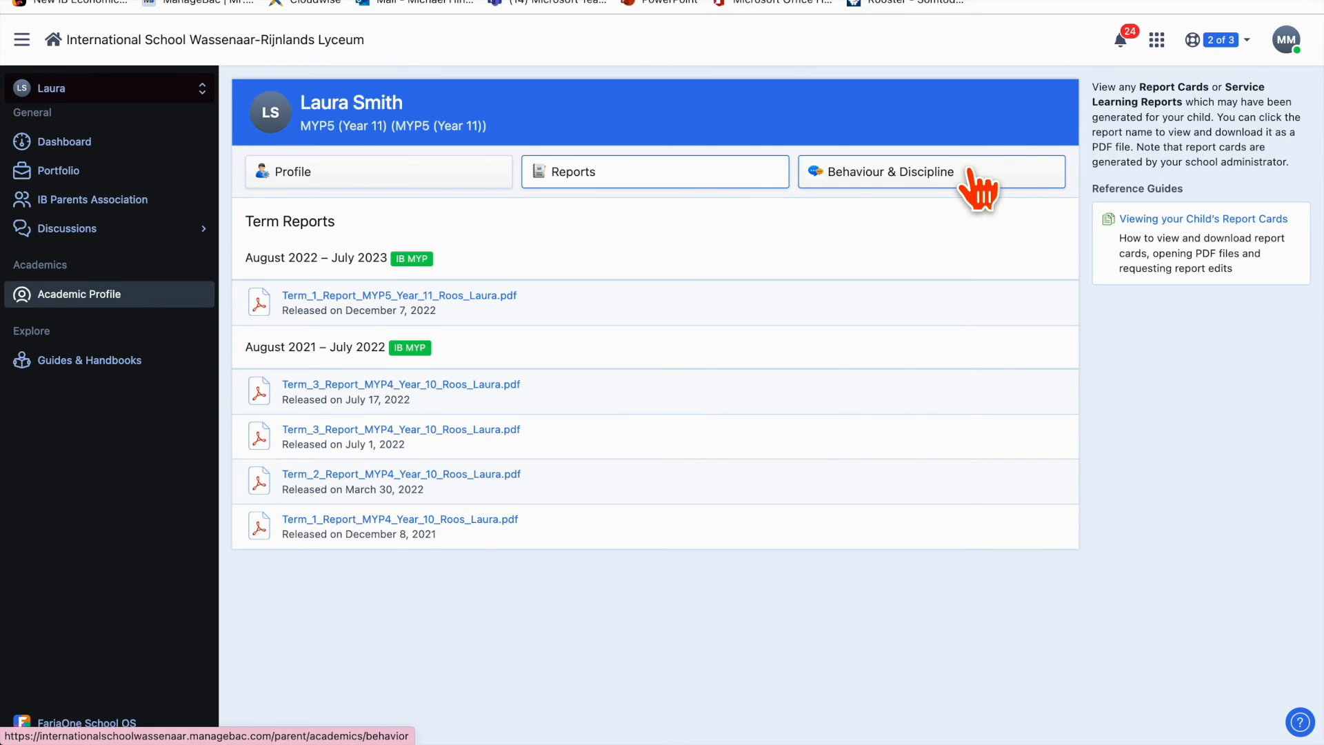
{"action": "mouse_move", "coordinate": [954, 204]}
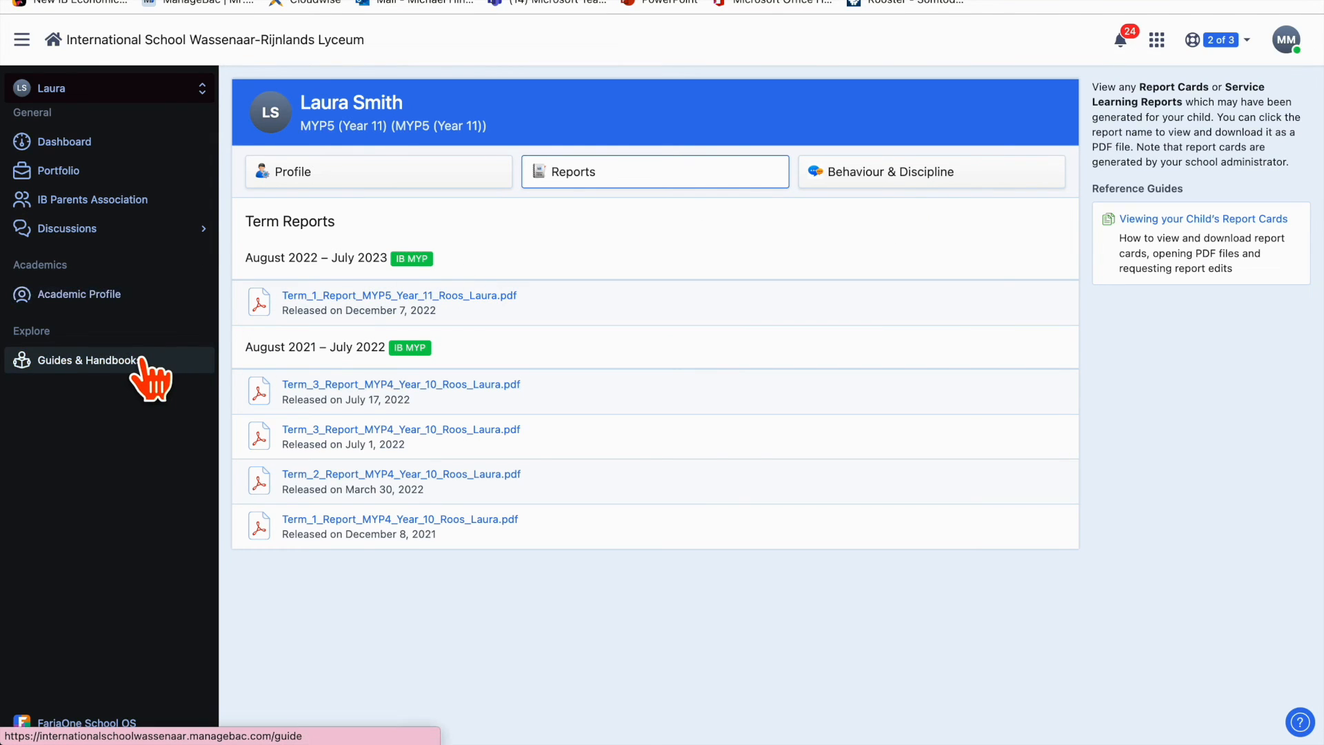
Open Guides & Handbooks listing the MYP Community Project, Personal Project and Service guides
{"action": "left_click", "coordinate": [87, 360]}
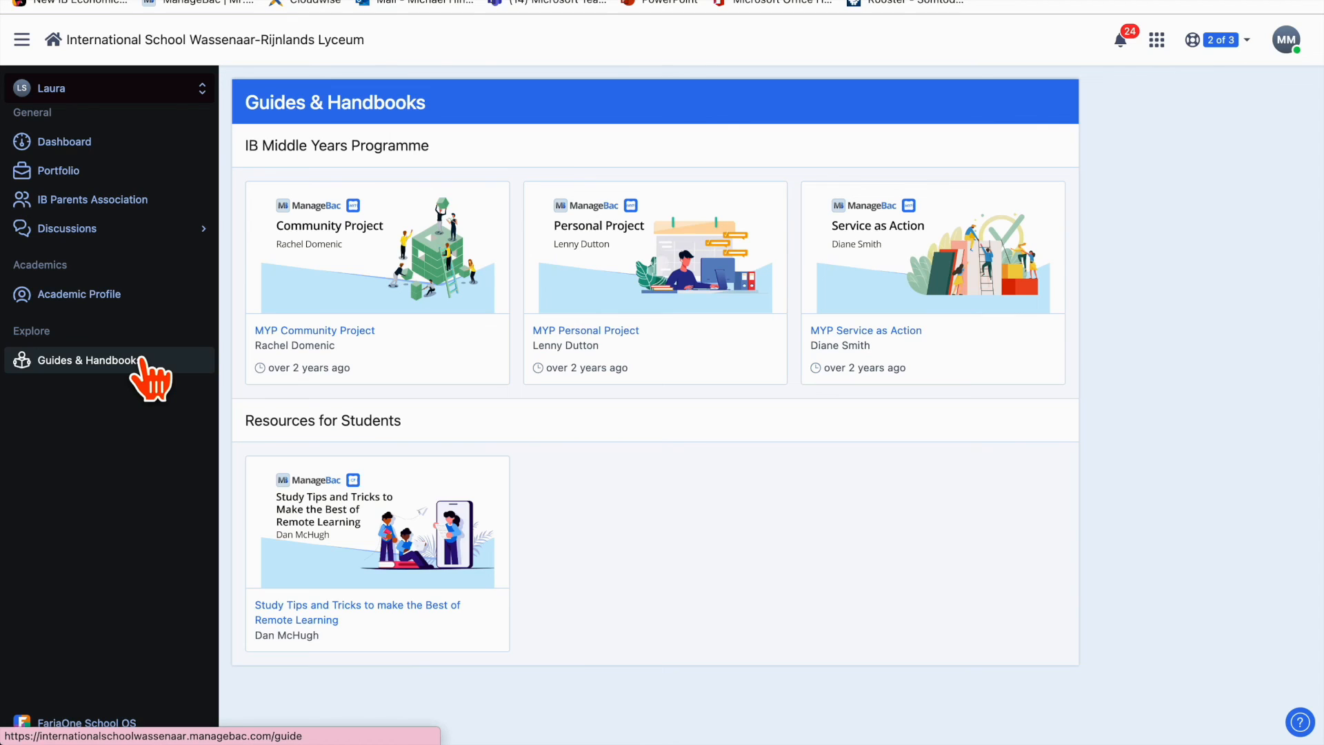
{"action": "mouse_move", "coordinate": [97, 380]}
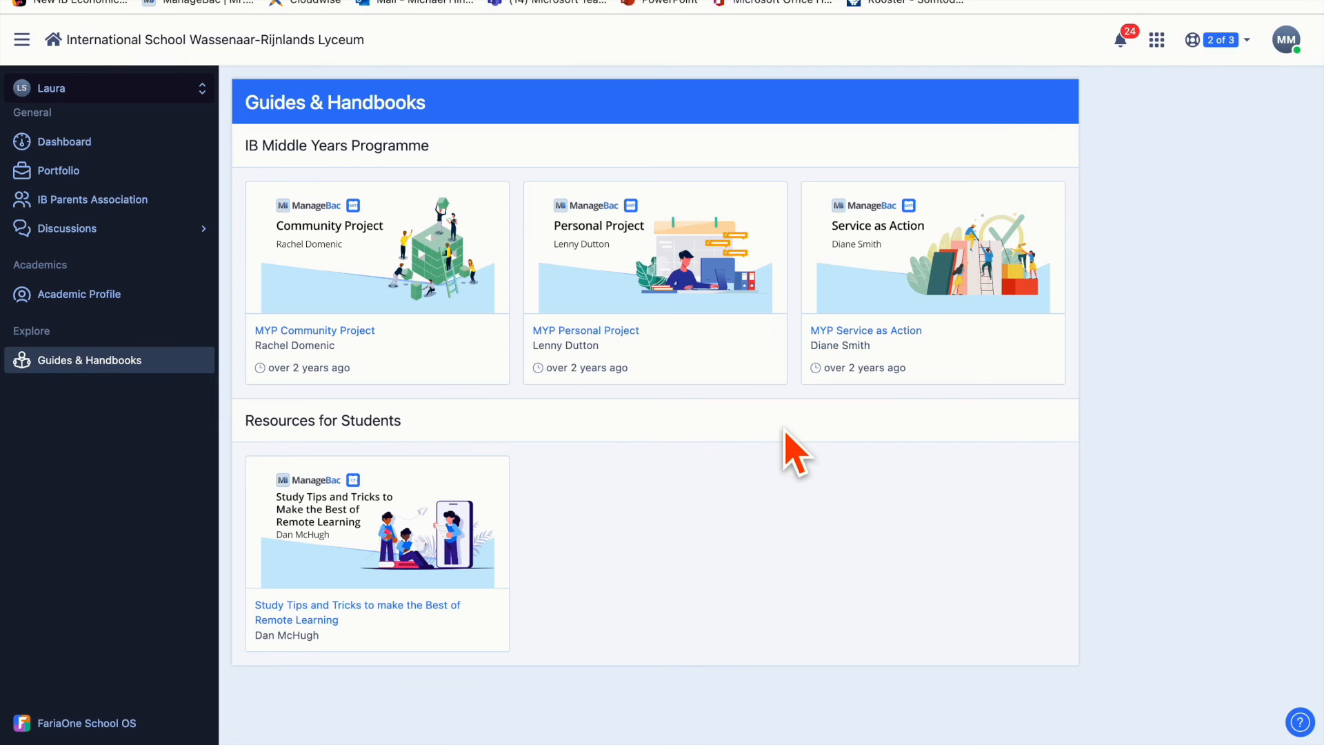
{"action": "mouse_move", "coordinate": [686, 304]}
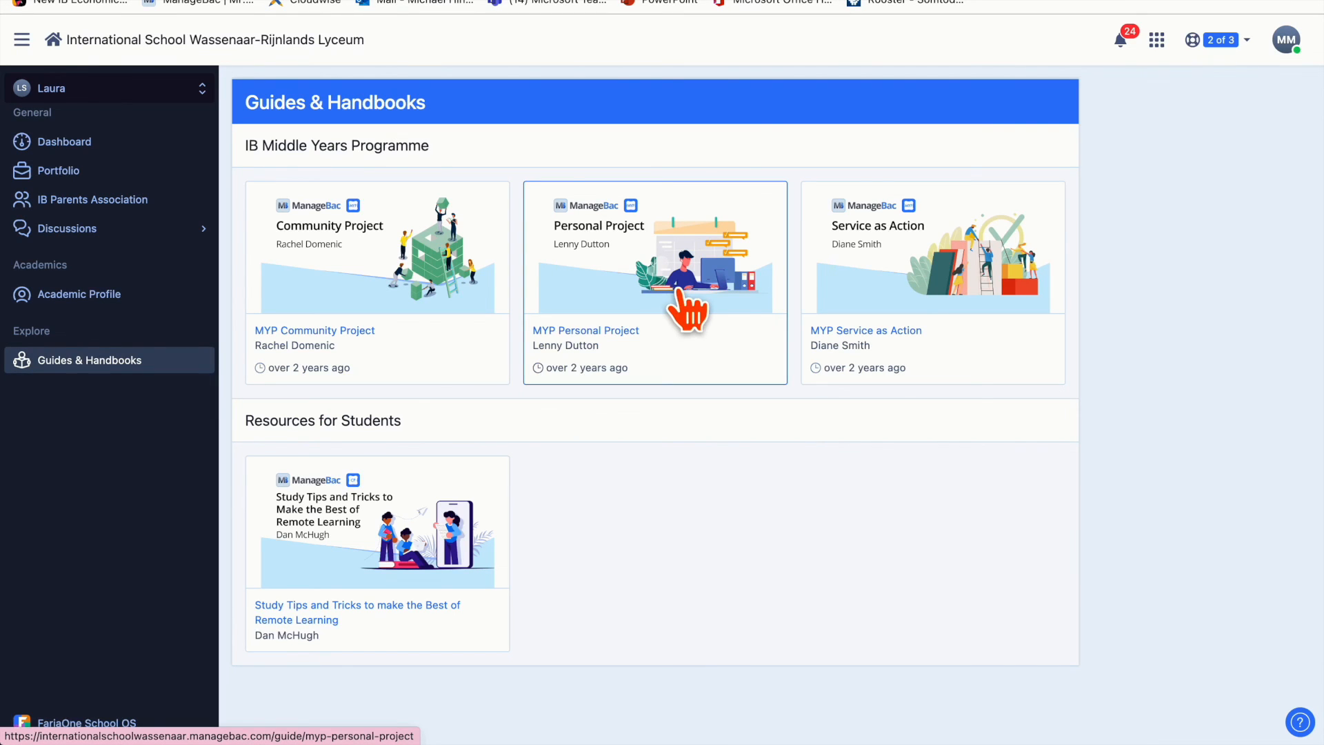
{"action": "mouse_move", "coordinate": [689, 374]}
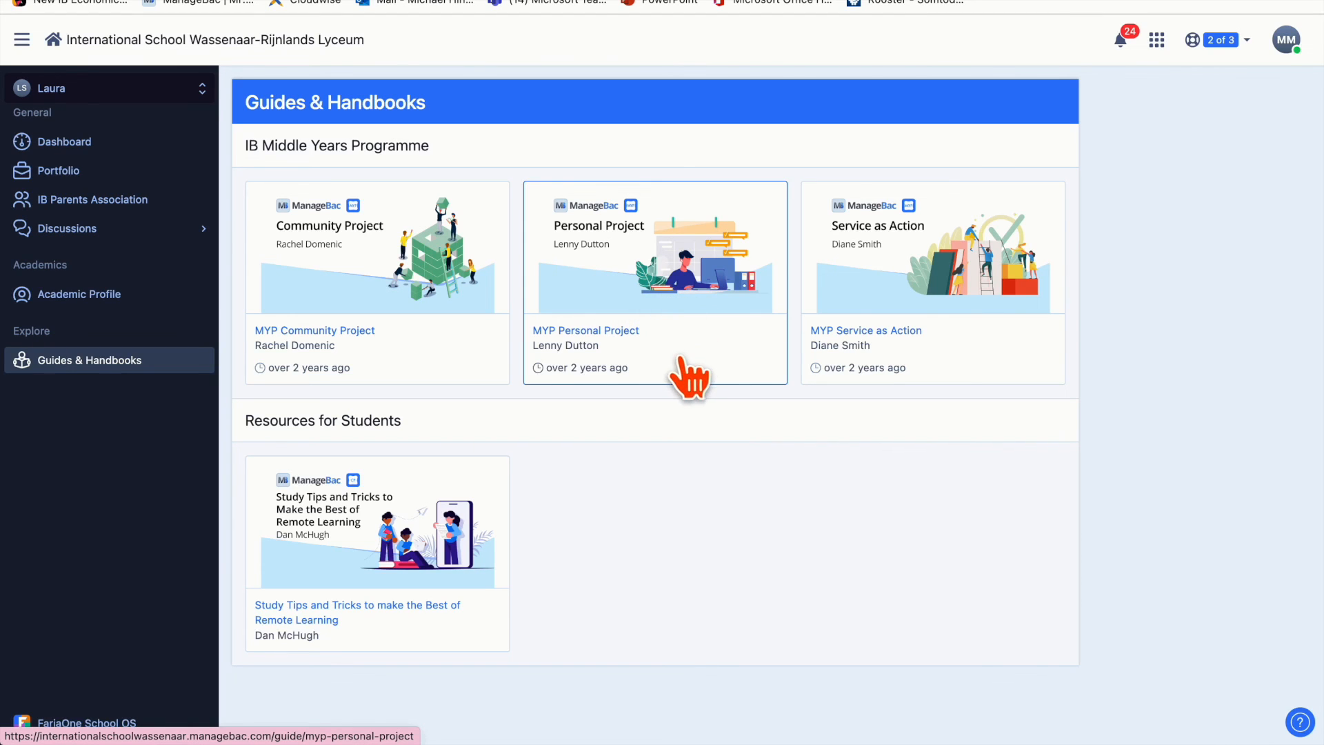
{"action": "mouse_move", "coordinate": [683, 347]}
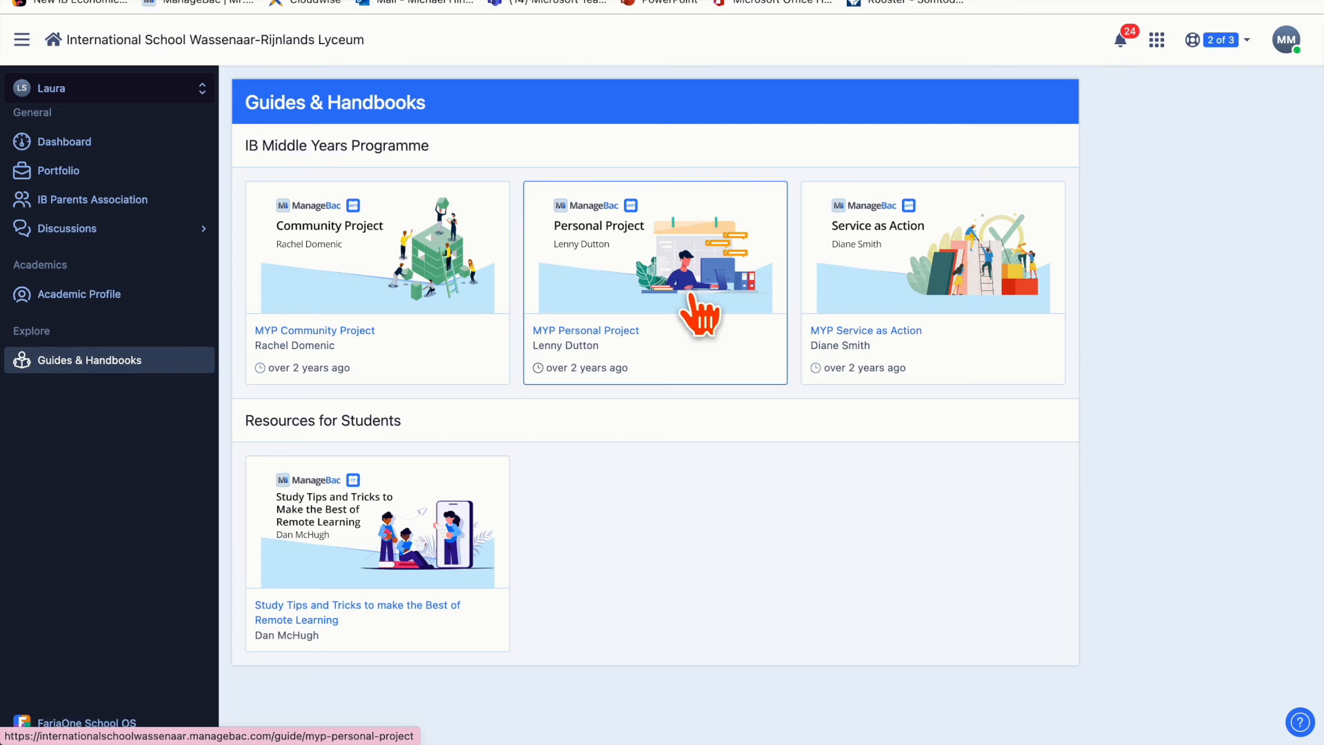
{"action": "mouse_move", "coordinate": [928, 264]}
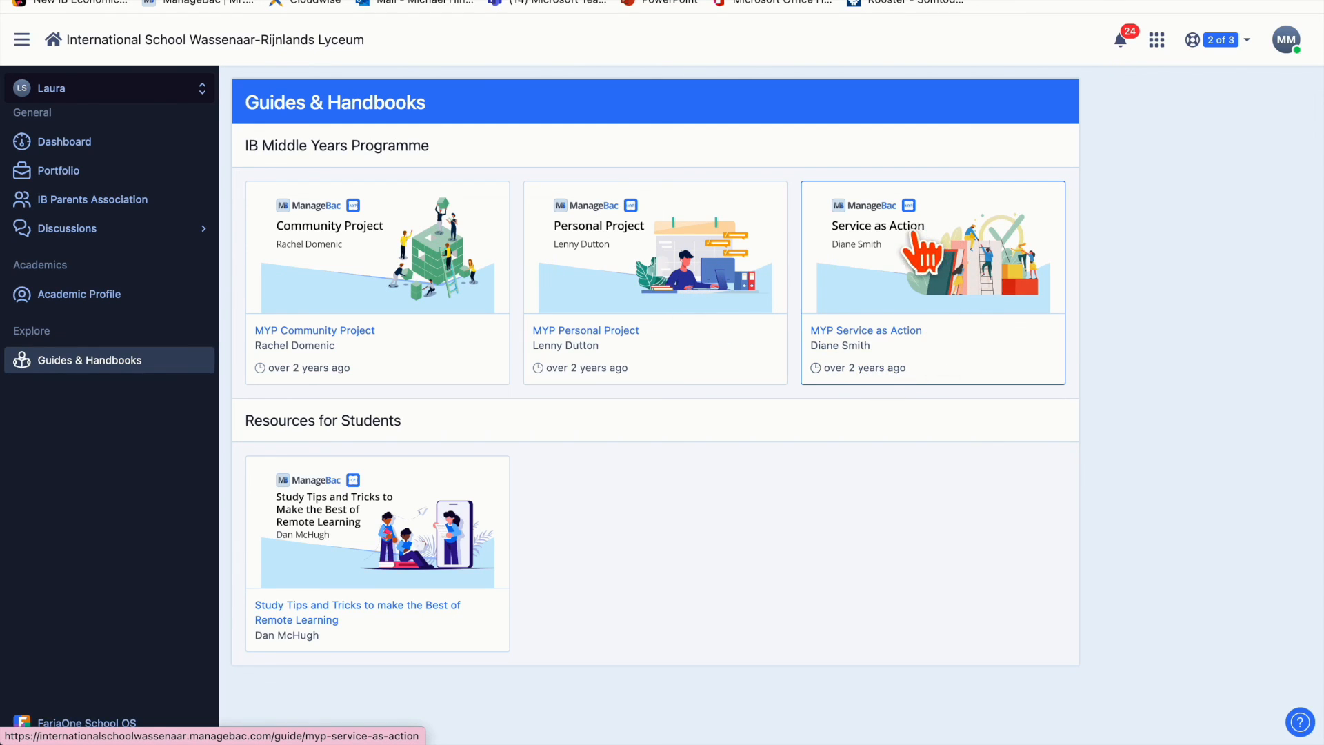
{"action": "mouse_move", "coordinate": [998, 328]}
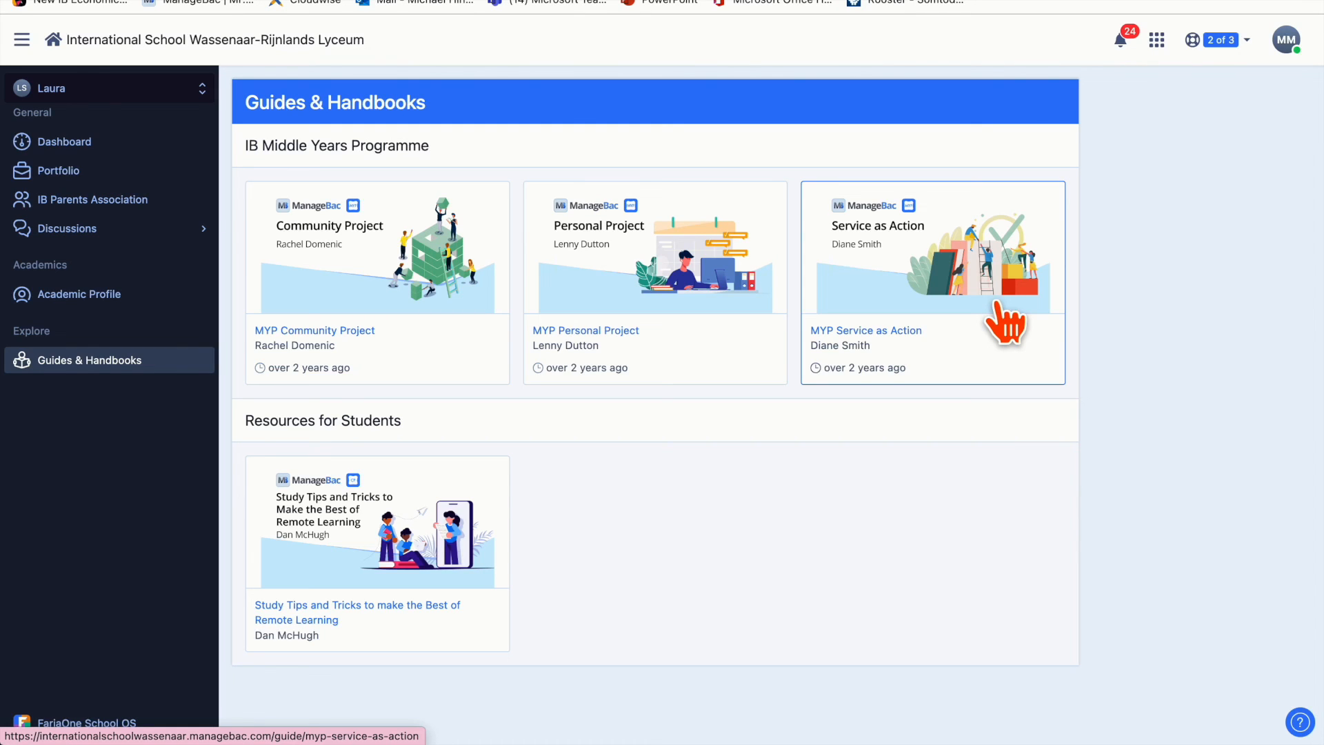
{"action": "mouse_move", "coordinate": [695, 329]}
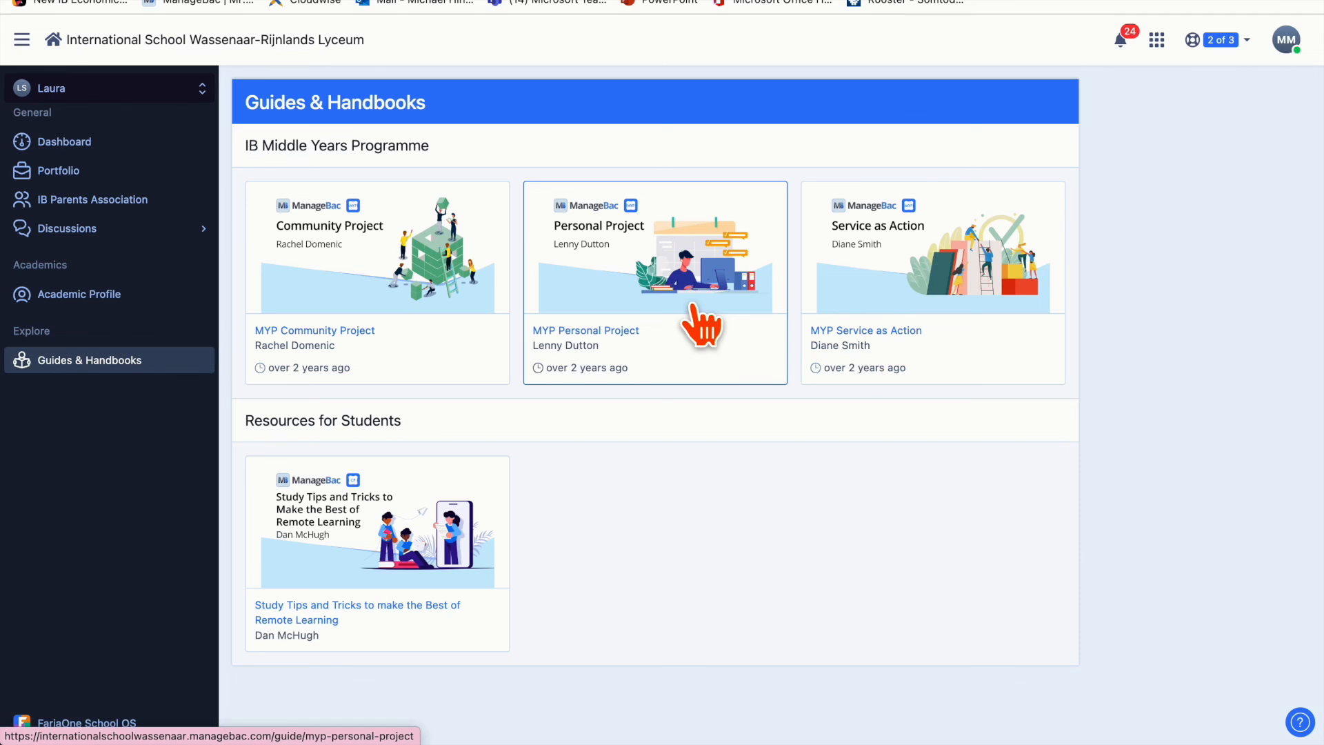
{"action": "mouse_move", "coordinate": [1181, 359]}
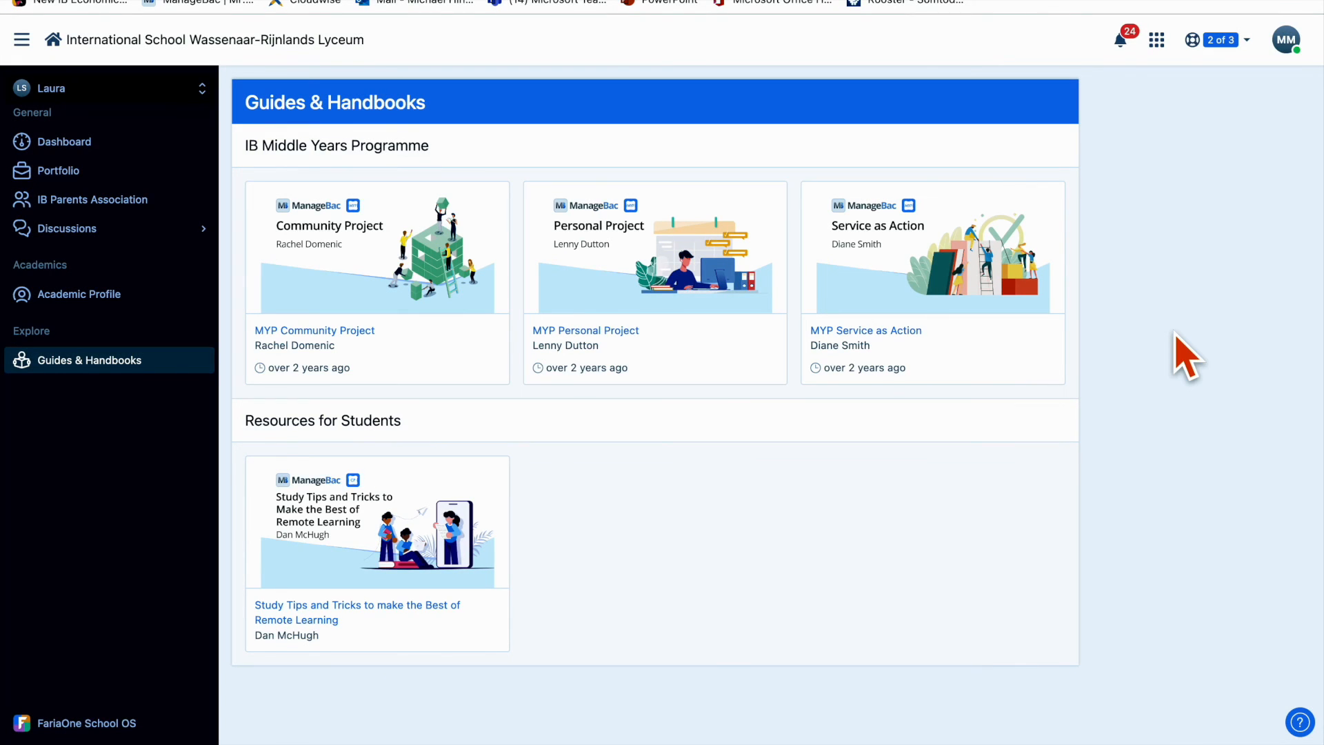
{"action": "mouse_move", "coordinate": [1219, 40]}
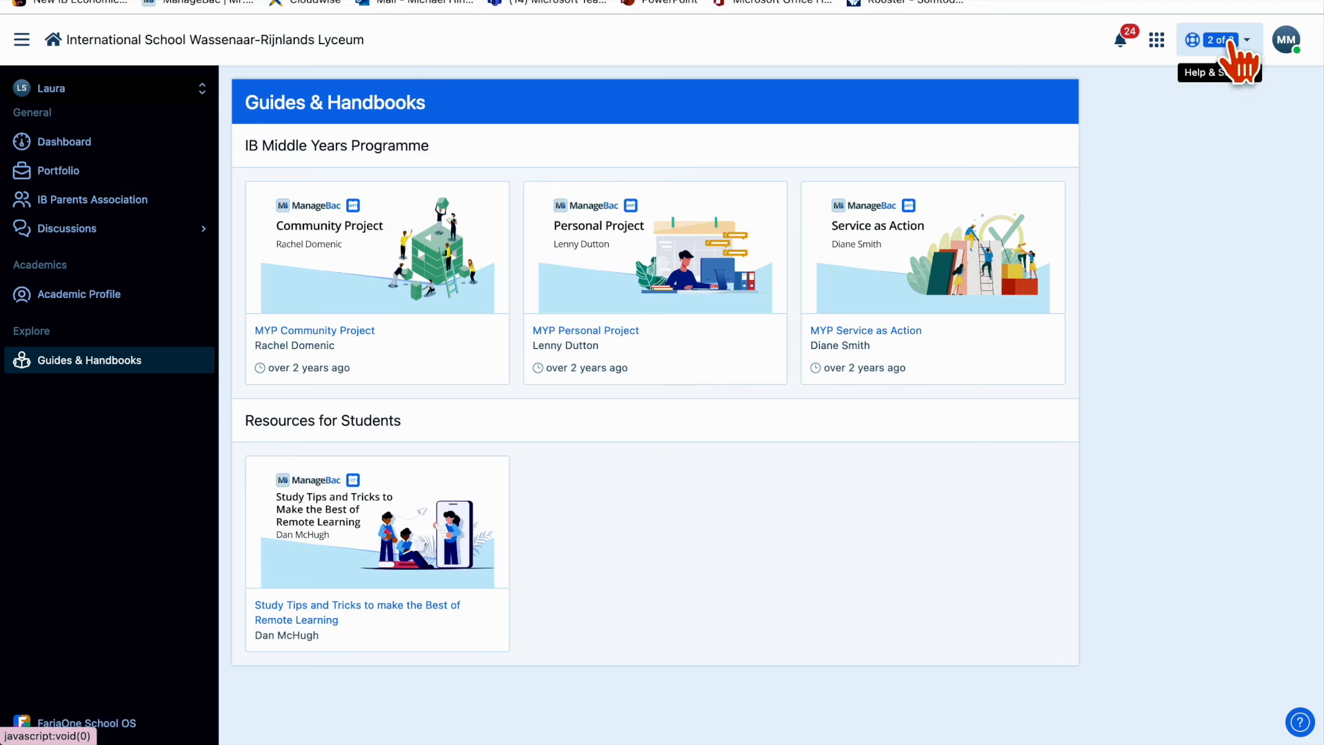
Open Help & Support and scroll the parent articles on access, navigation and academic journey
{"action": "left_click", "coordinate": [1218, 39]}
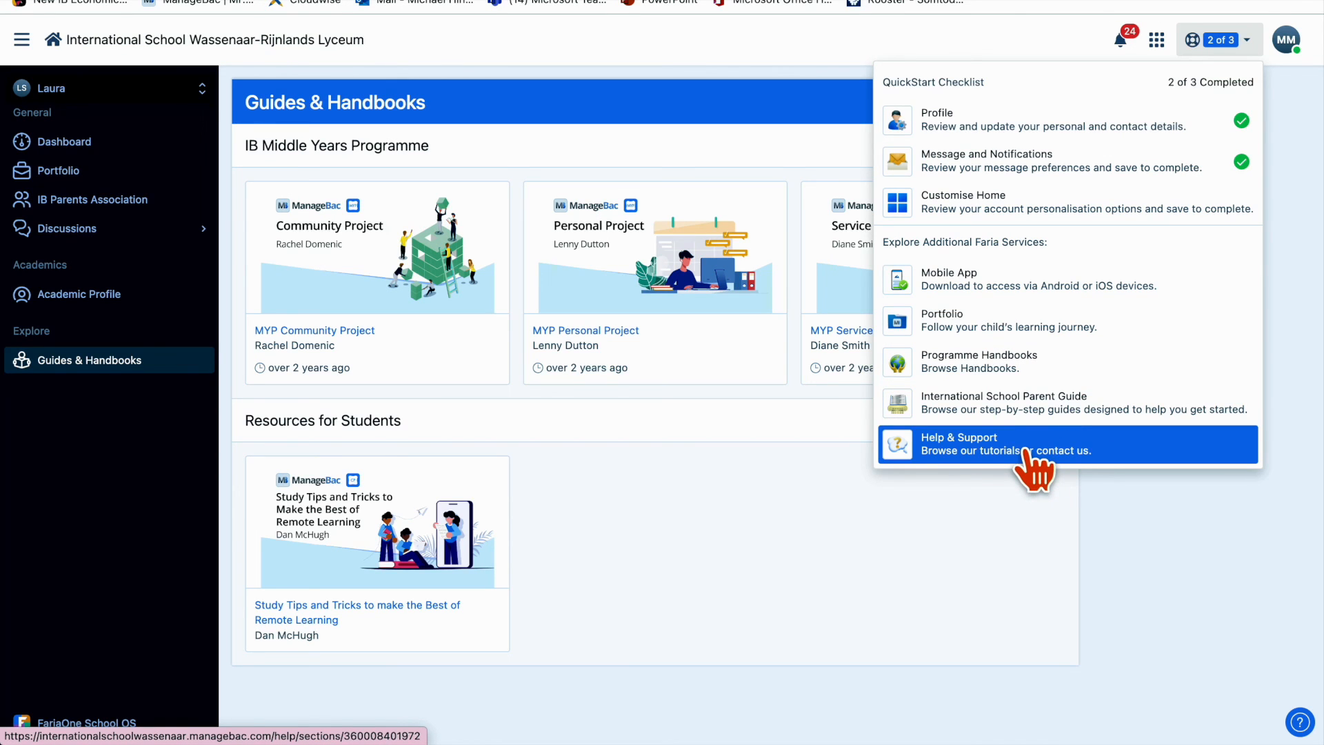
{"action": "mouse_move", "coordinate": [971, 455]}
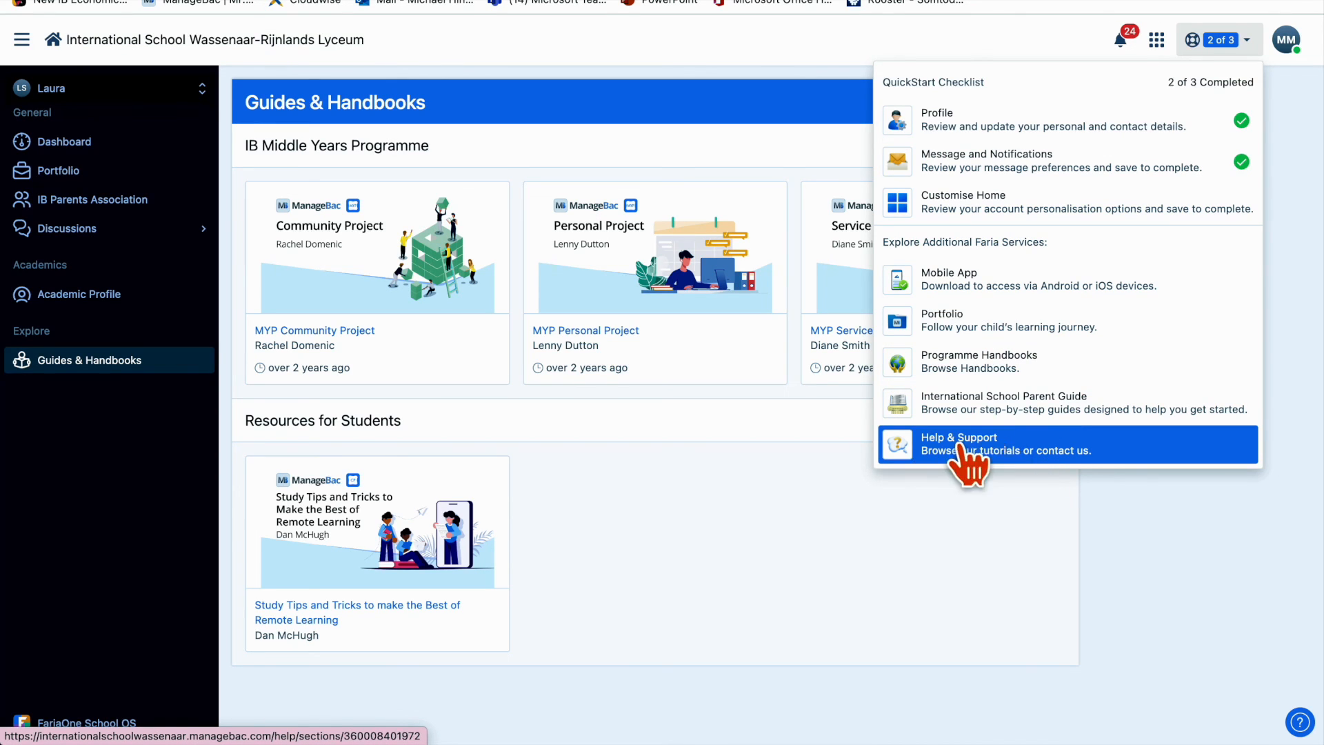
{"action": "mouse_move", "coordinate": [1016, 457]}
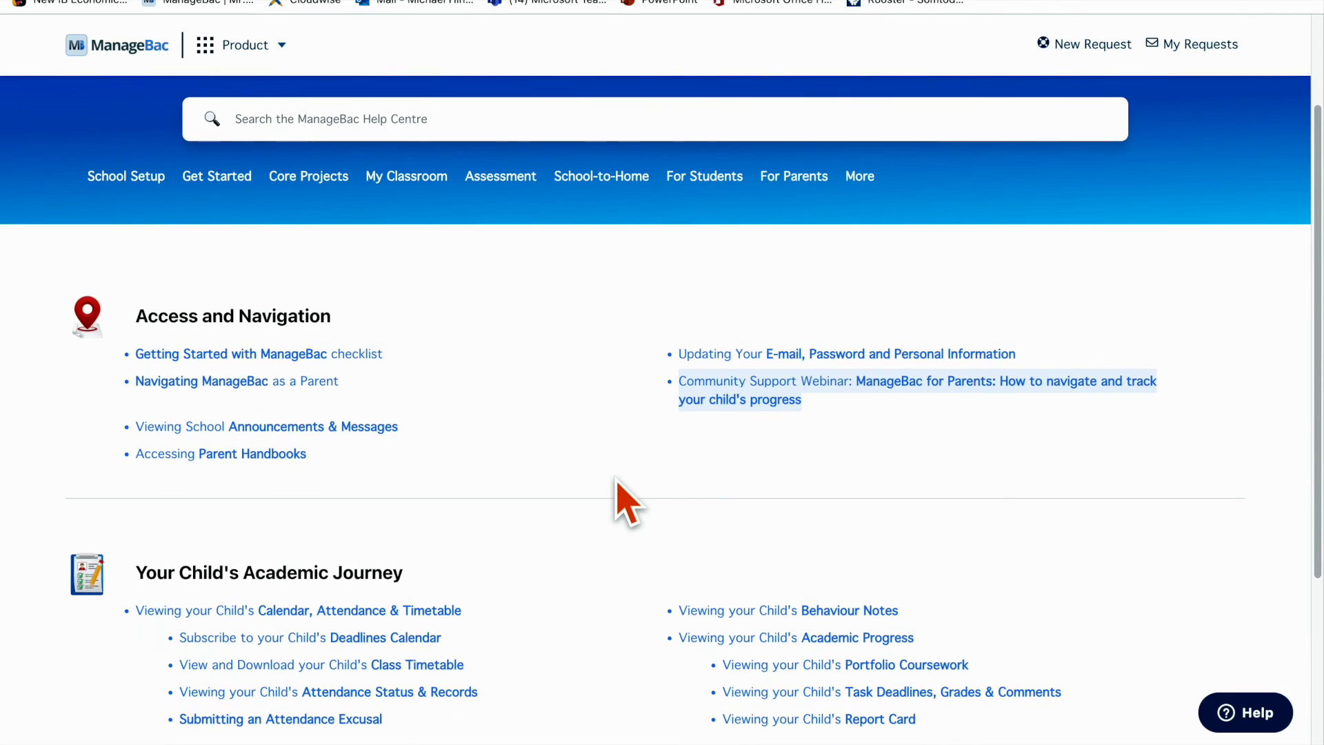
{"action": "scroll", "scroll_direction": "down", "scroll_amount": 3}
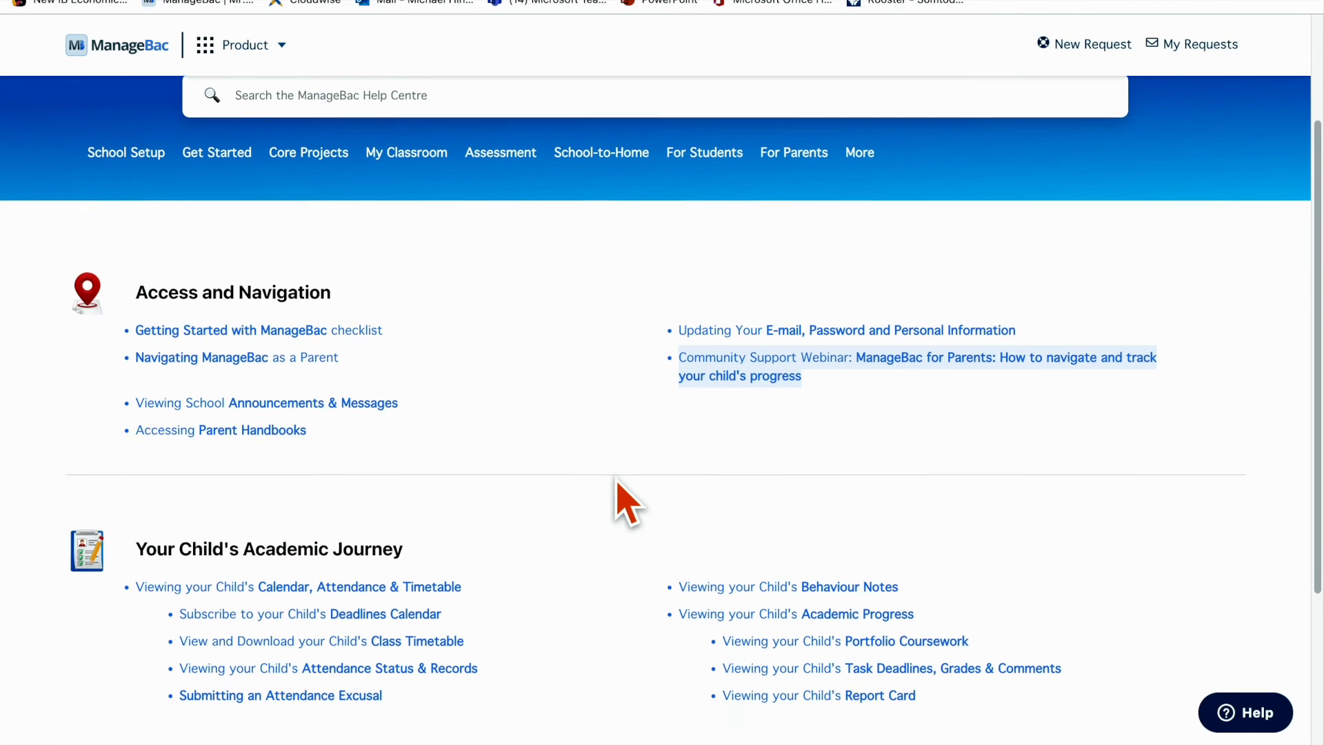
{"action": "scroll", "scroll_direction": "down", "scroll_amount": 3}
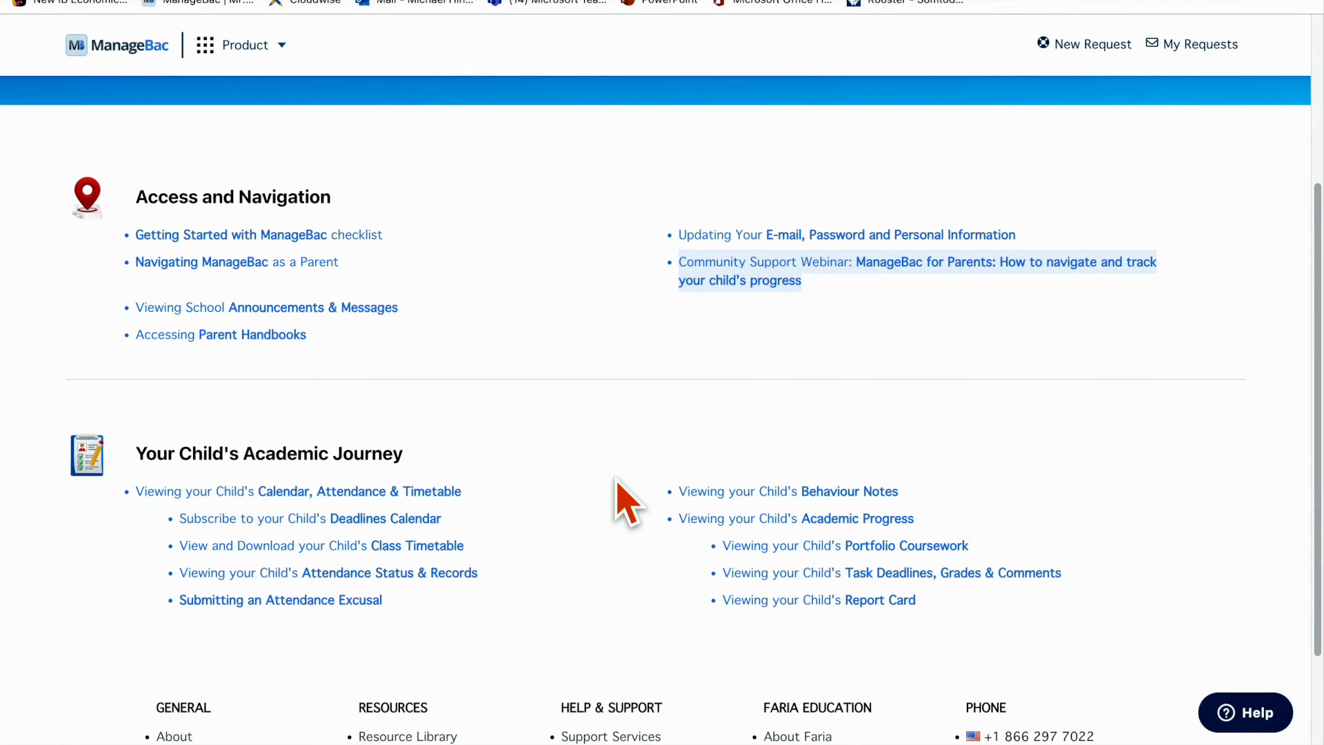